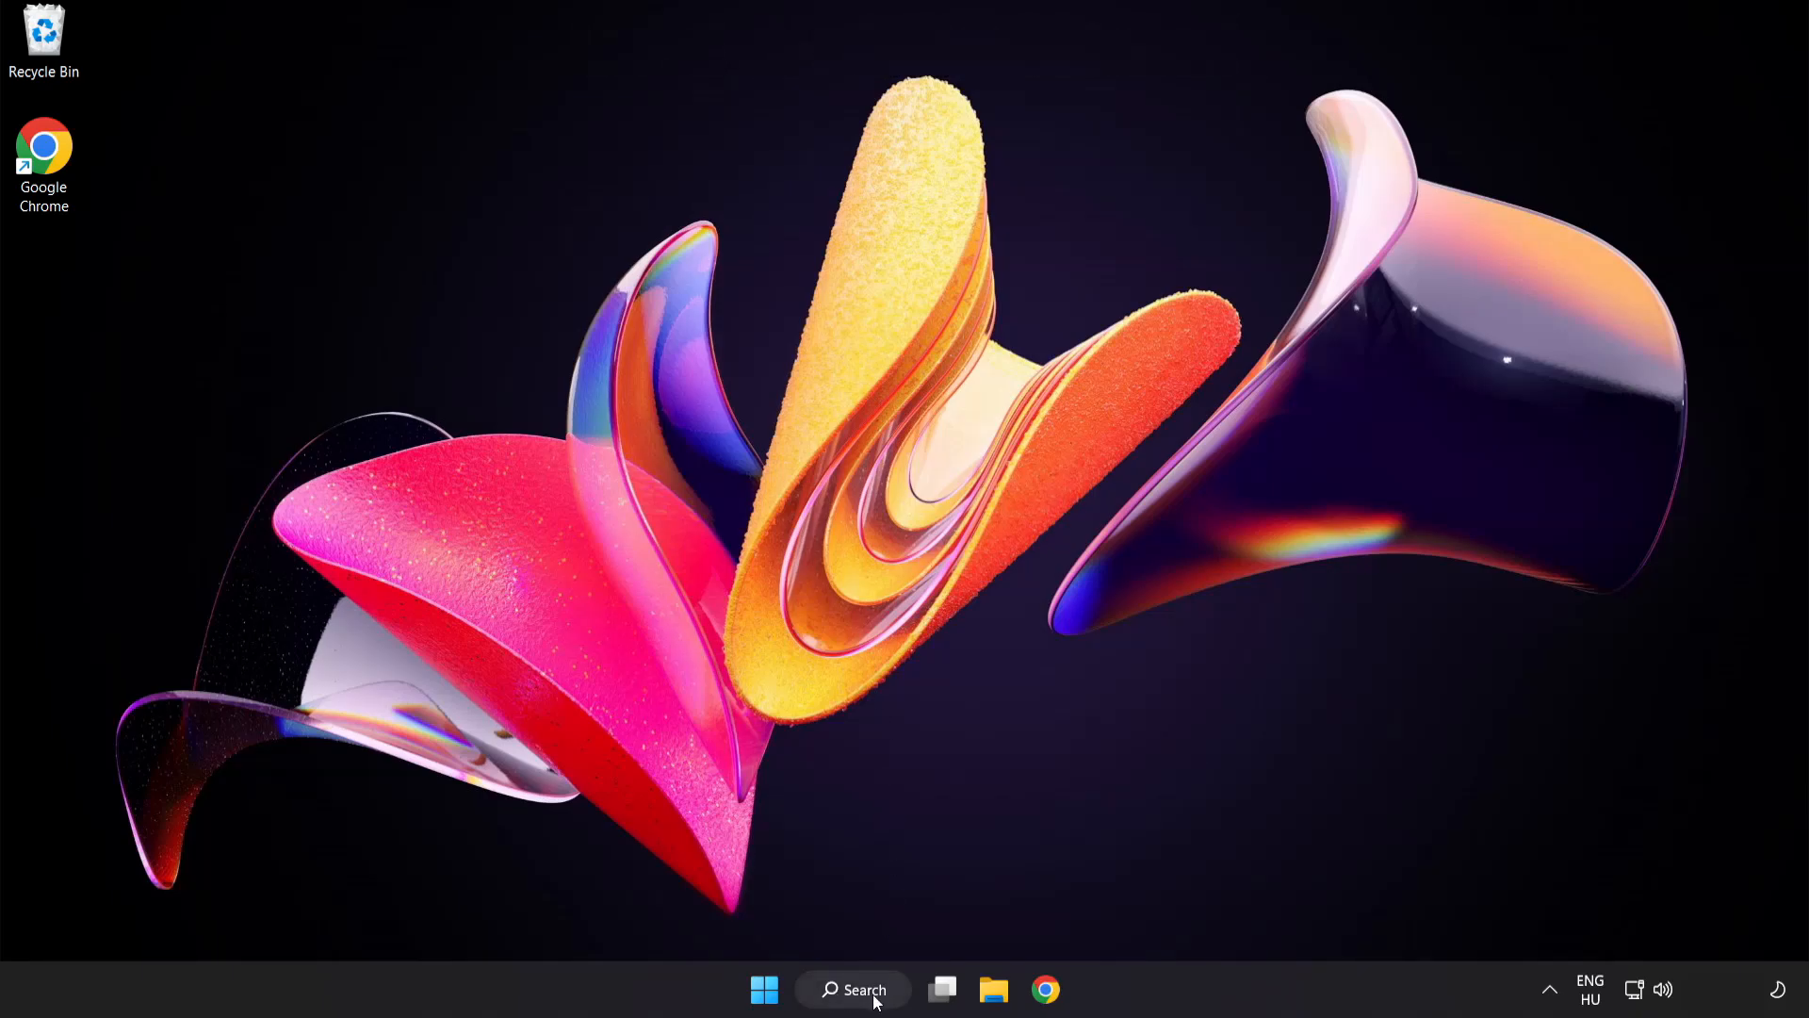
Search 'device manager' from the taskbar and launch Device Manager.
click(853, 989)
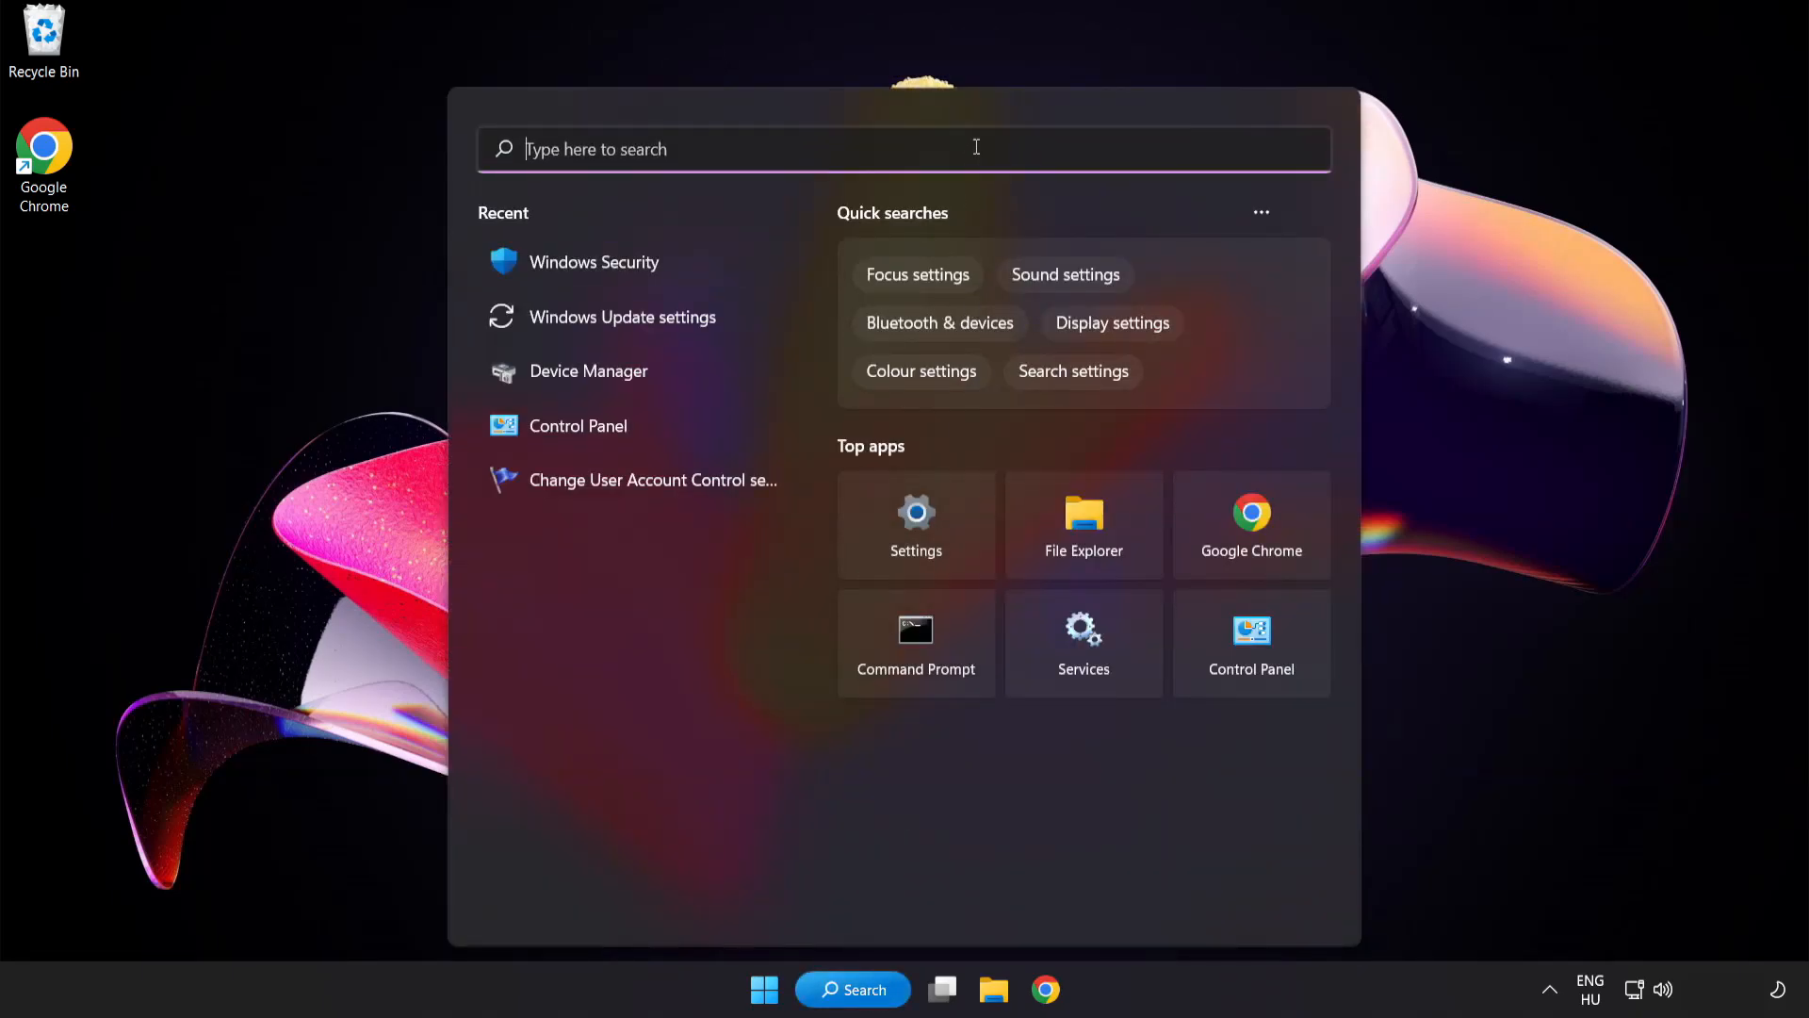
text(device manager)
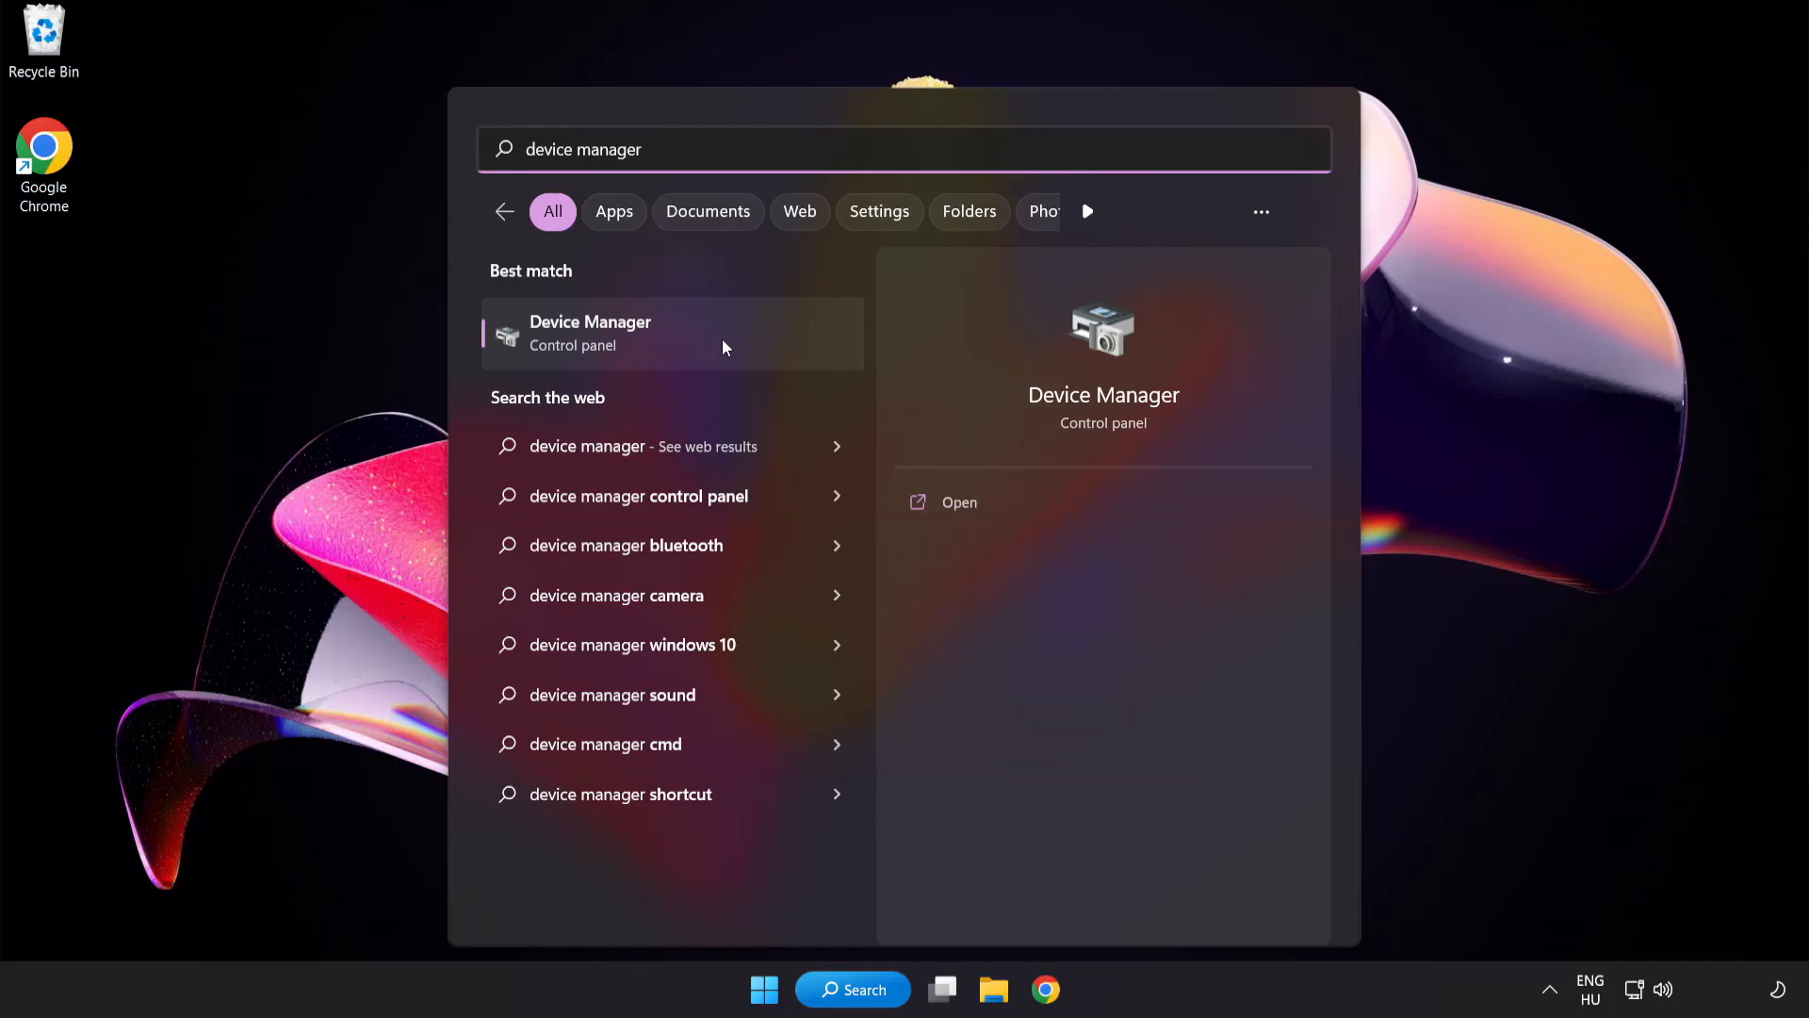
click(627, 334)
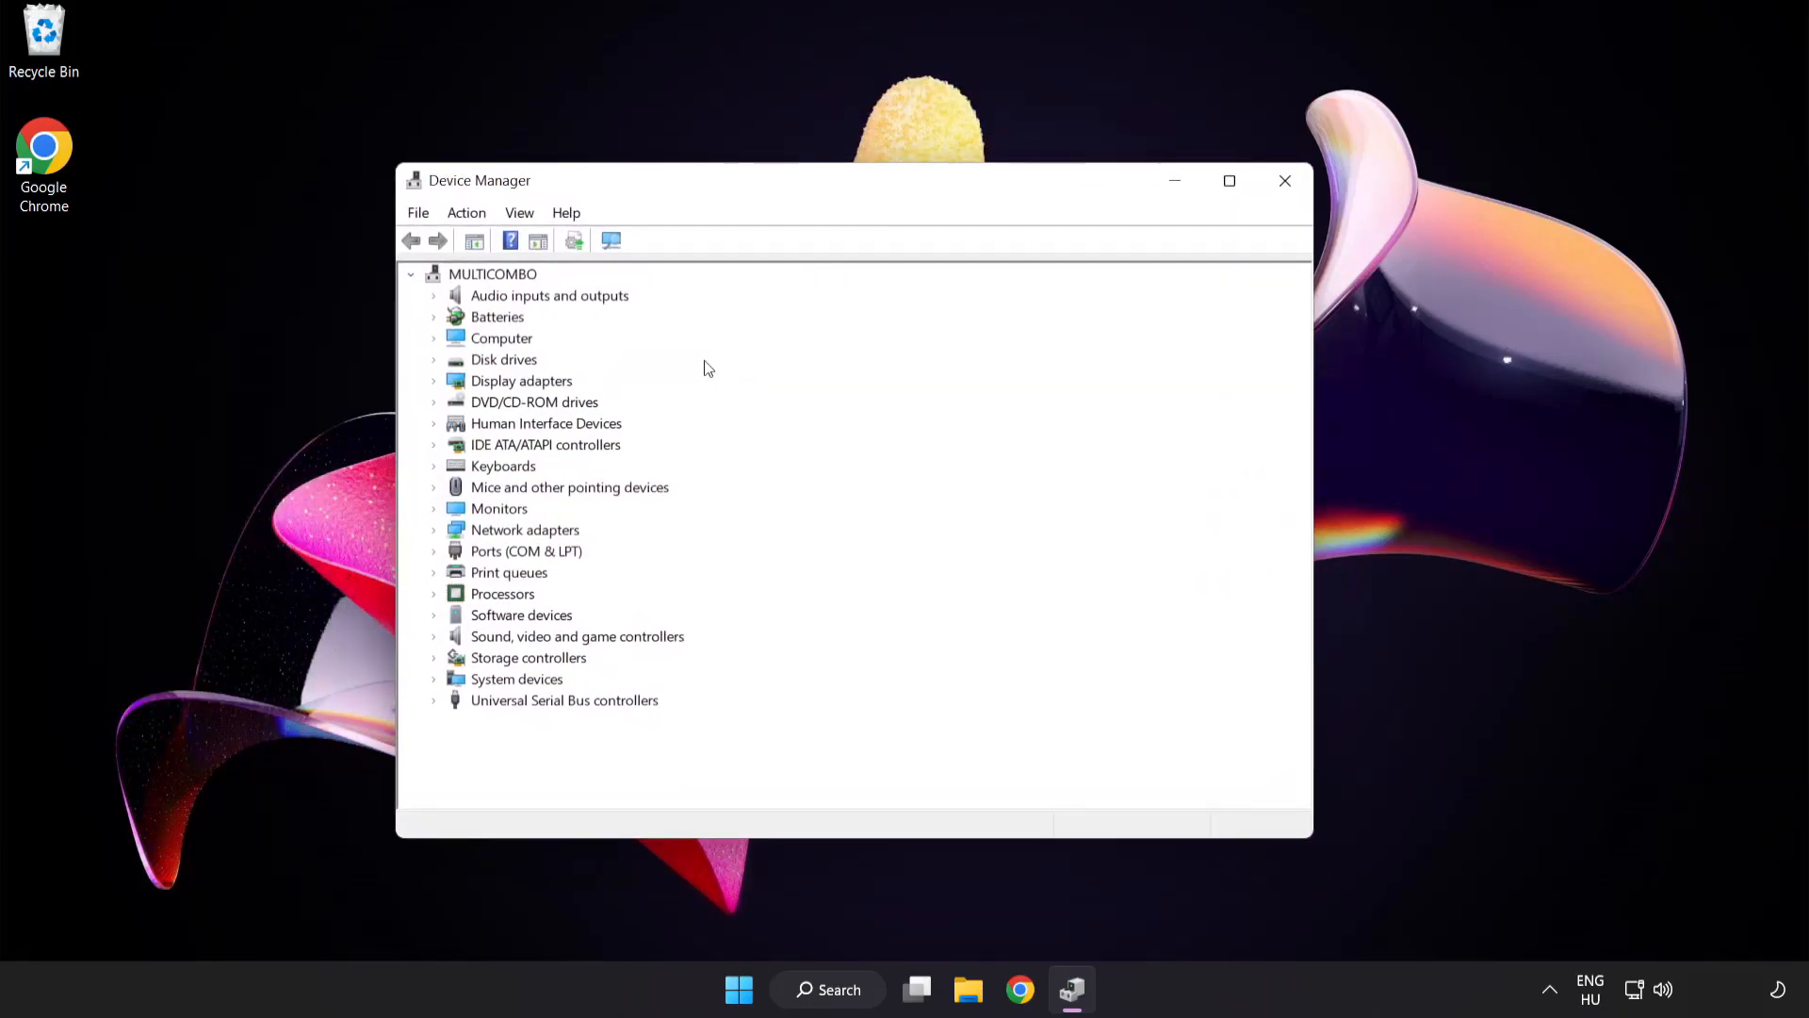
Auto-search drivers for VMware SVGA 3D, confirm it's already best, and close Device Manager.
click(521, 380)
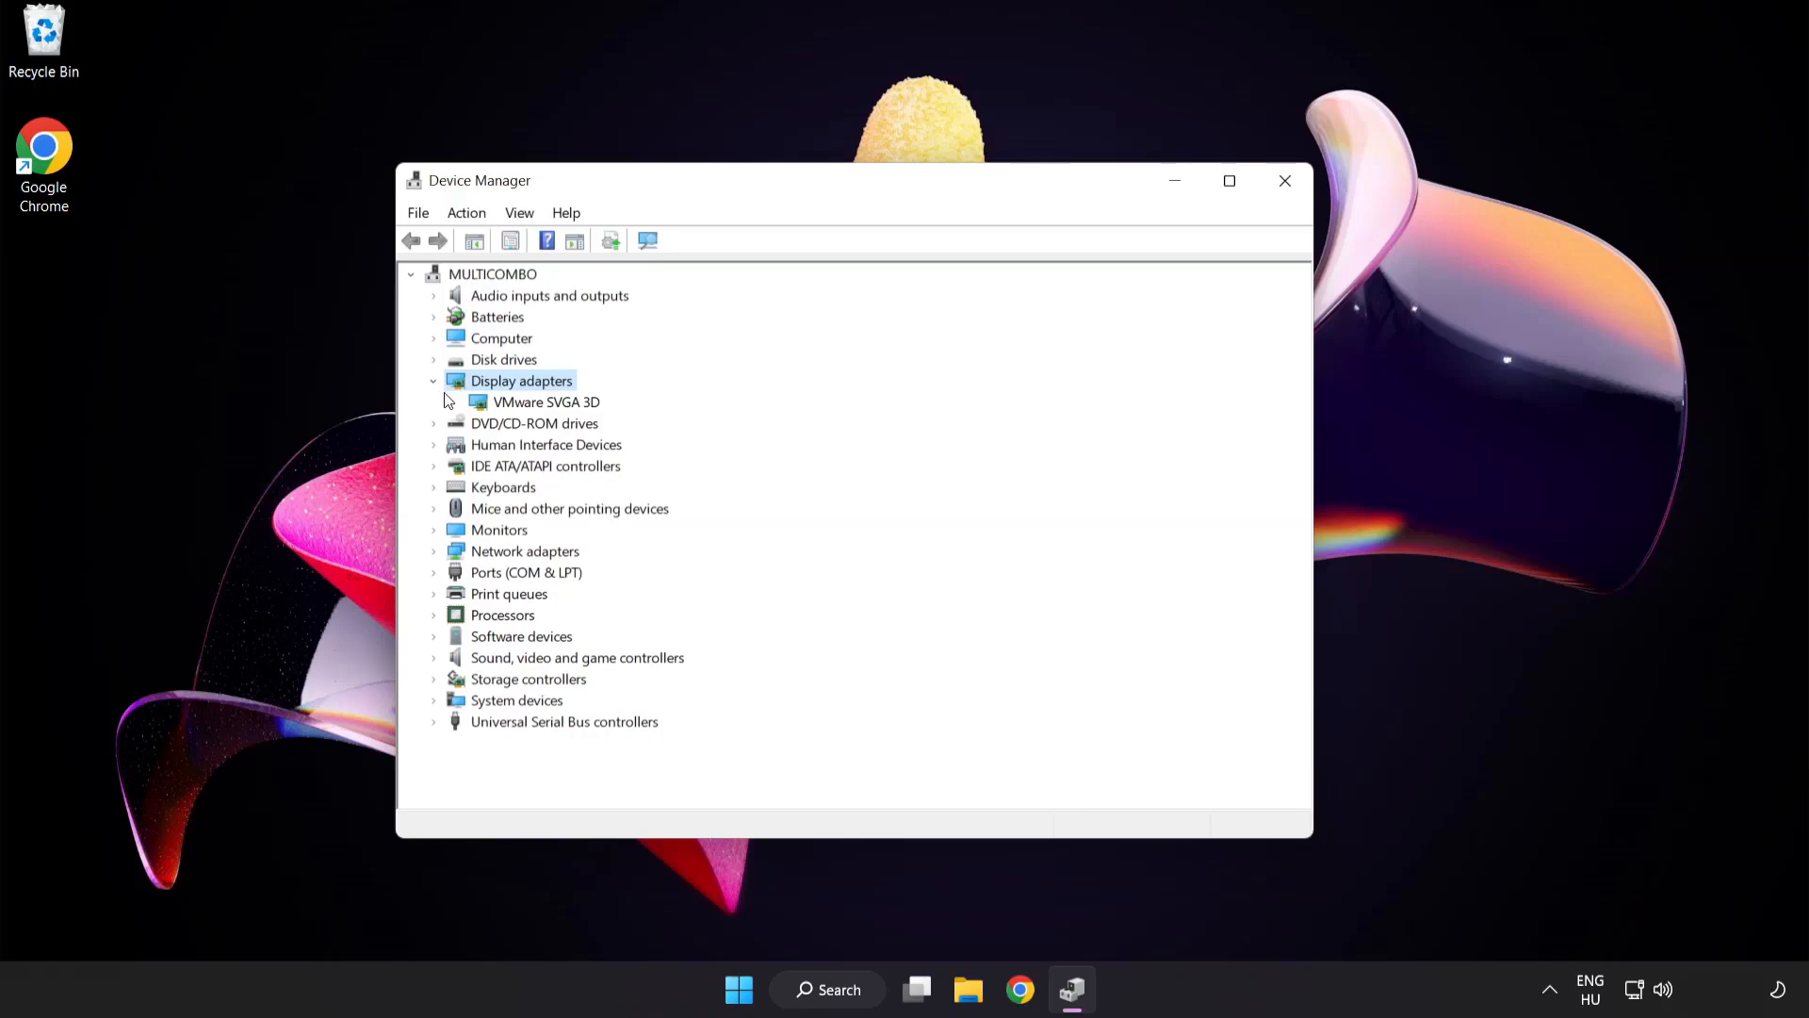
click(547, 401)
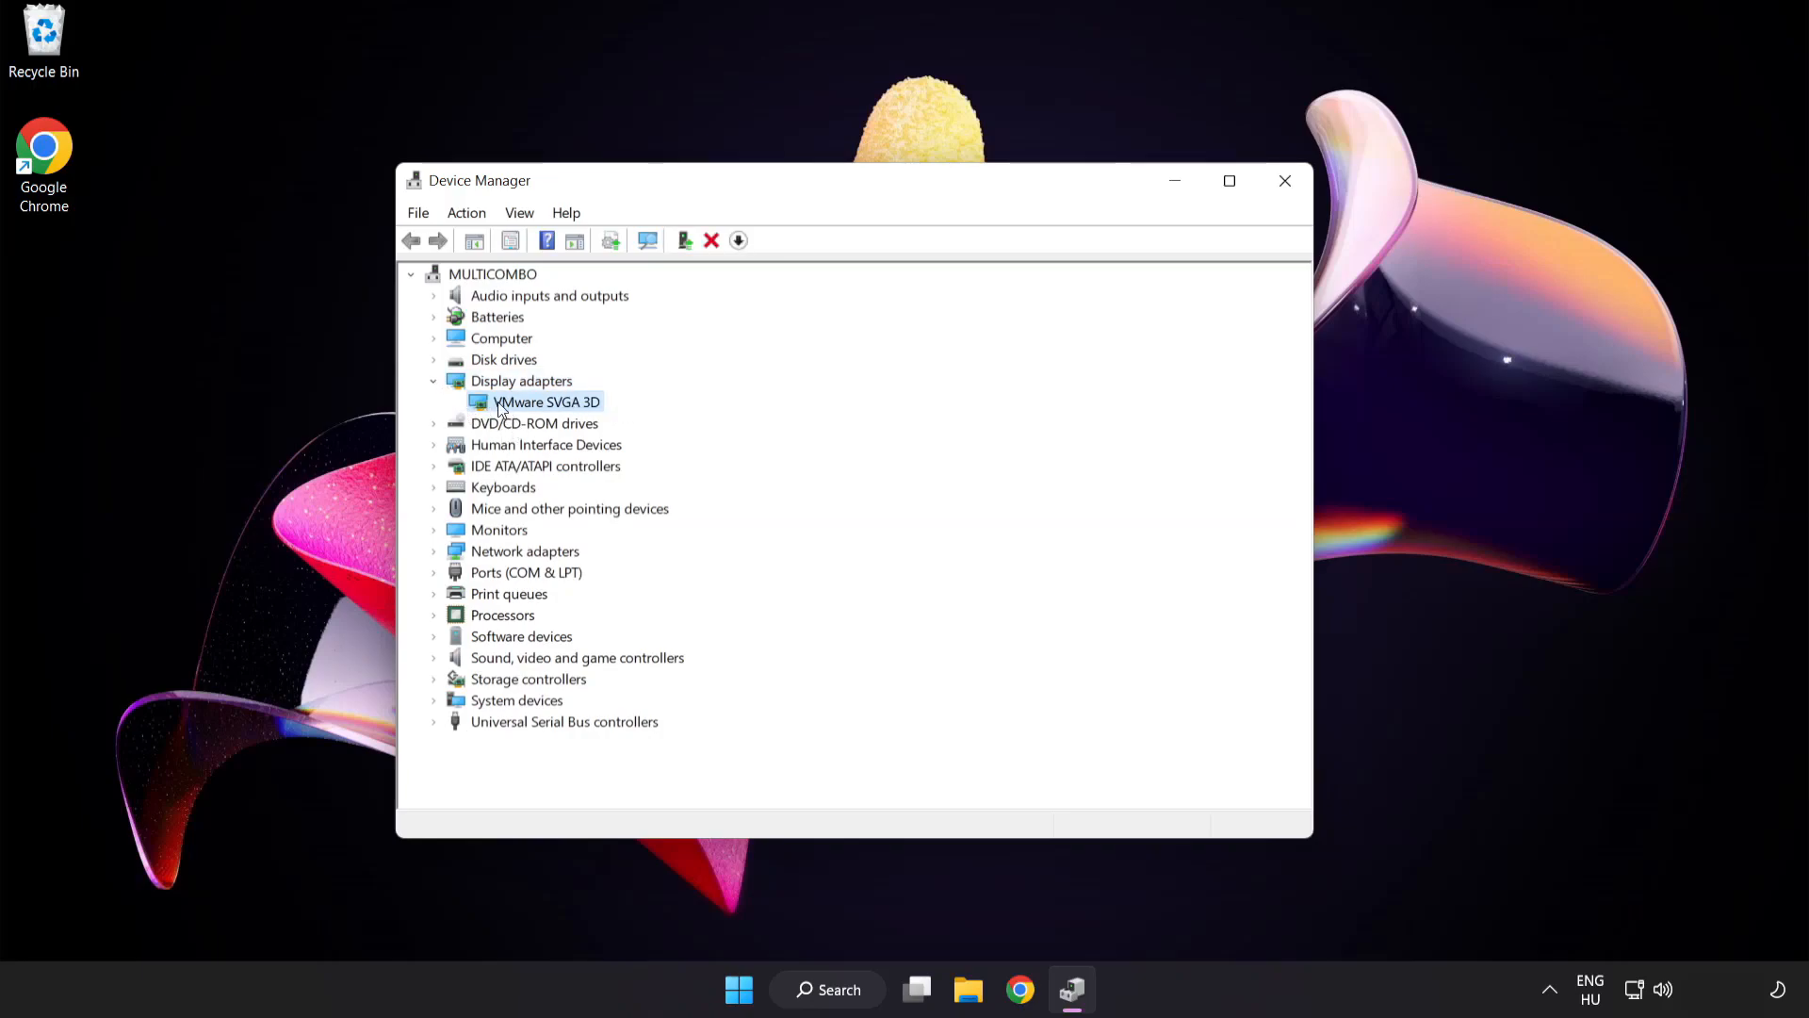
right_click(544, 402)
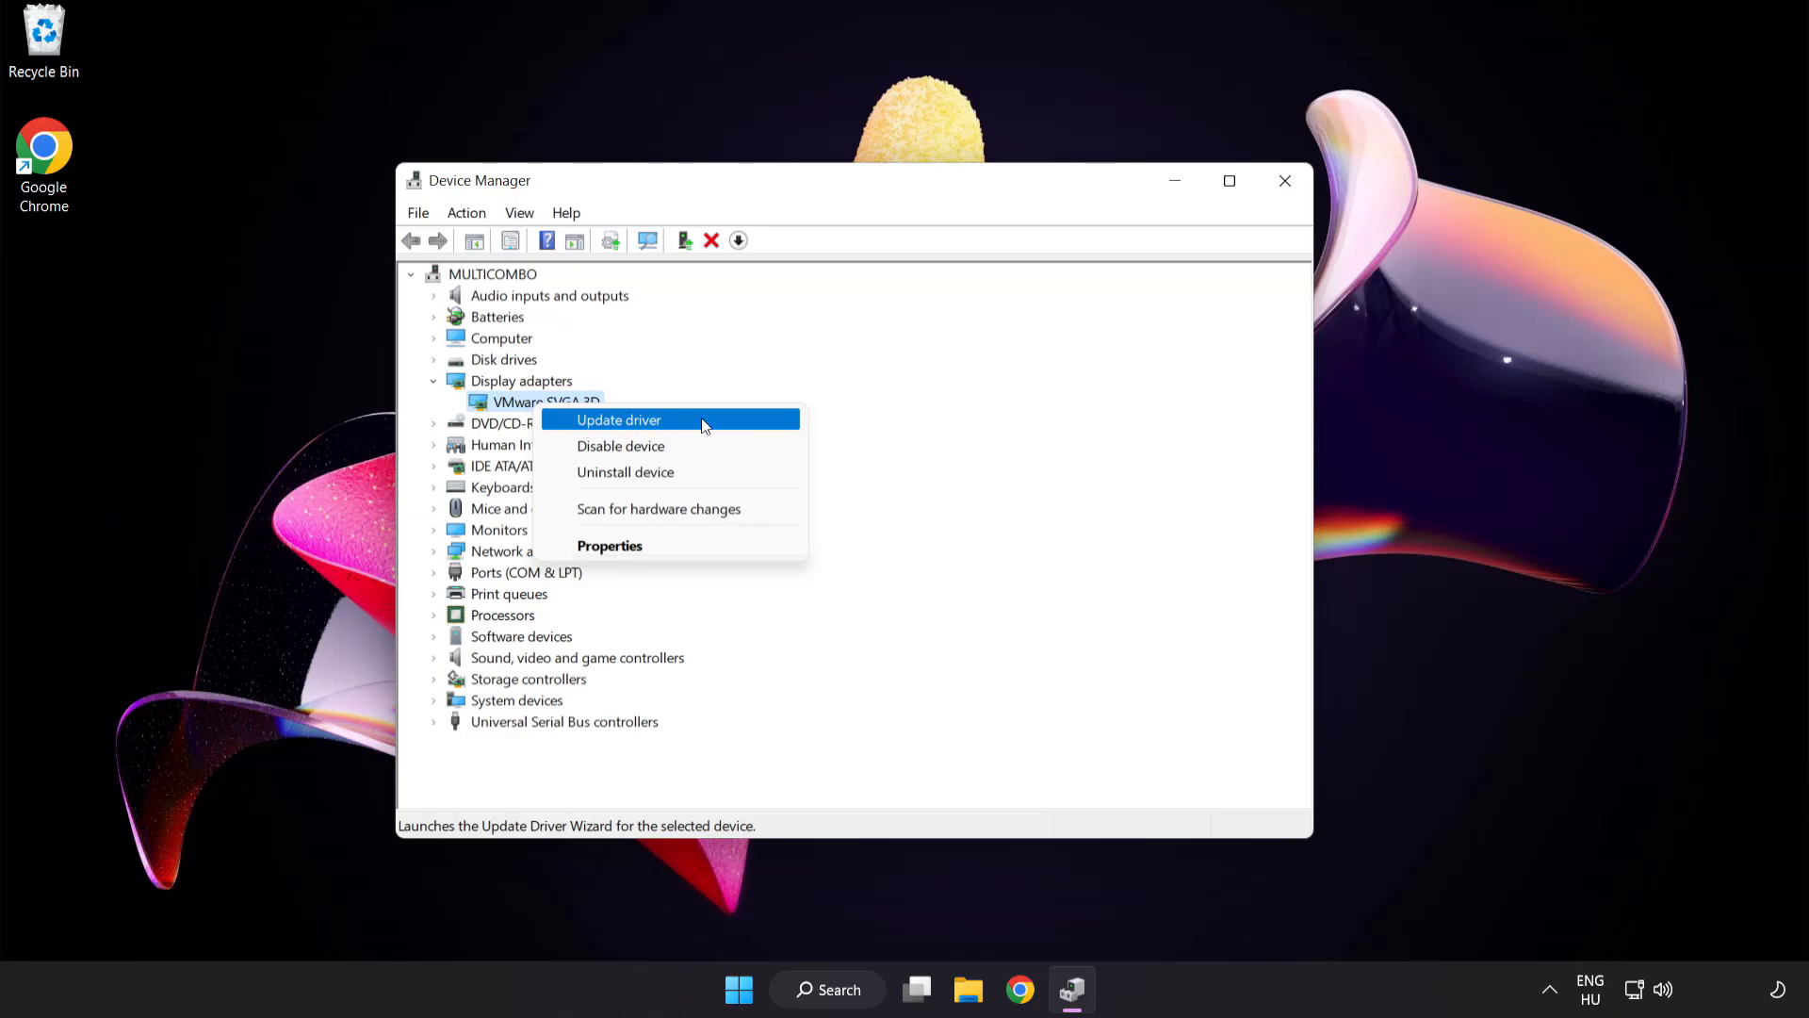
click(618, 421)
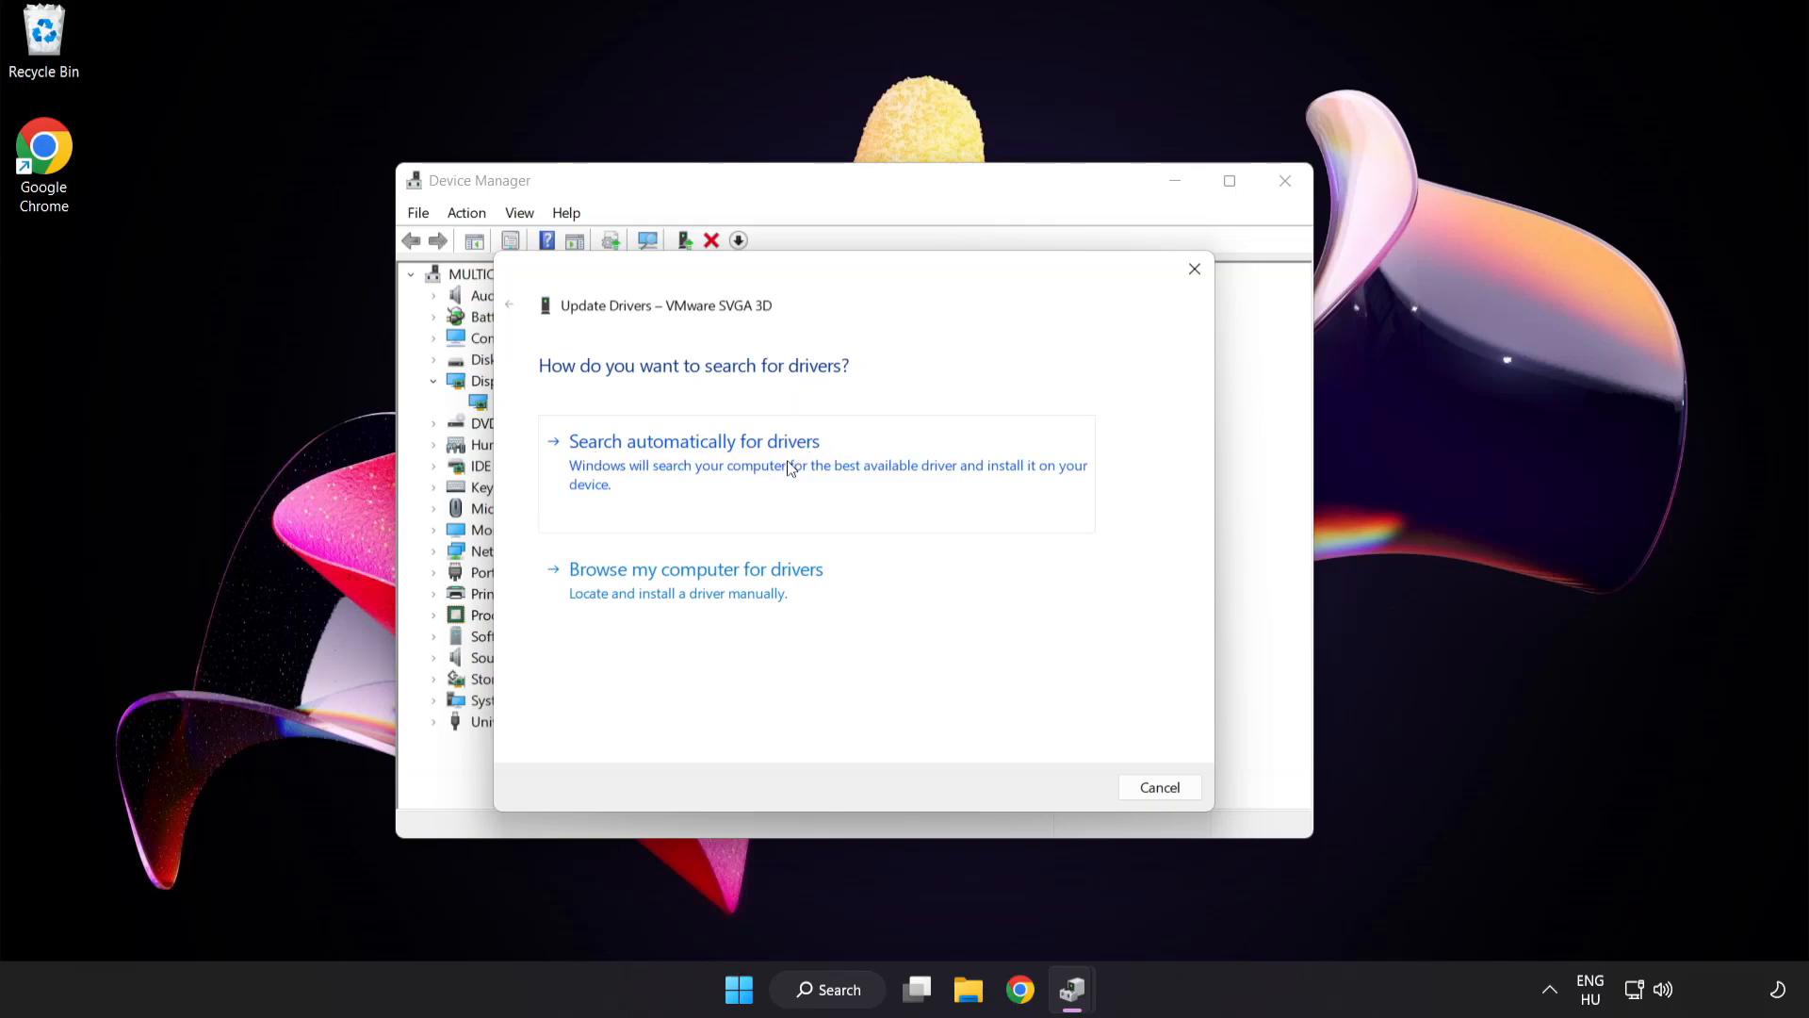
click(694, 441)
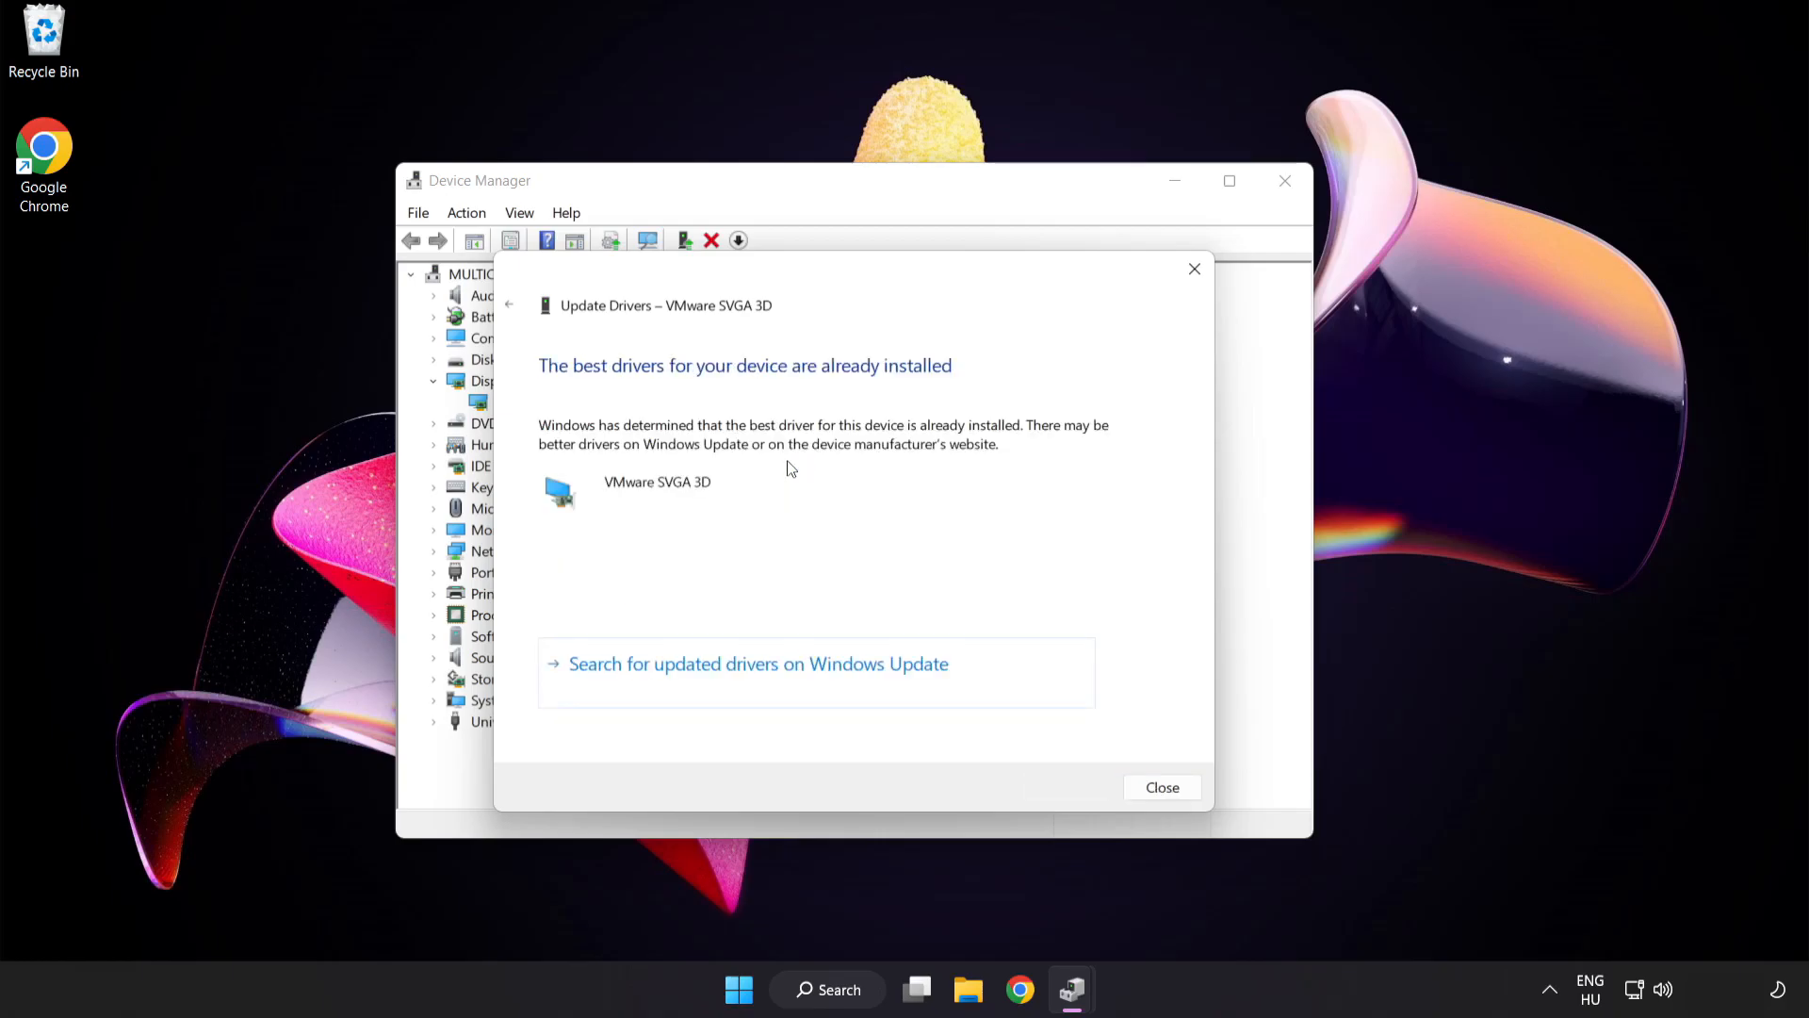
mouse_move(854, 386)
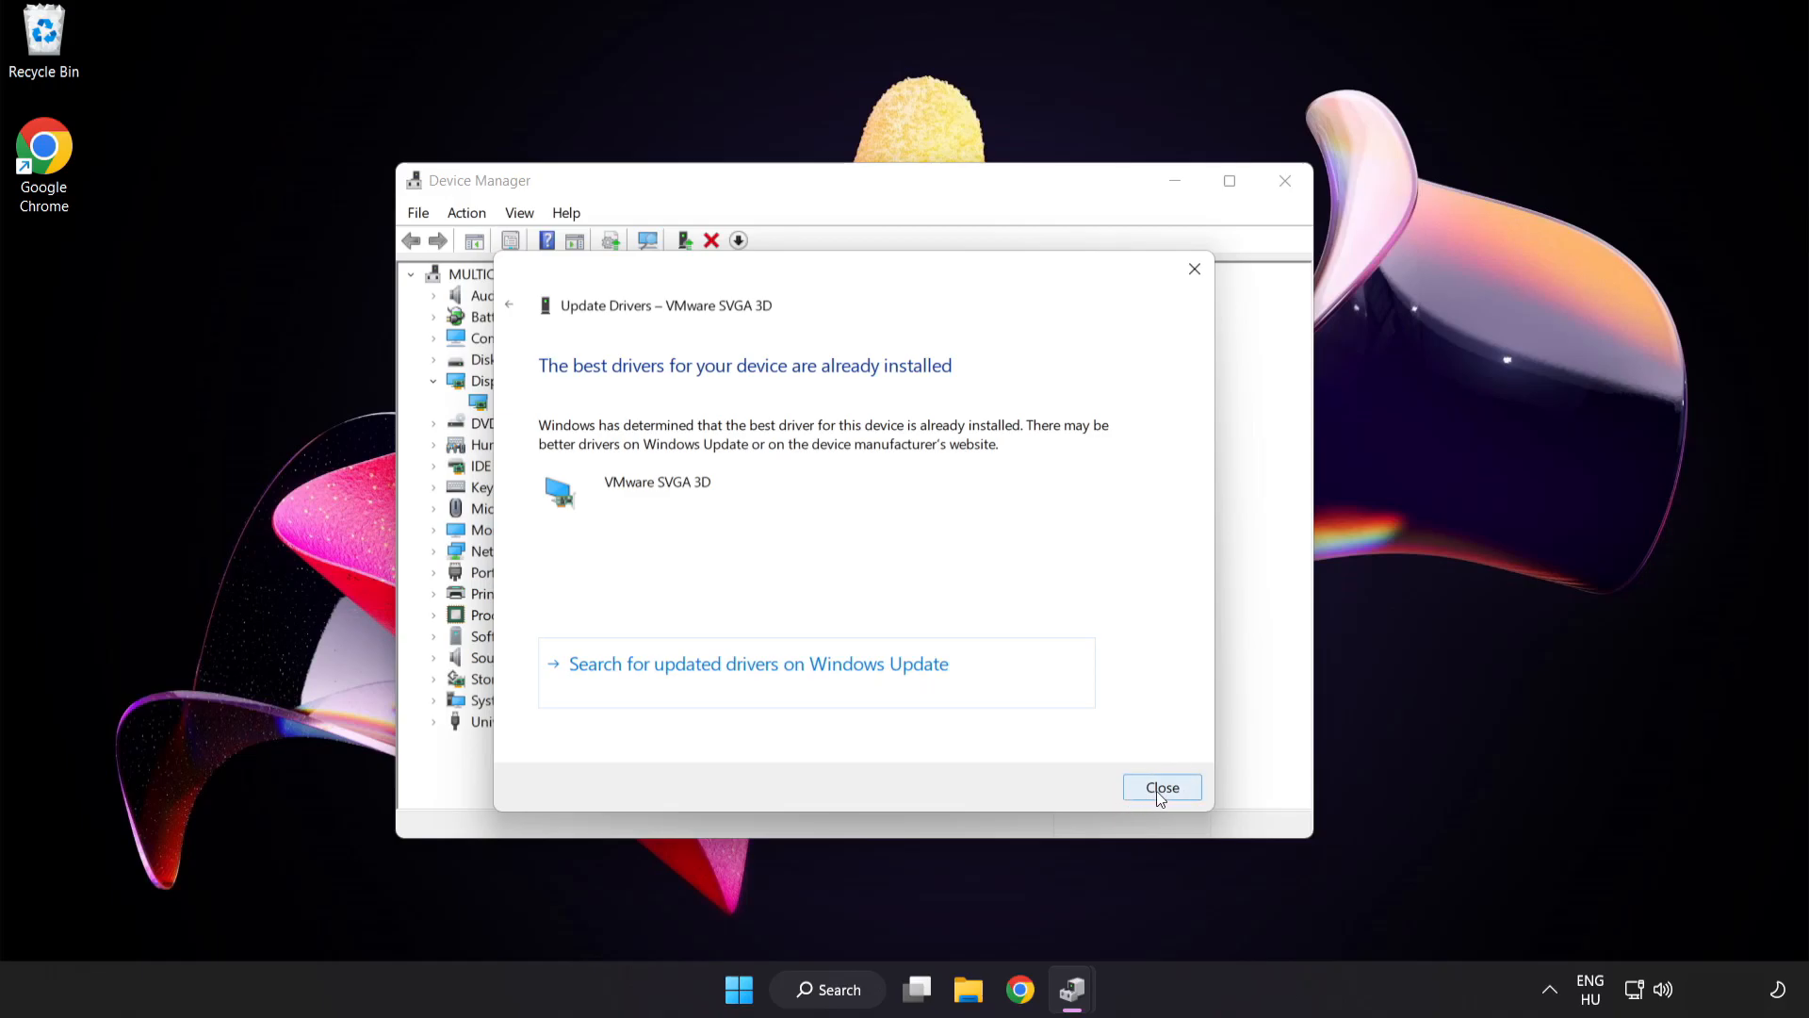
click(1162, 787)
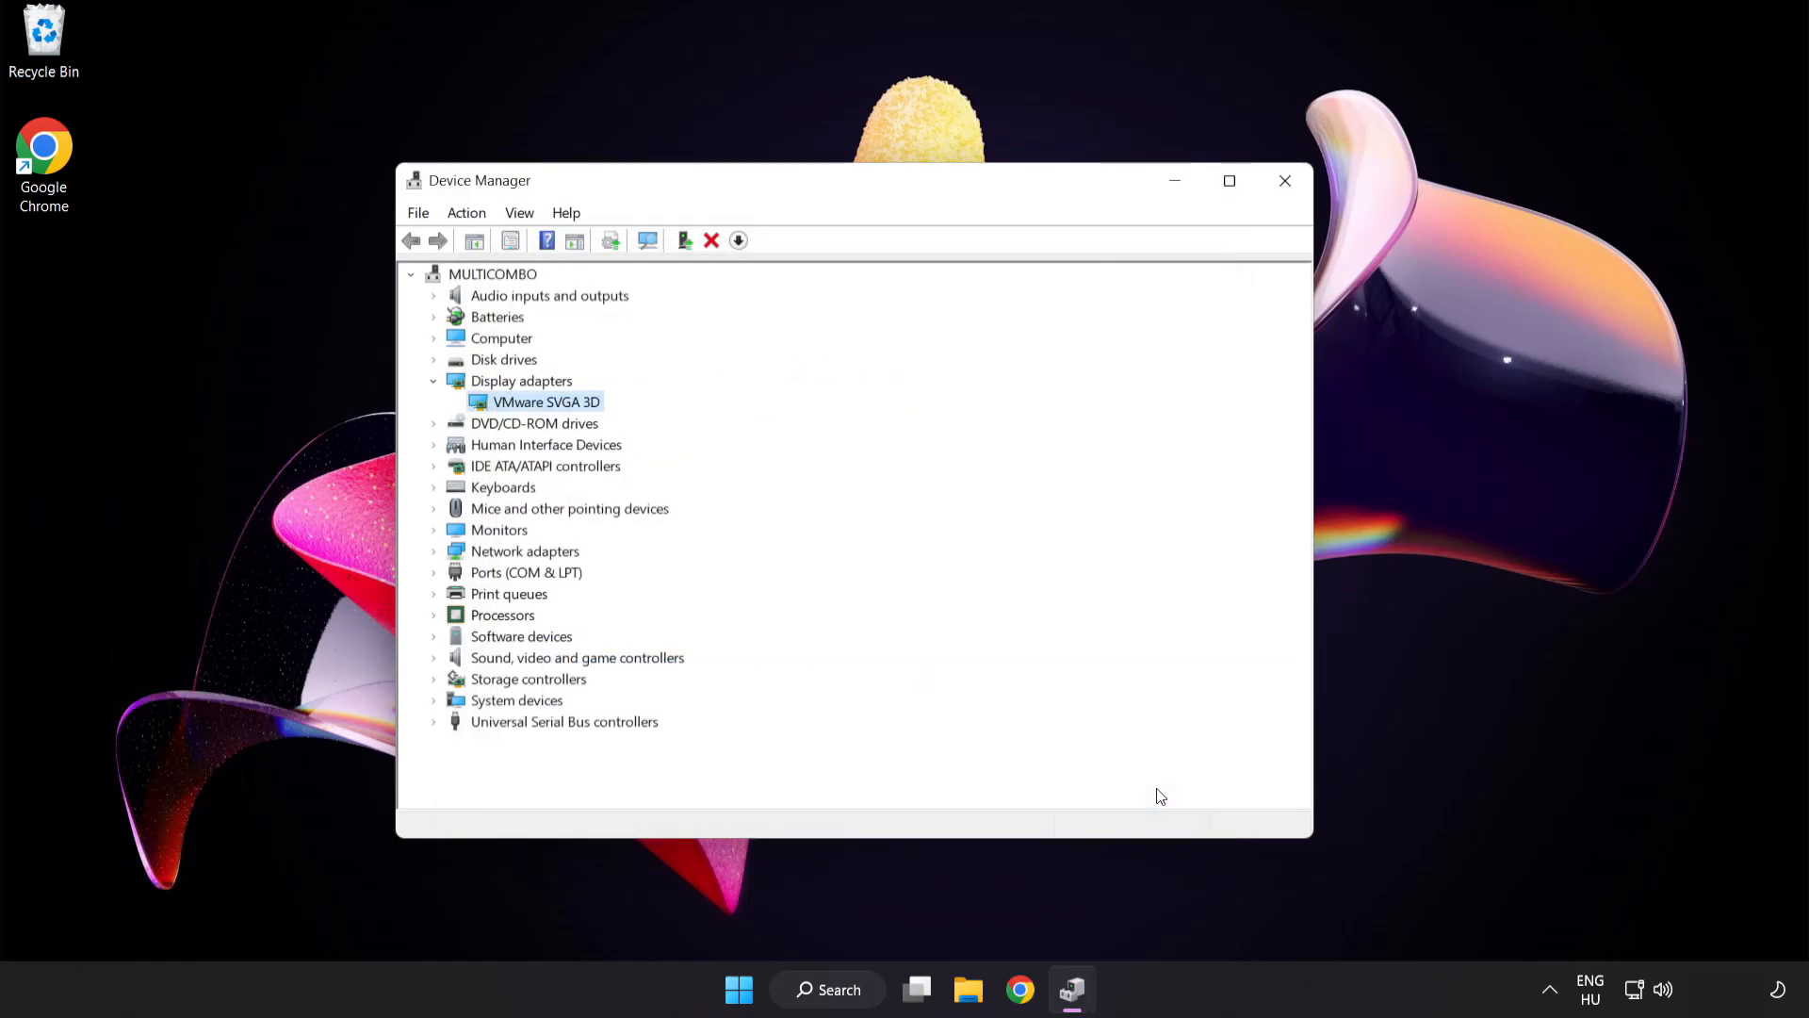
mouse_move(1285, 181)
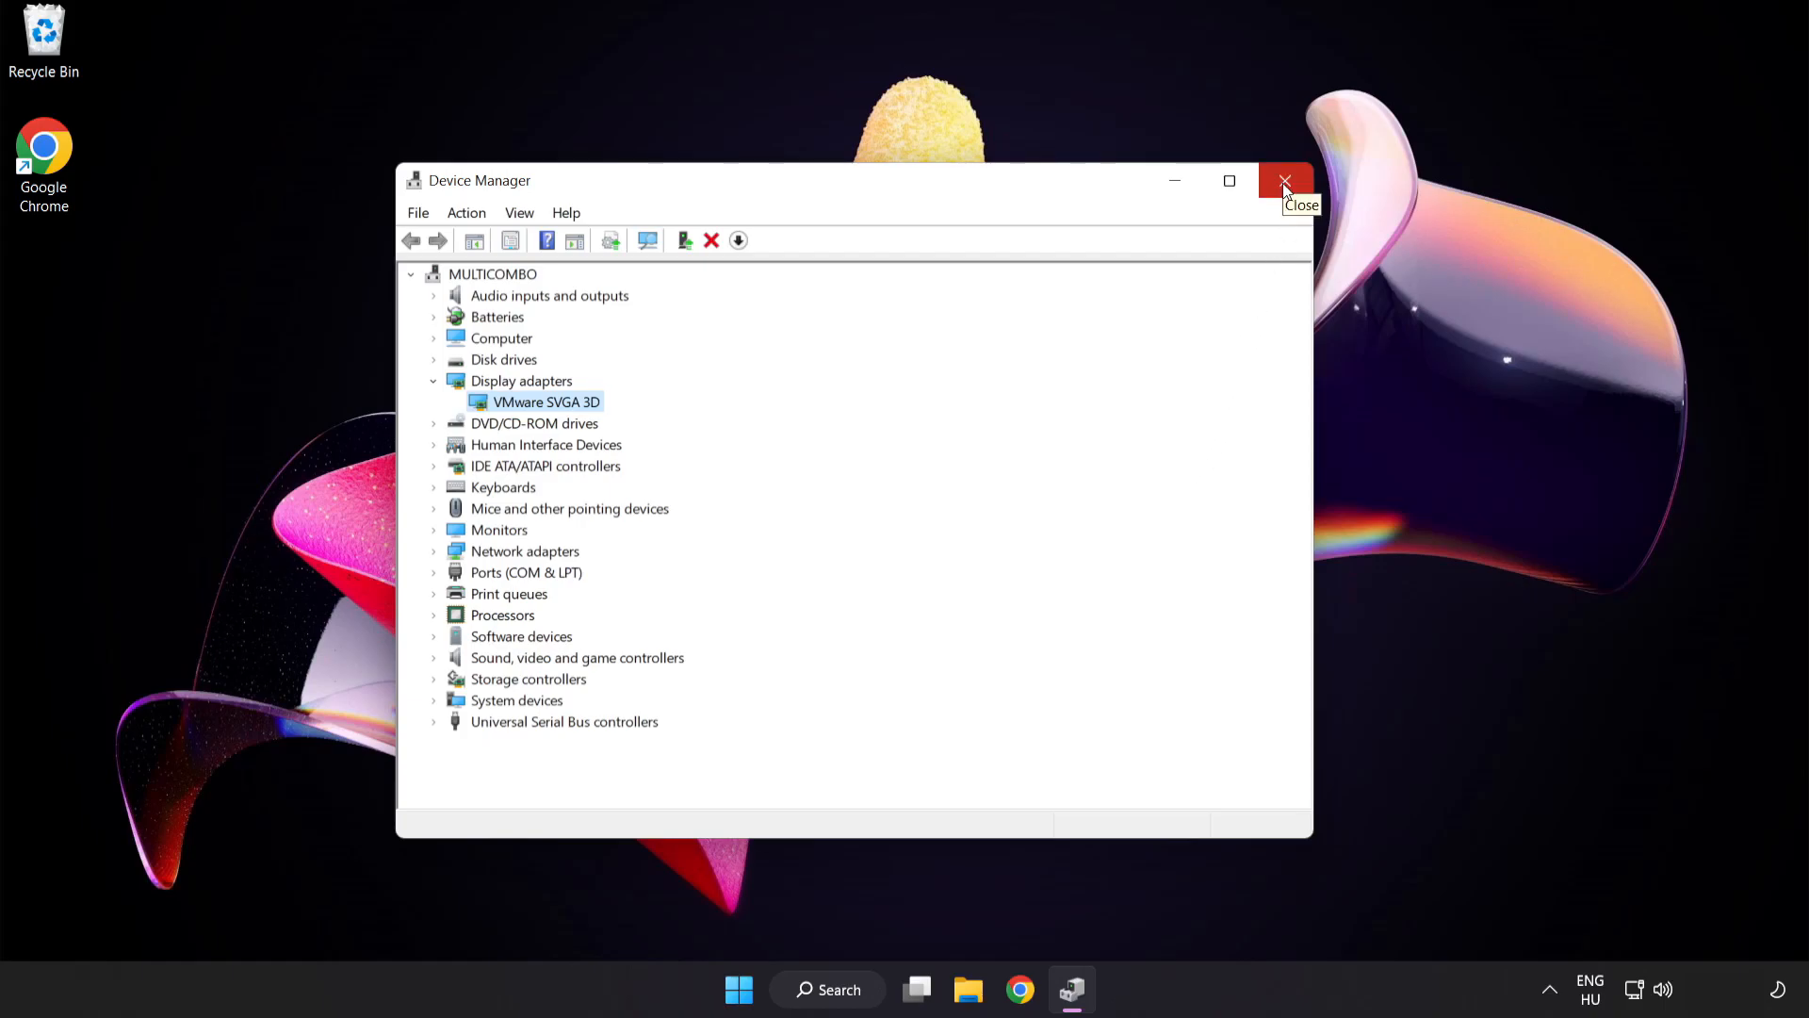
click(1284, 181)
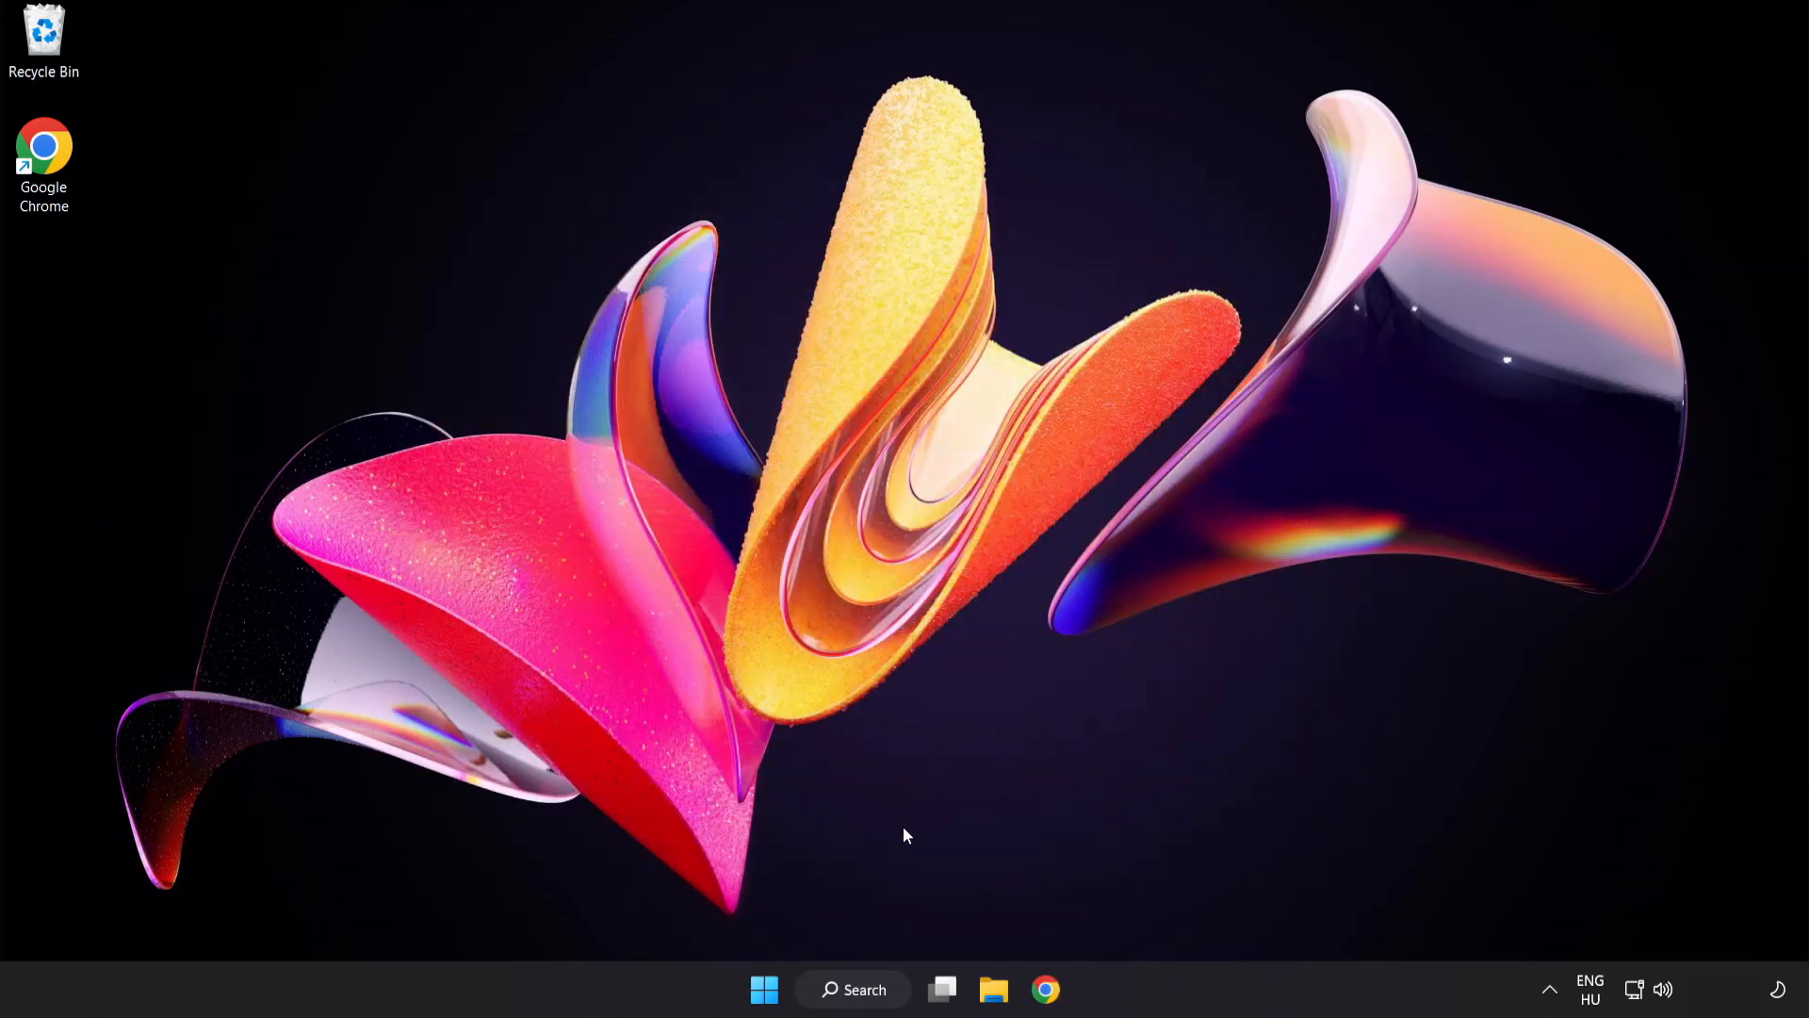
Search 'update' and open the Windows Update settings page.
click(853, 990)
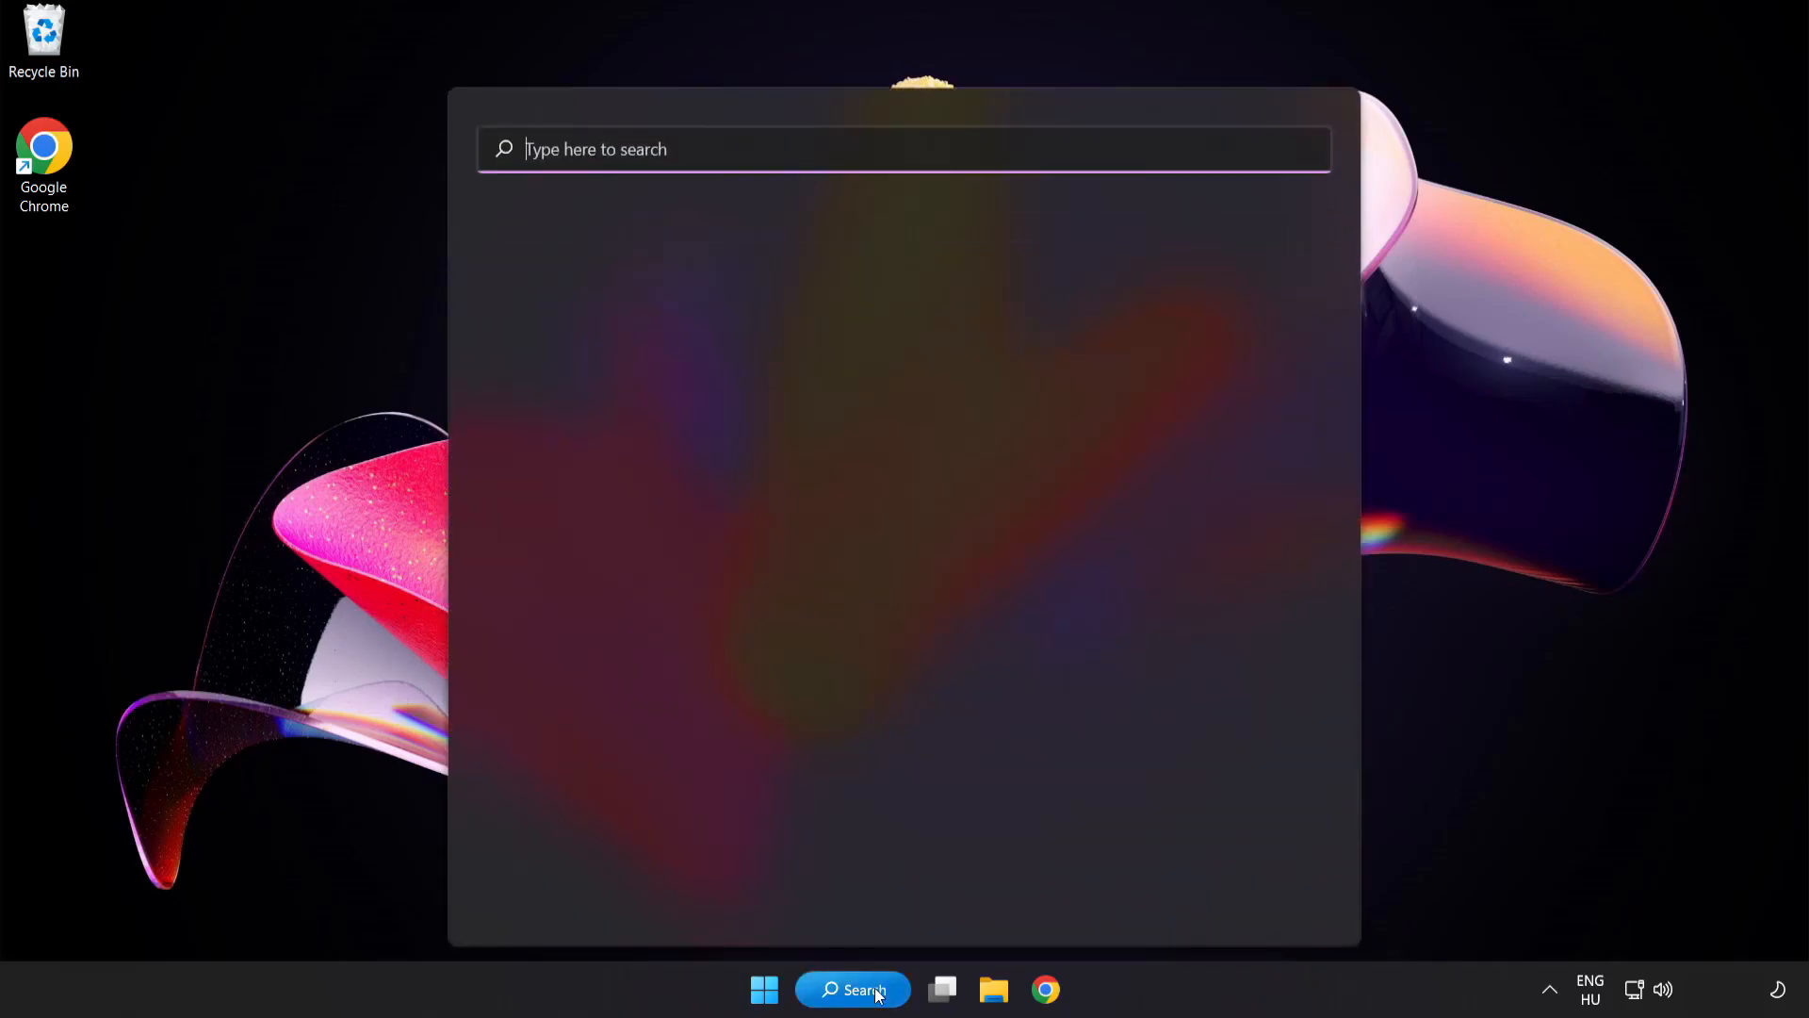
text(u)
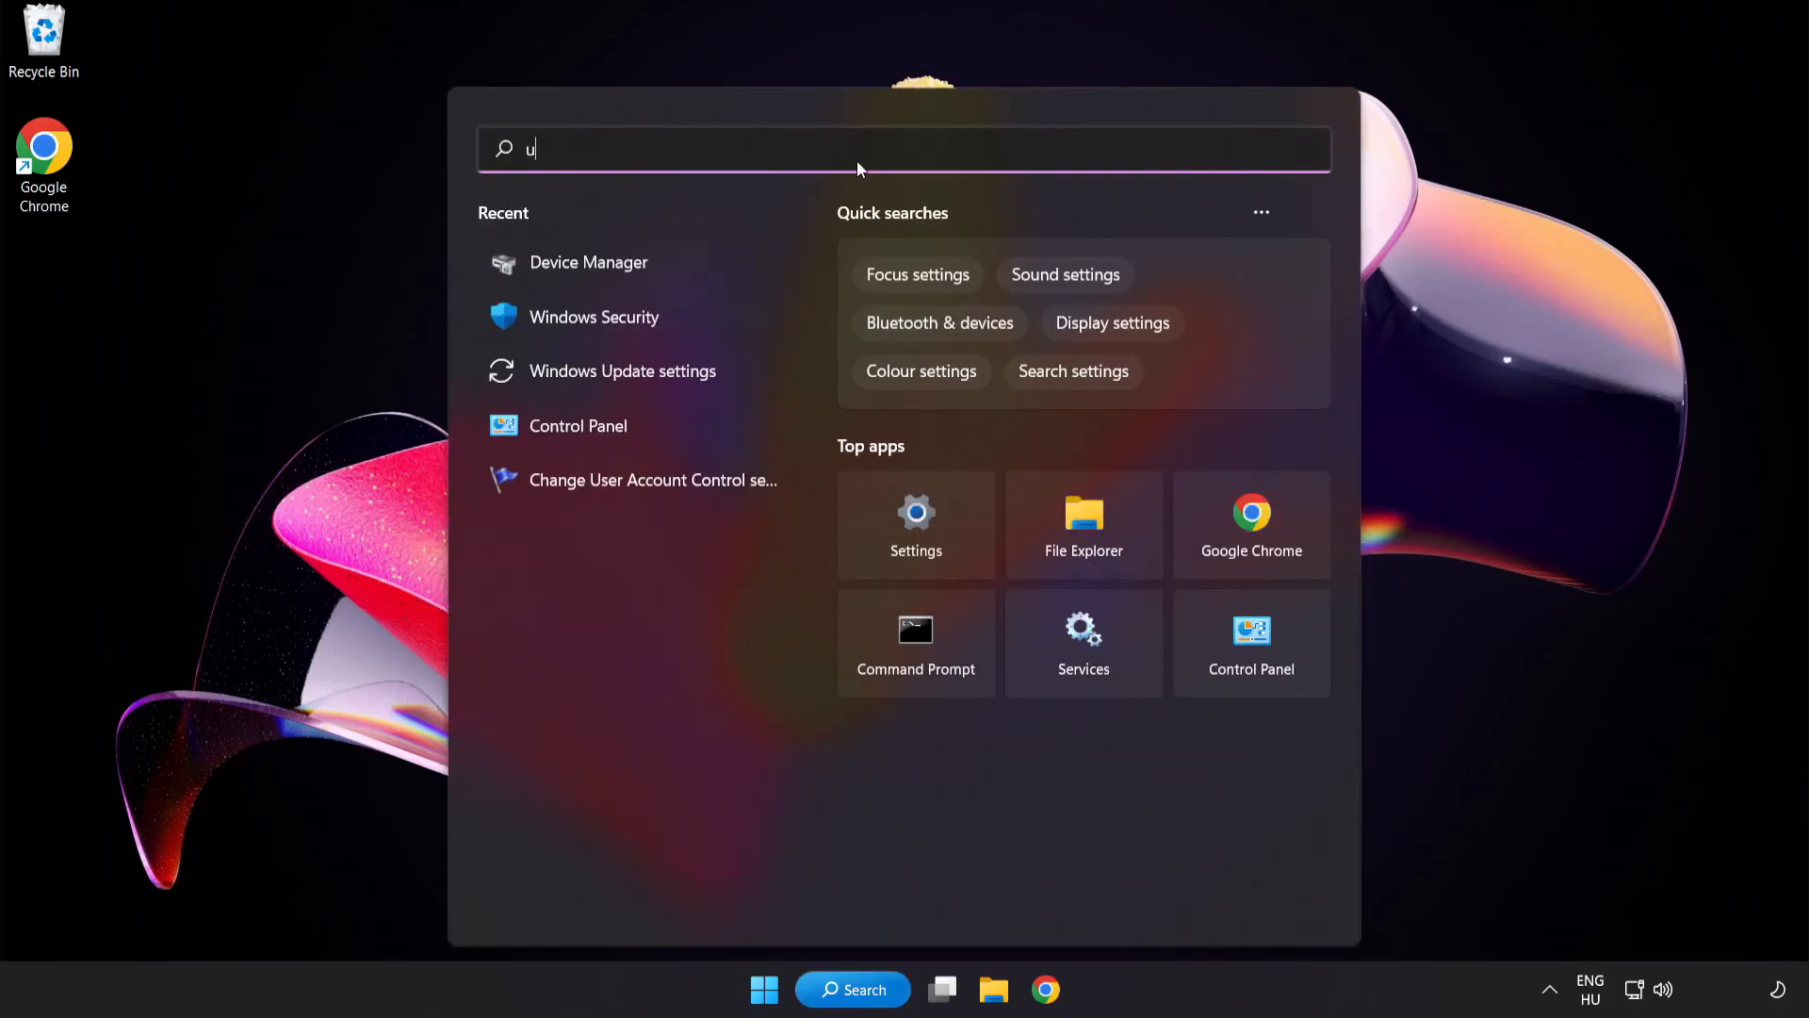
text(pdate)
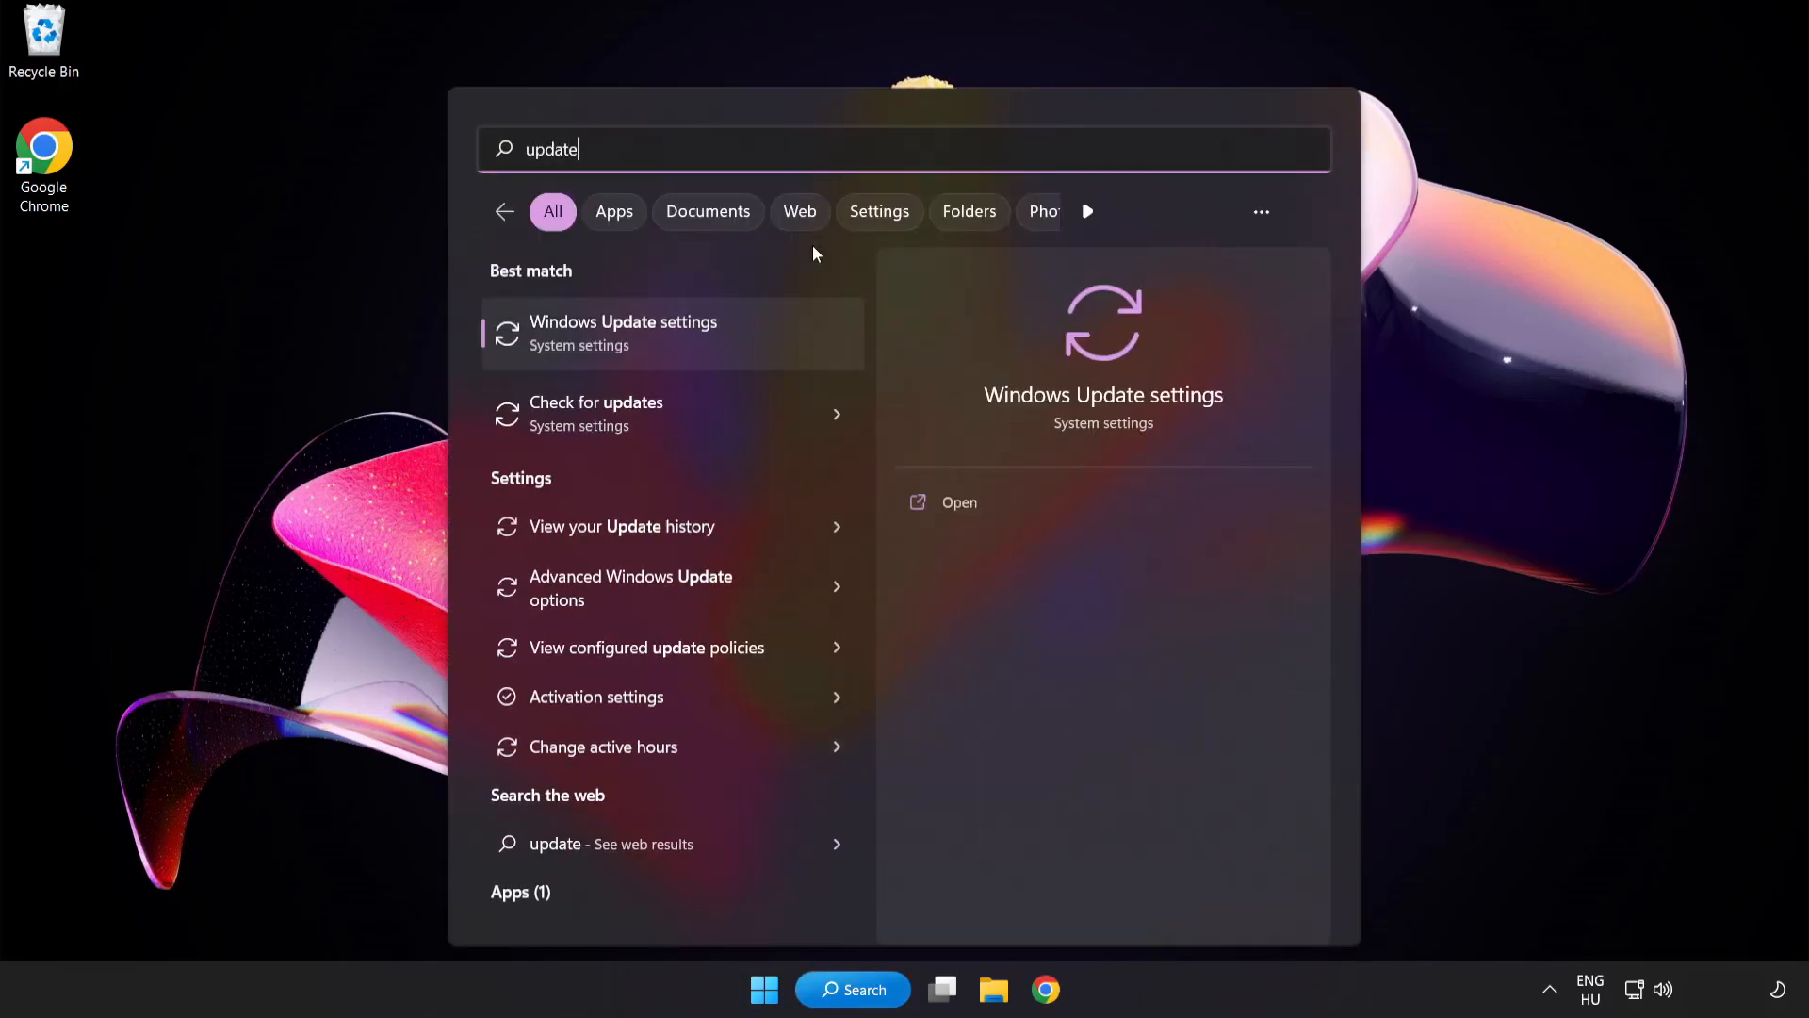
mouse_move(694, 348)
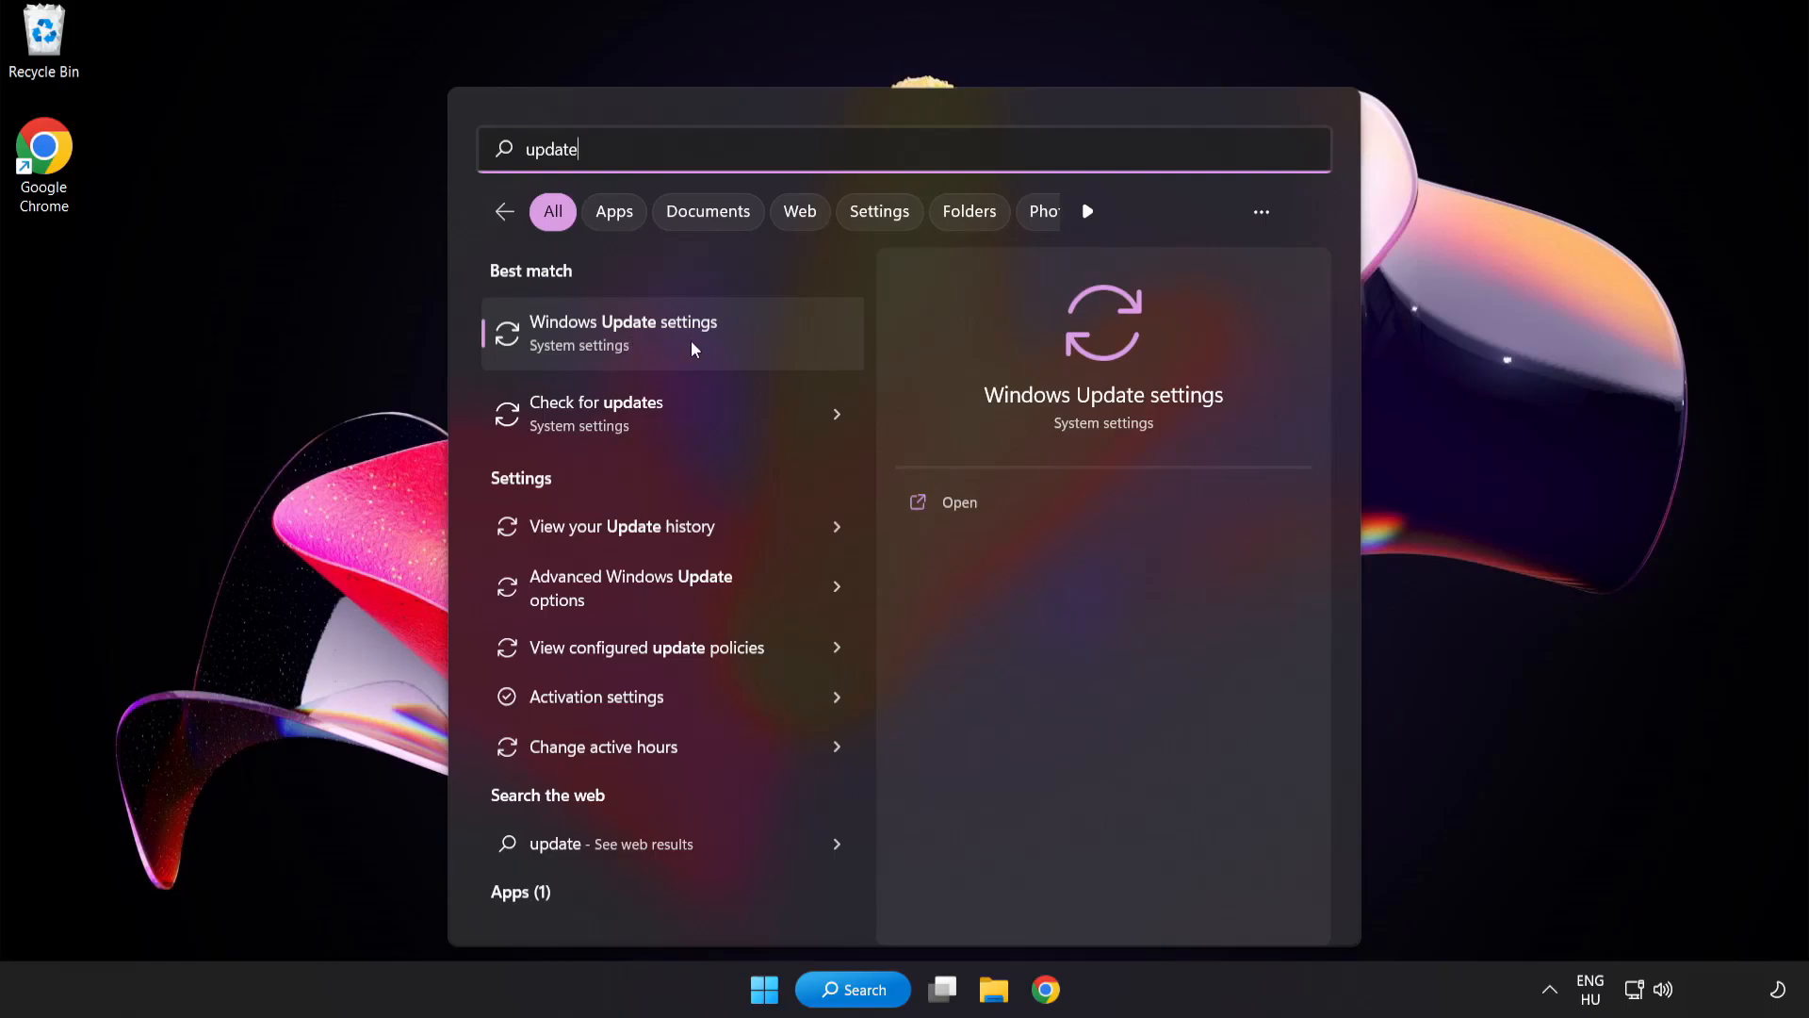
click(672, 333)
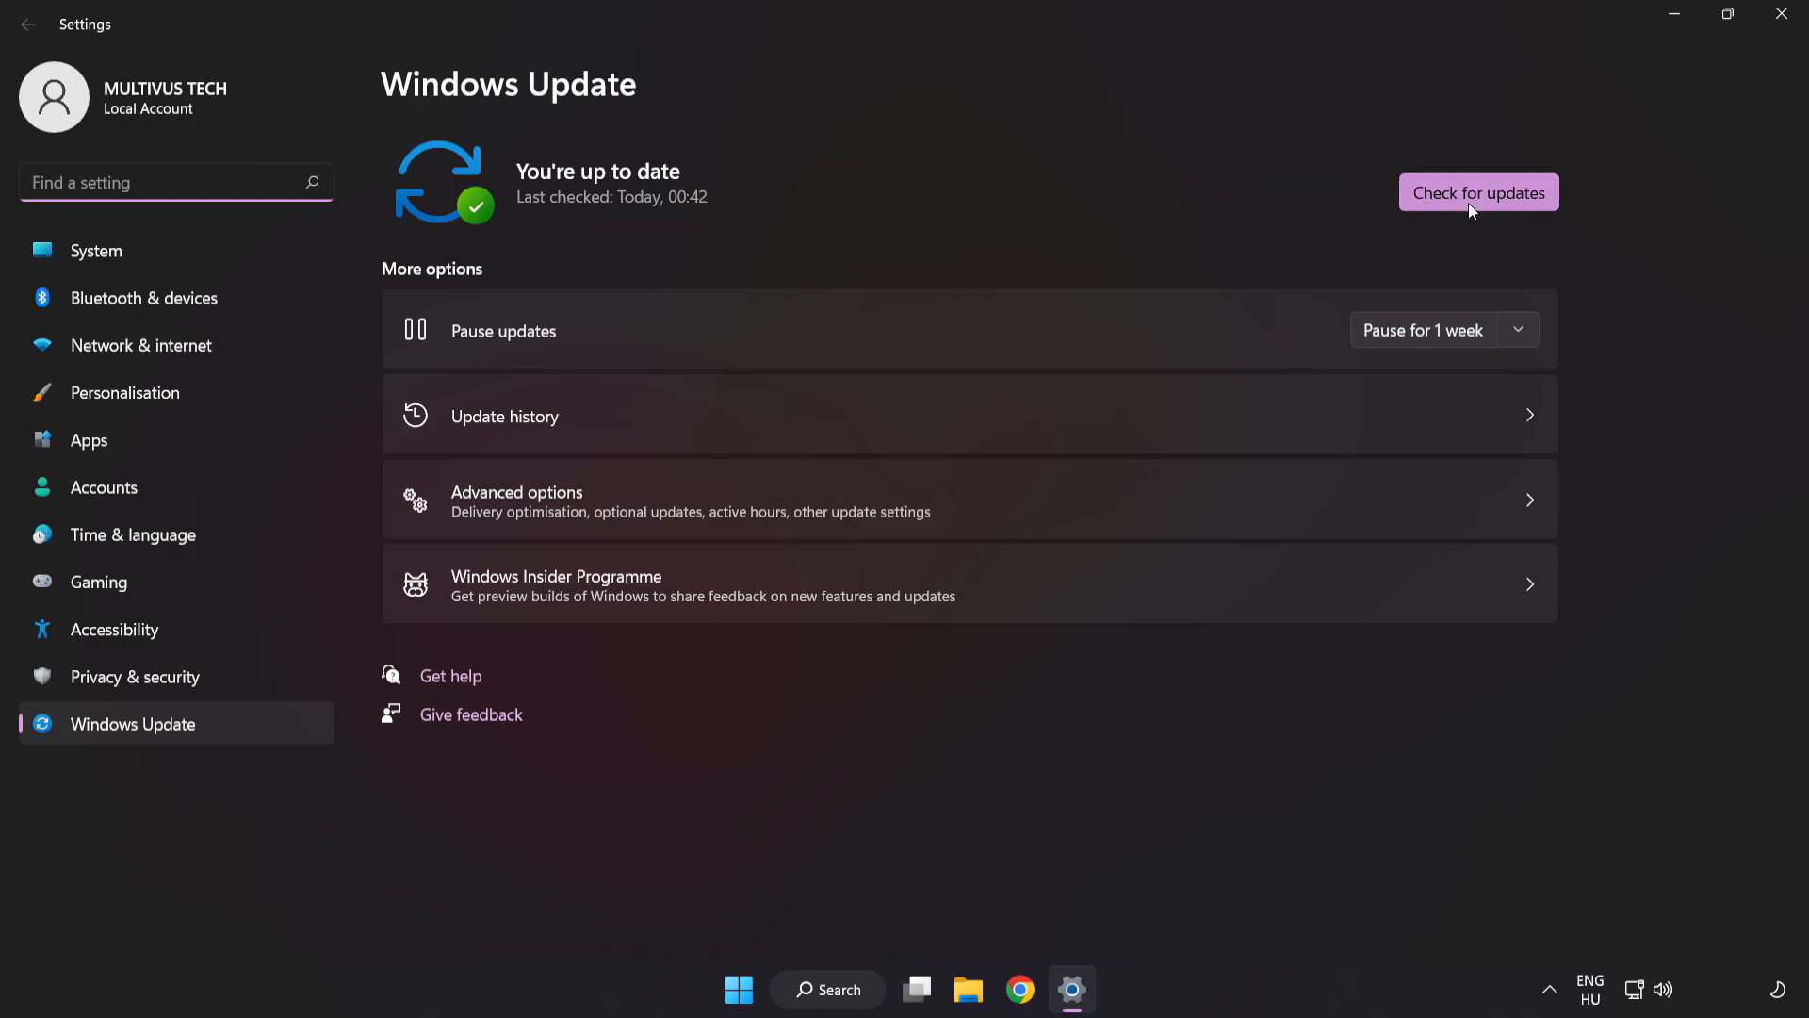
Check for Windows updates, confirm the PC is up to date, and close Settings.
click(1478, 192)
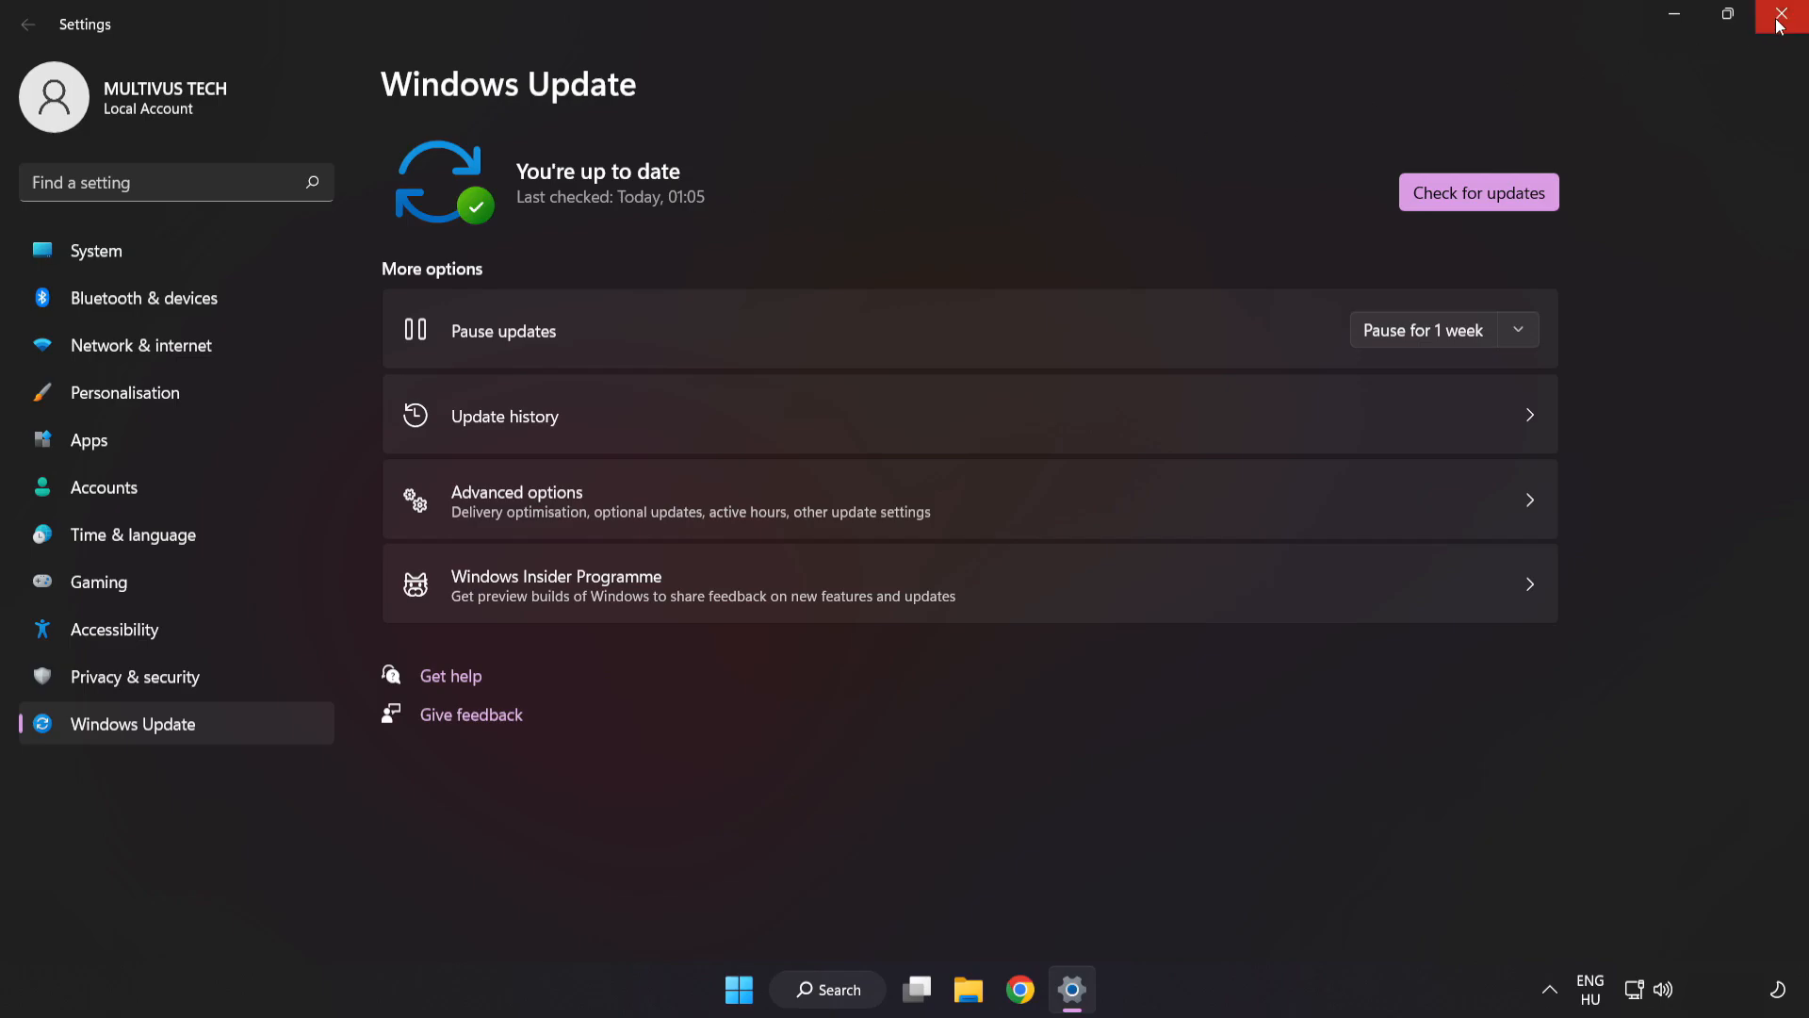
click(1777, 13)
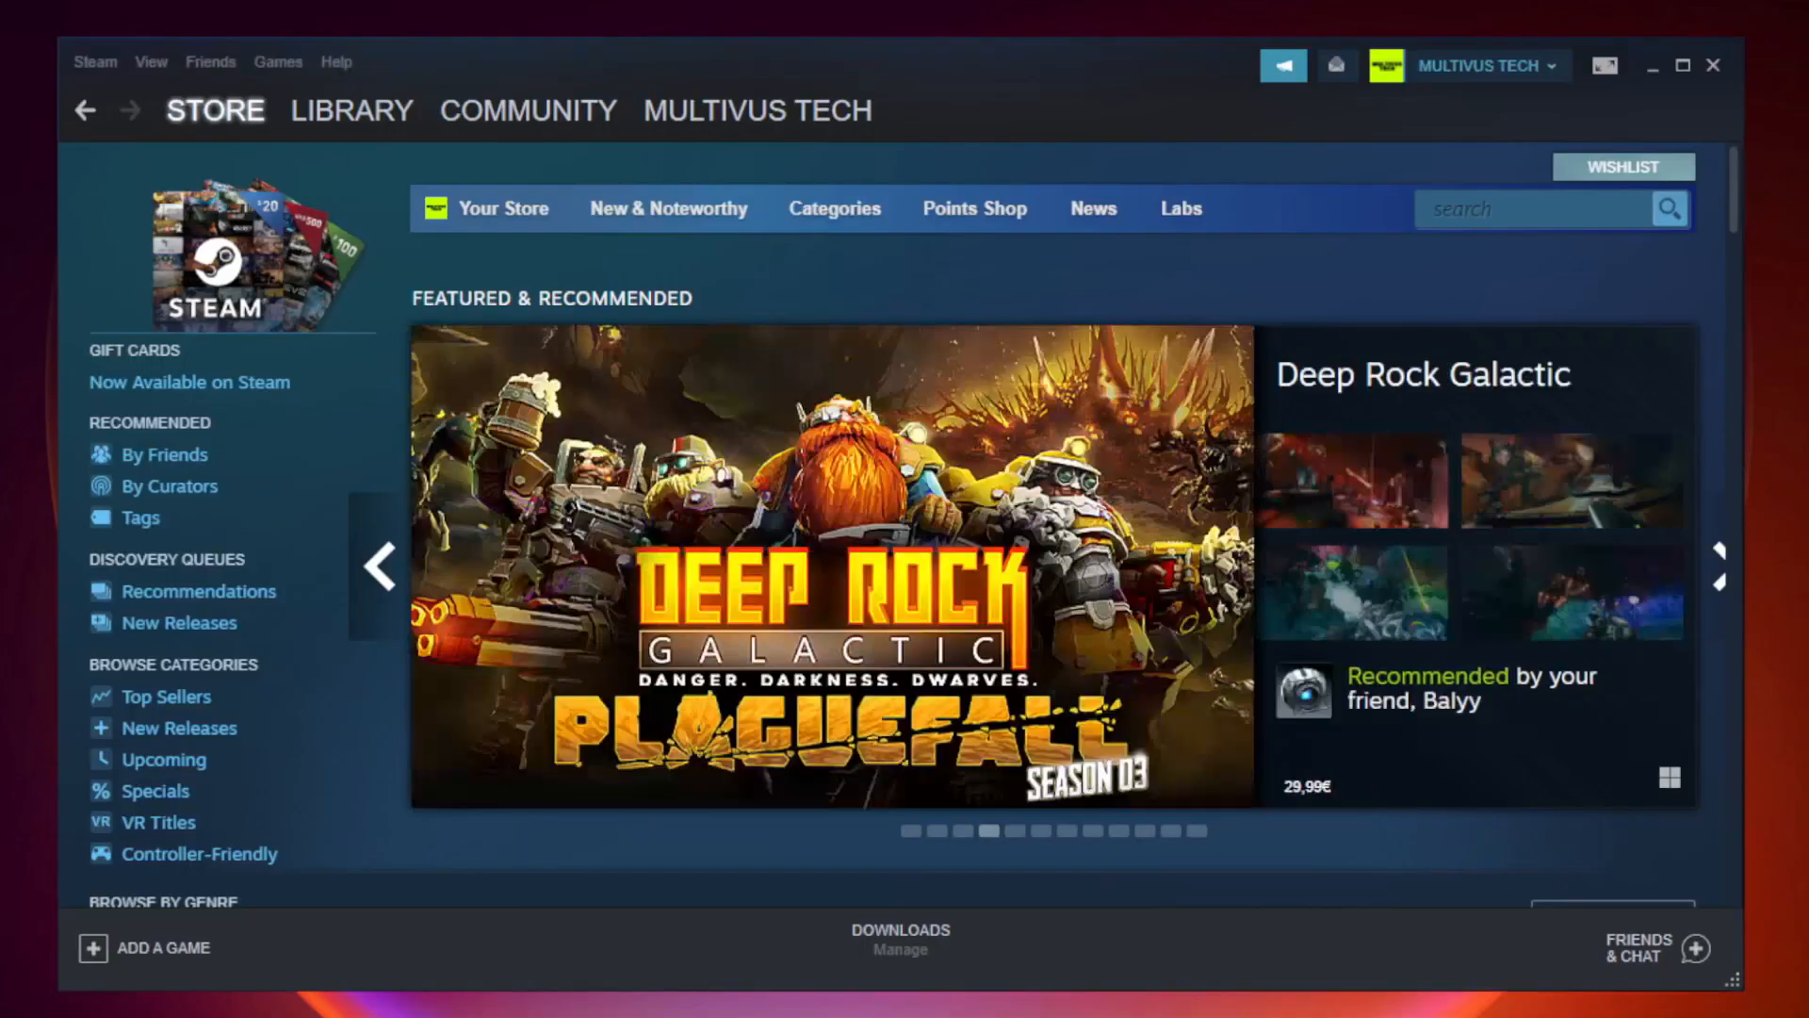
Open Unturned's Properties from the Steam library.
click(353, 110)
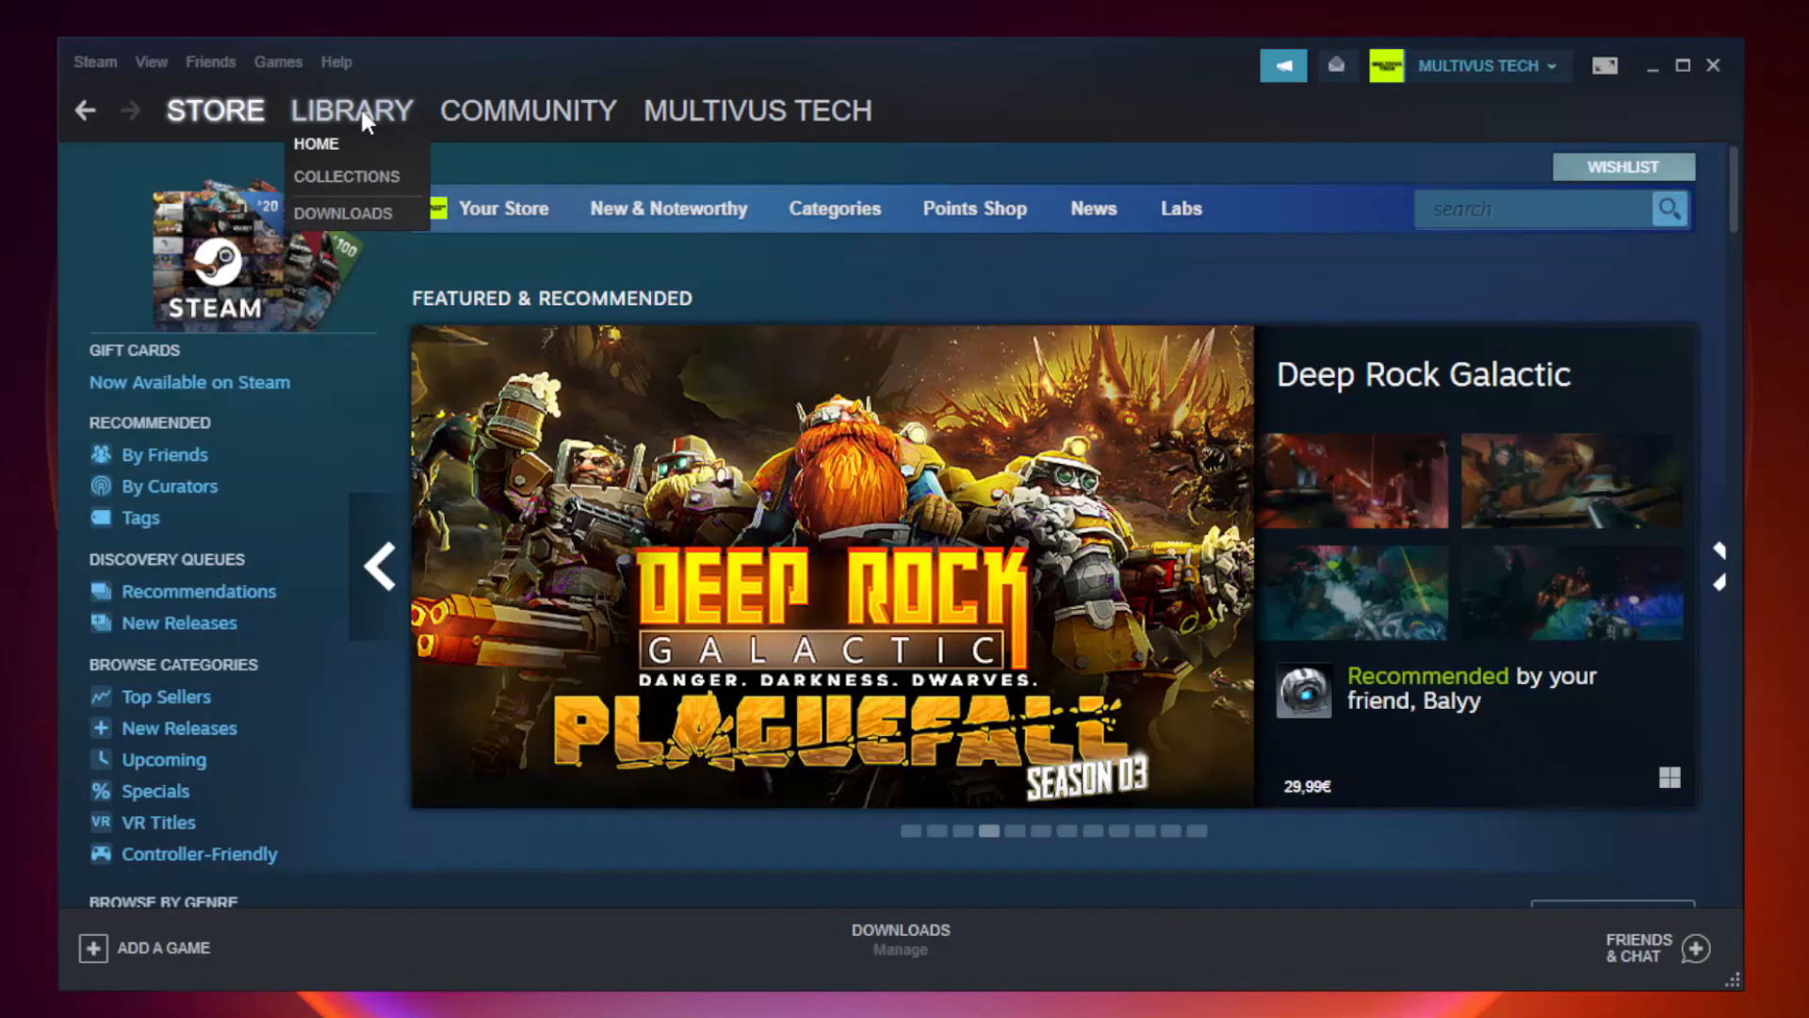
click(316, 143)
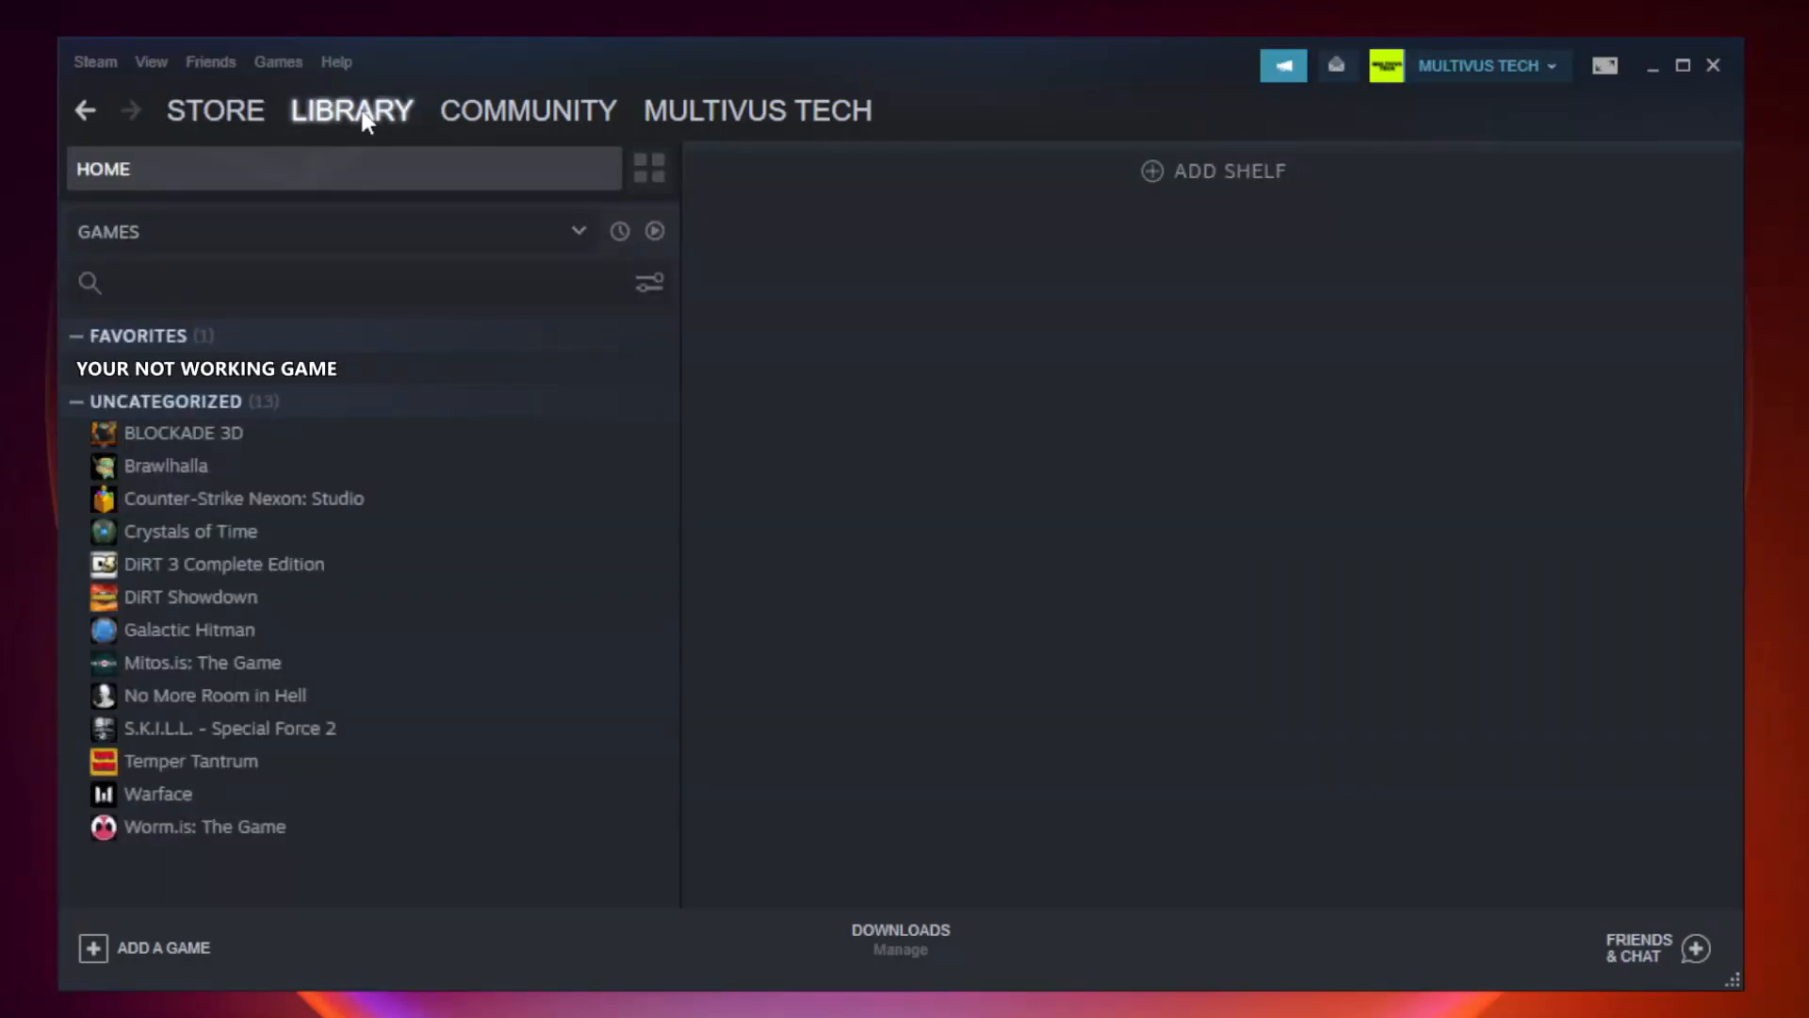
mouse_move(484, 379)
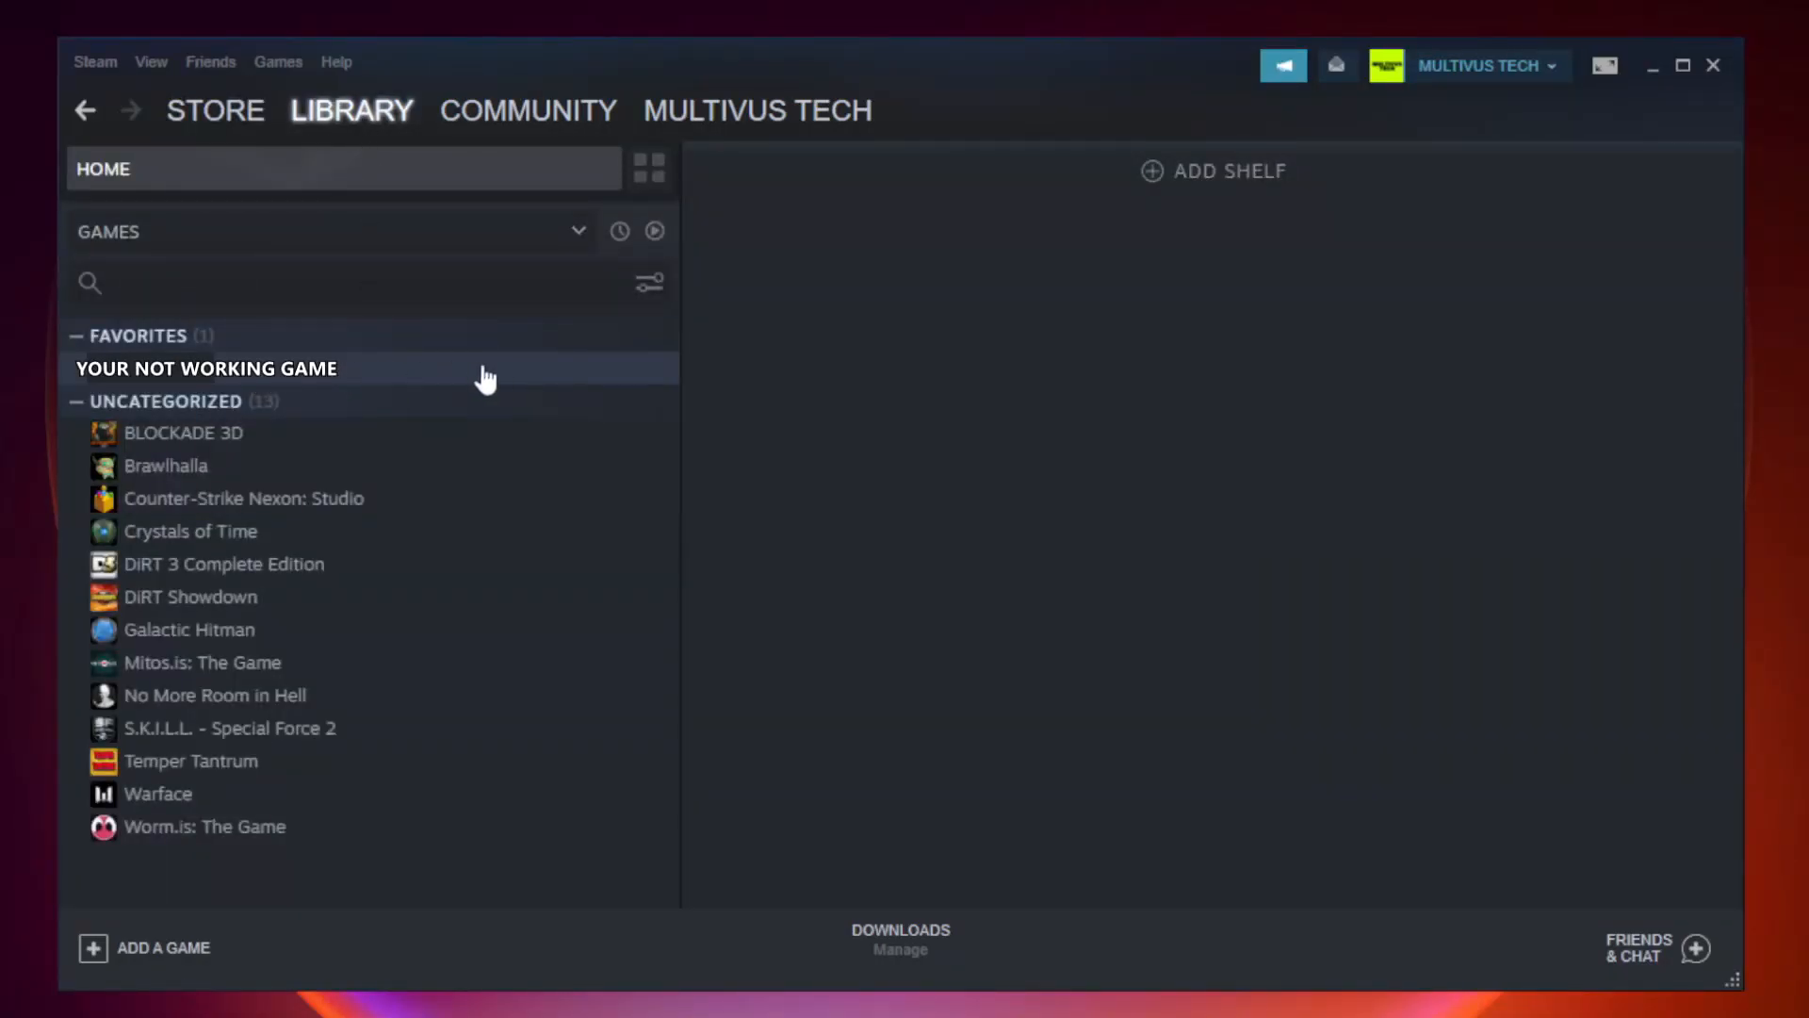
mouse_move(394, 379)
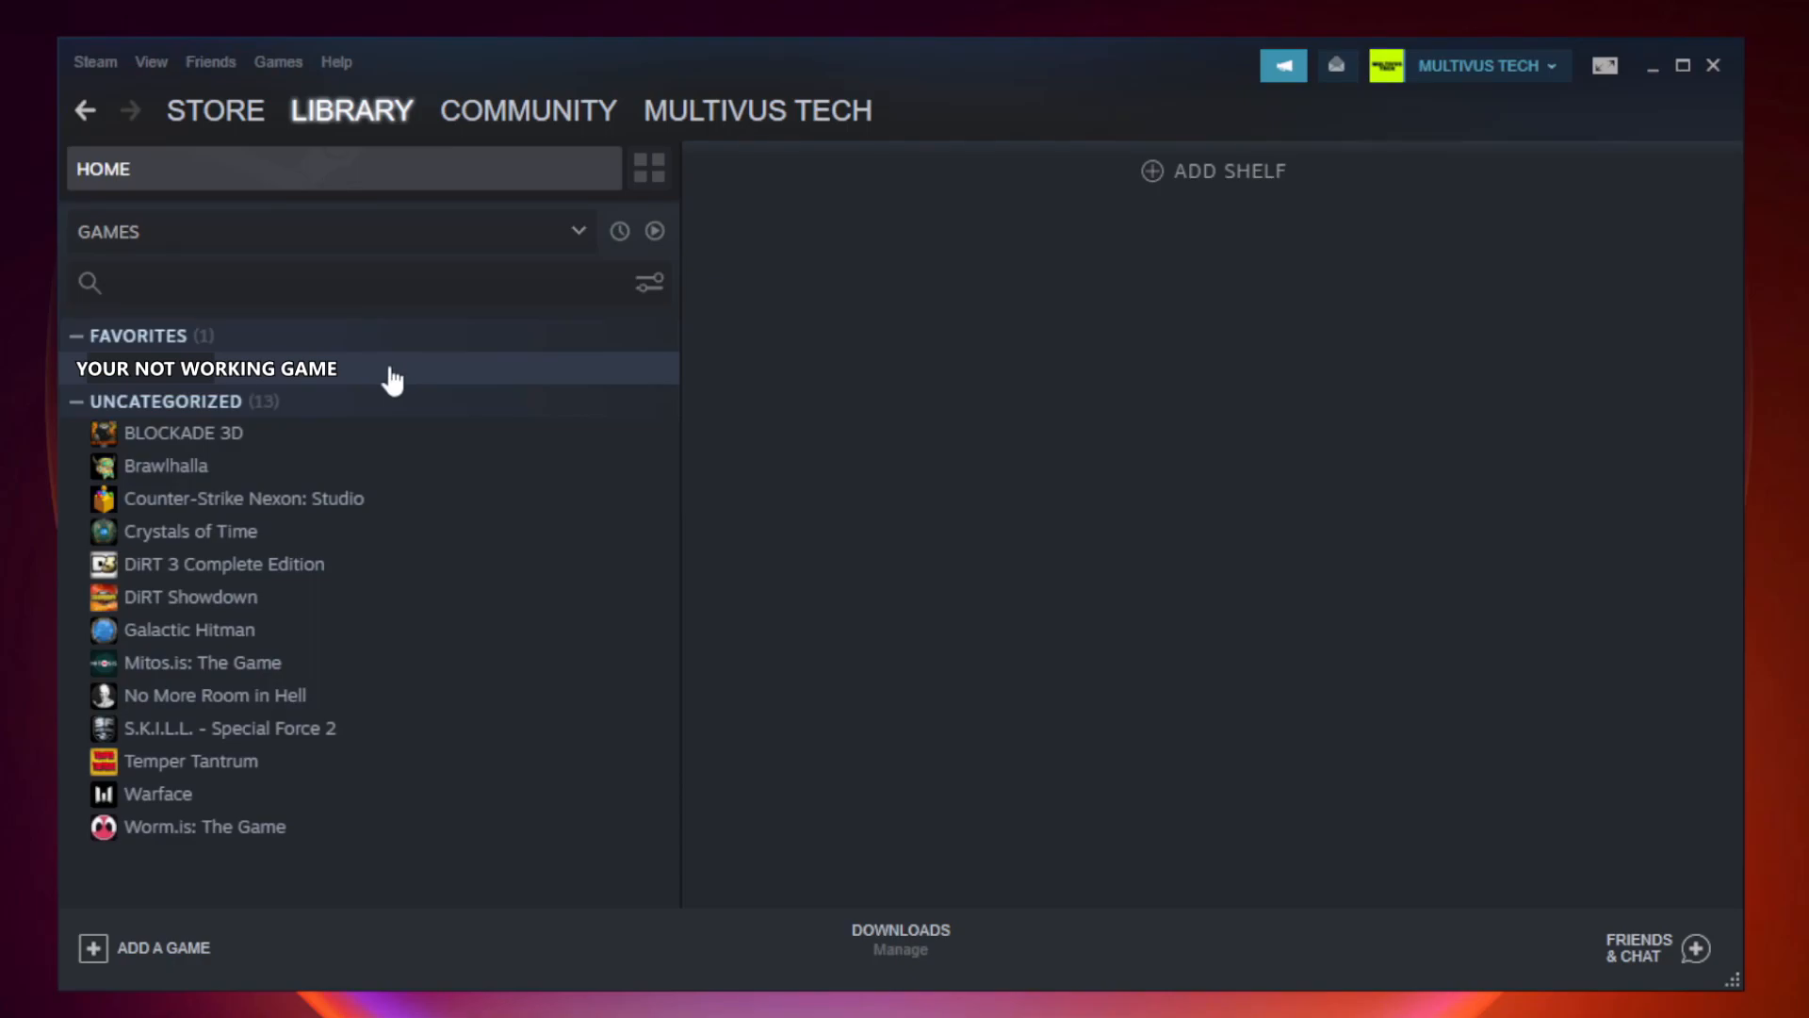
right_click(206, 369)
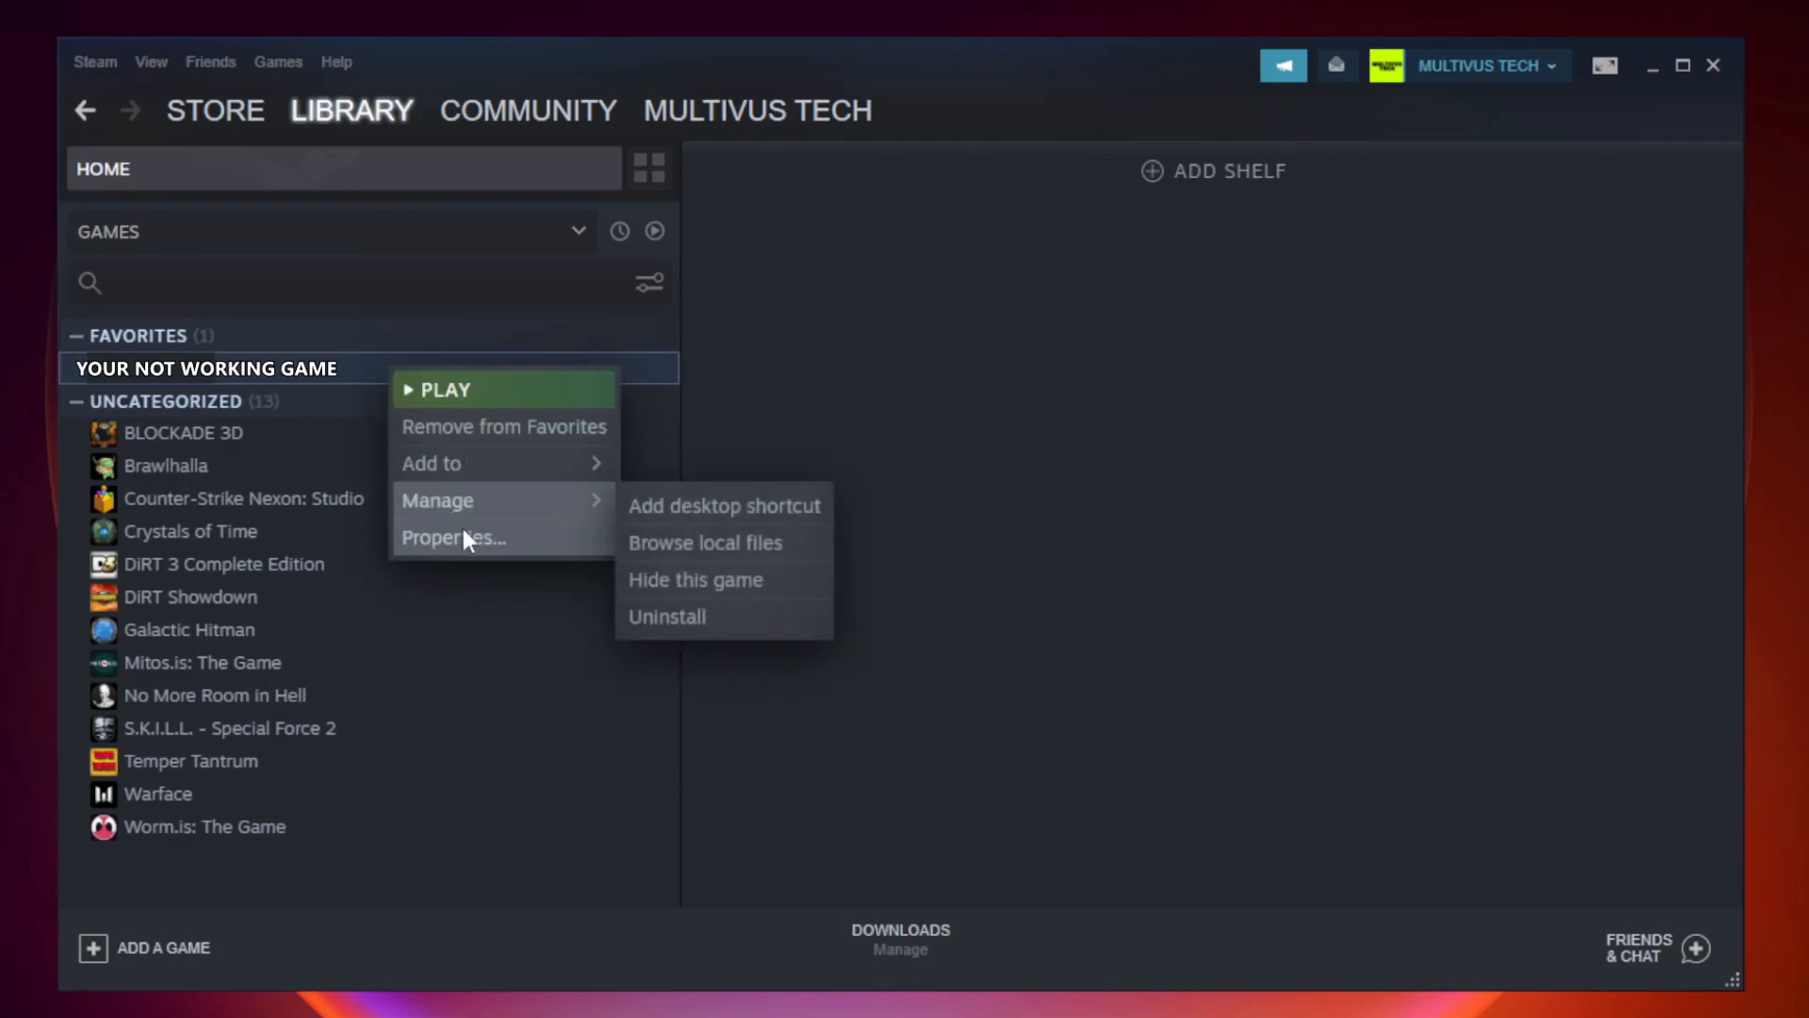
mouse_move(500, 542)
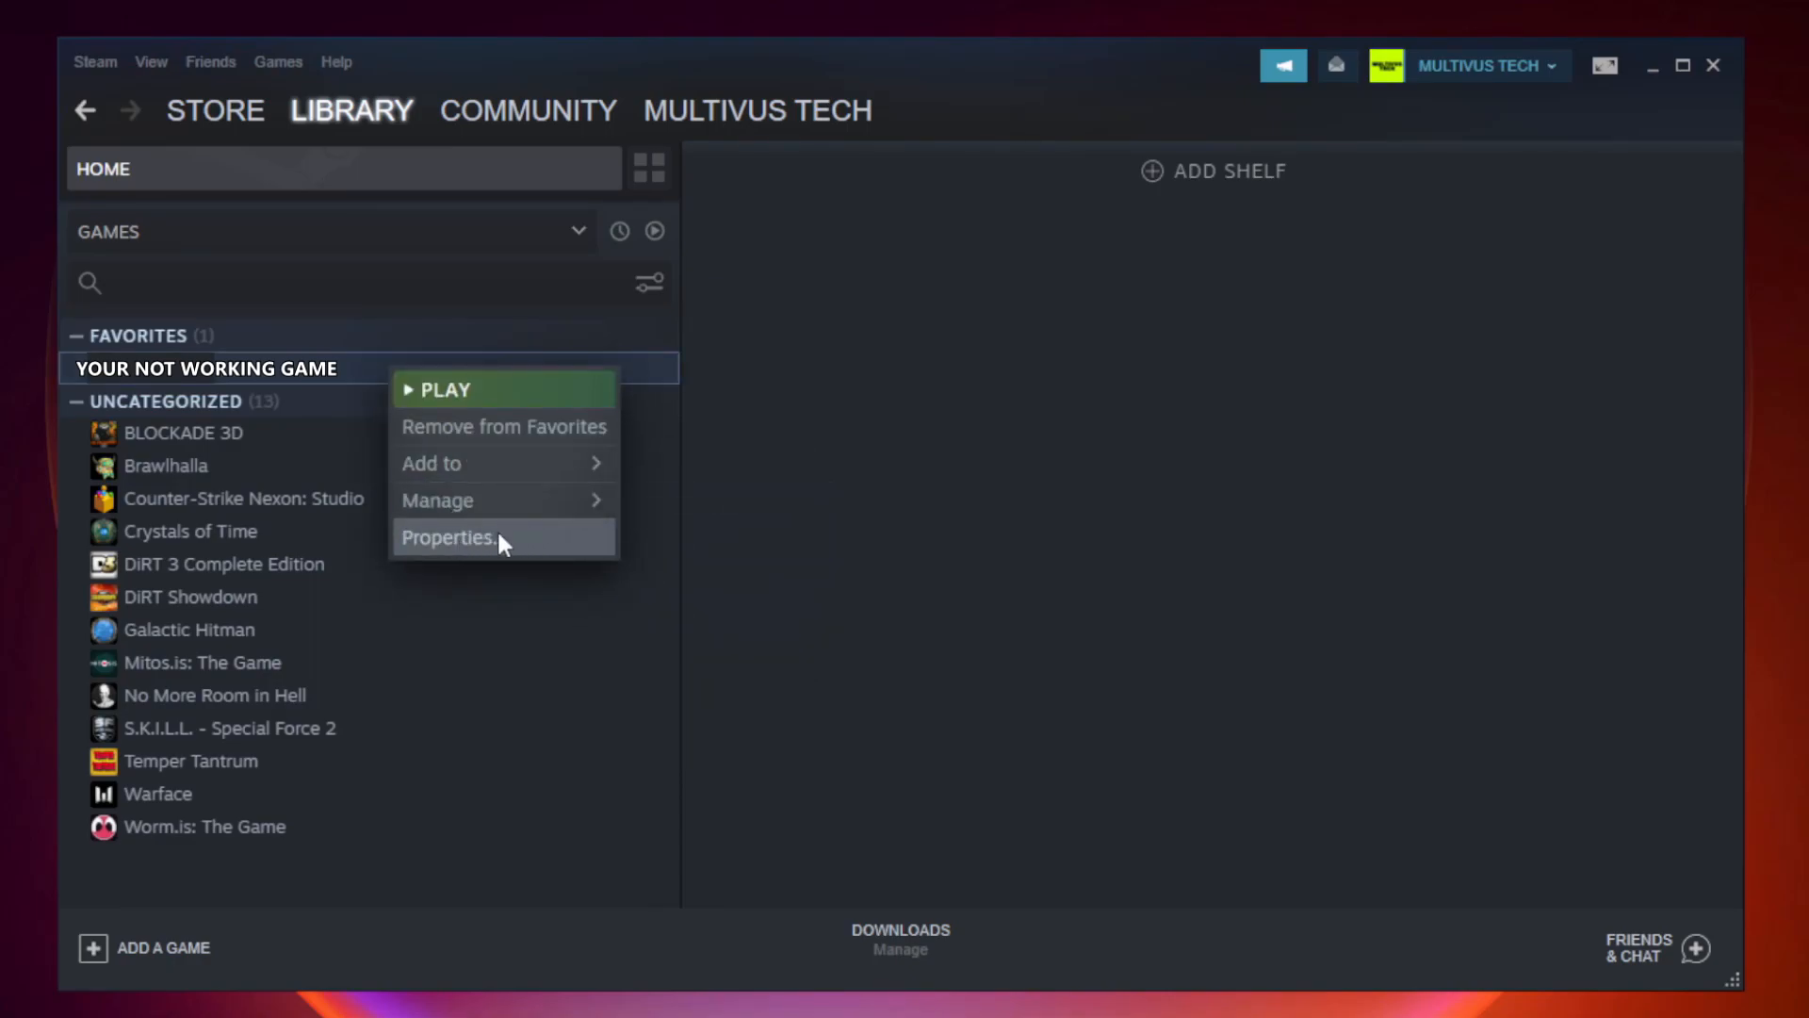
click(448, 537)
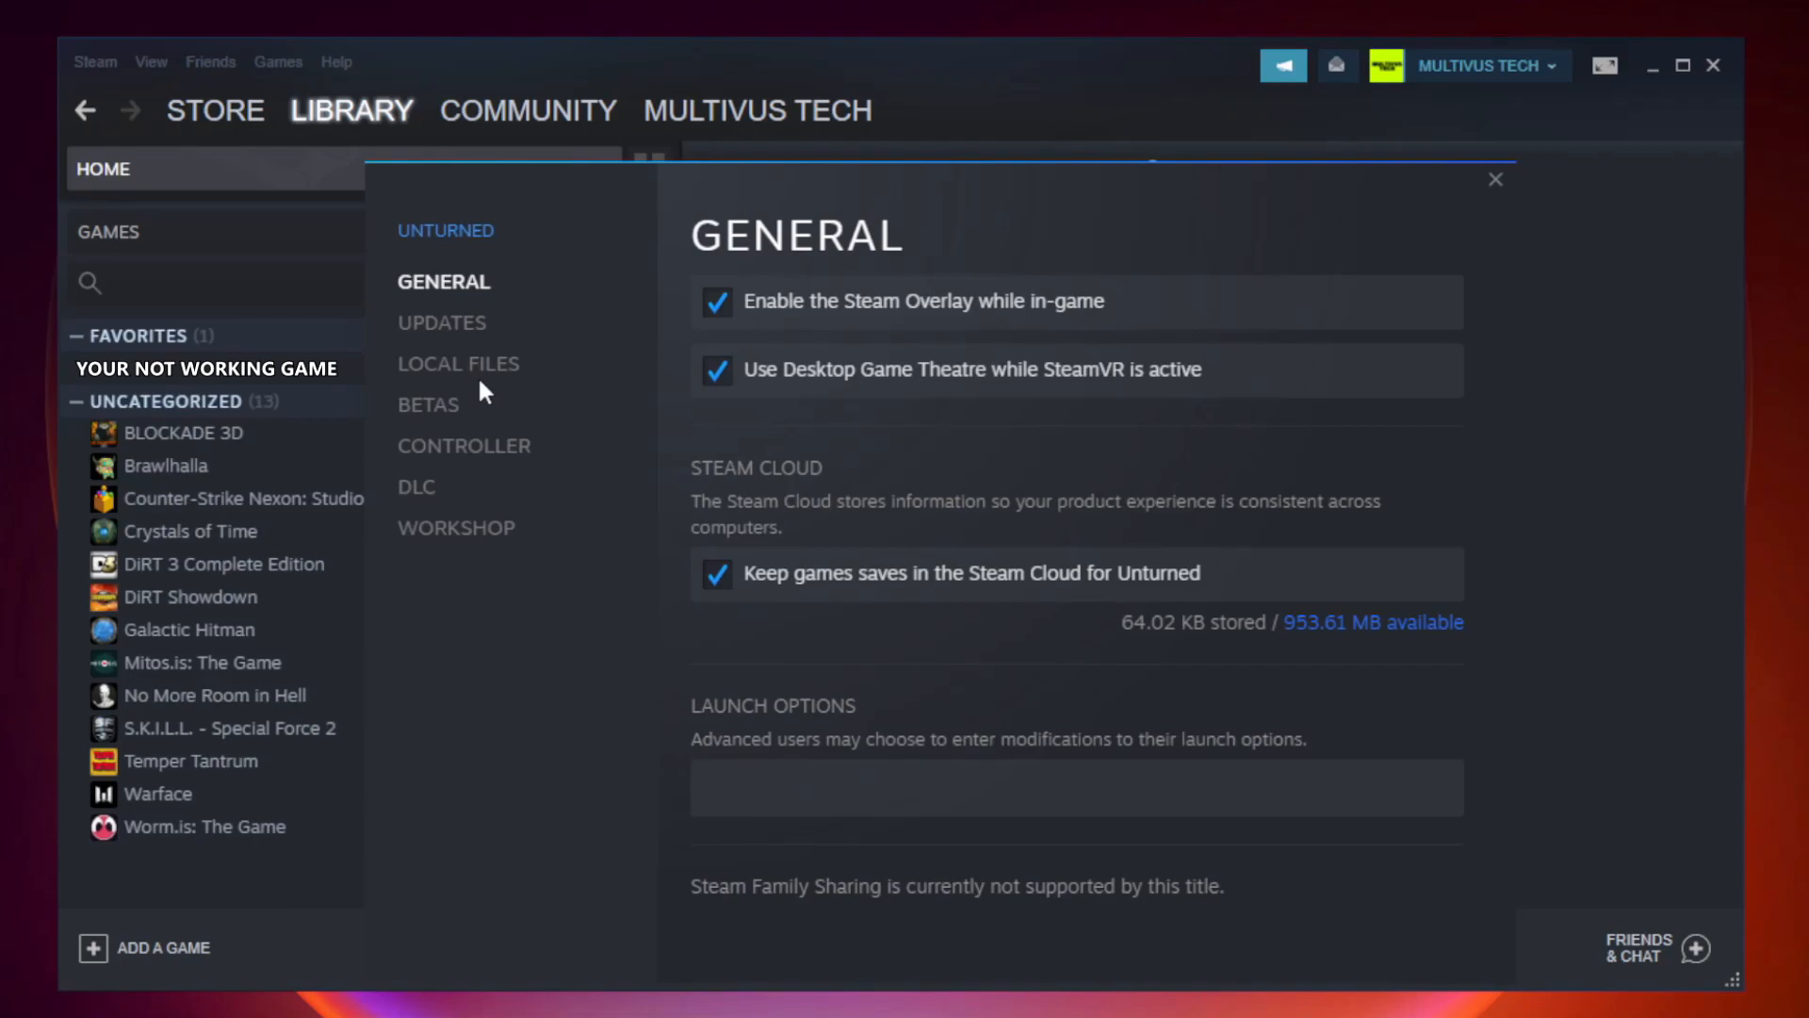
Verify Unturned's 9192 local files and open its install folder.
click(458, 364)
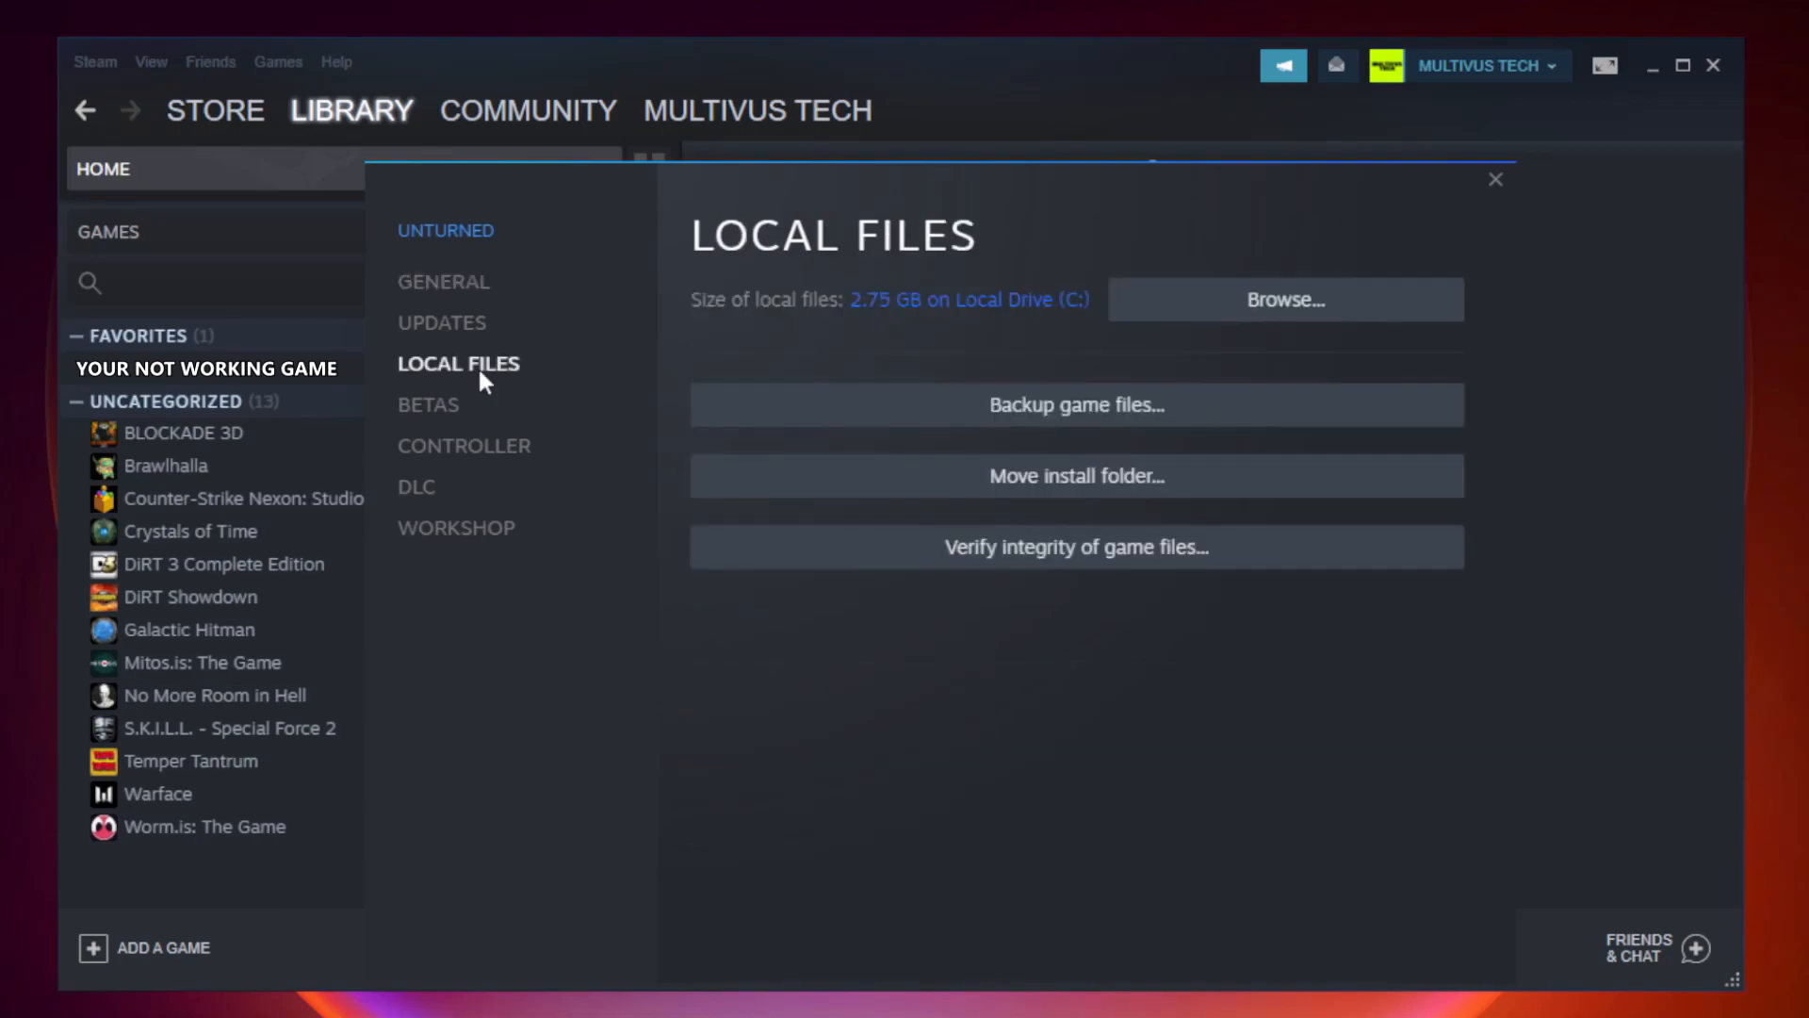
mouse_move(740, 531)
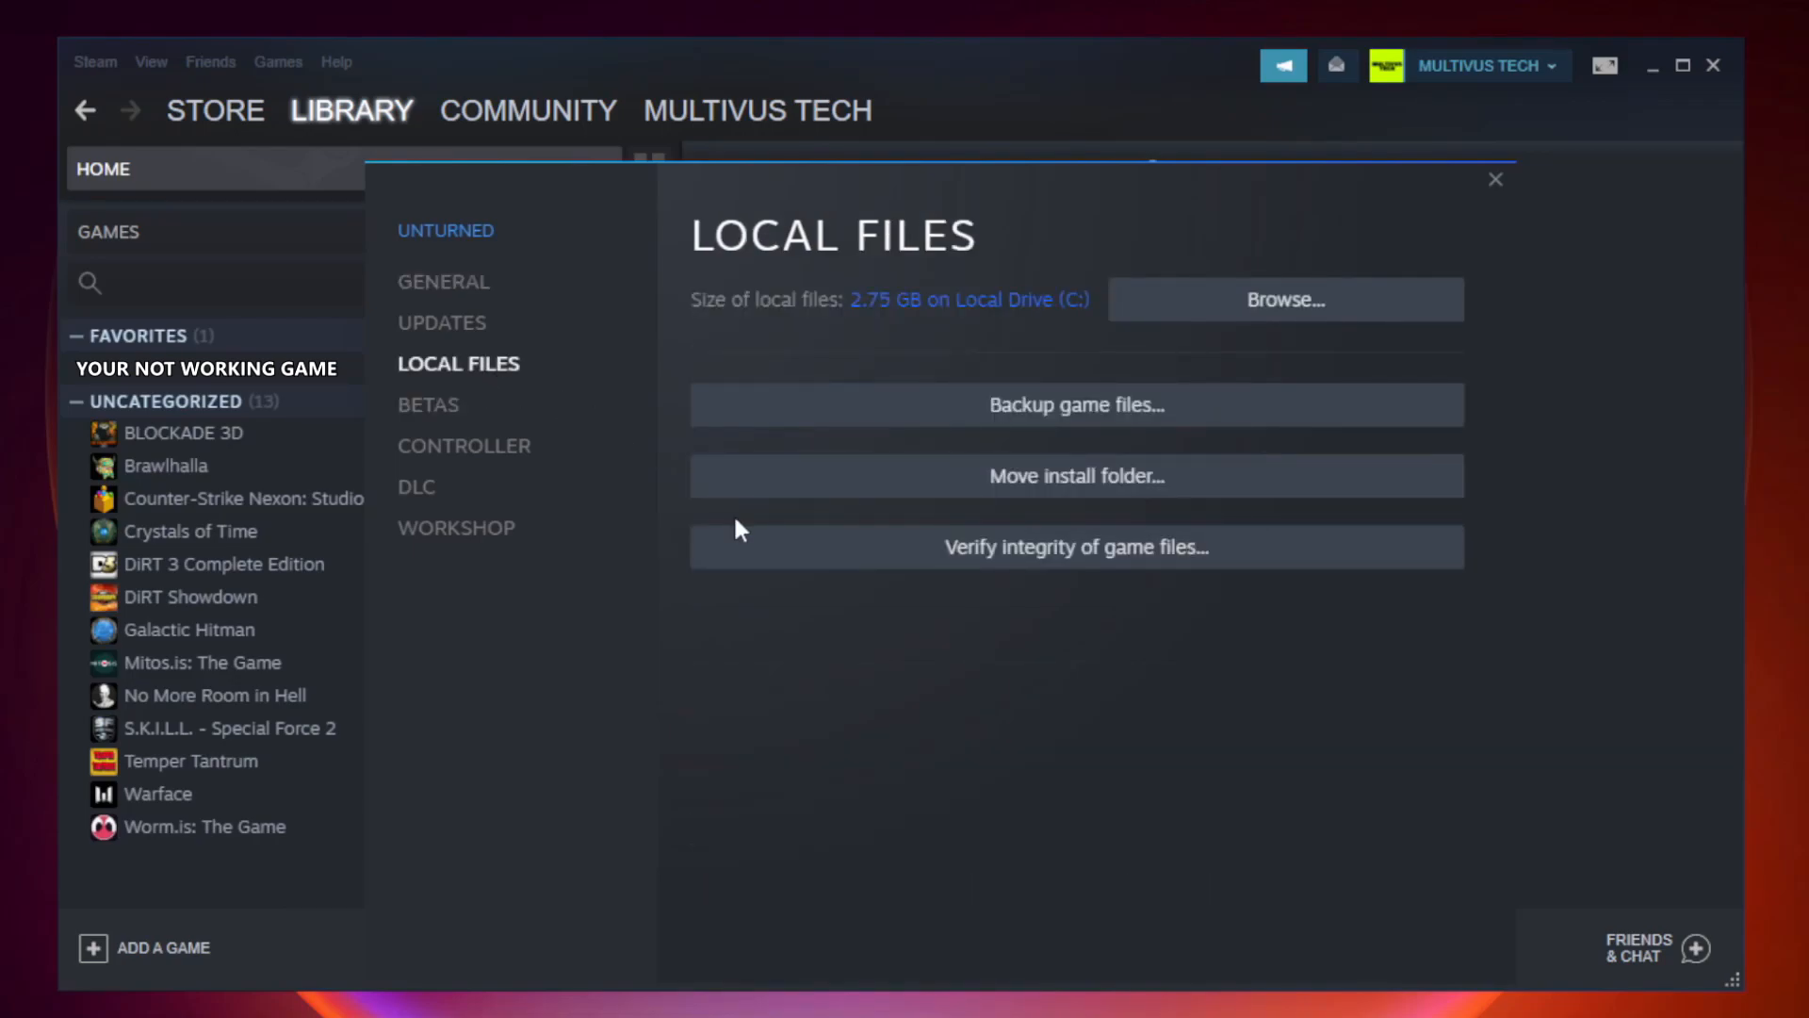
mouse_move(1122, 572)
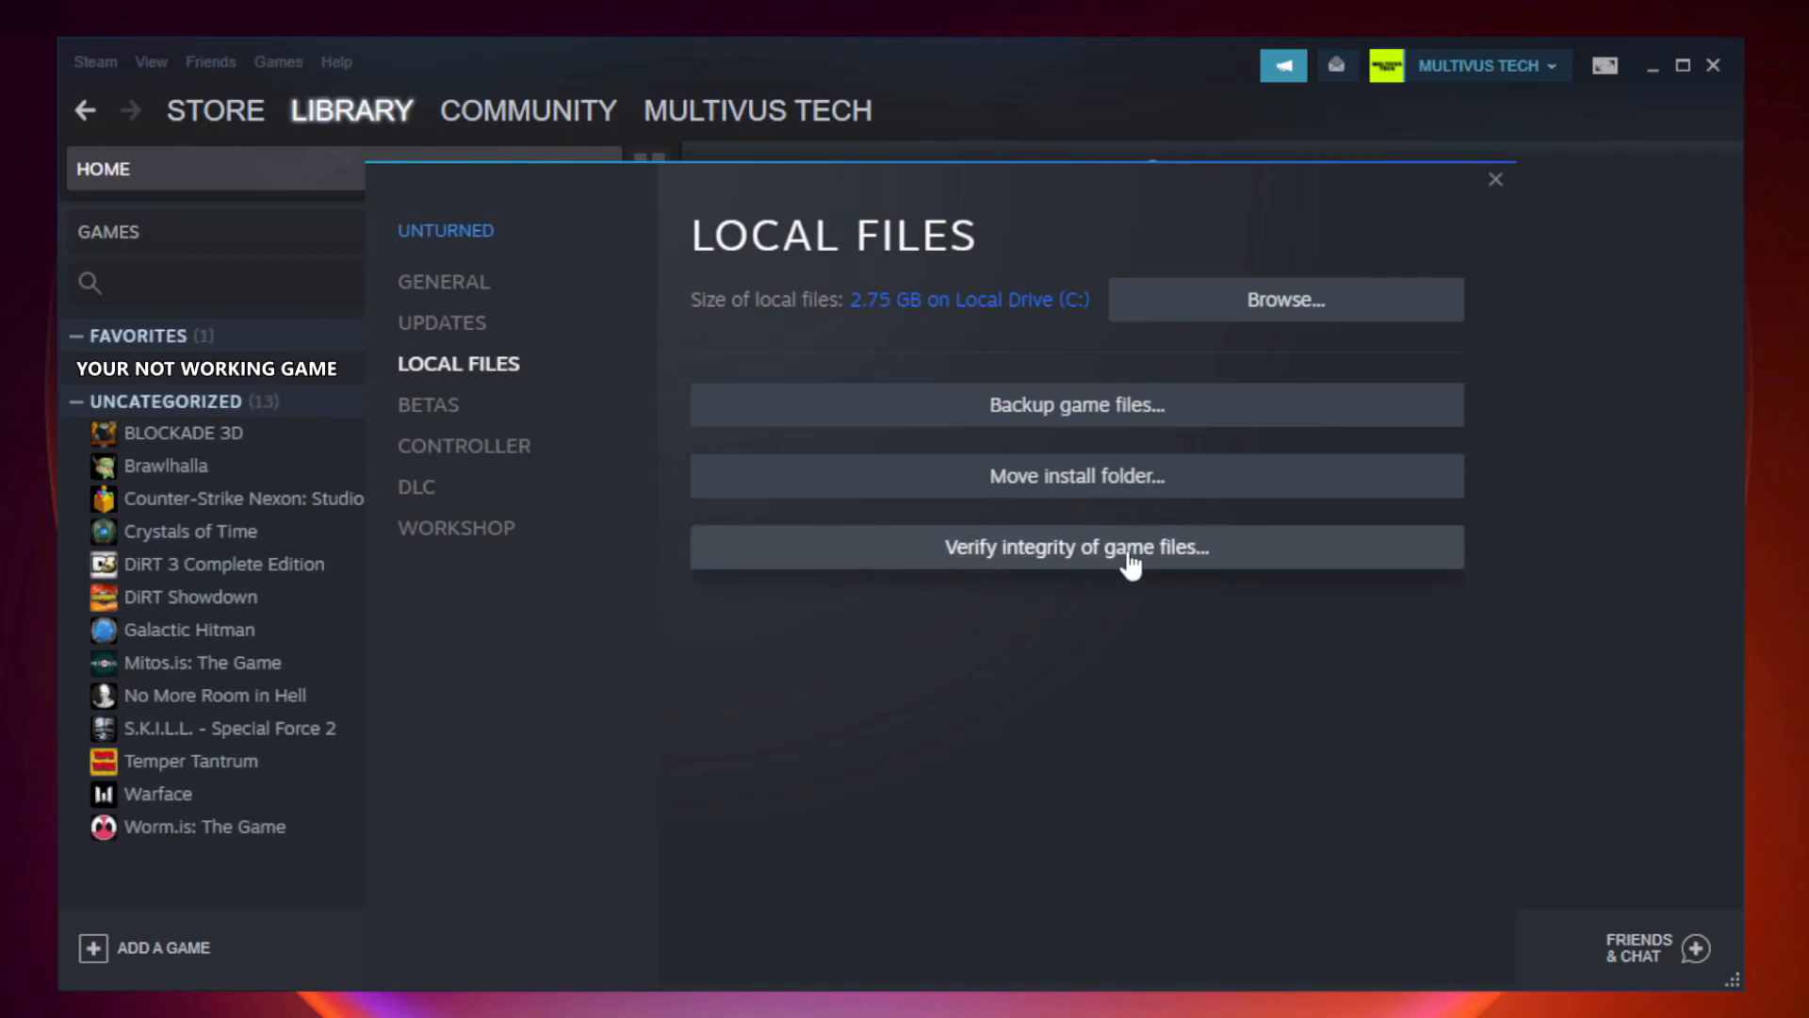
click(1078, 548)
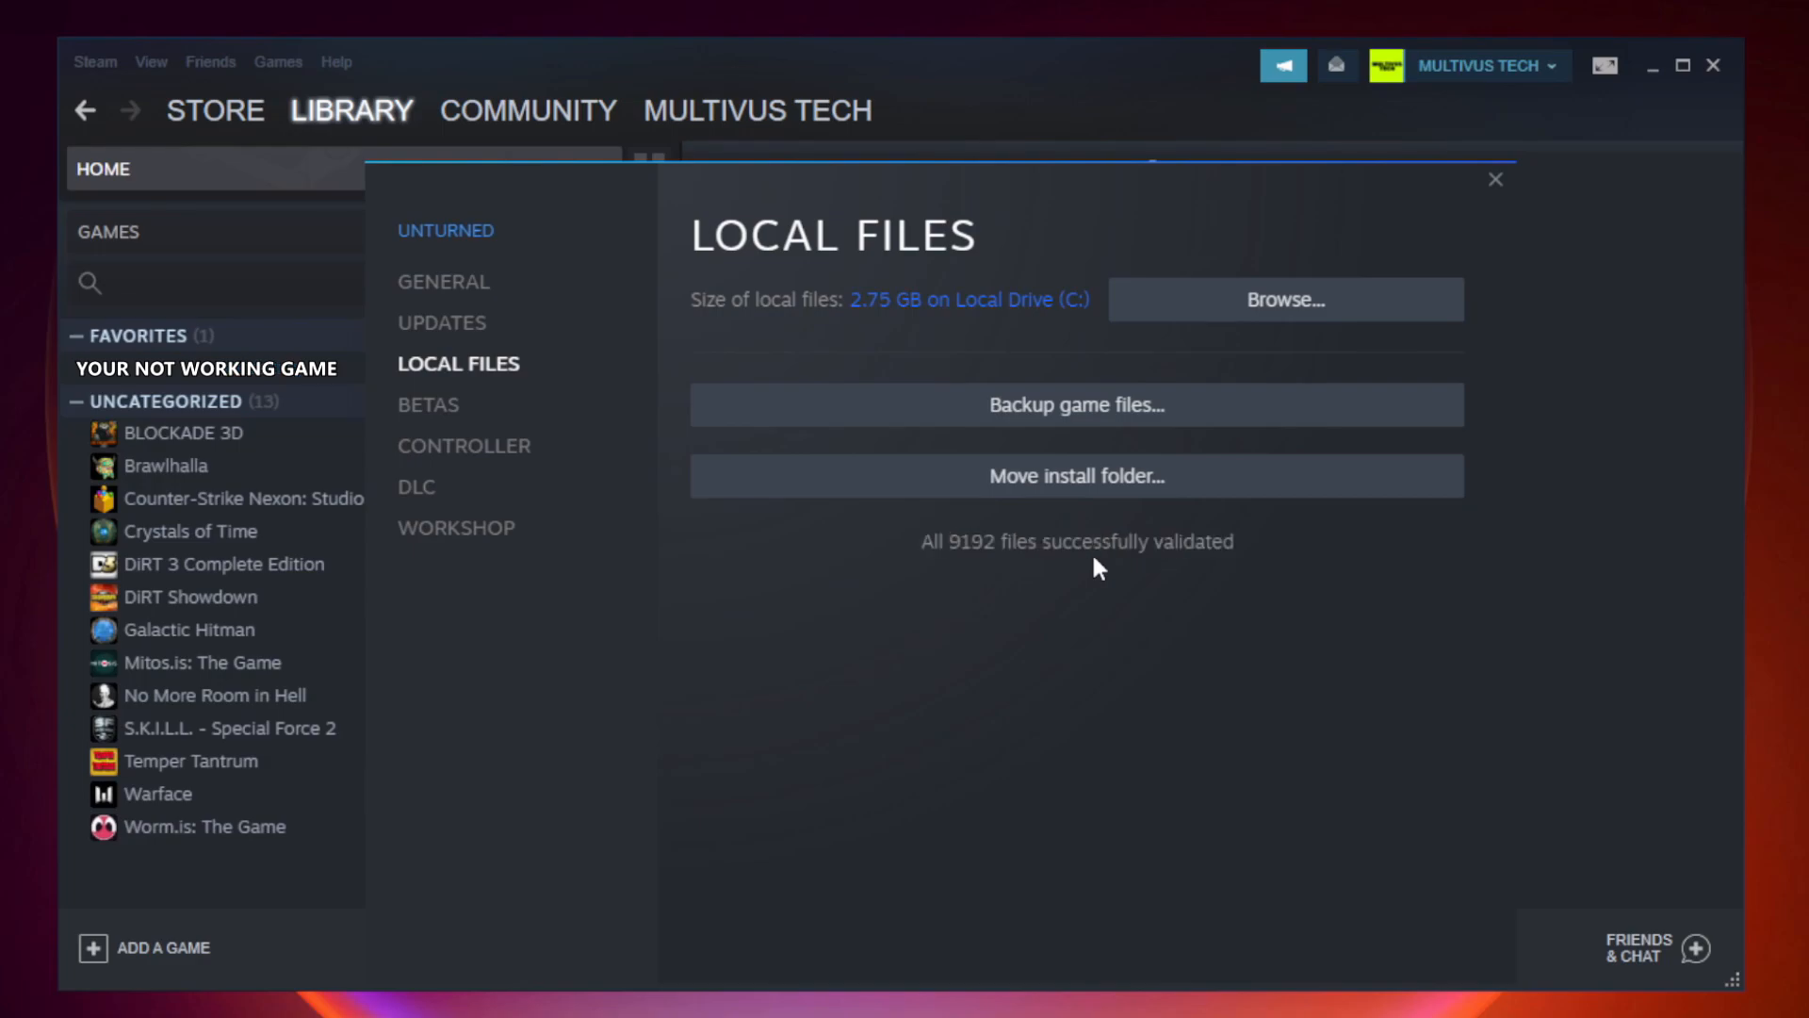
mouse_move(1214, 585)
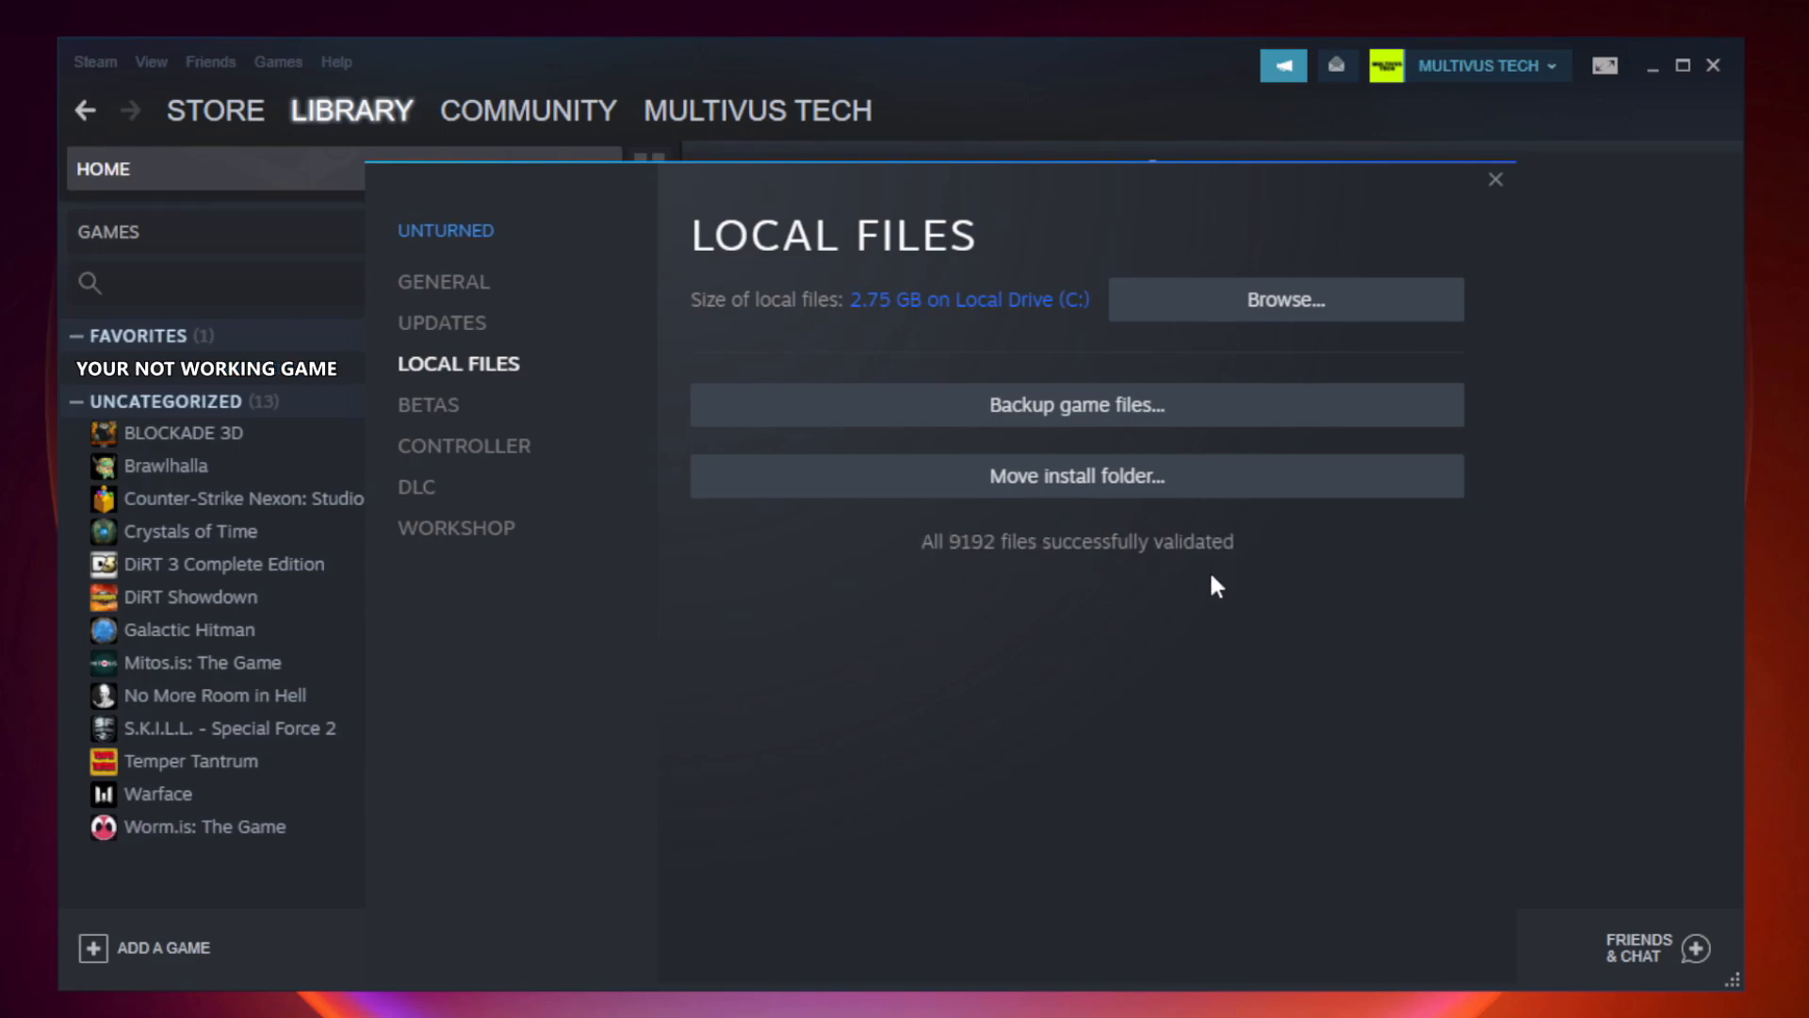
mouse_move(1448, 341)
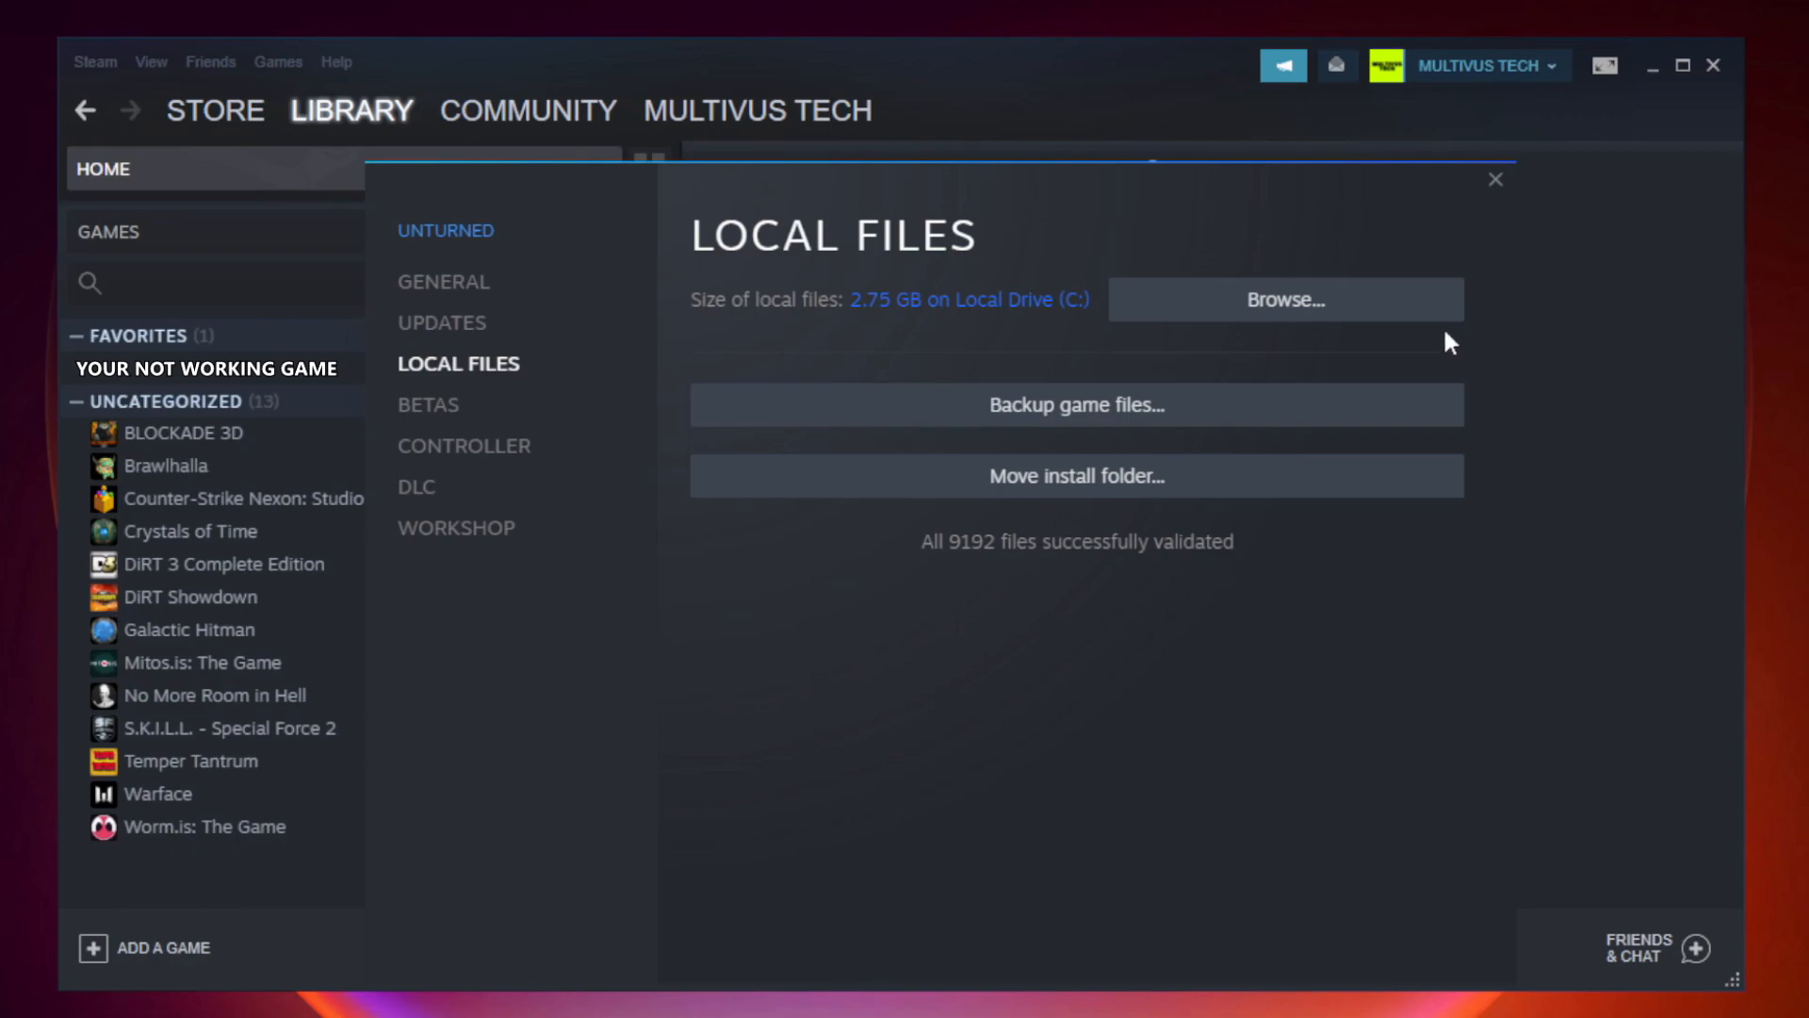
mouse_move(1288, 311)
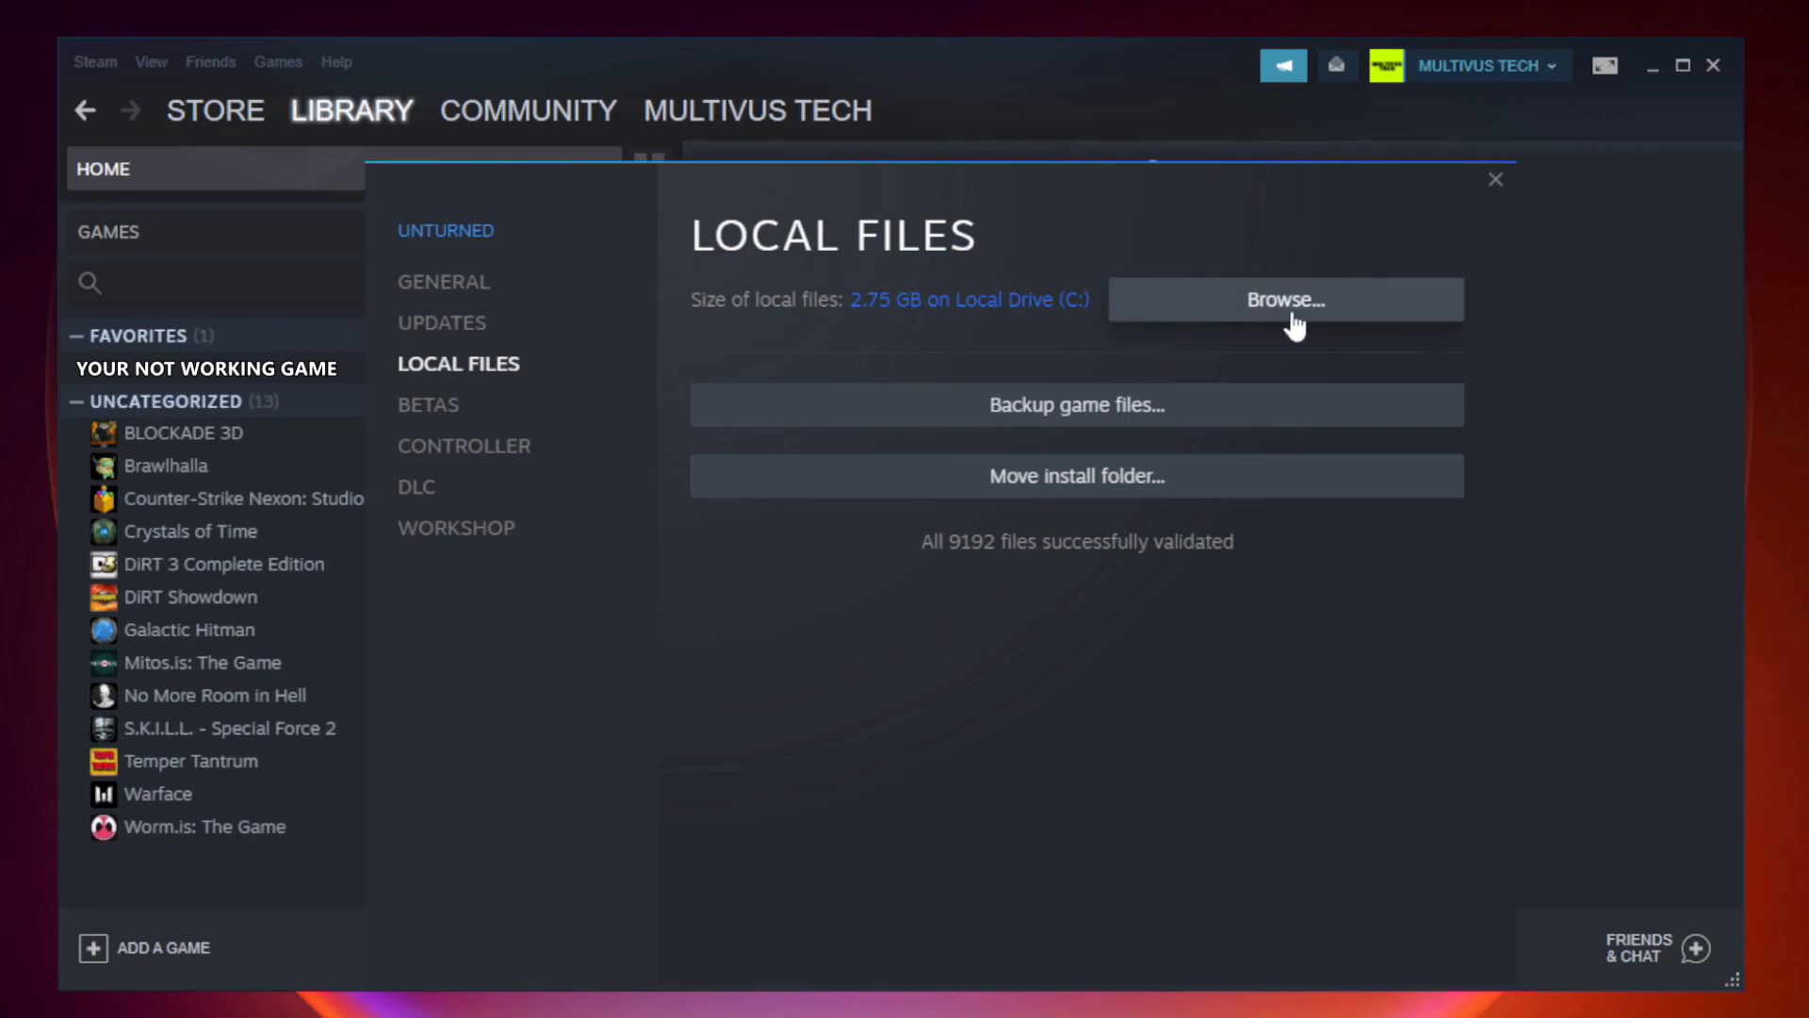
click(1287, 300)
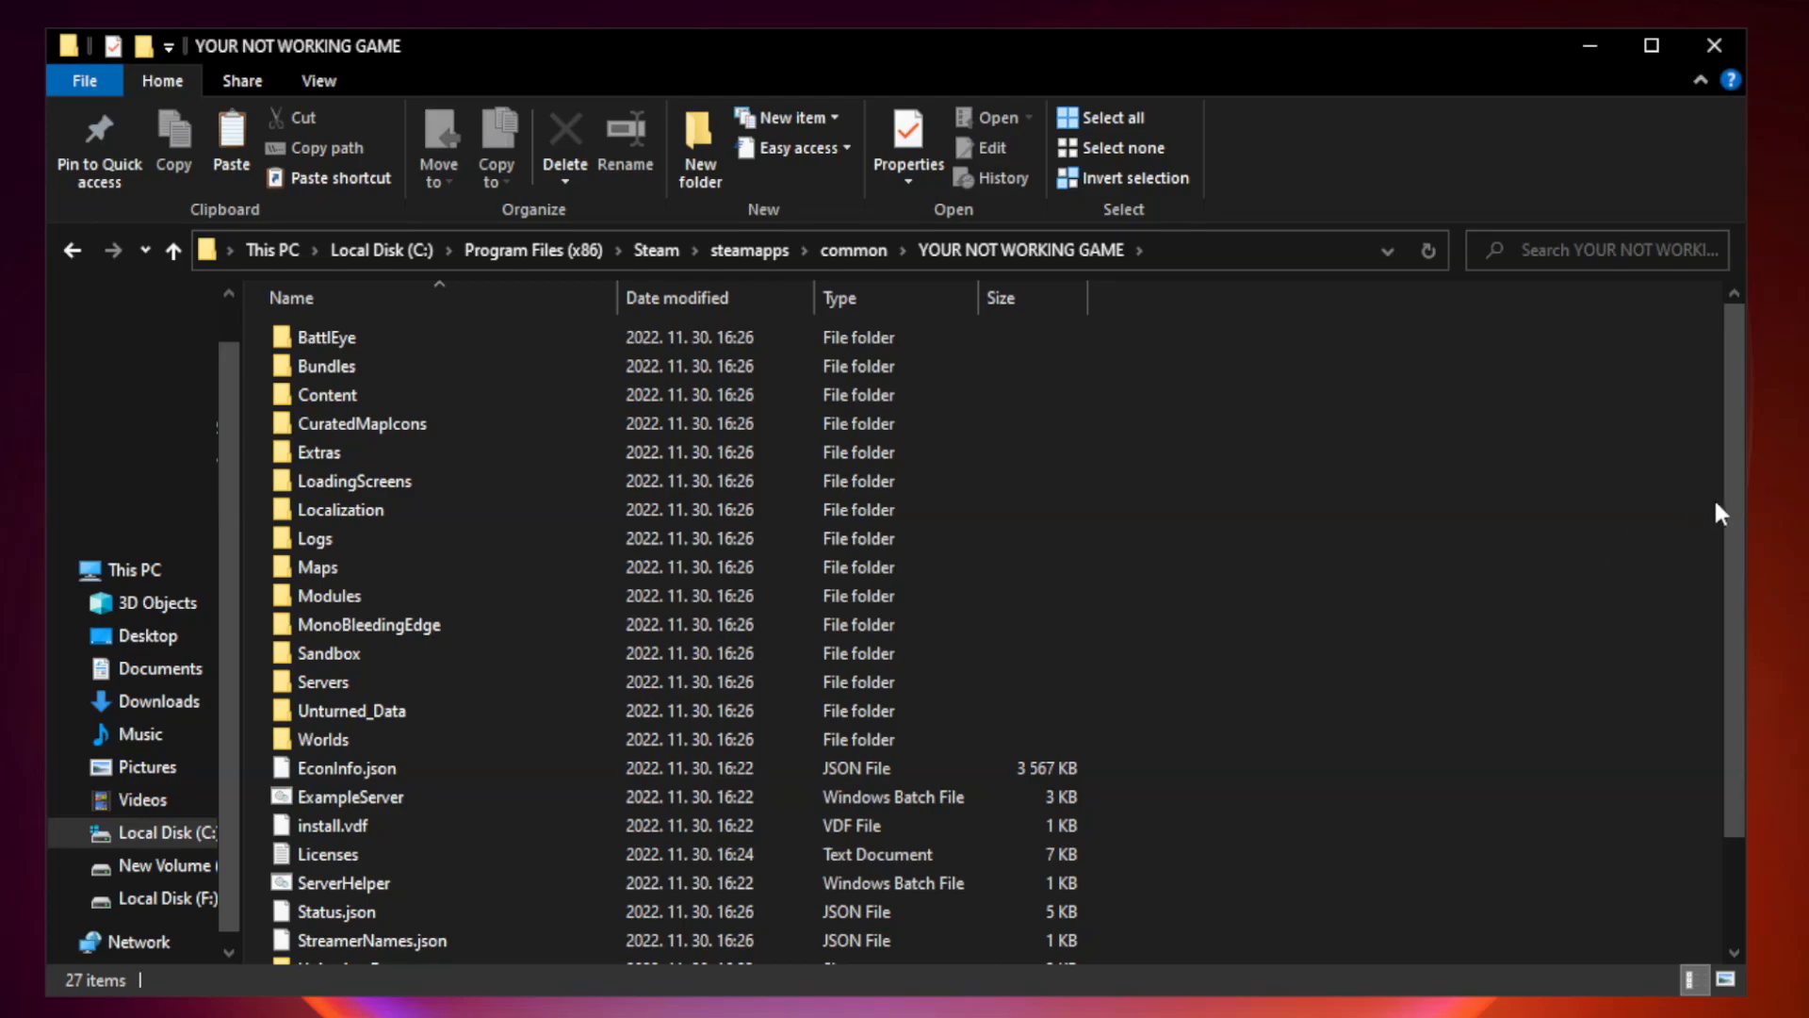
Open the game shortcut's Properties on the Compatibility tab.
scroll(down, 3)
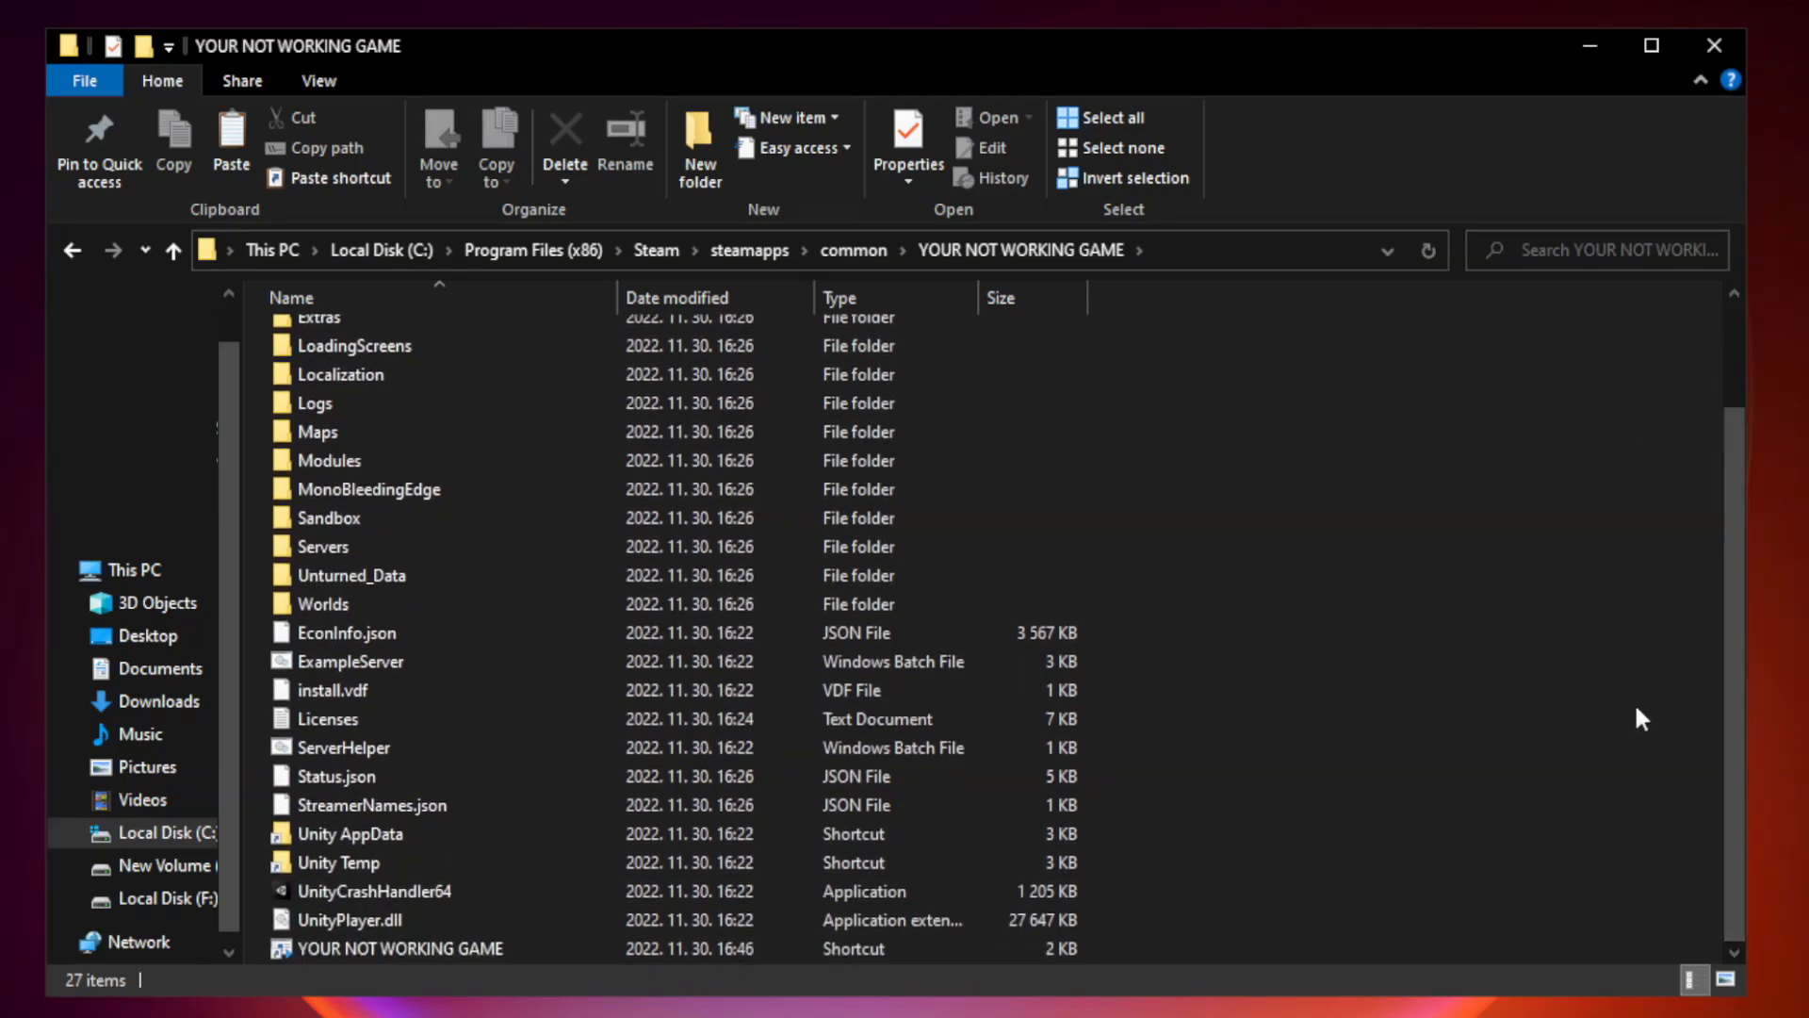
click(400, 948)
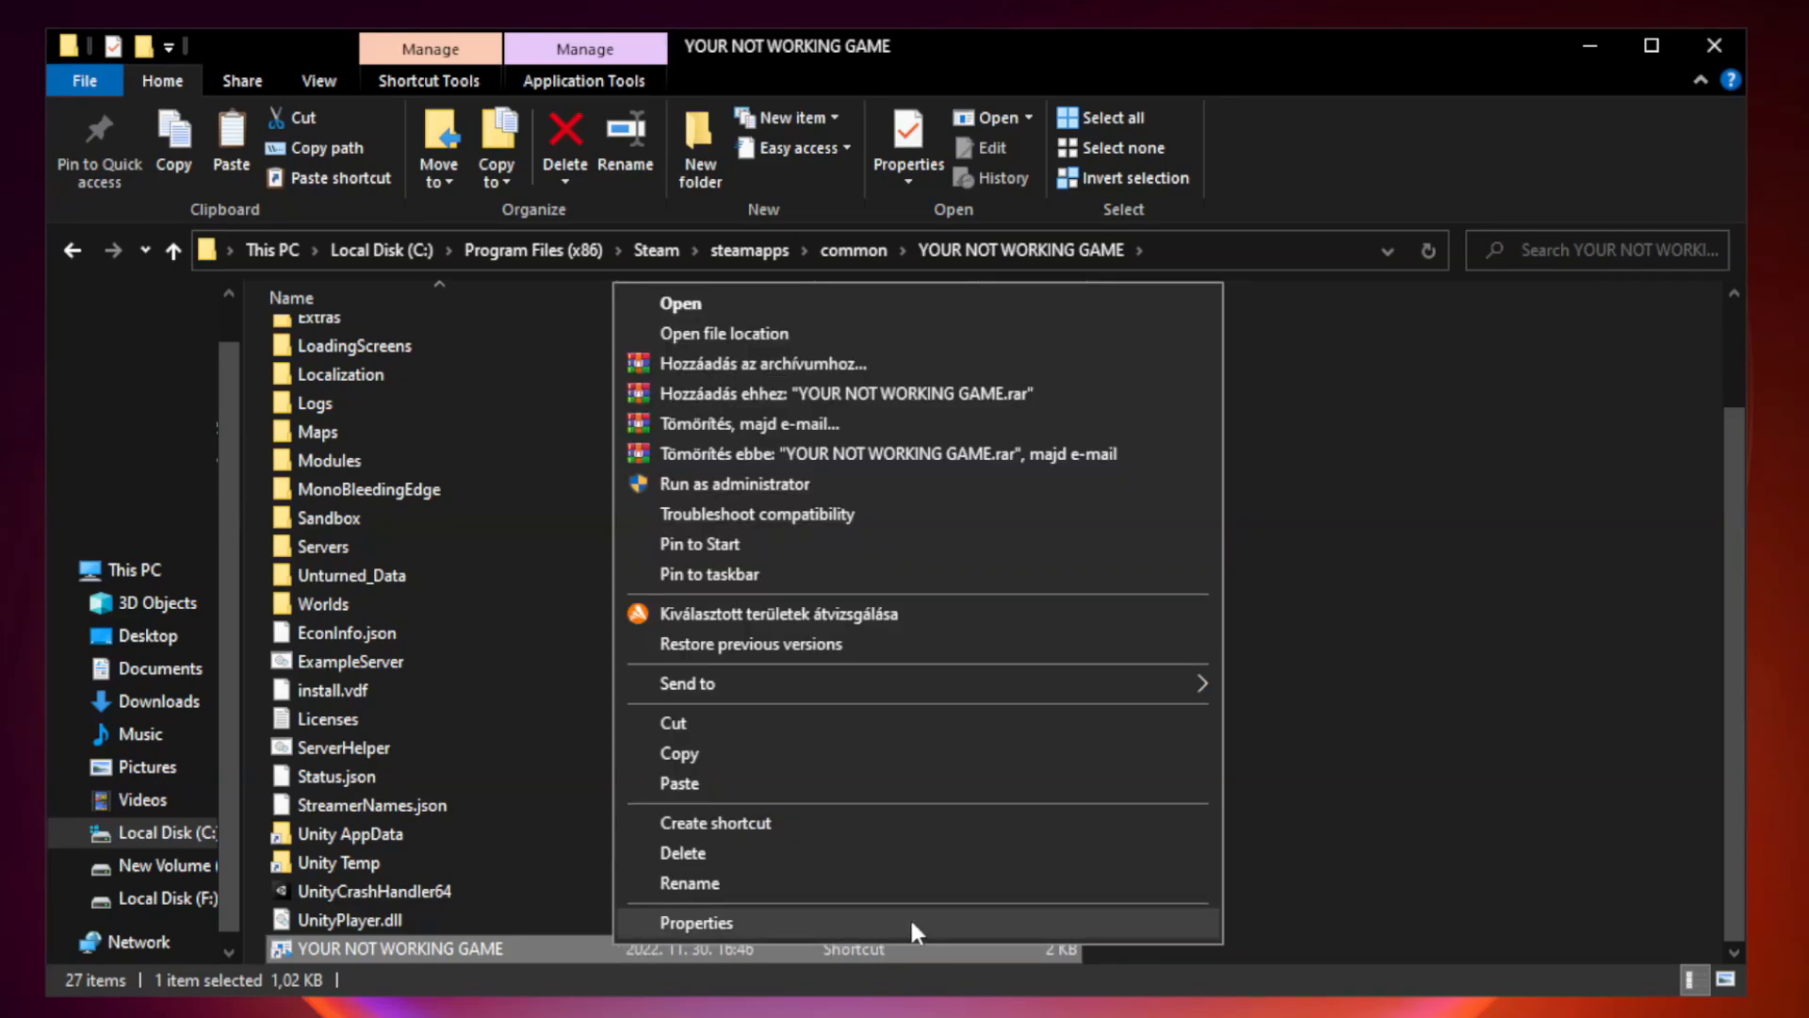
click(696, 923)
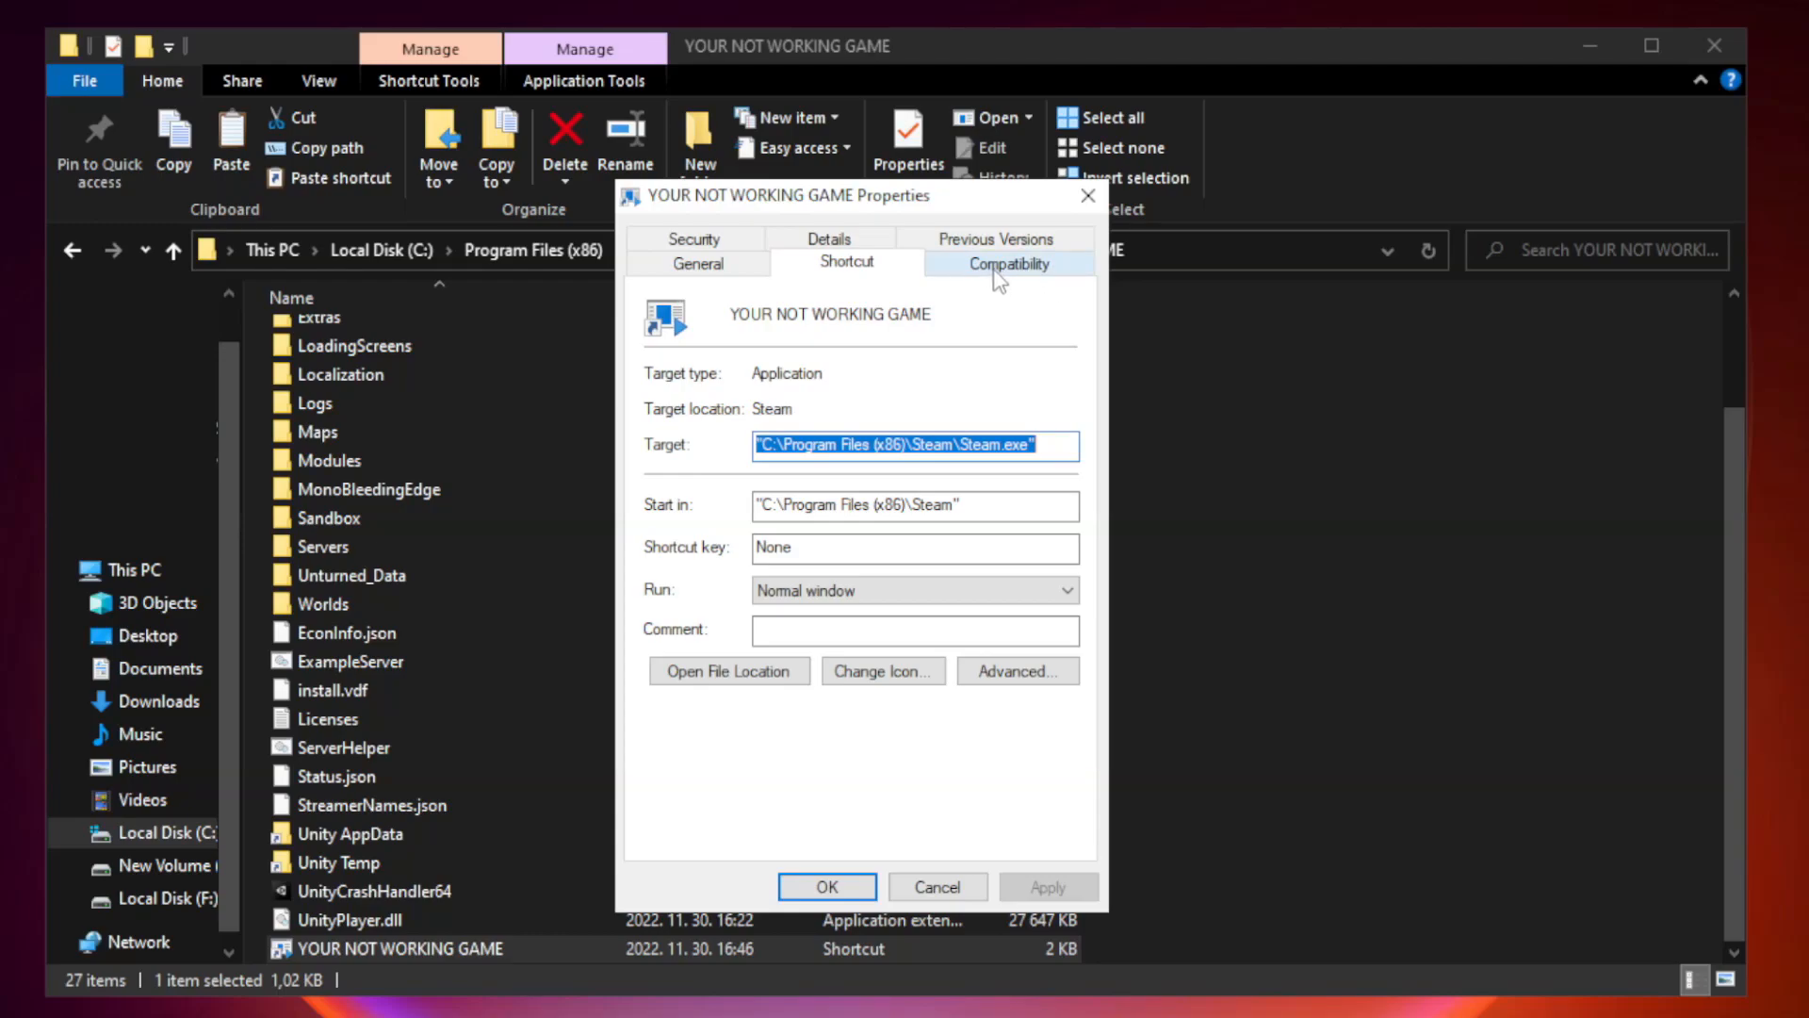
click(1007, 264)
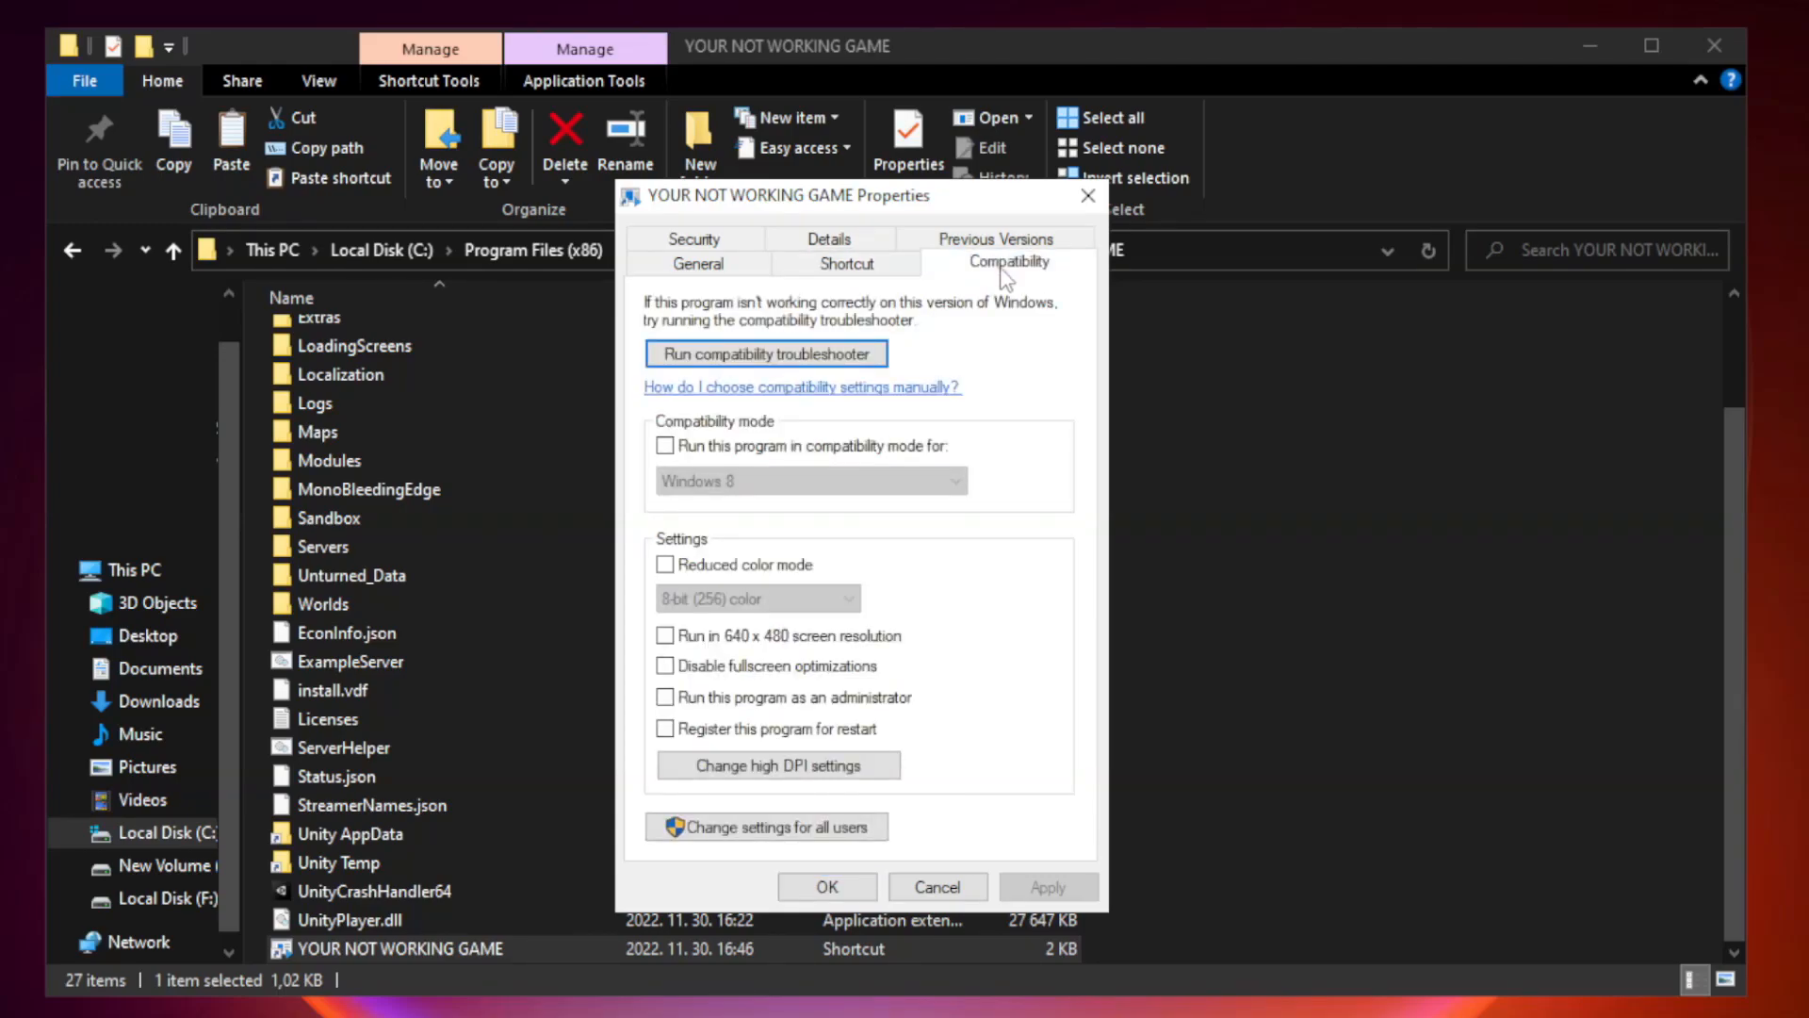
mouse_move(666, 460)
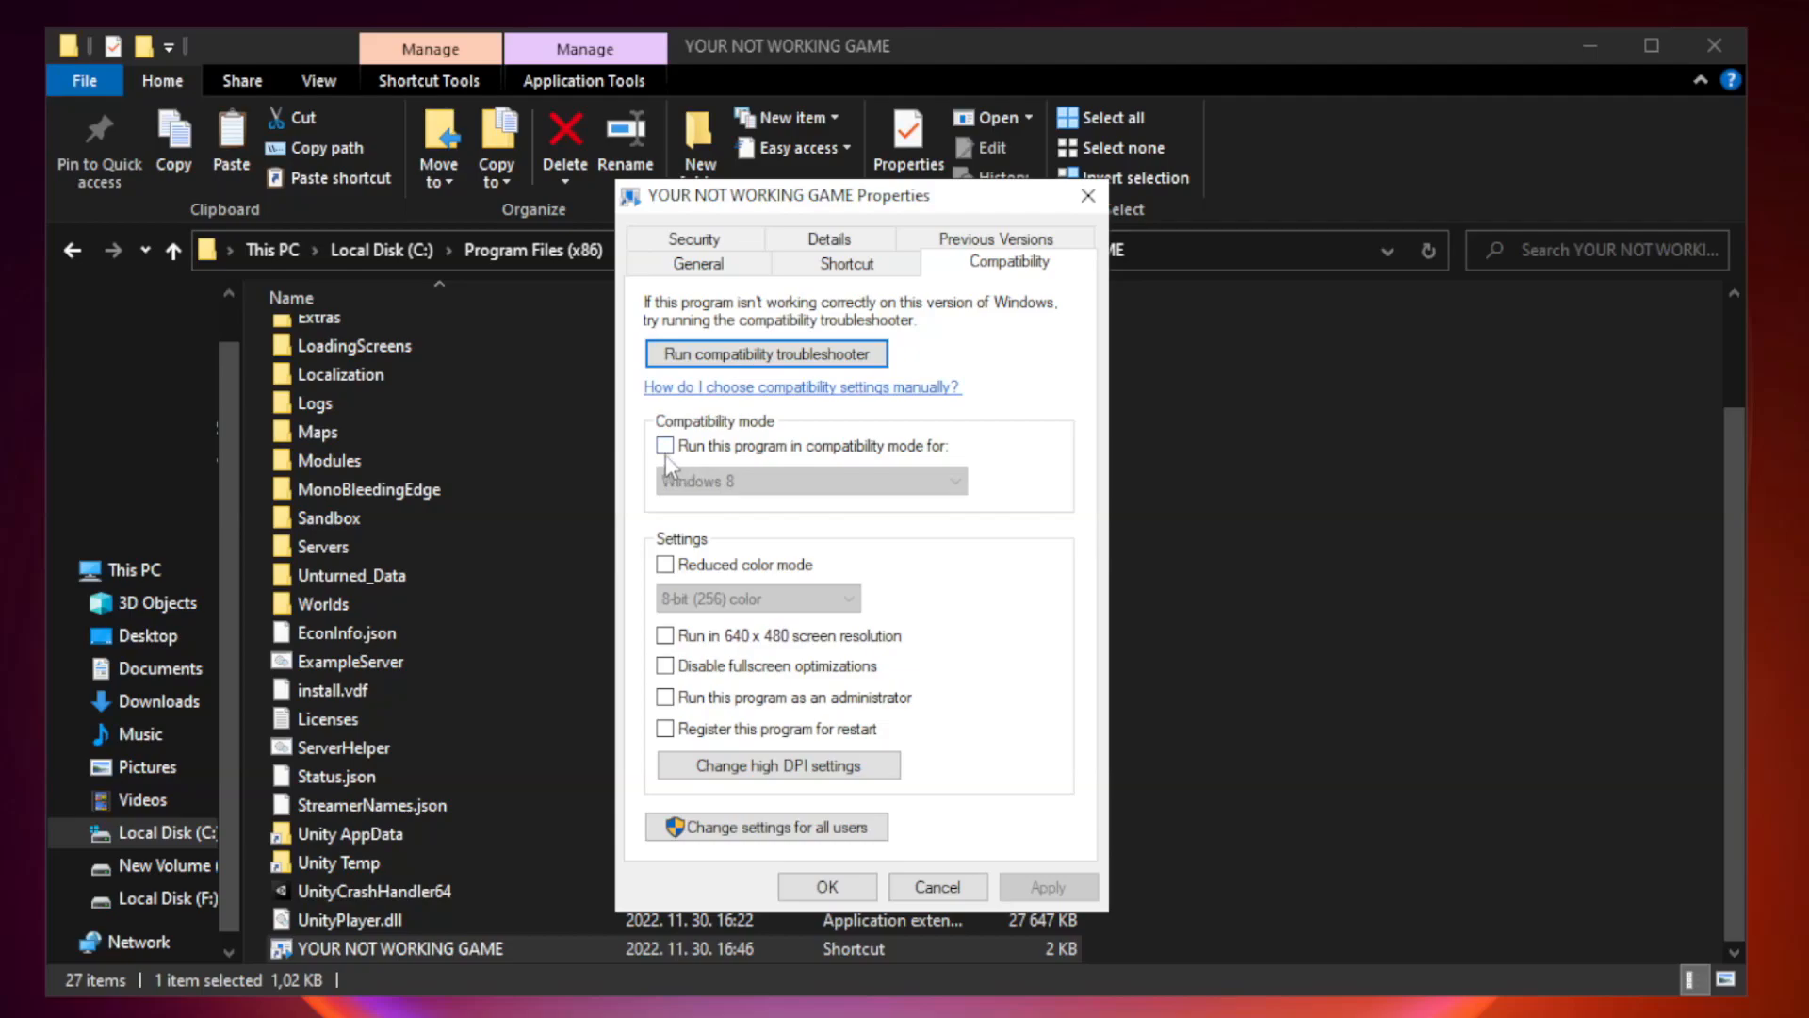
mouse_move(720, 453)
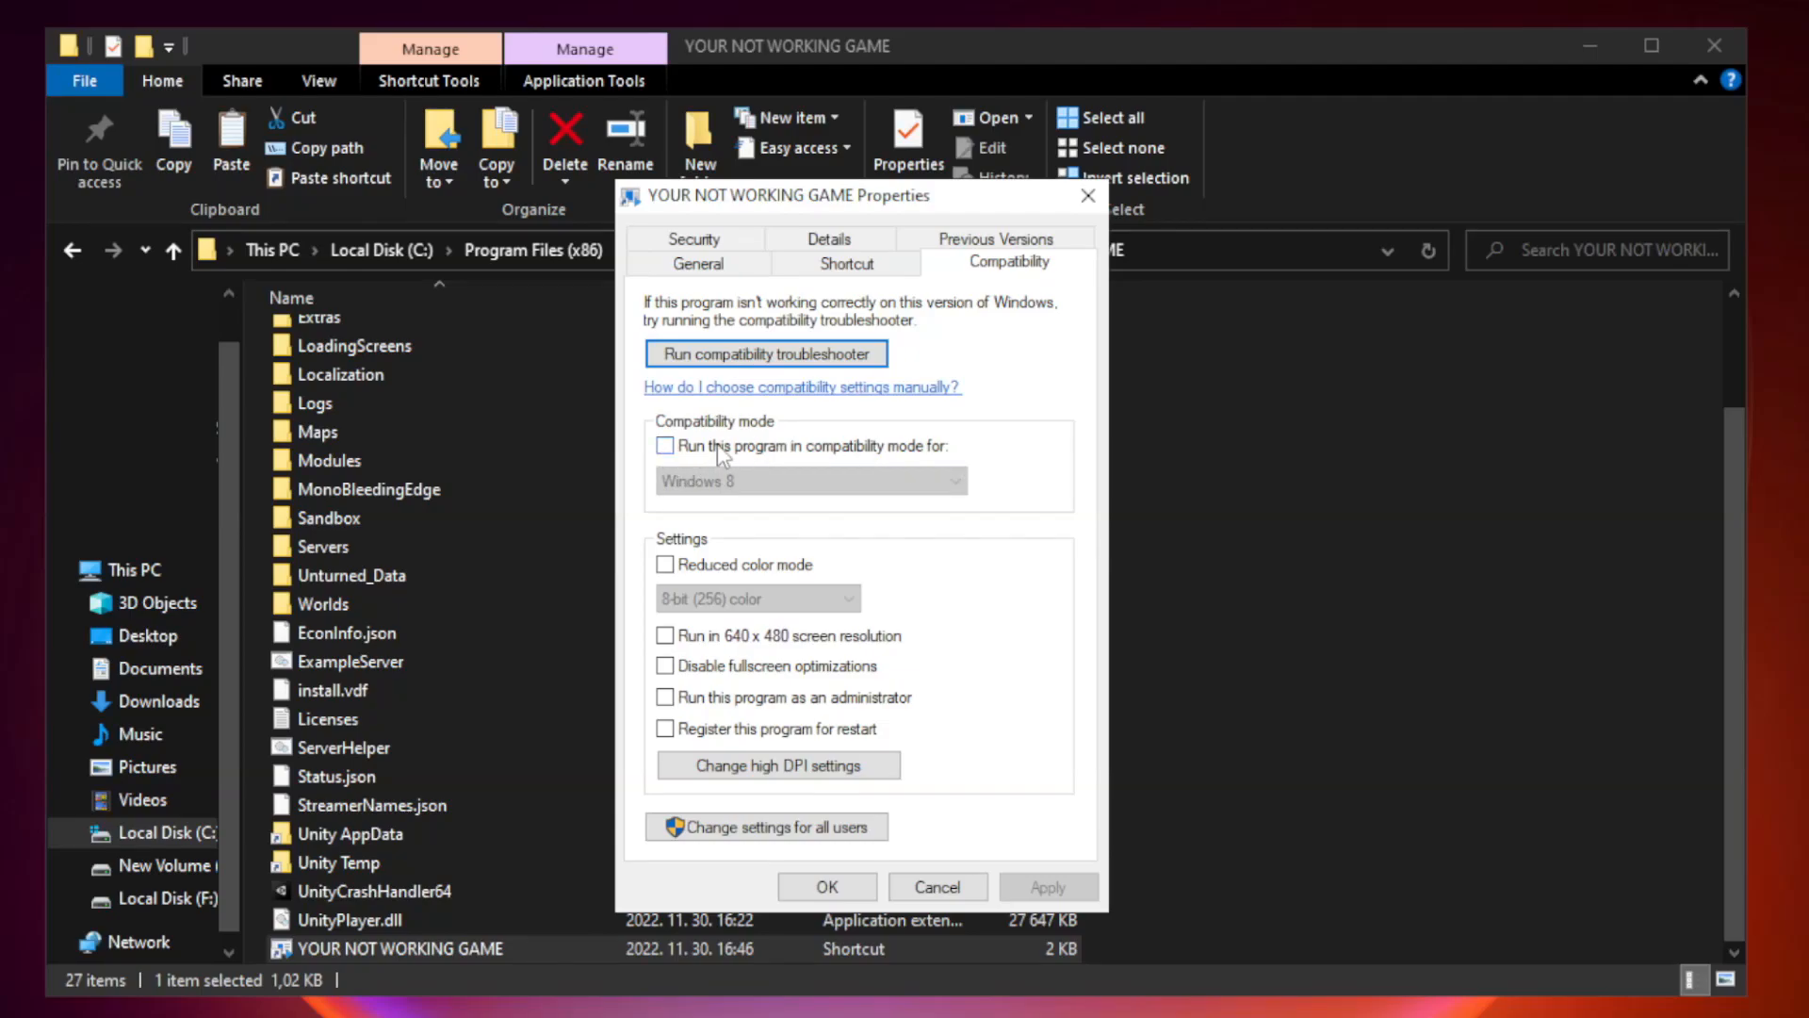
Set Windows 8 compatibility, run as administrator, disable fullscreen optimizations, then close Explorer.
click(810, 480)
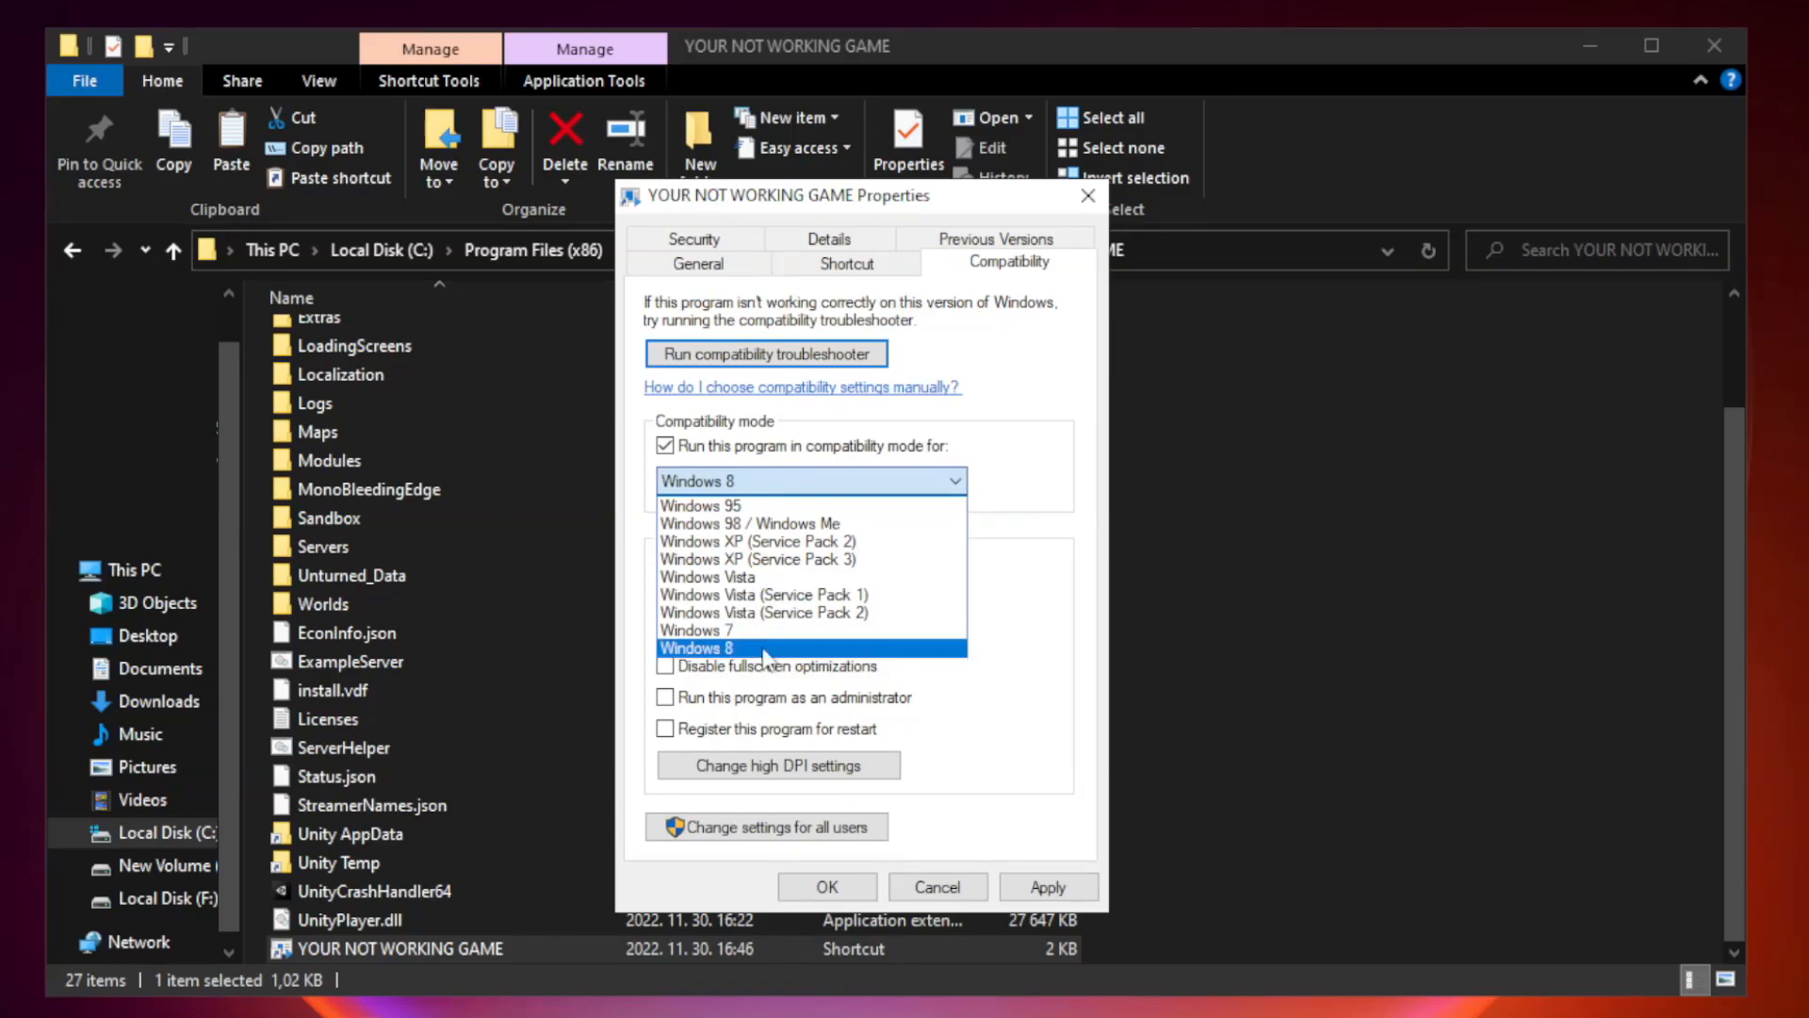
click(696, 647)
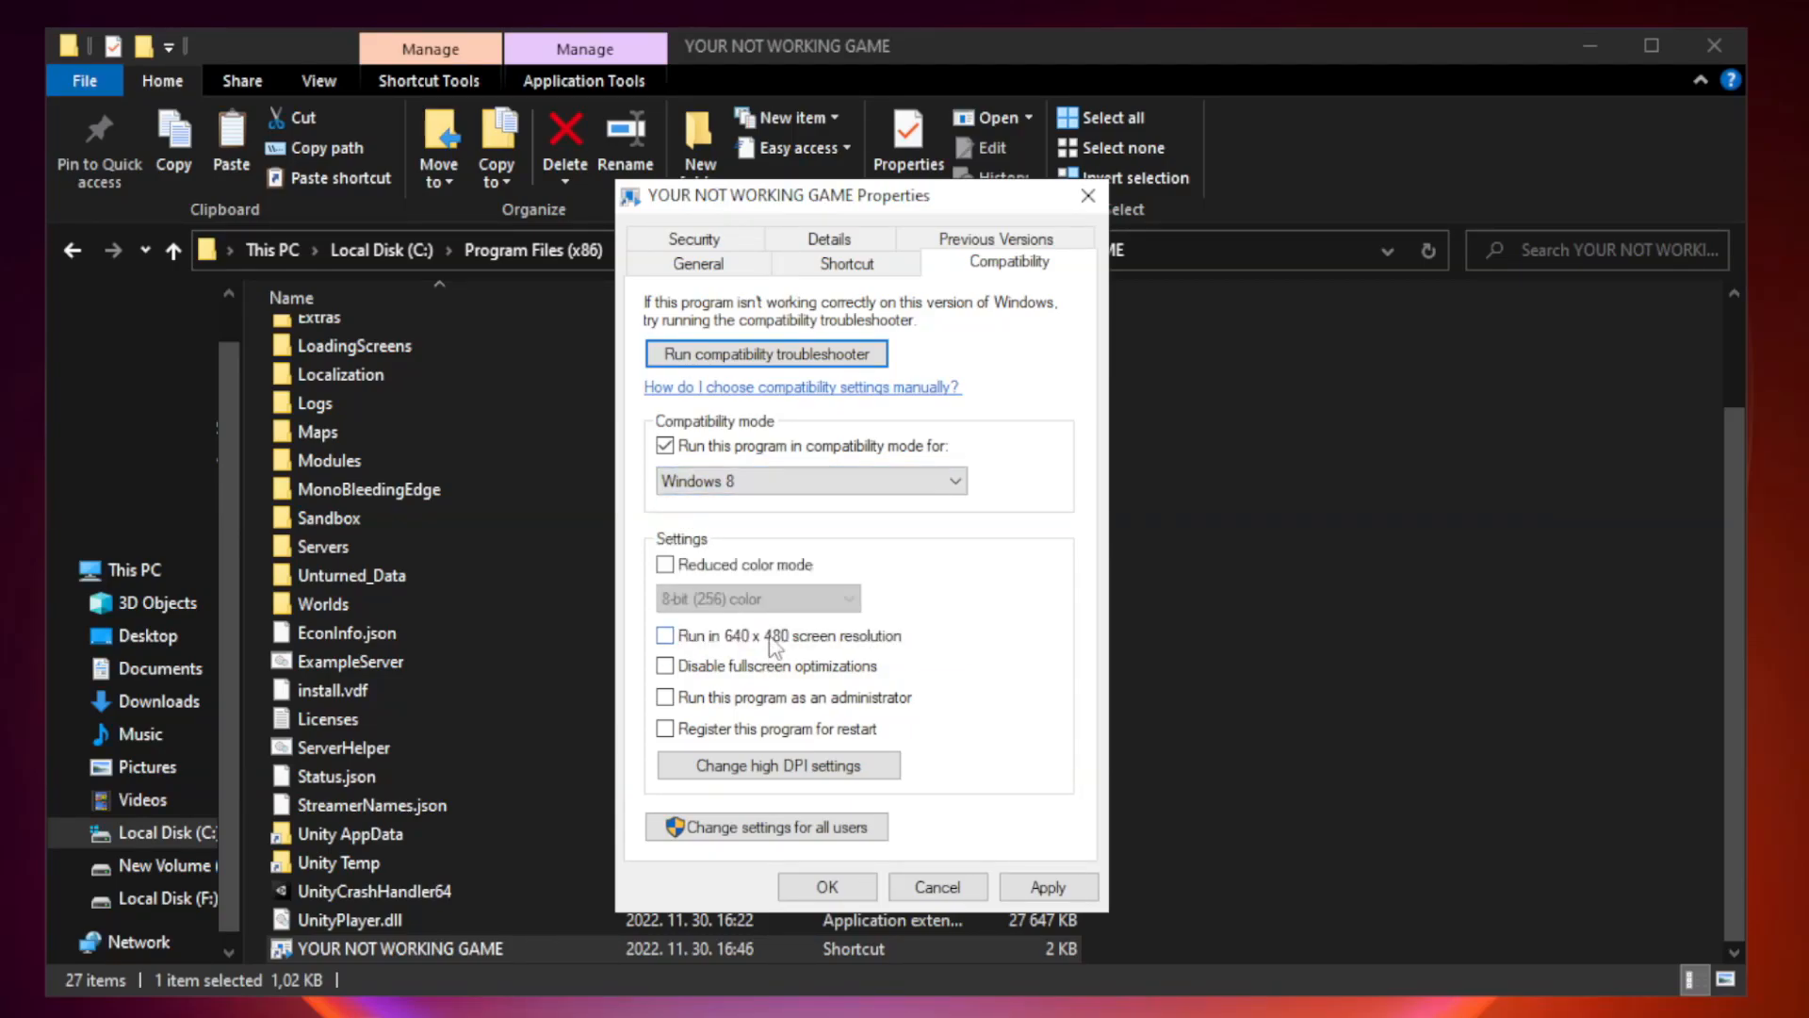
mouse_move(706, 679)
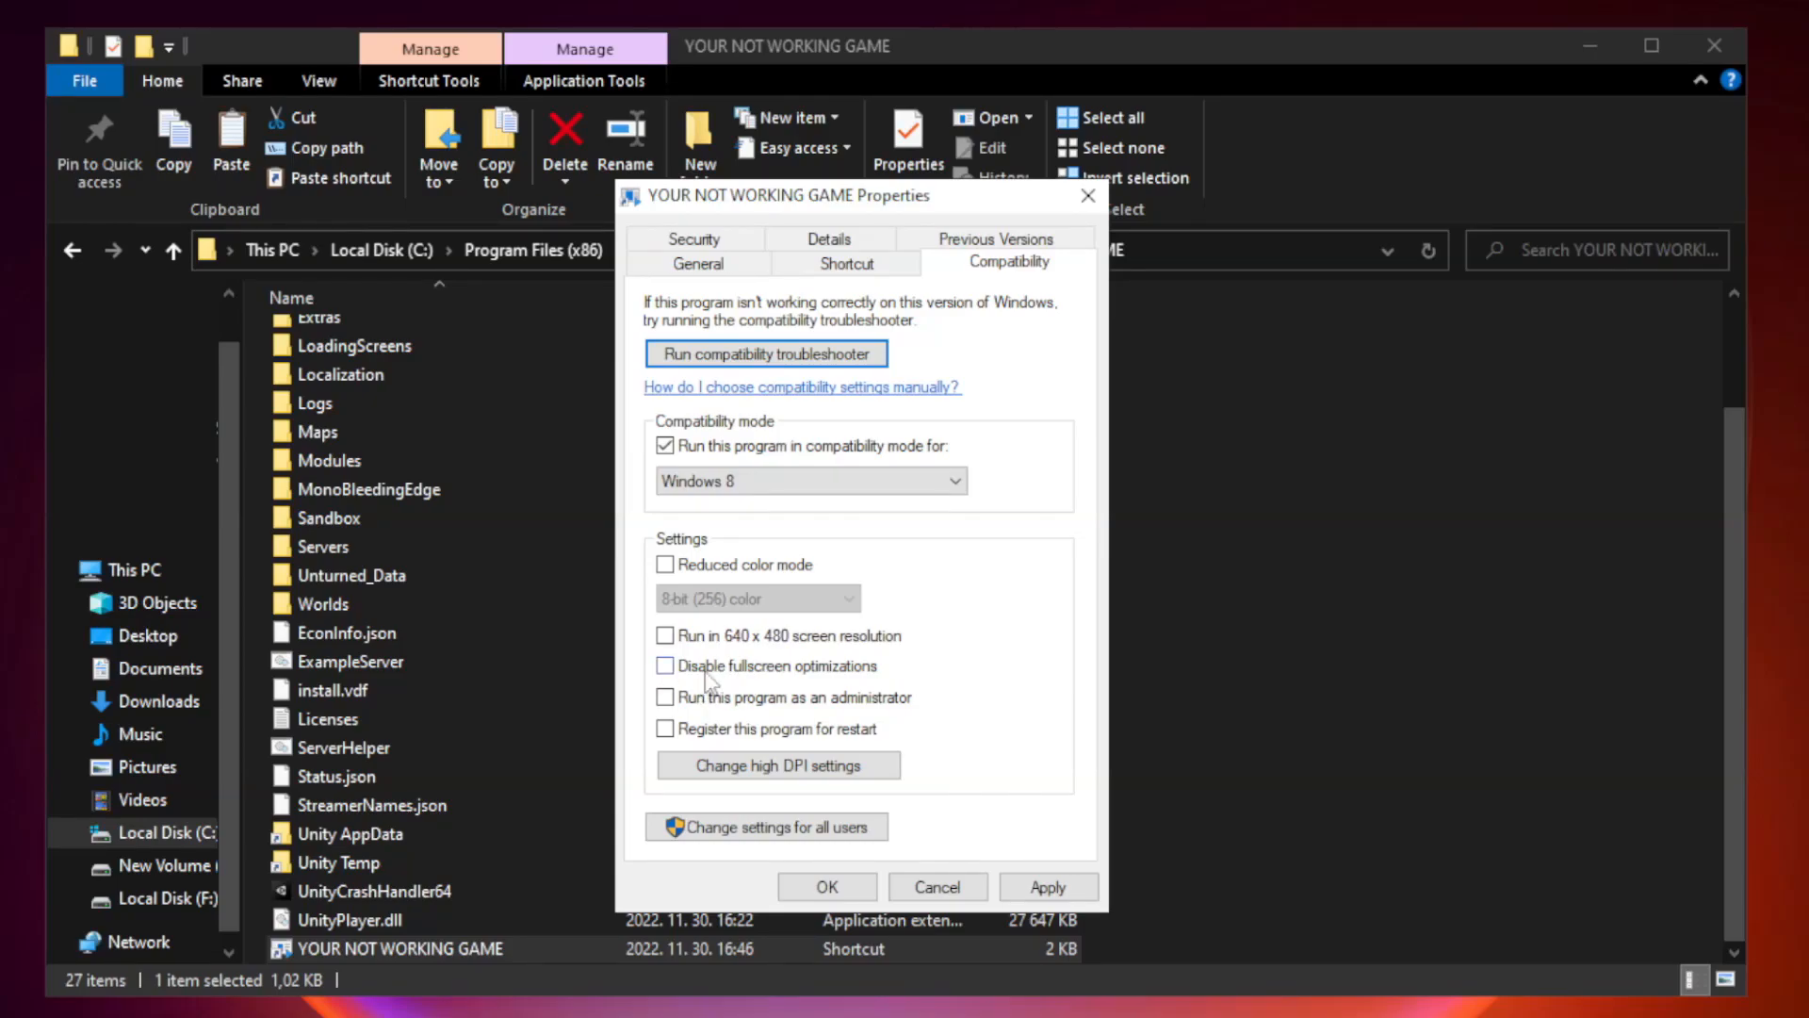
click(664, 665)
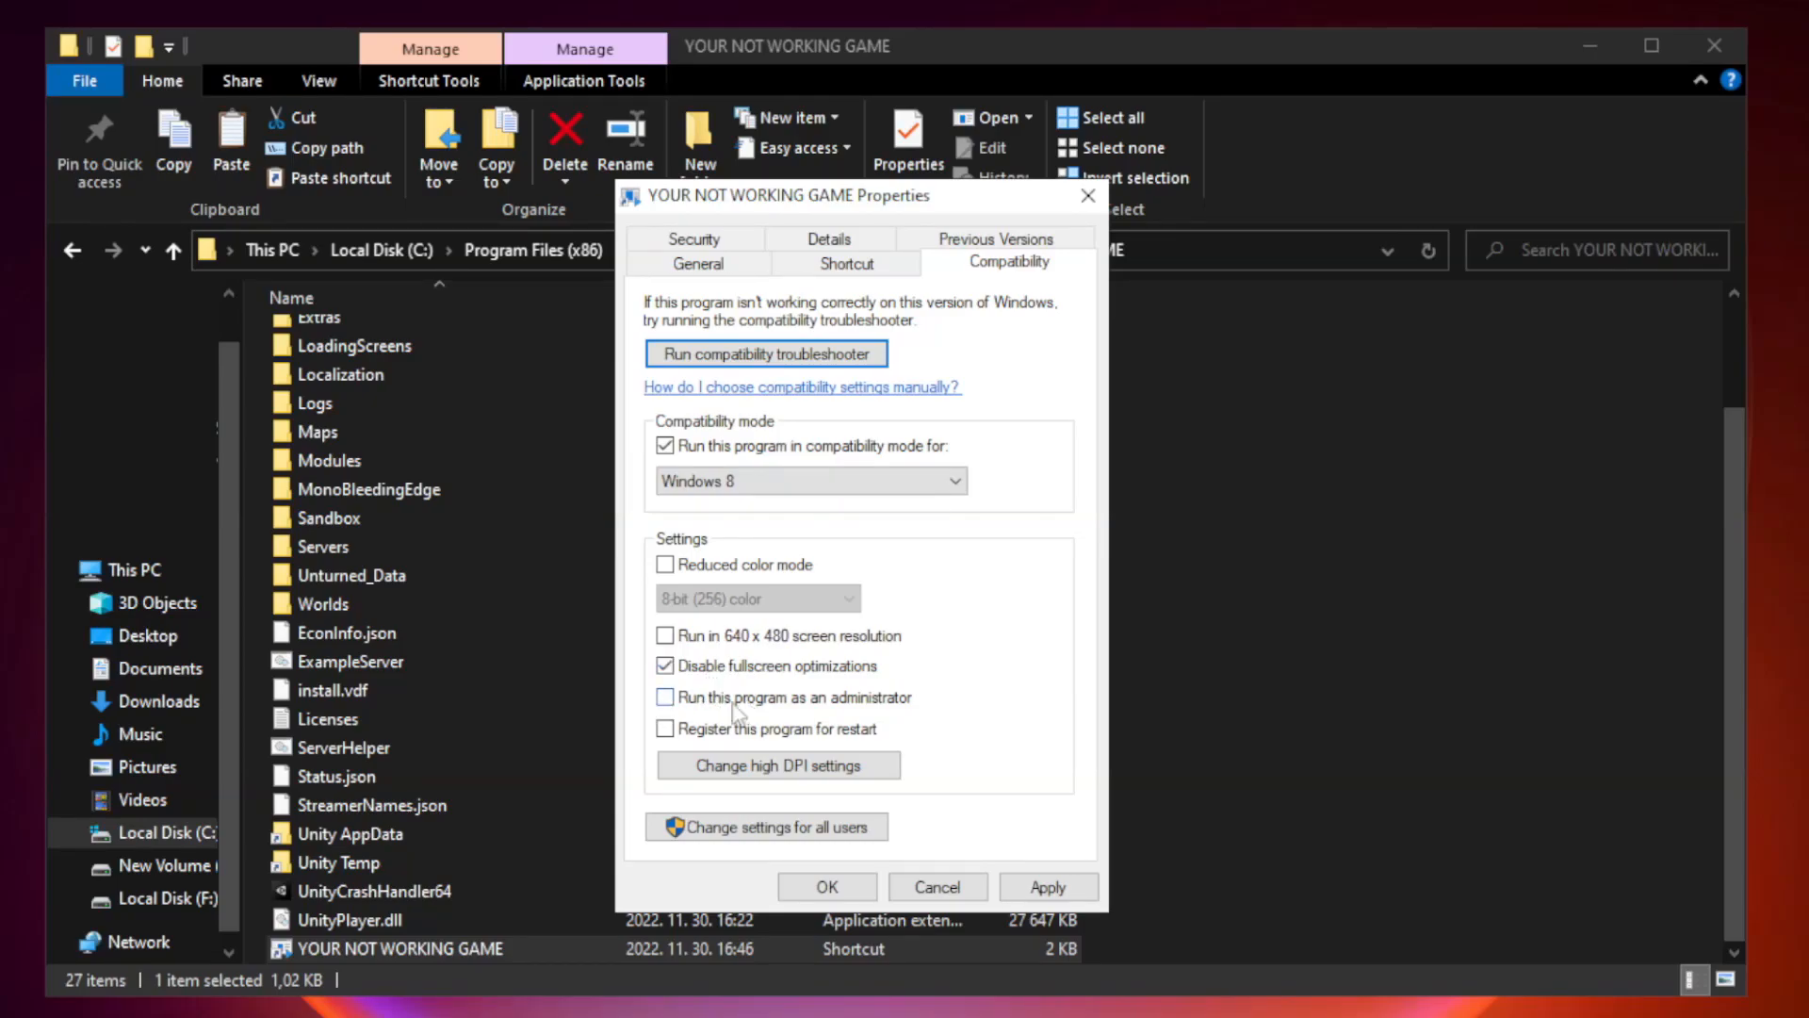
mouse_move(771, 712)
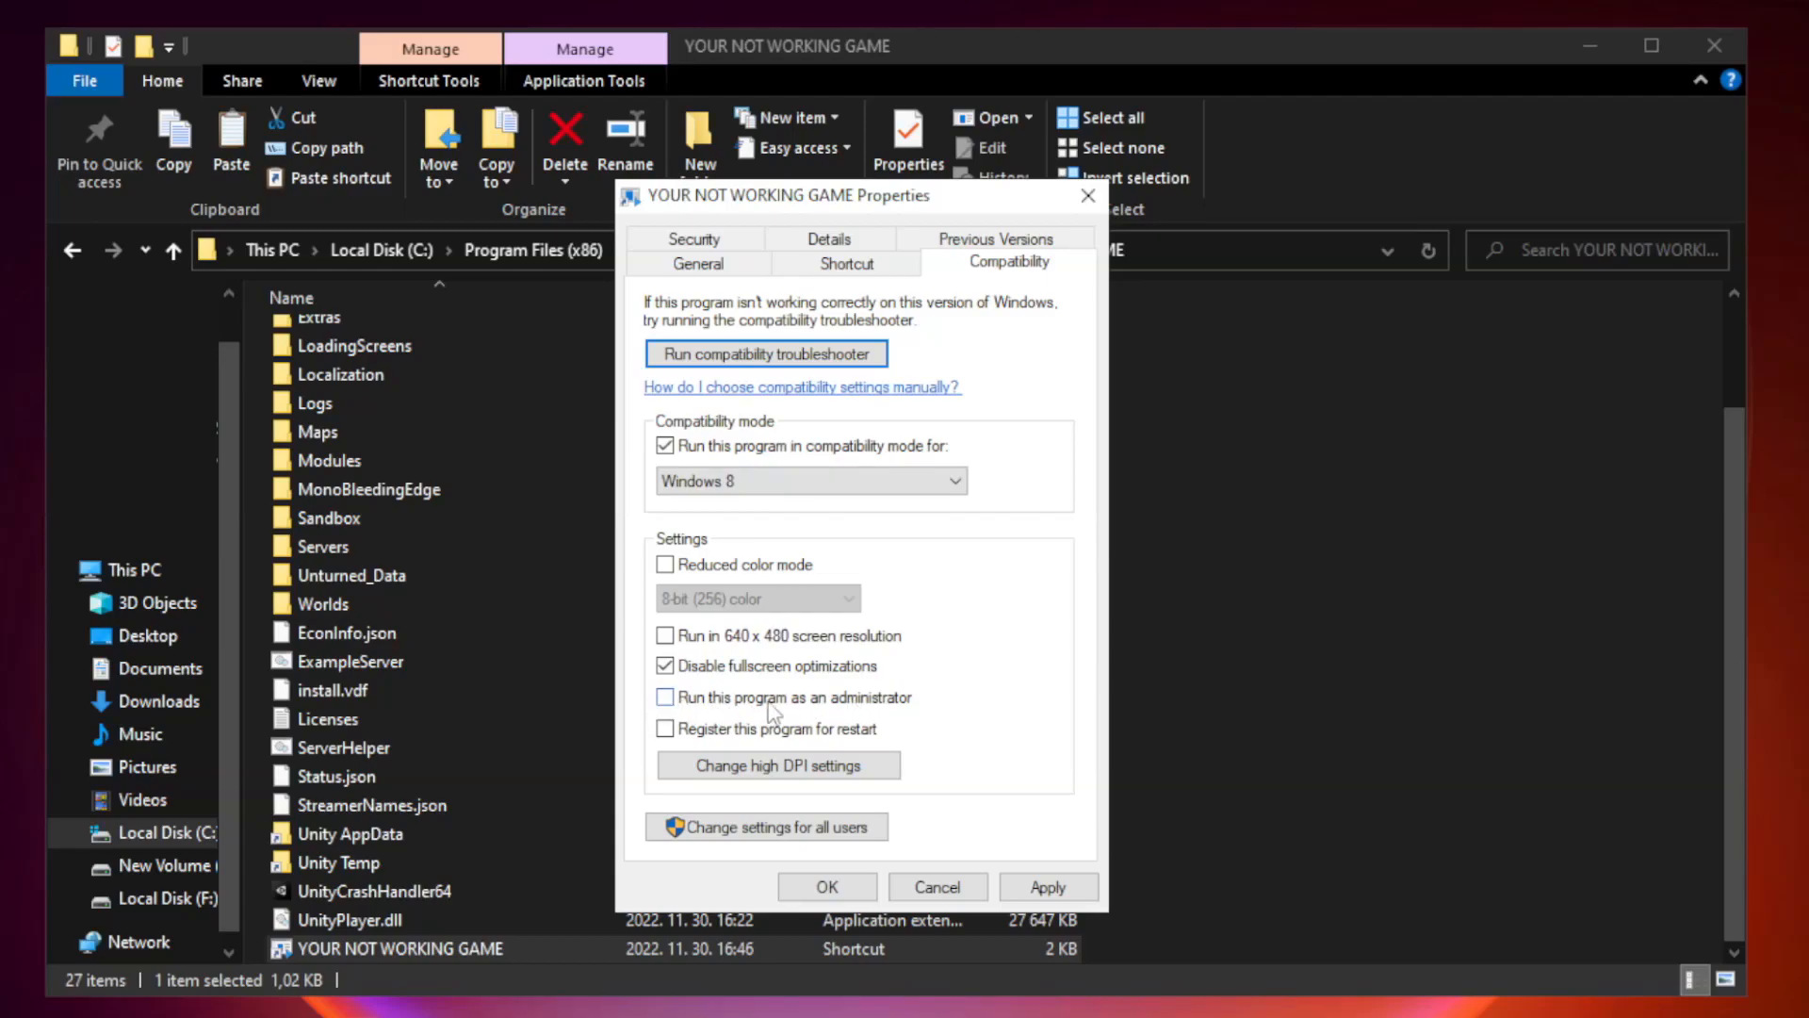
click(665, 696)
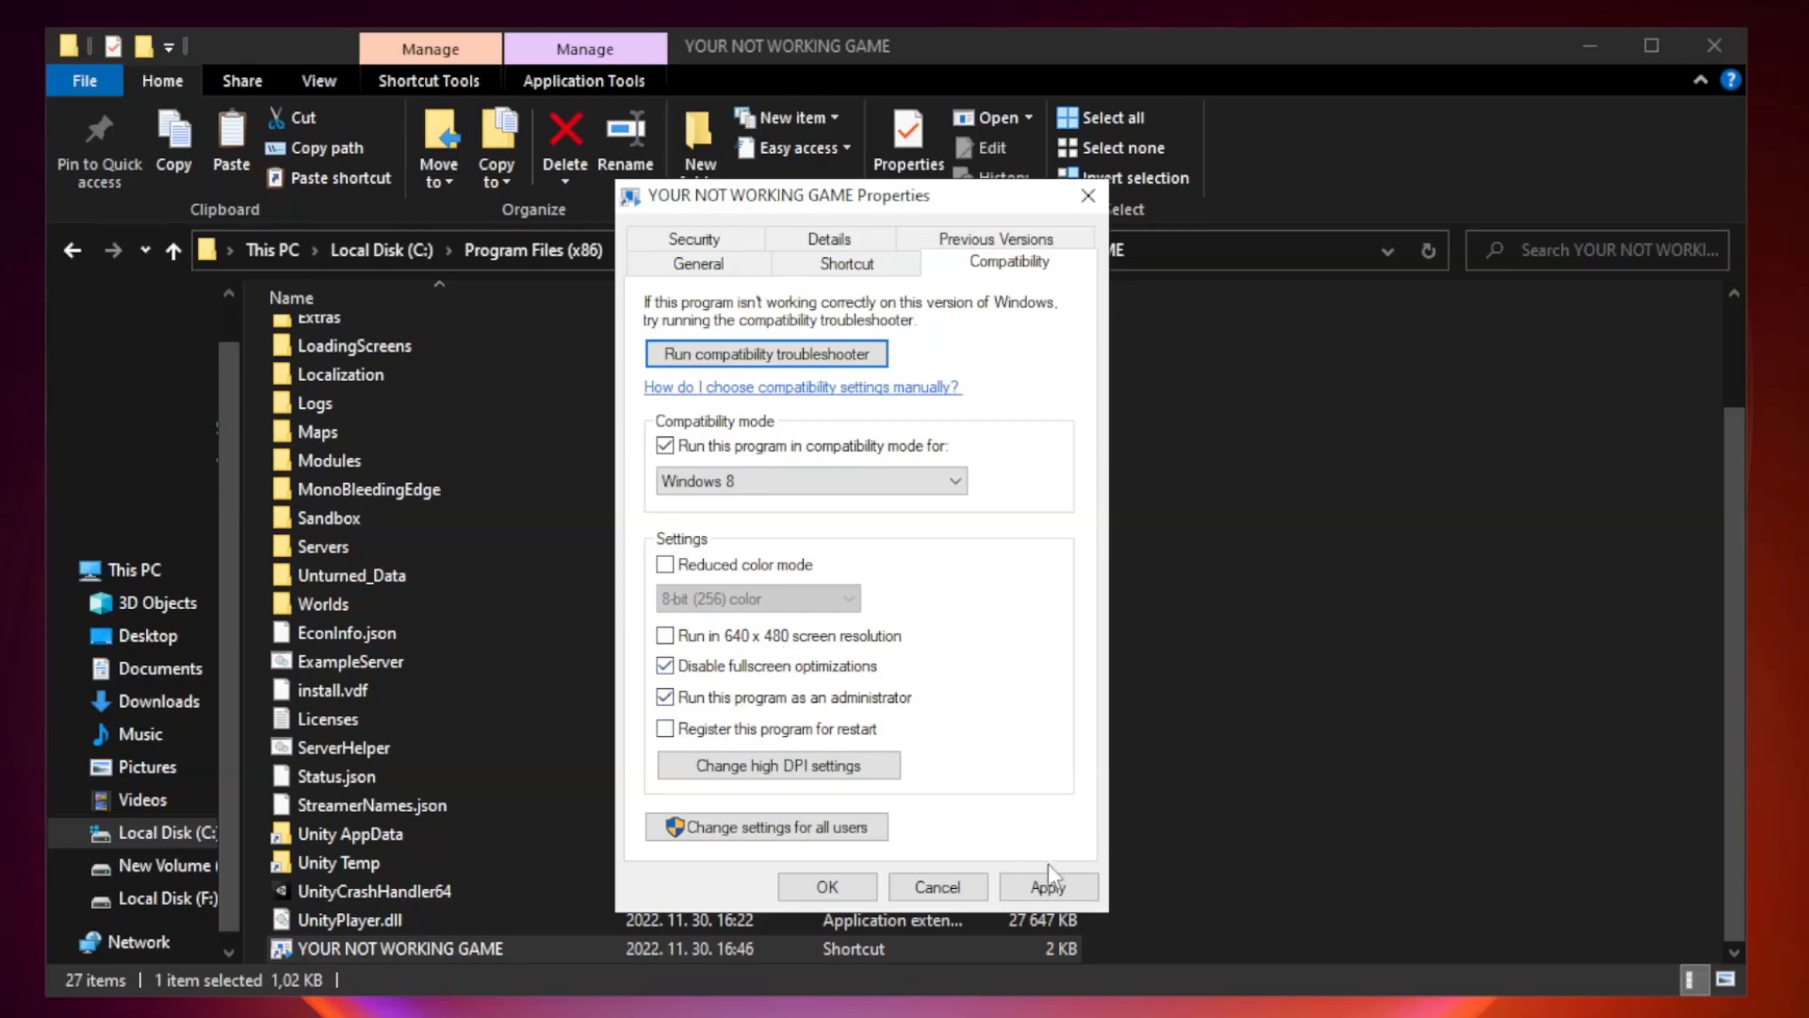
click(827, 887)
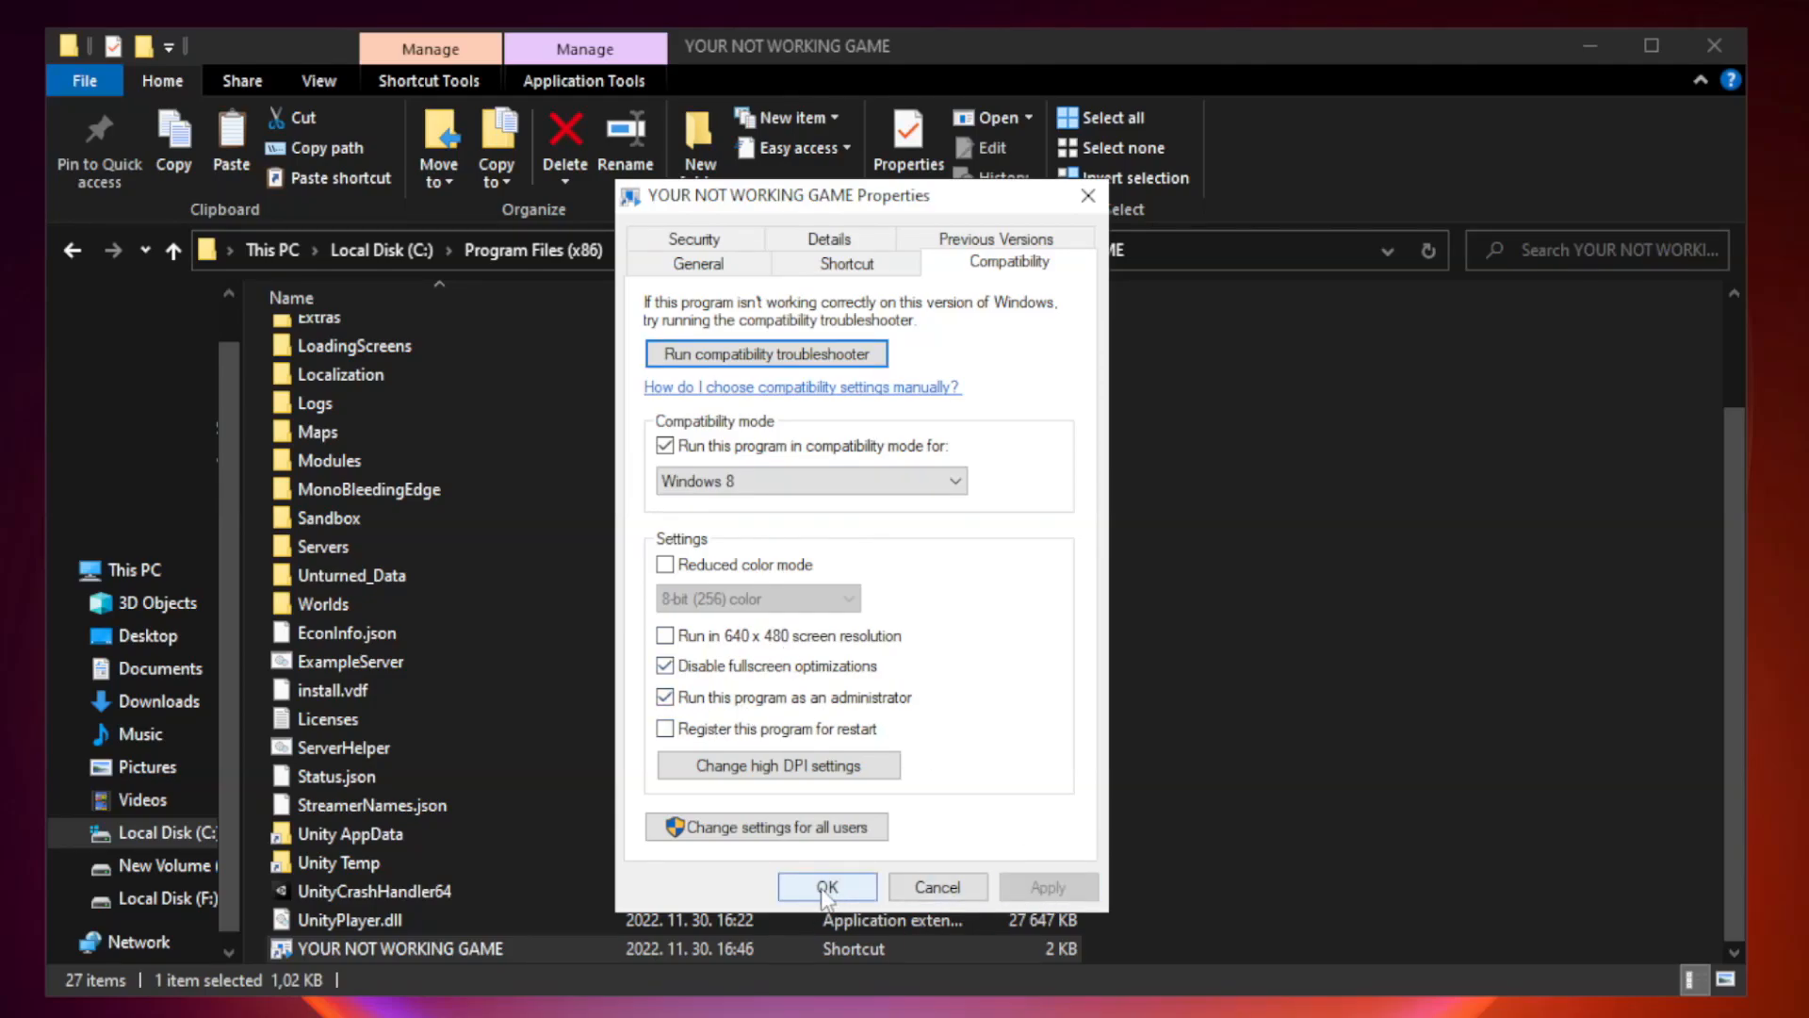
click(827, 886)
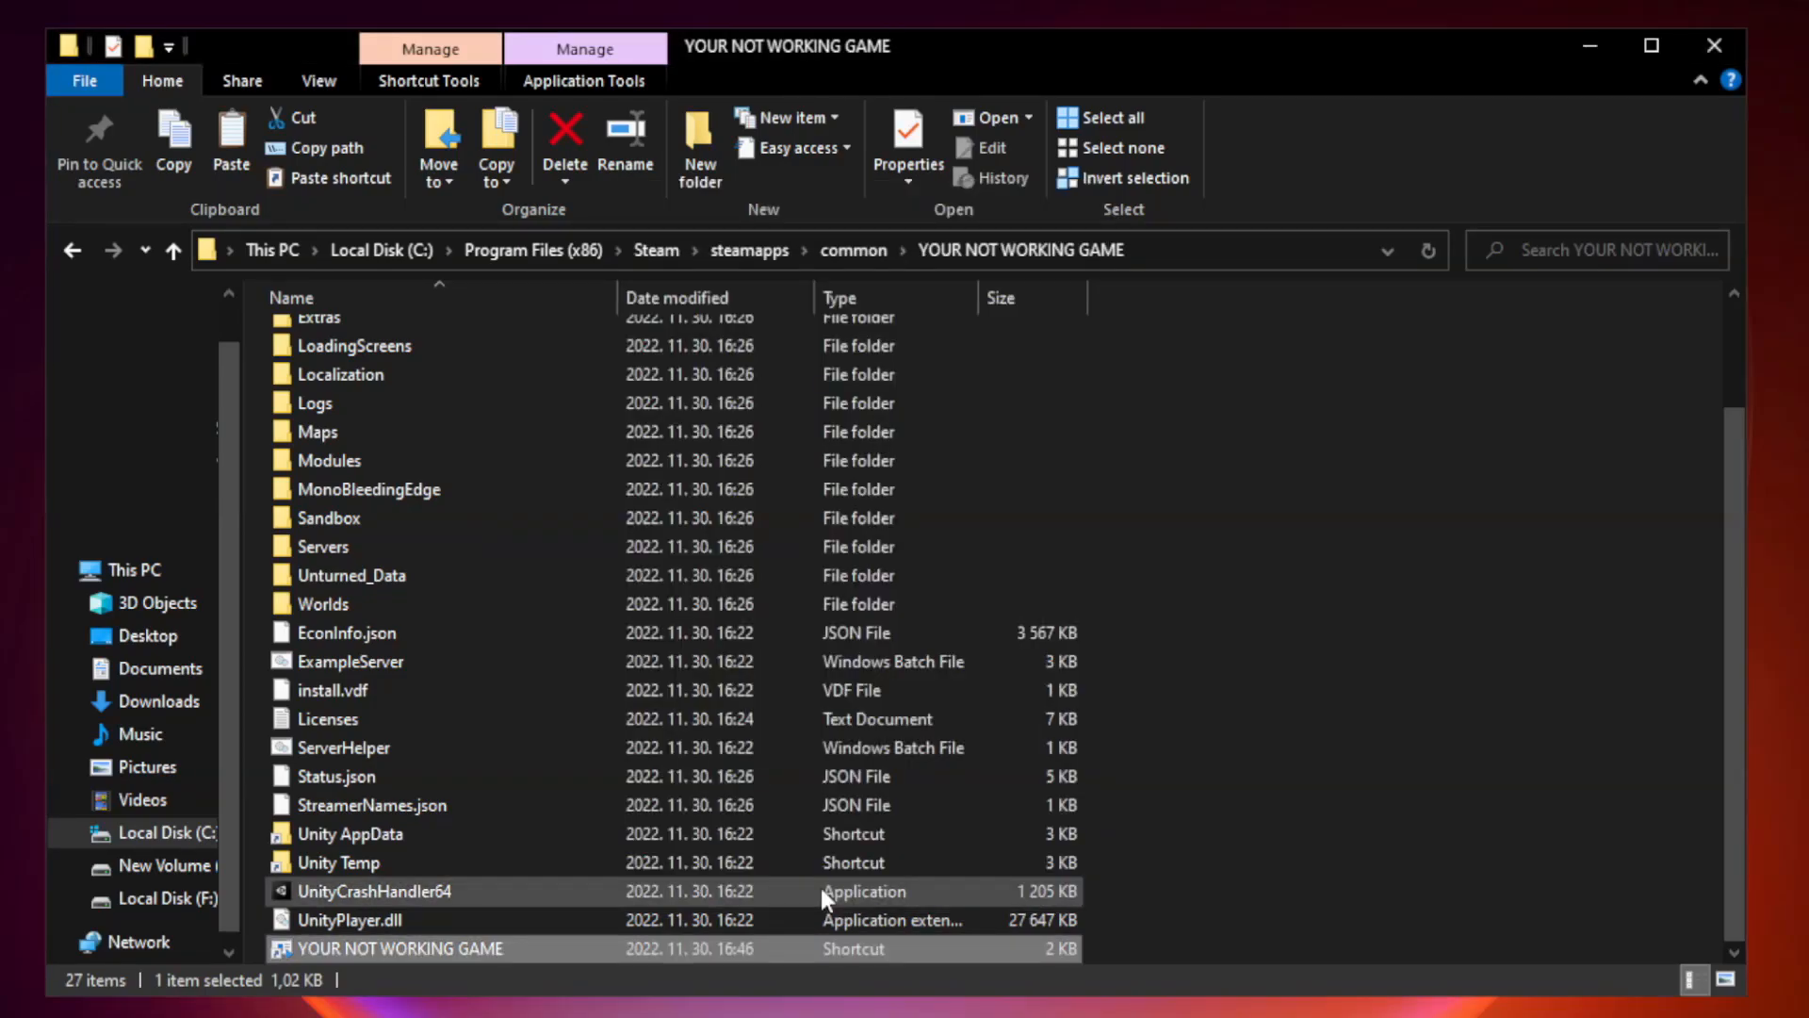
mouse_move(1214, 772)
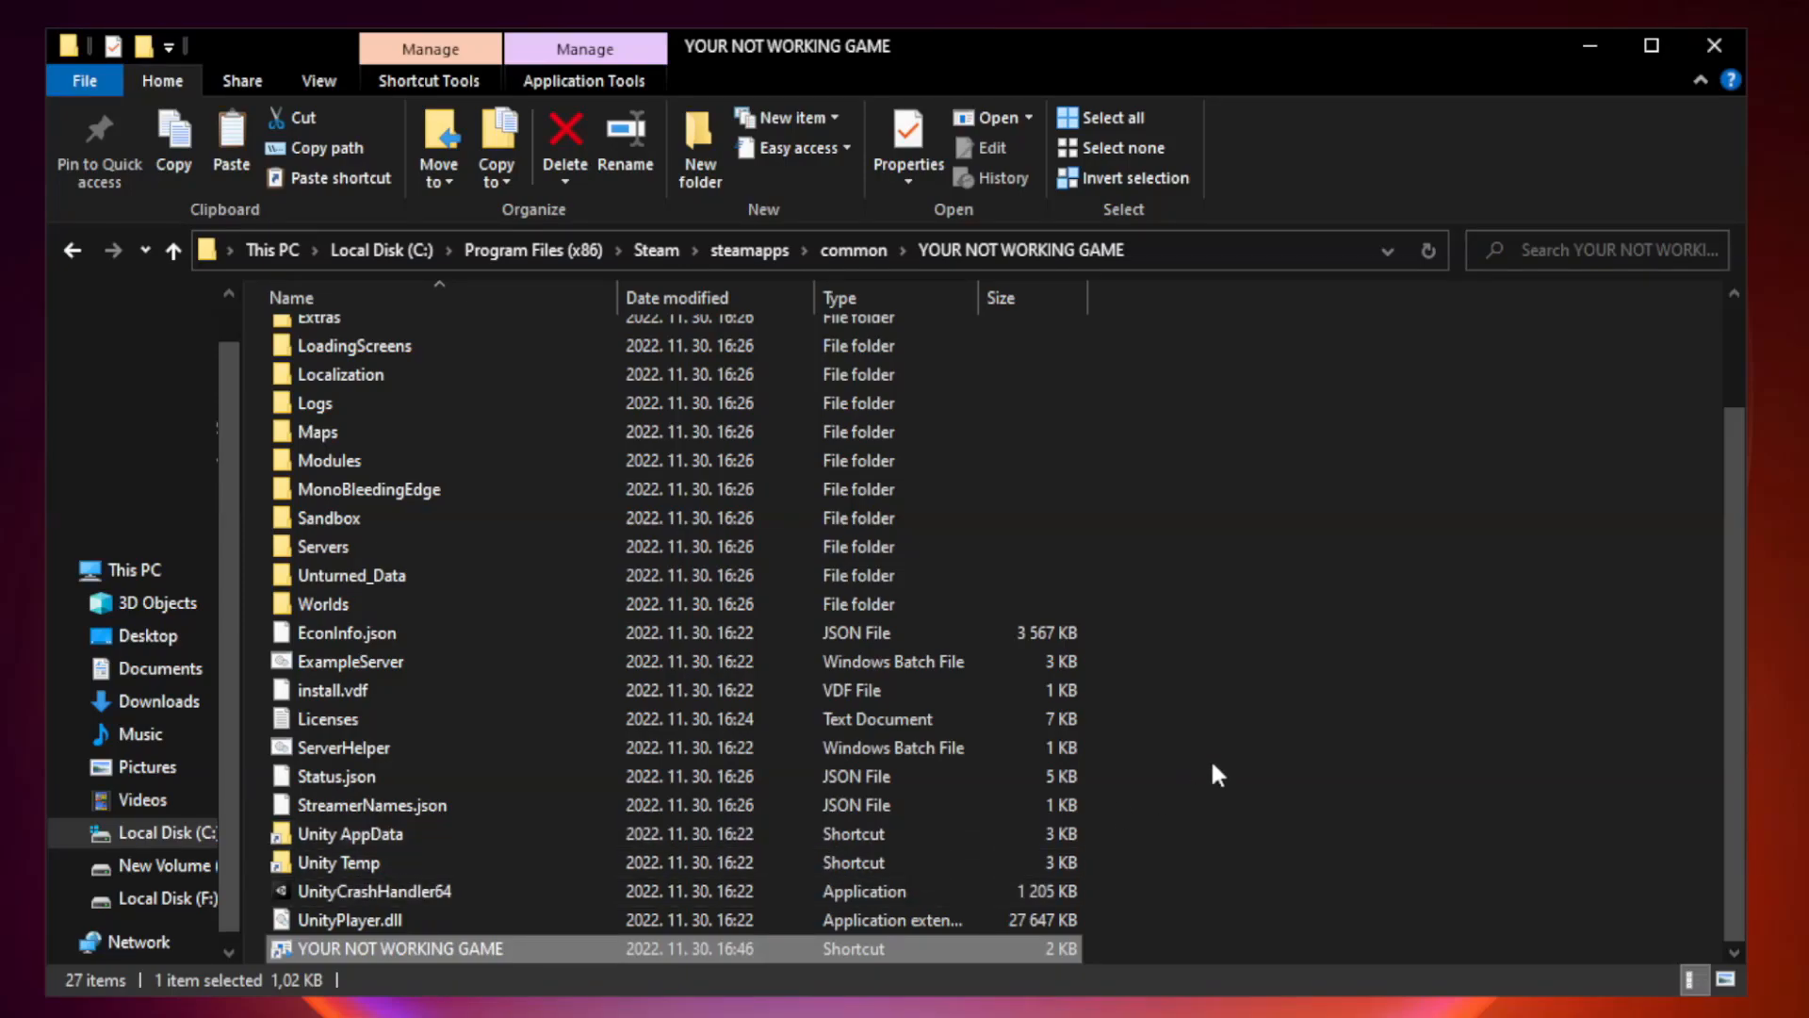
mouse_move(1708, 45)
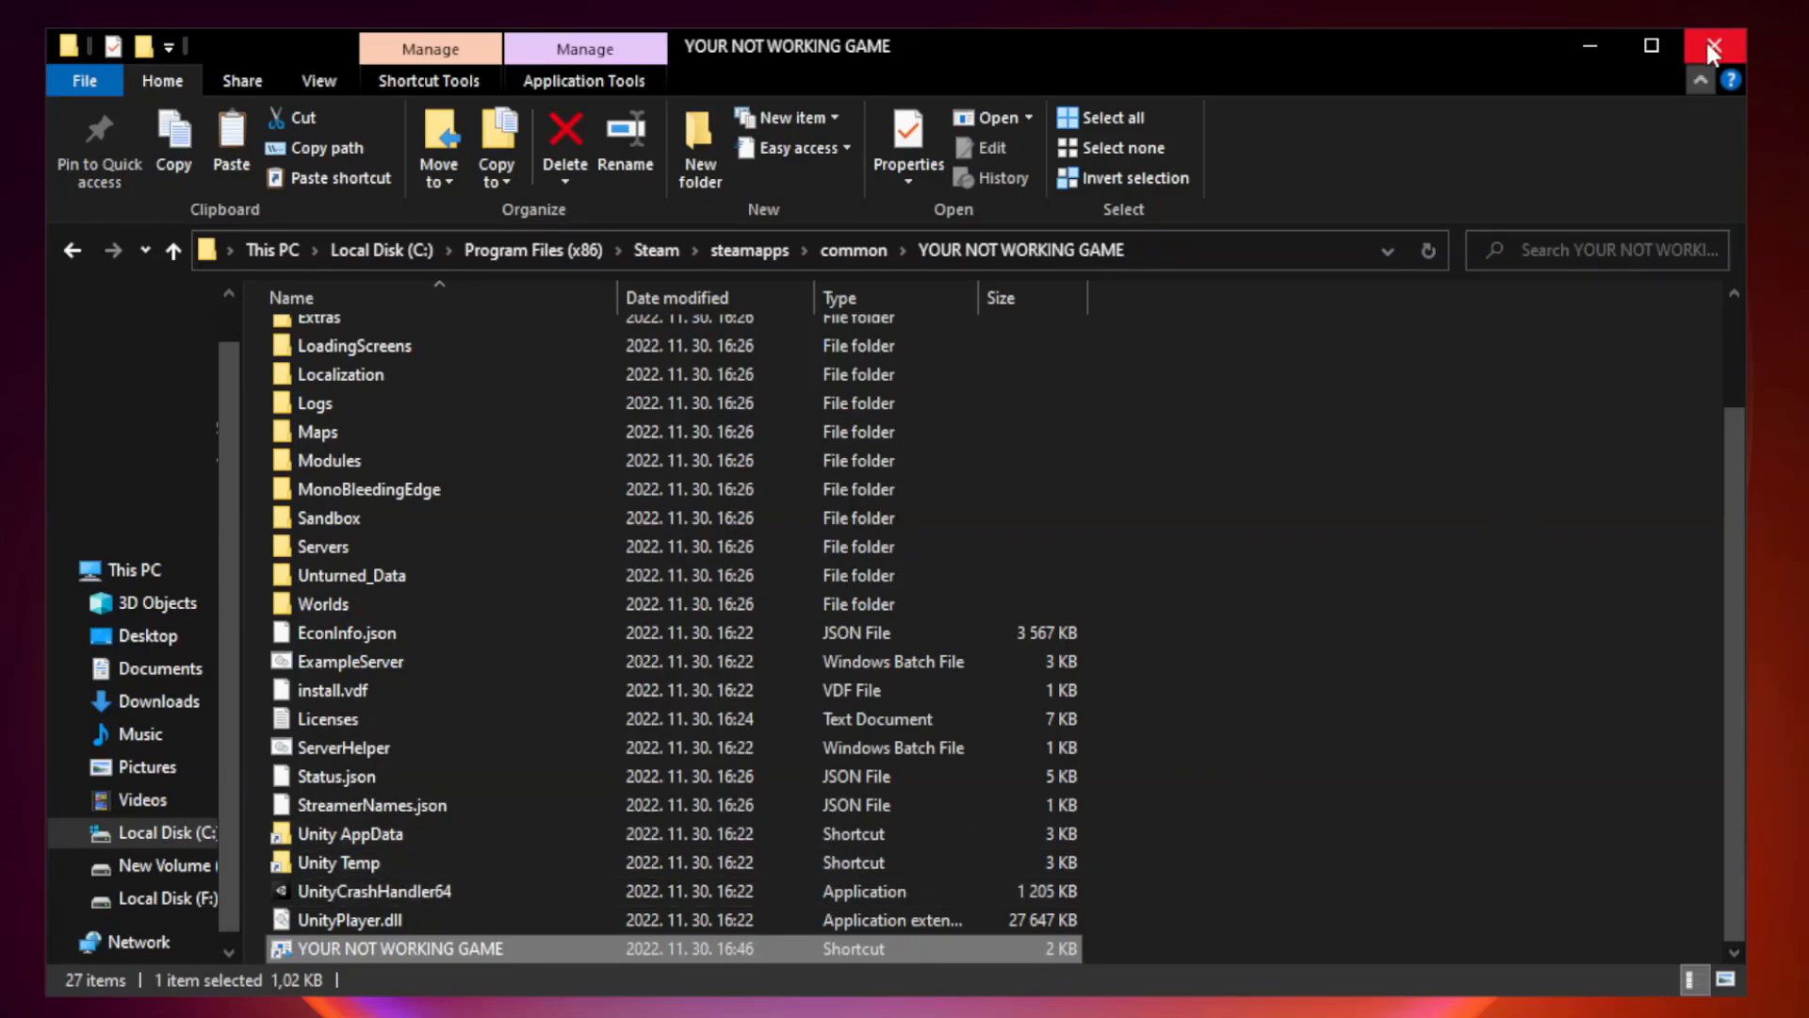
mouse_move(1714, 45)
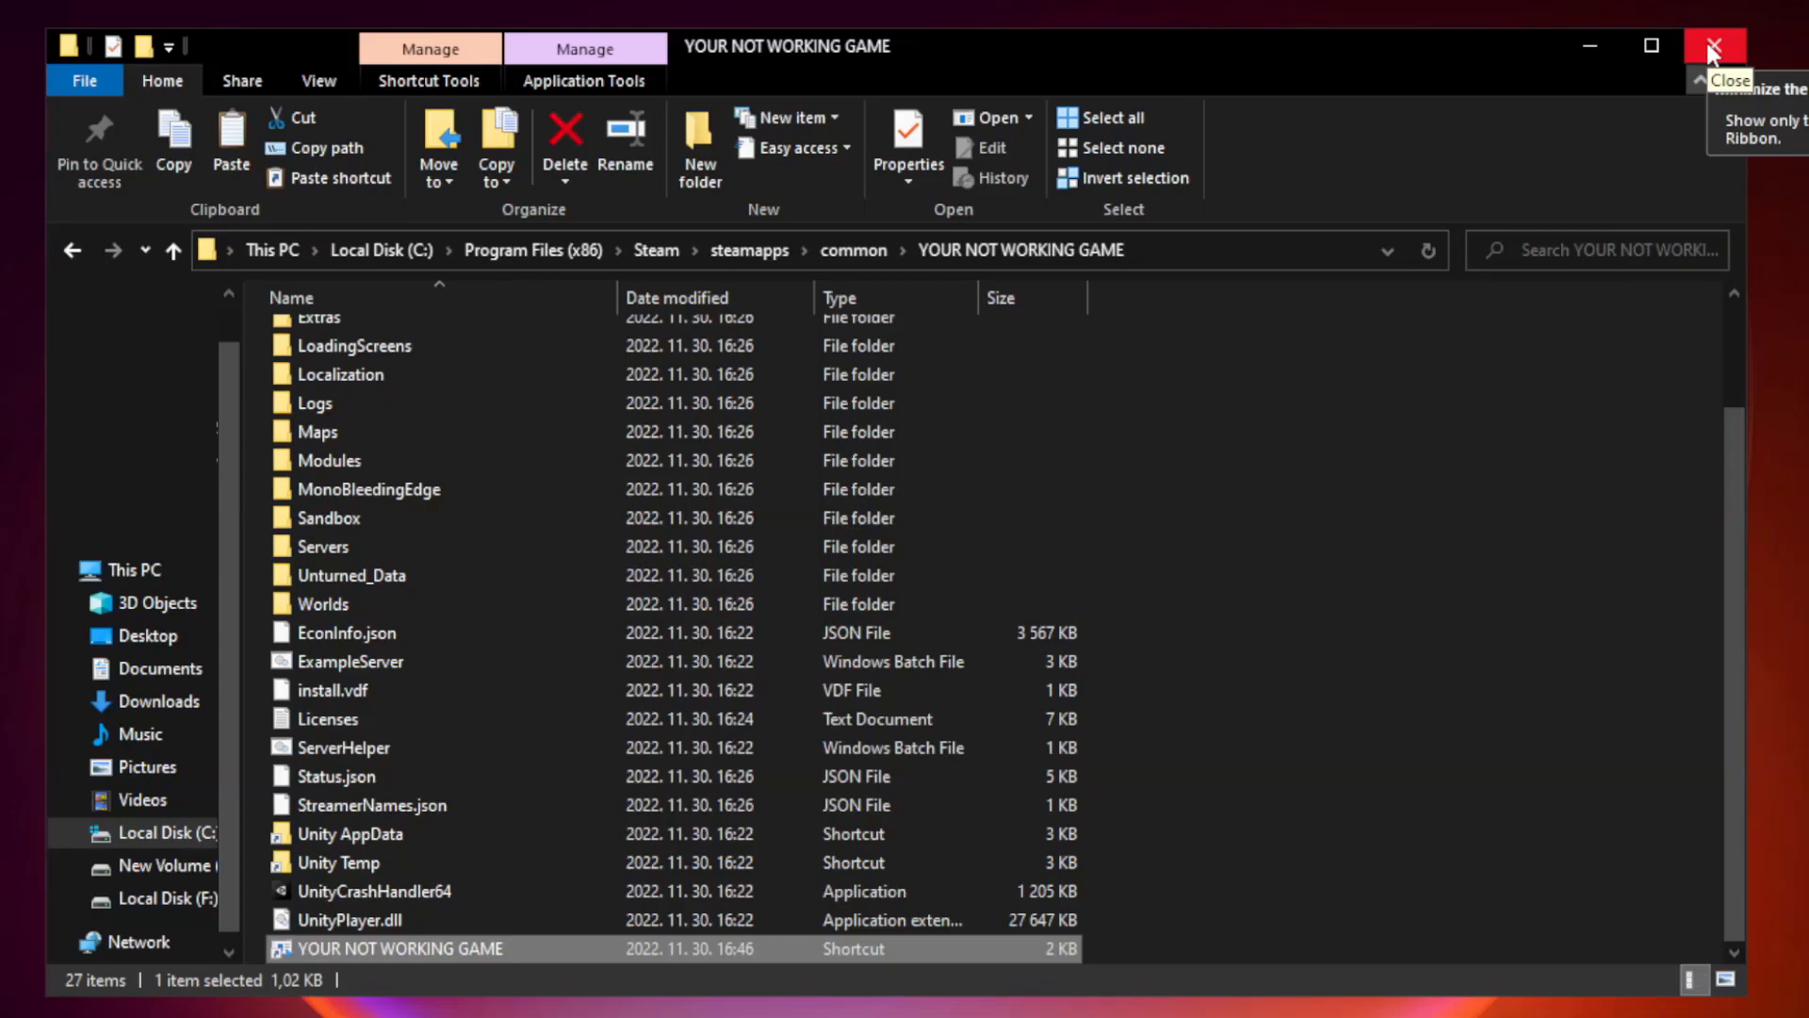
click(1713, 44)
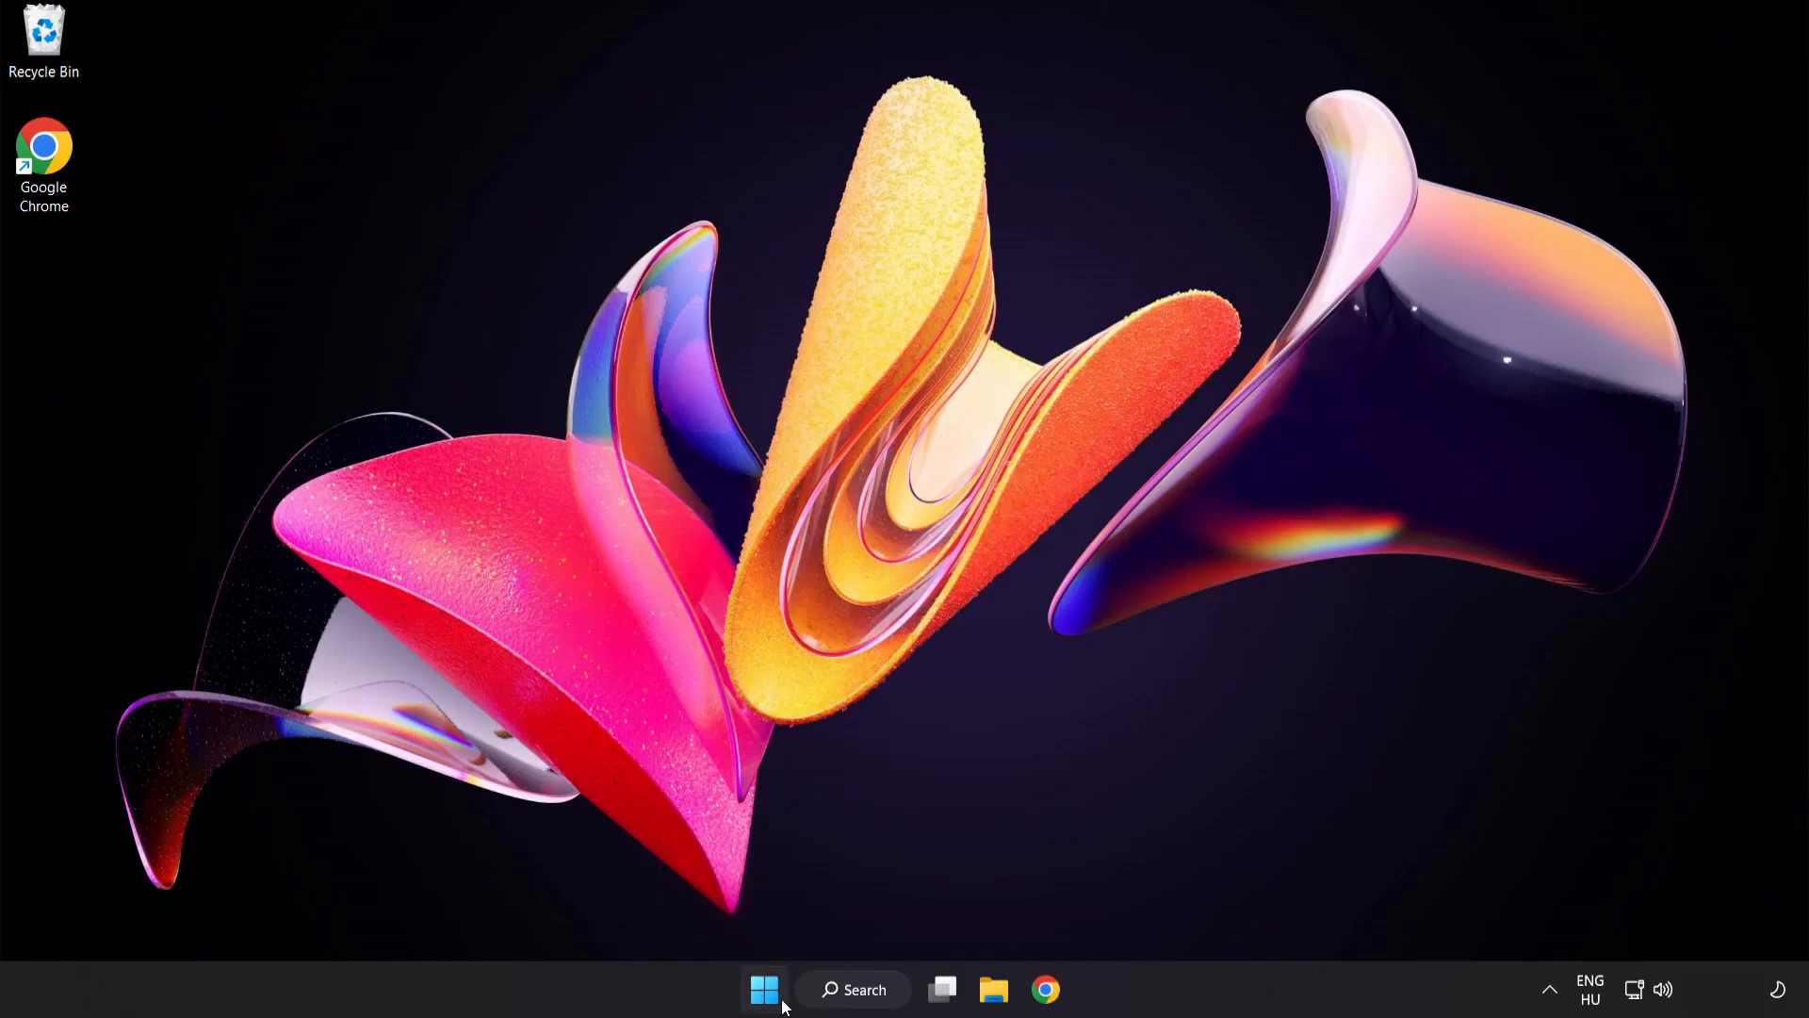
mouse_move(764, 989)
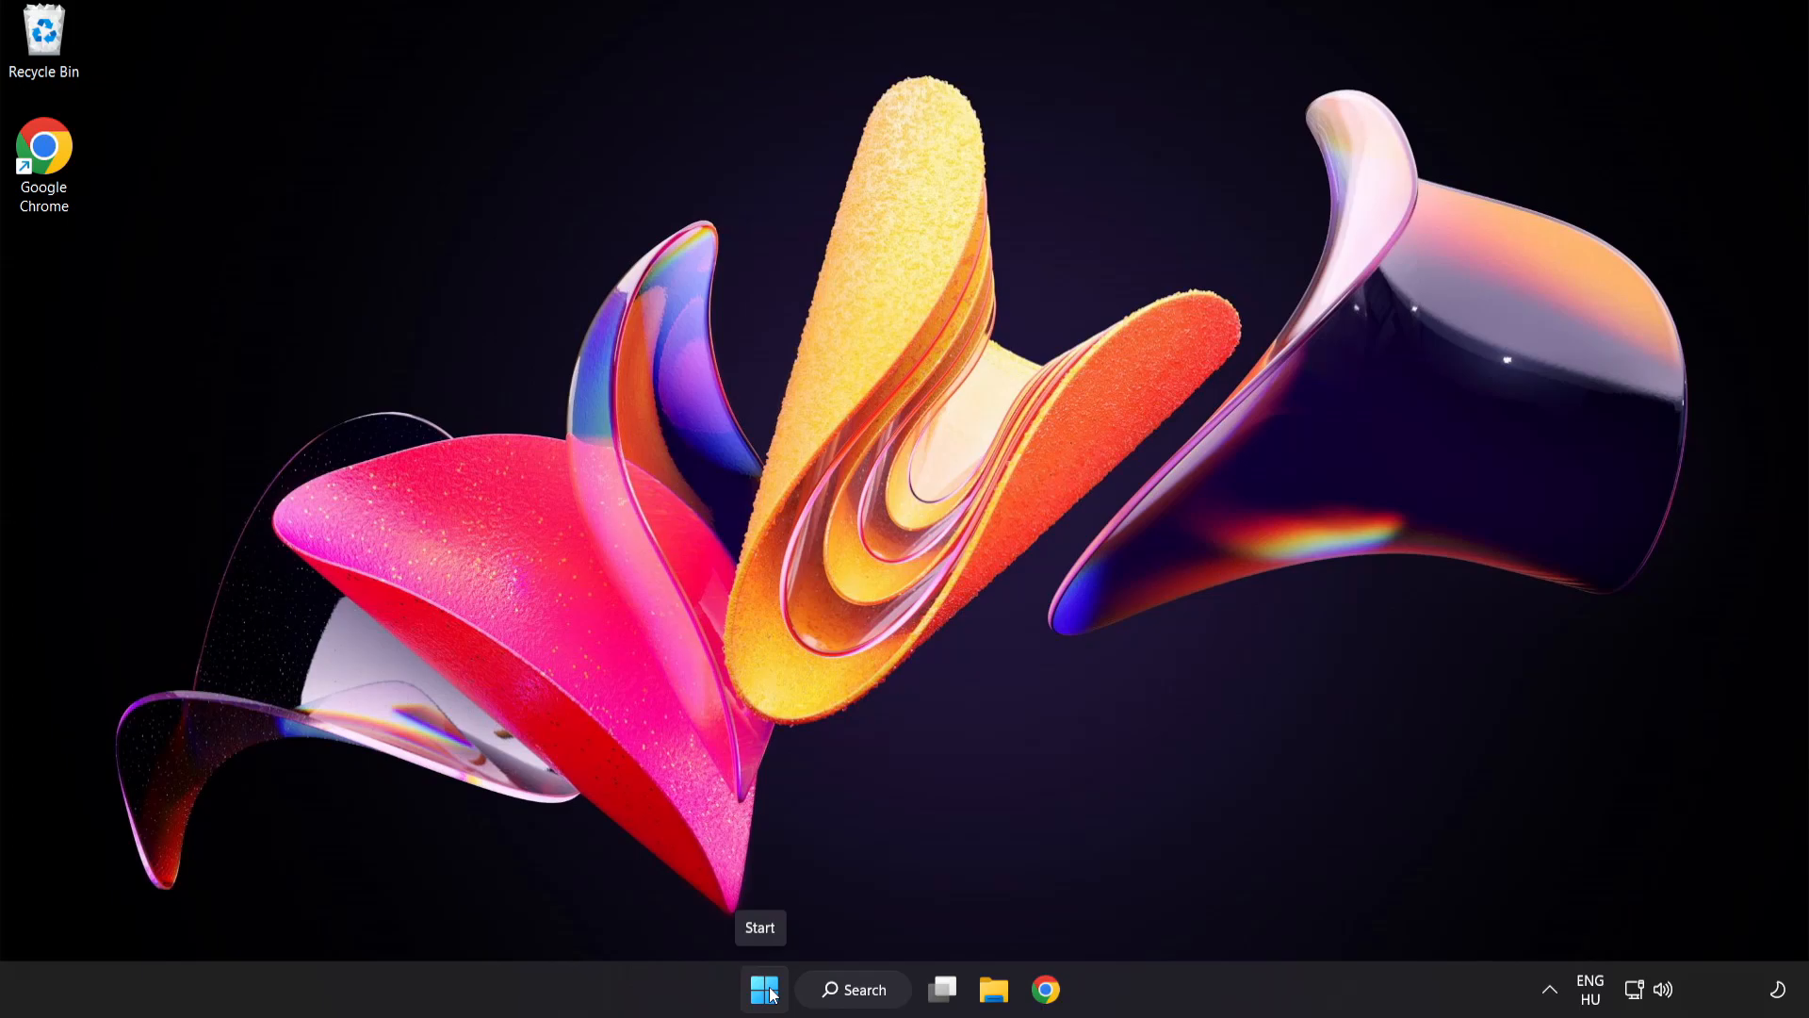
Launch Task Manager from the Start menu and show its Startup apps.
right_click(765, 989)
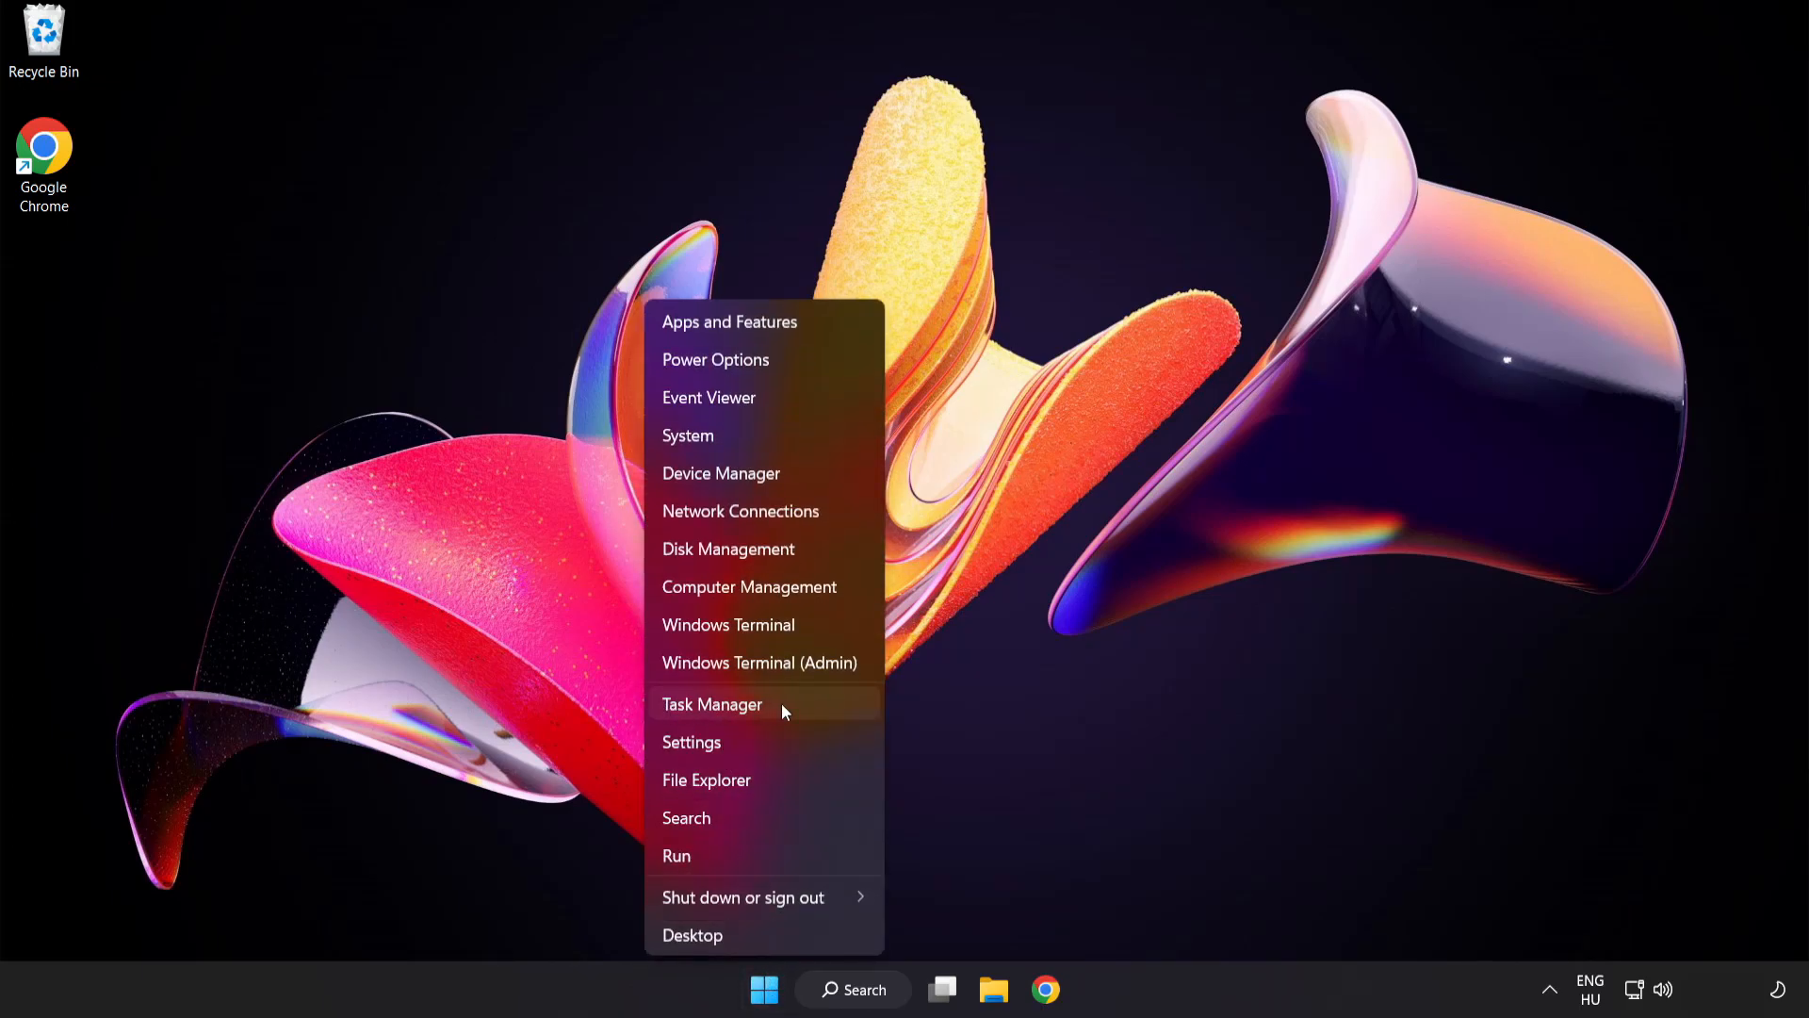
click(712, 704)
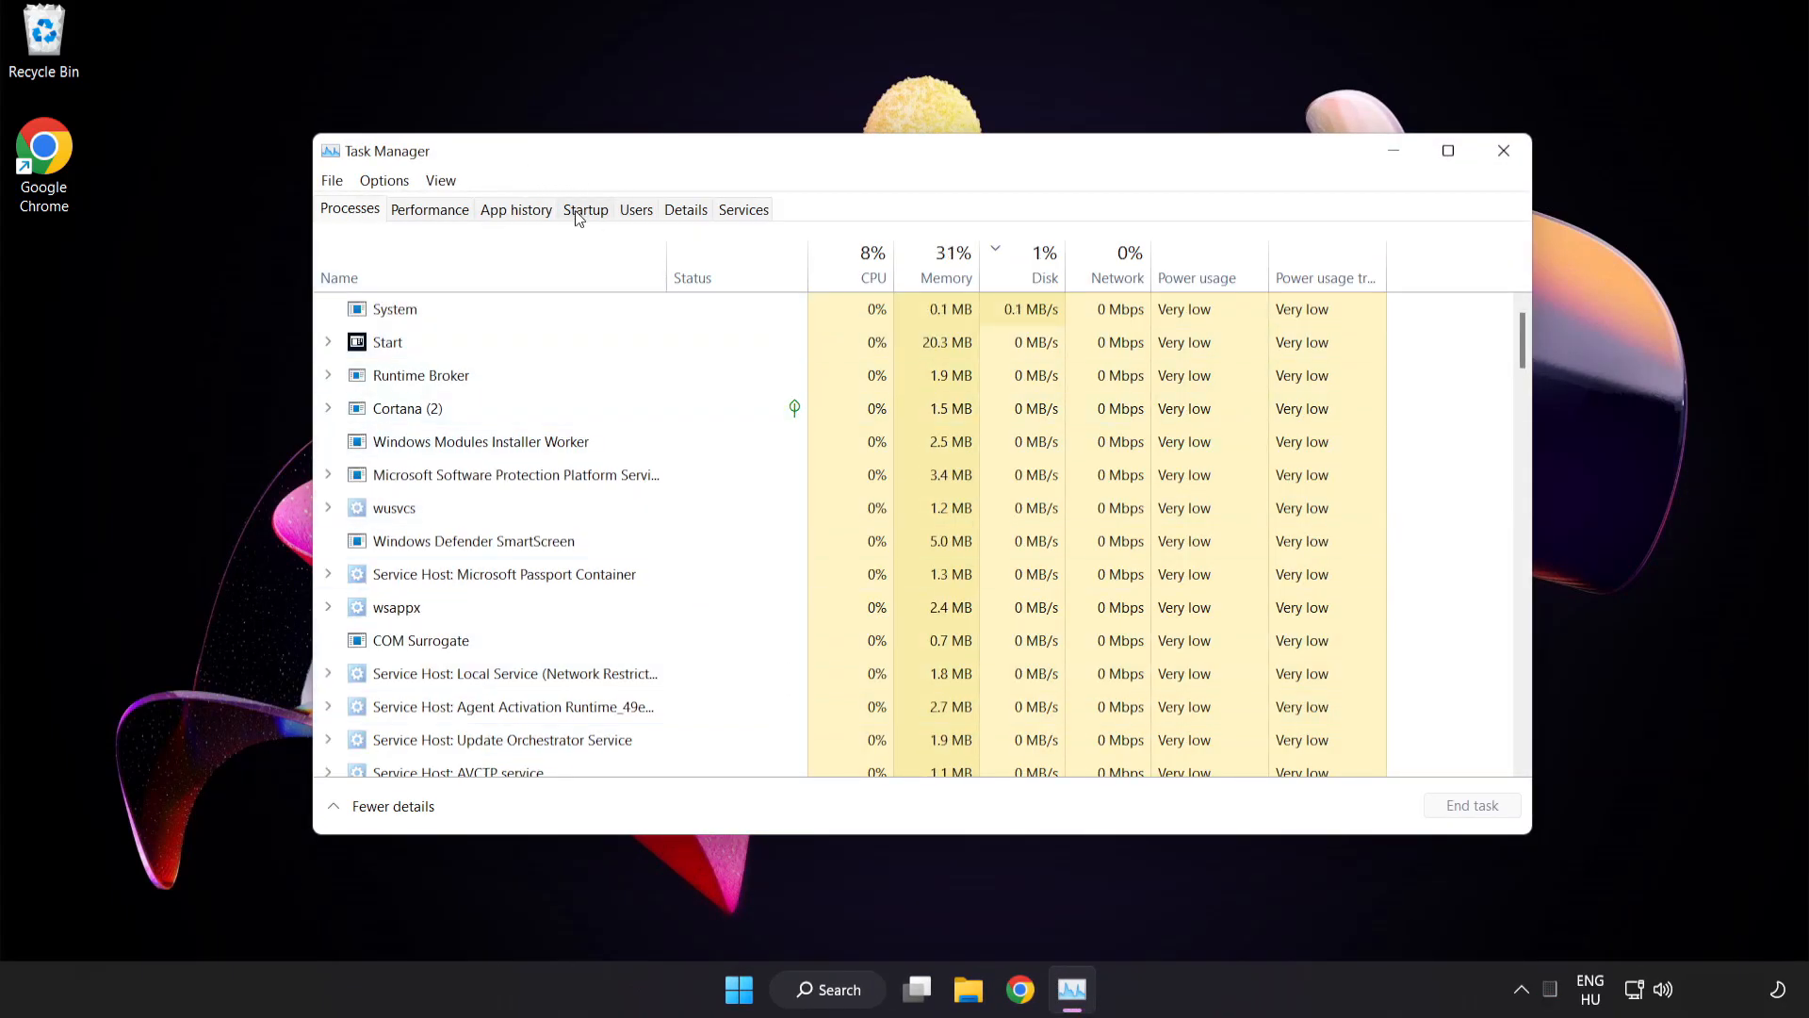
click(586, 210)
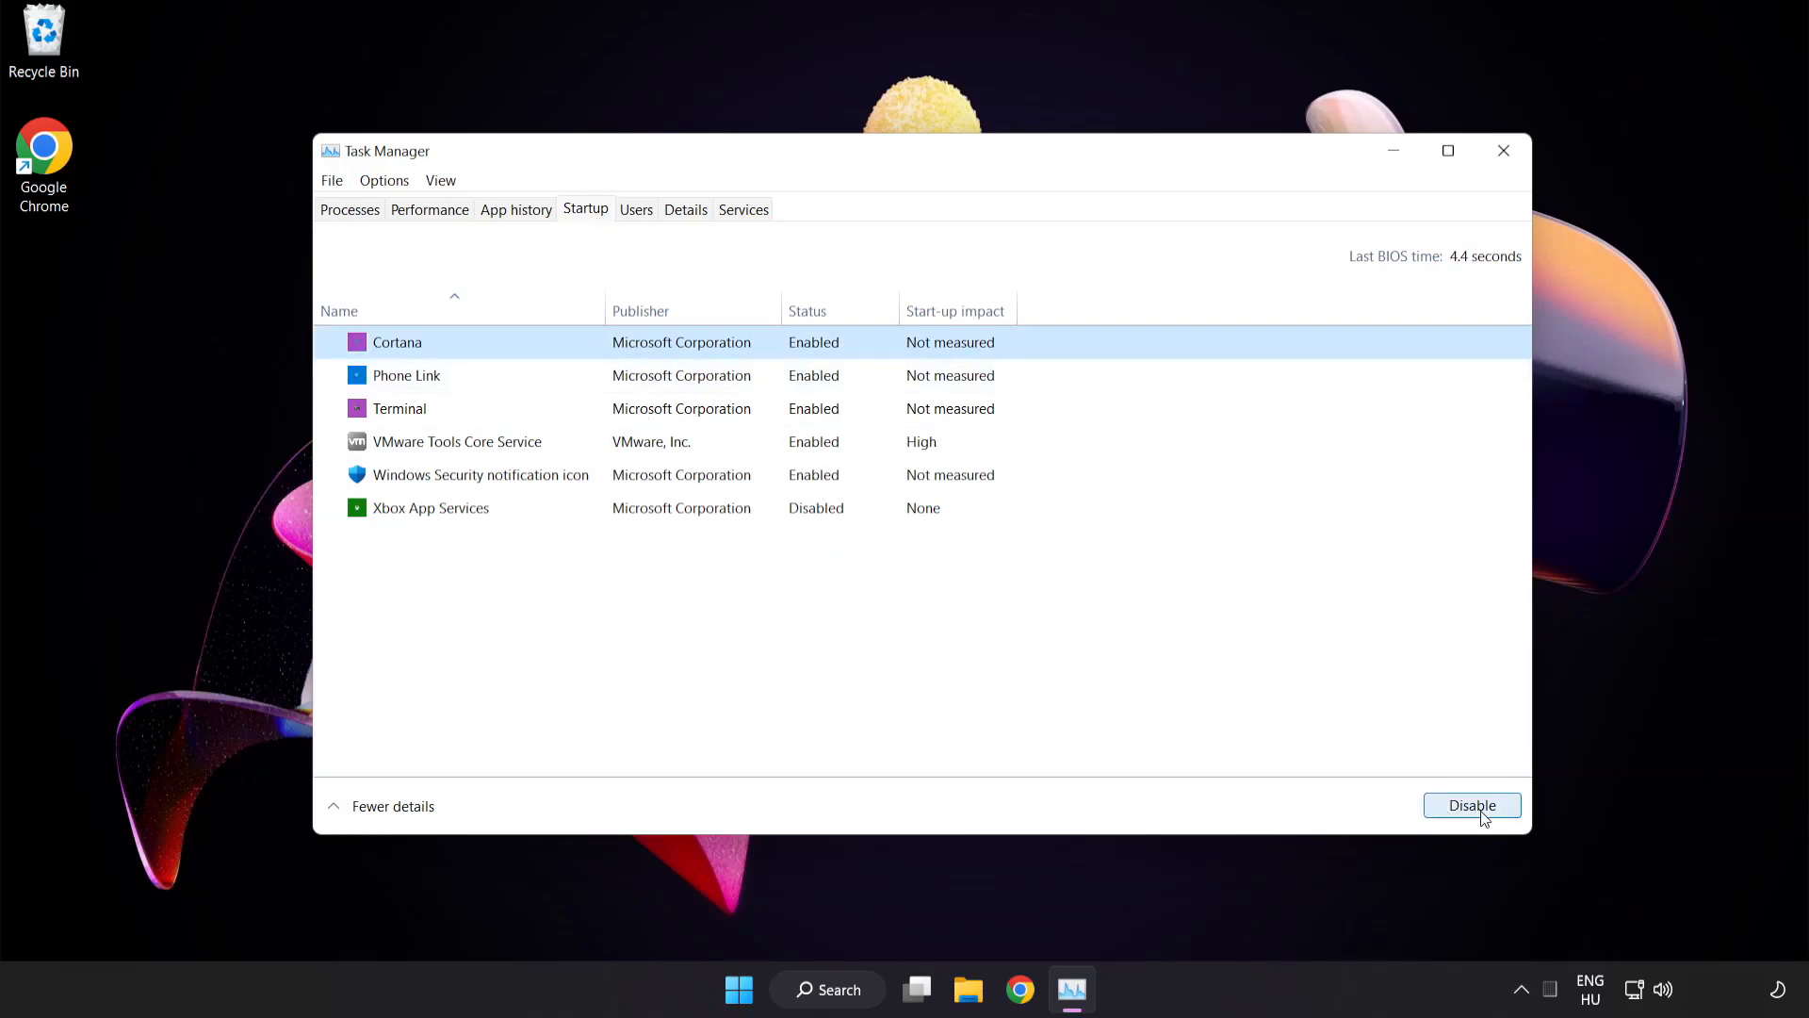
Disable Cortana, Phone Link, Terminal and Windows Security notification icon at startup.
click(1473, 805)
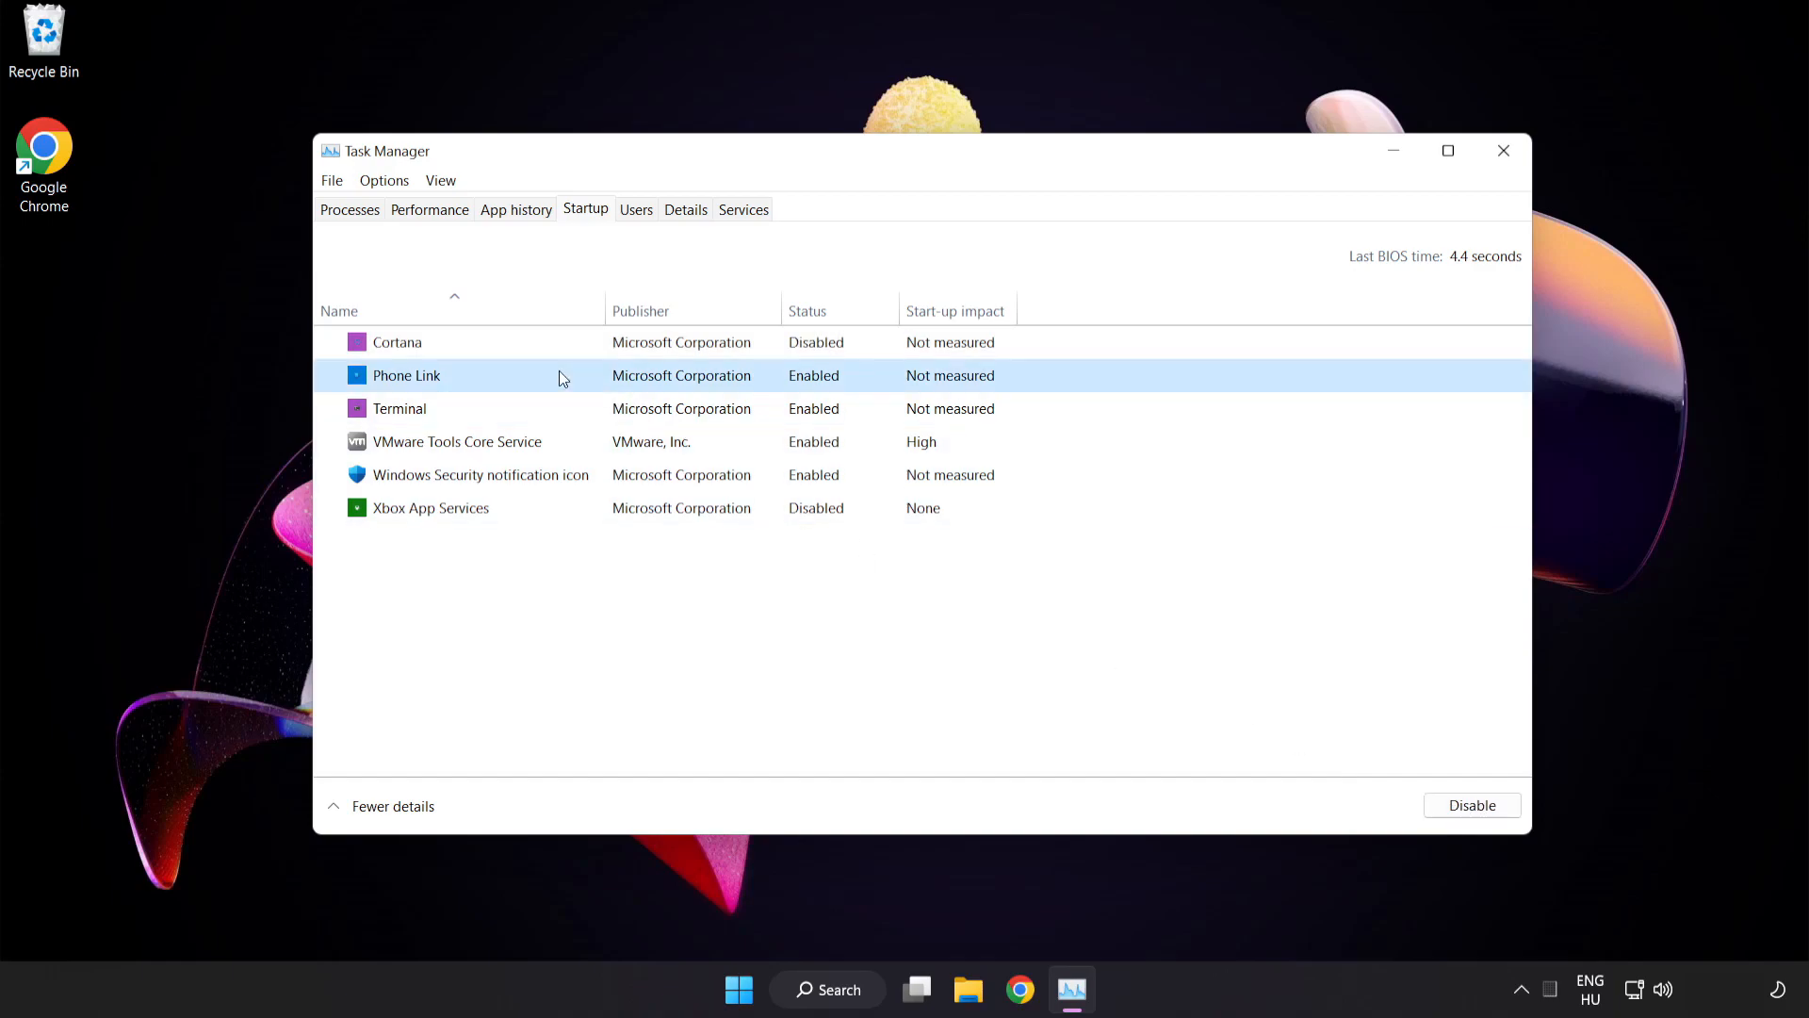
click(1472, 805)
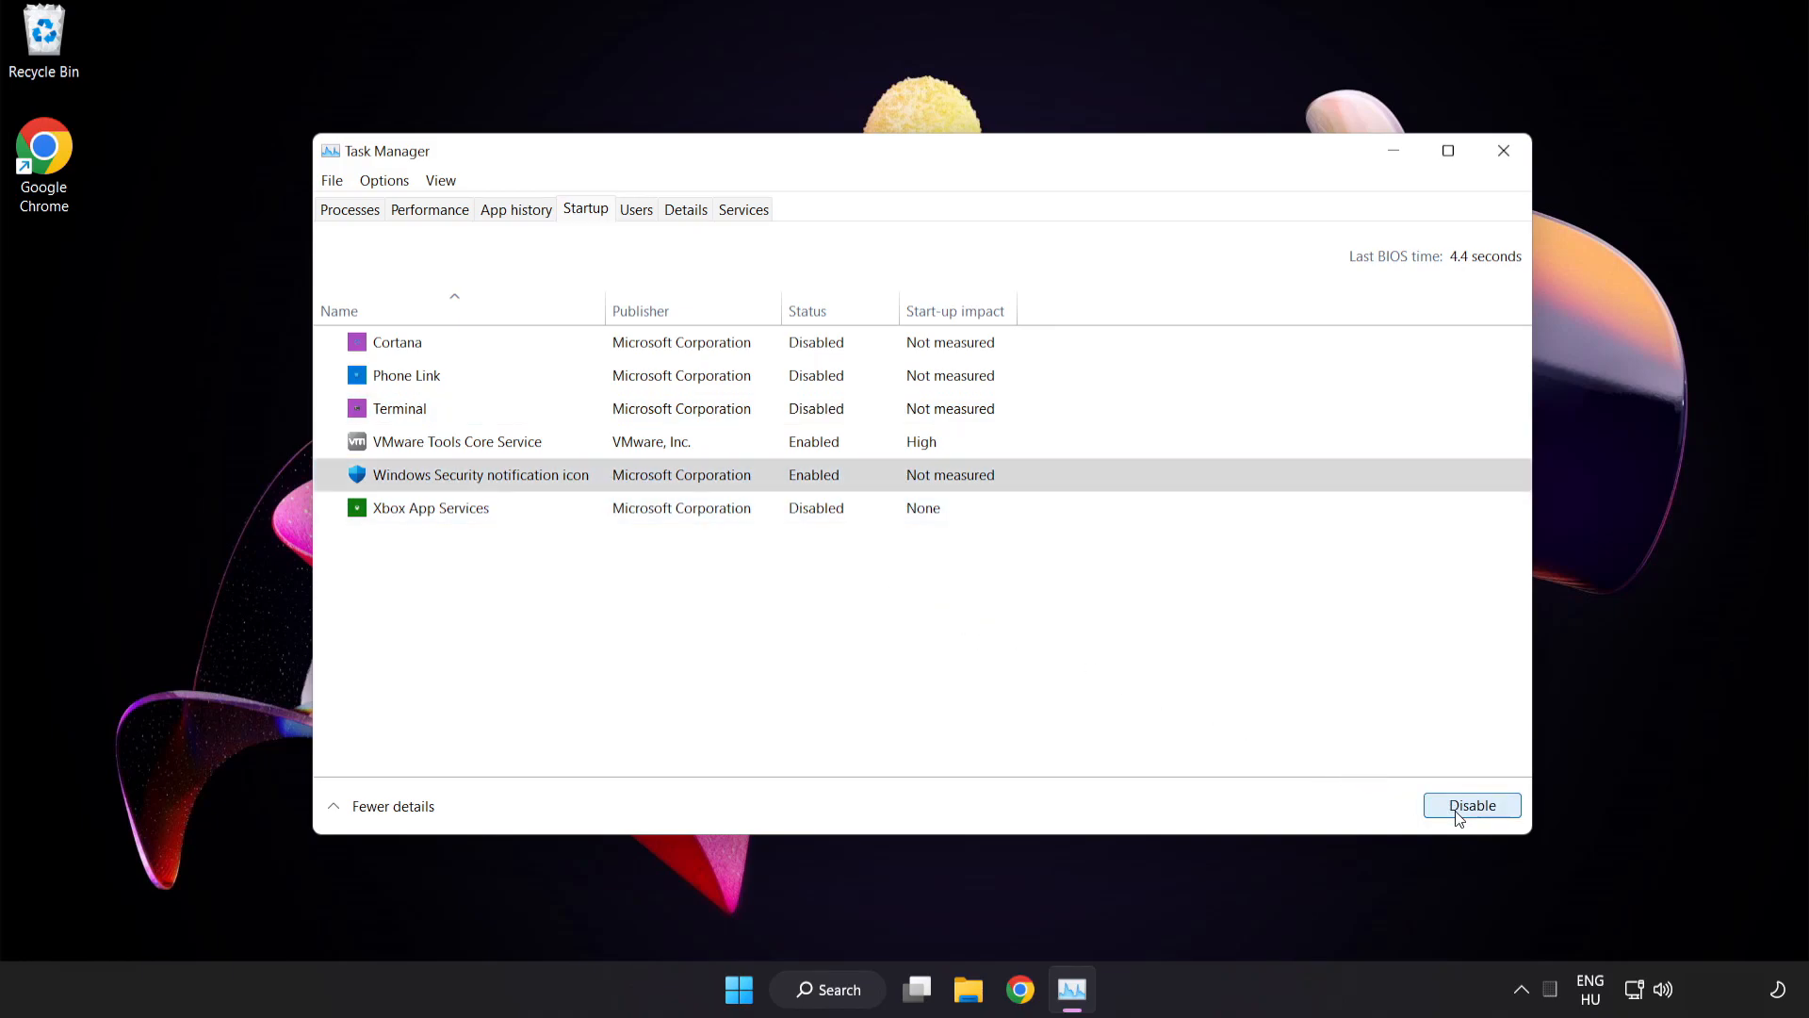
click(1472, 805)
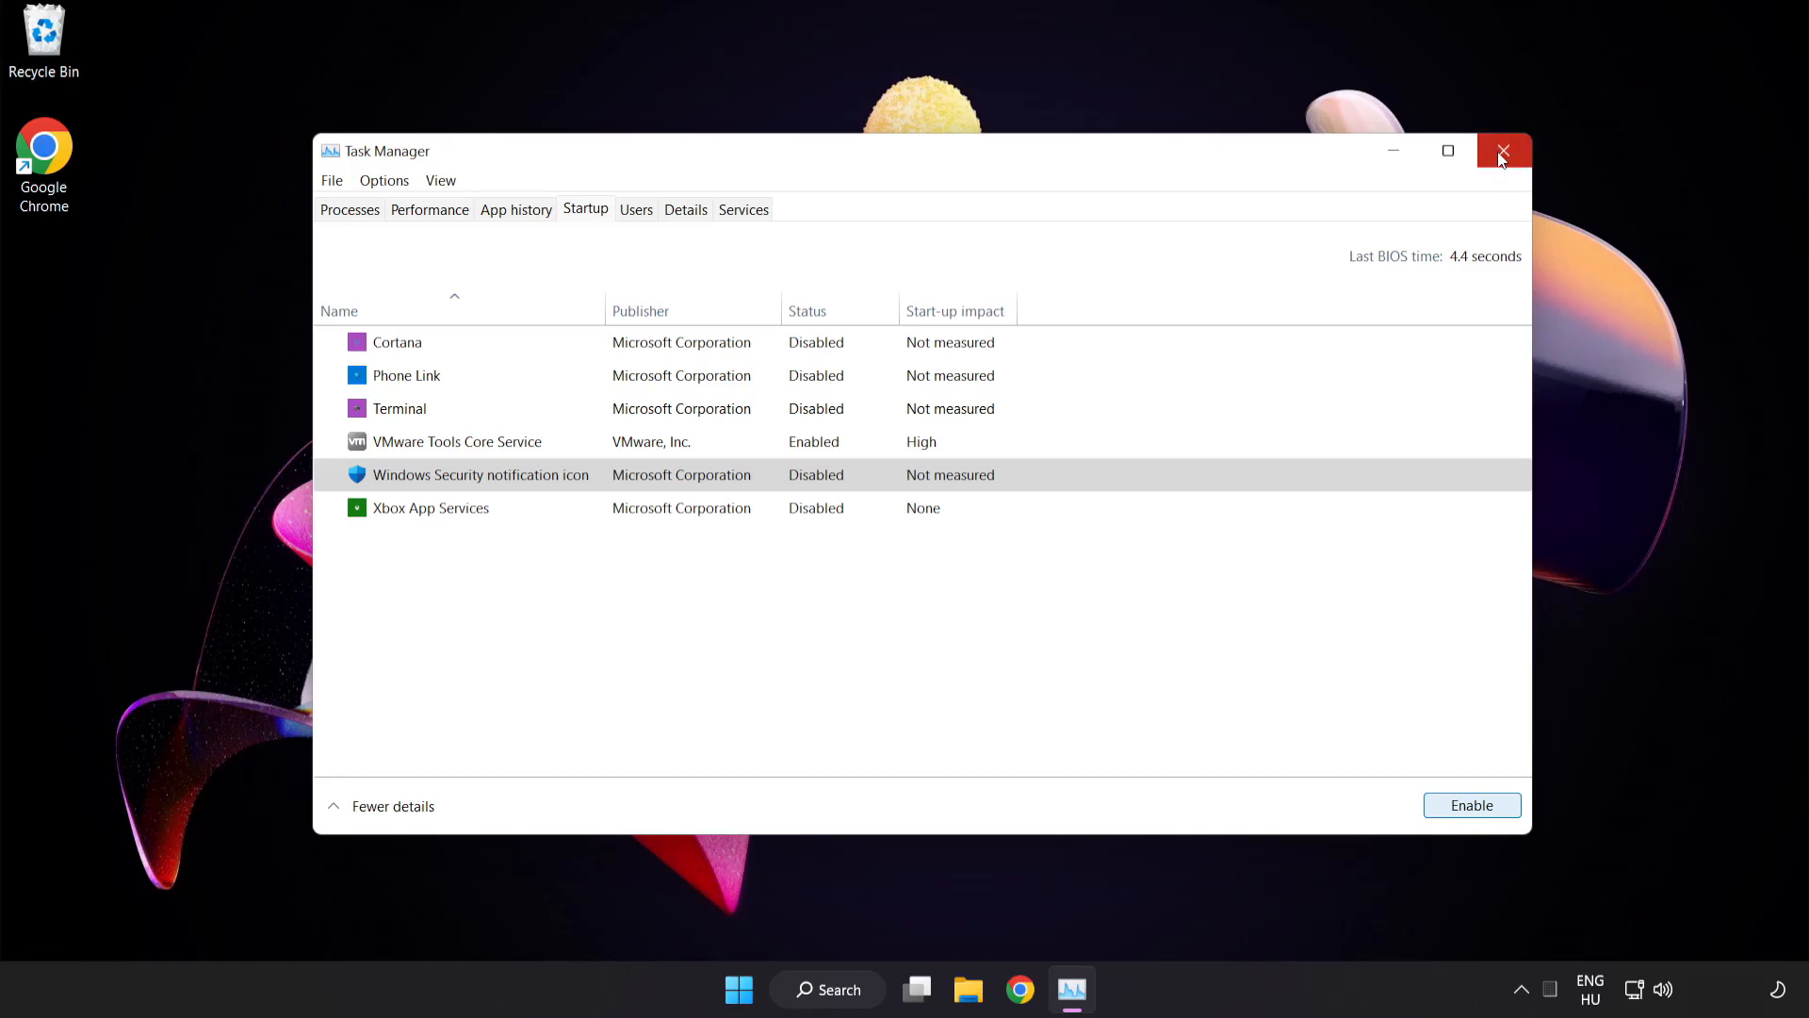
click(1503, 151)
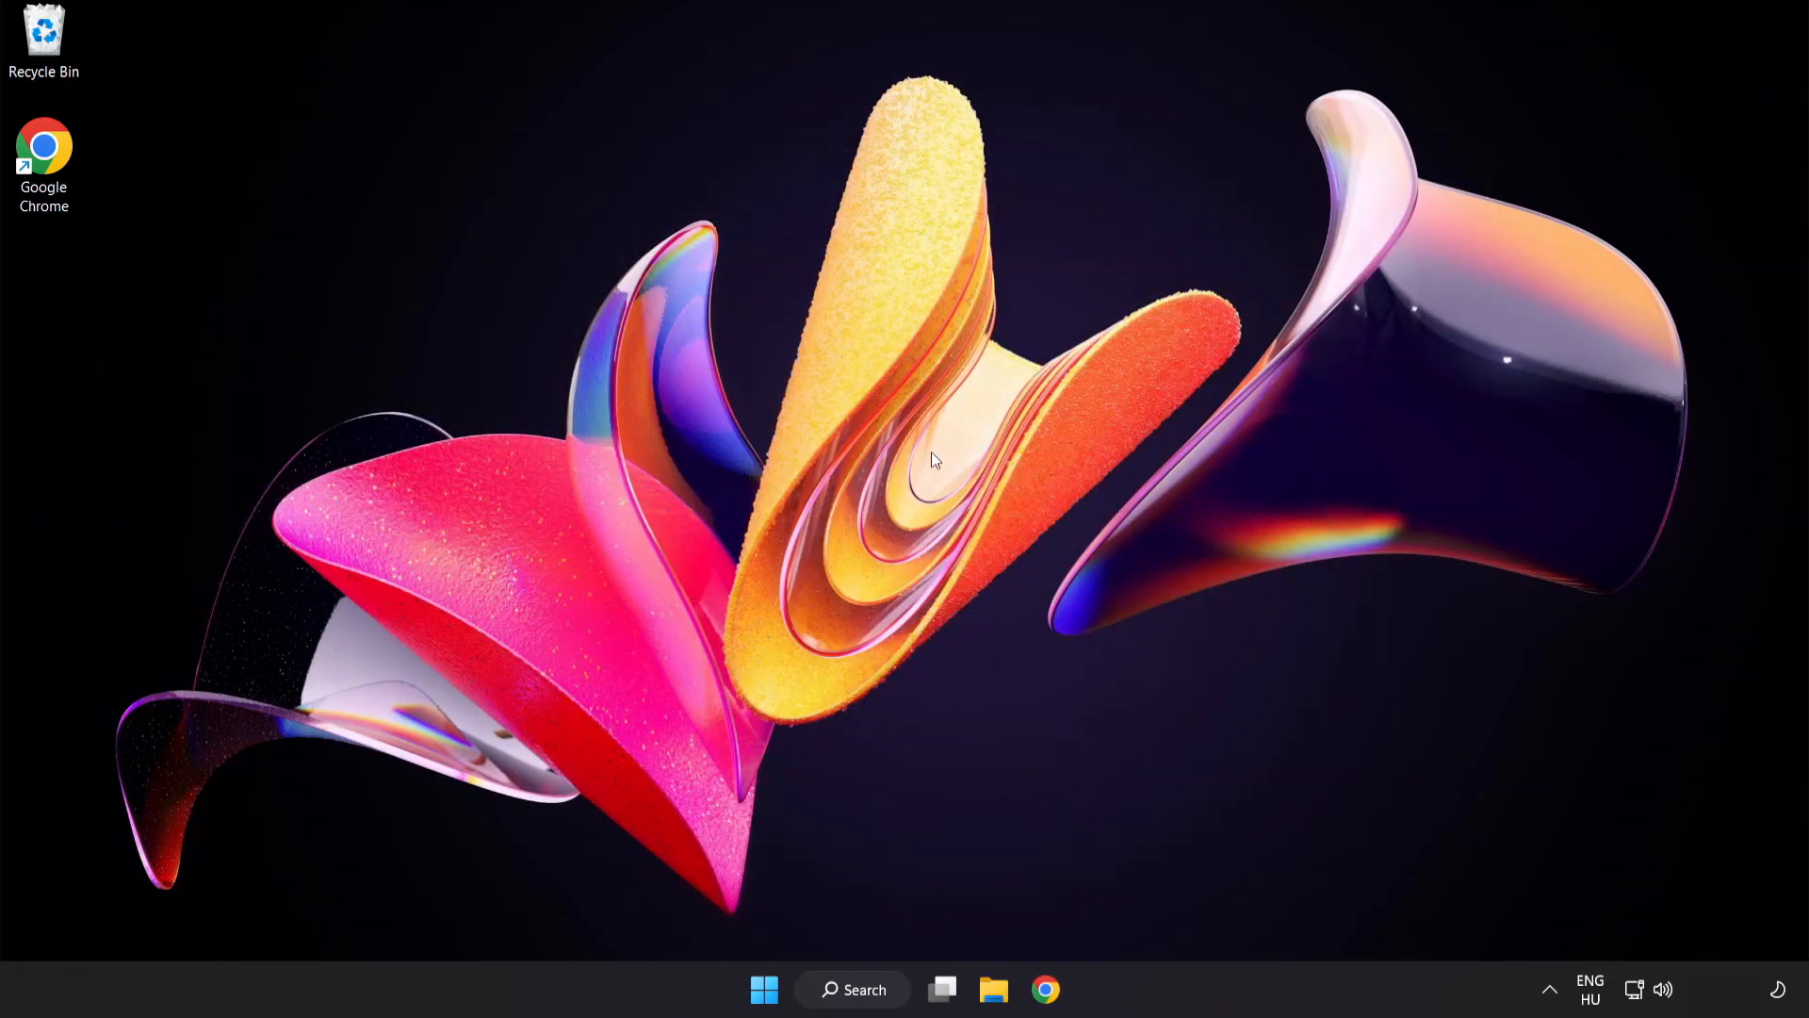
Search 'sec' and launch the Windows Security app.
click(854, 989)
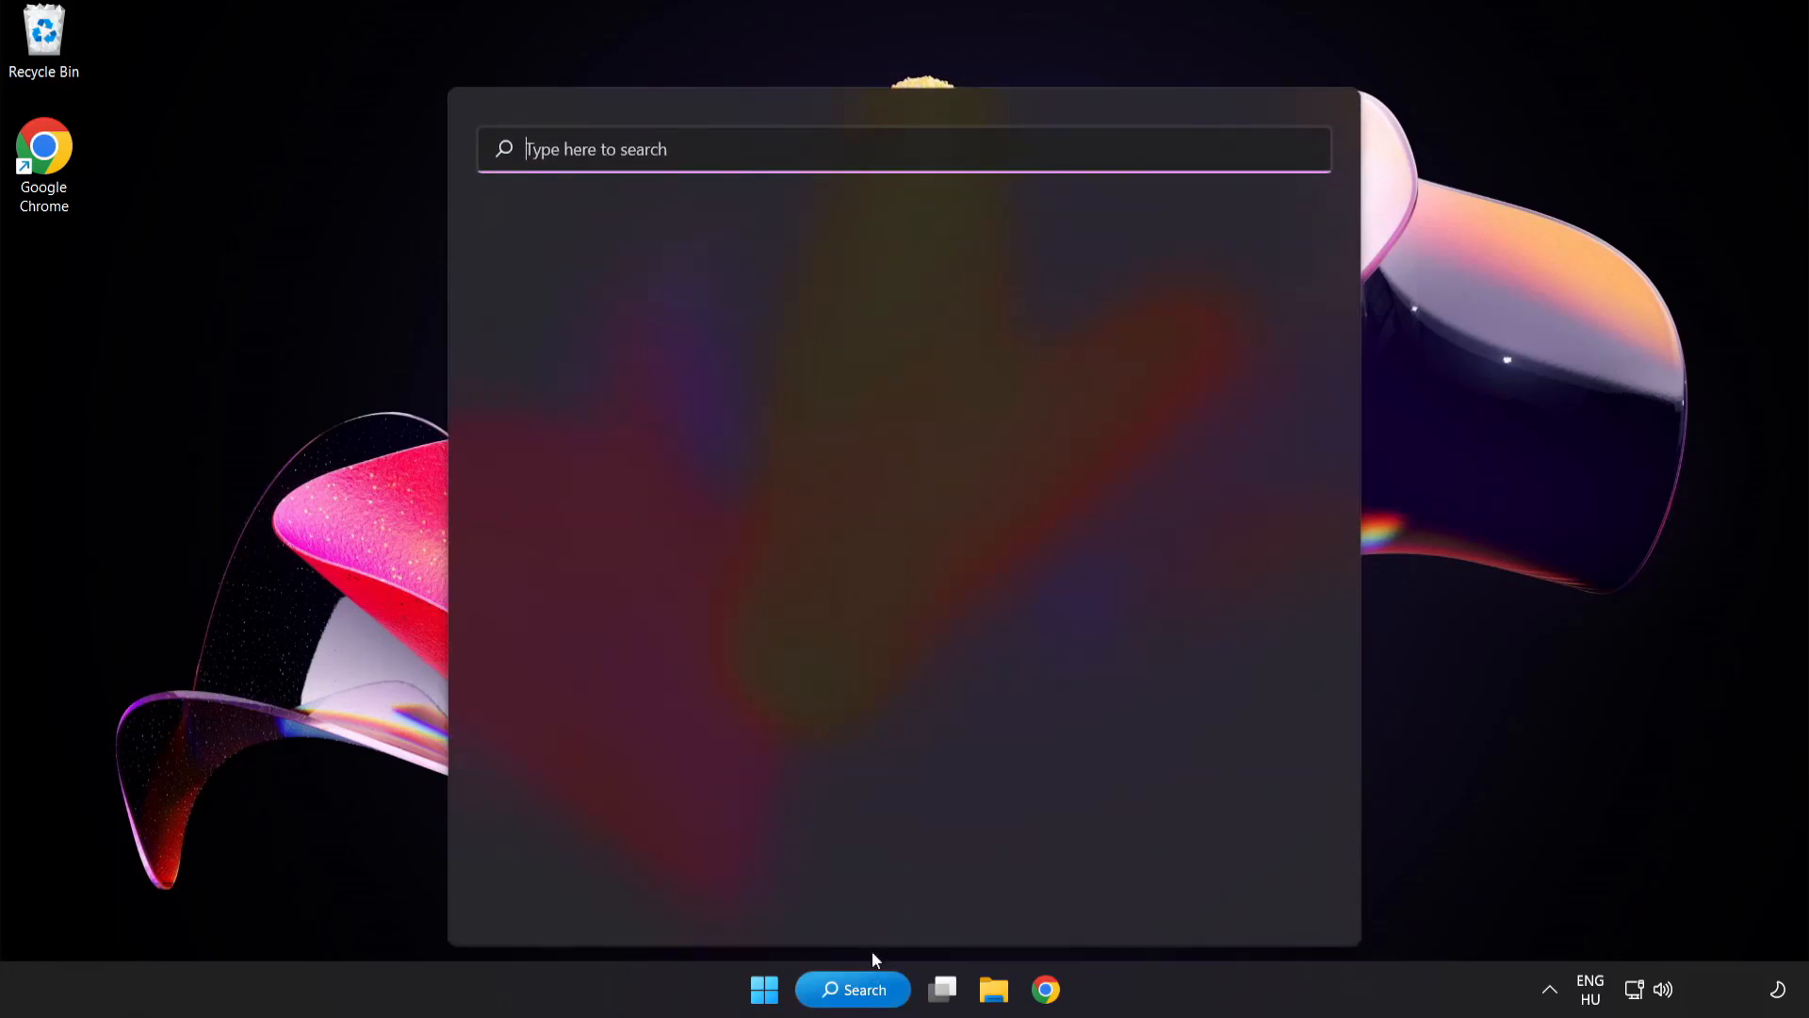
text(security)
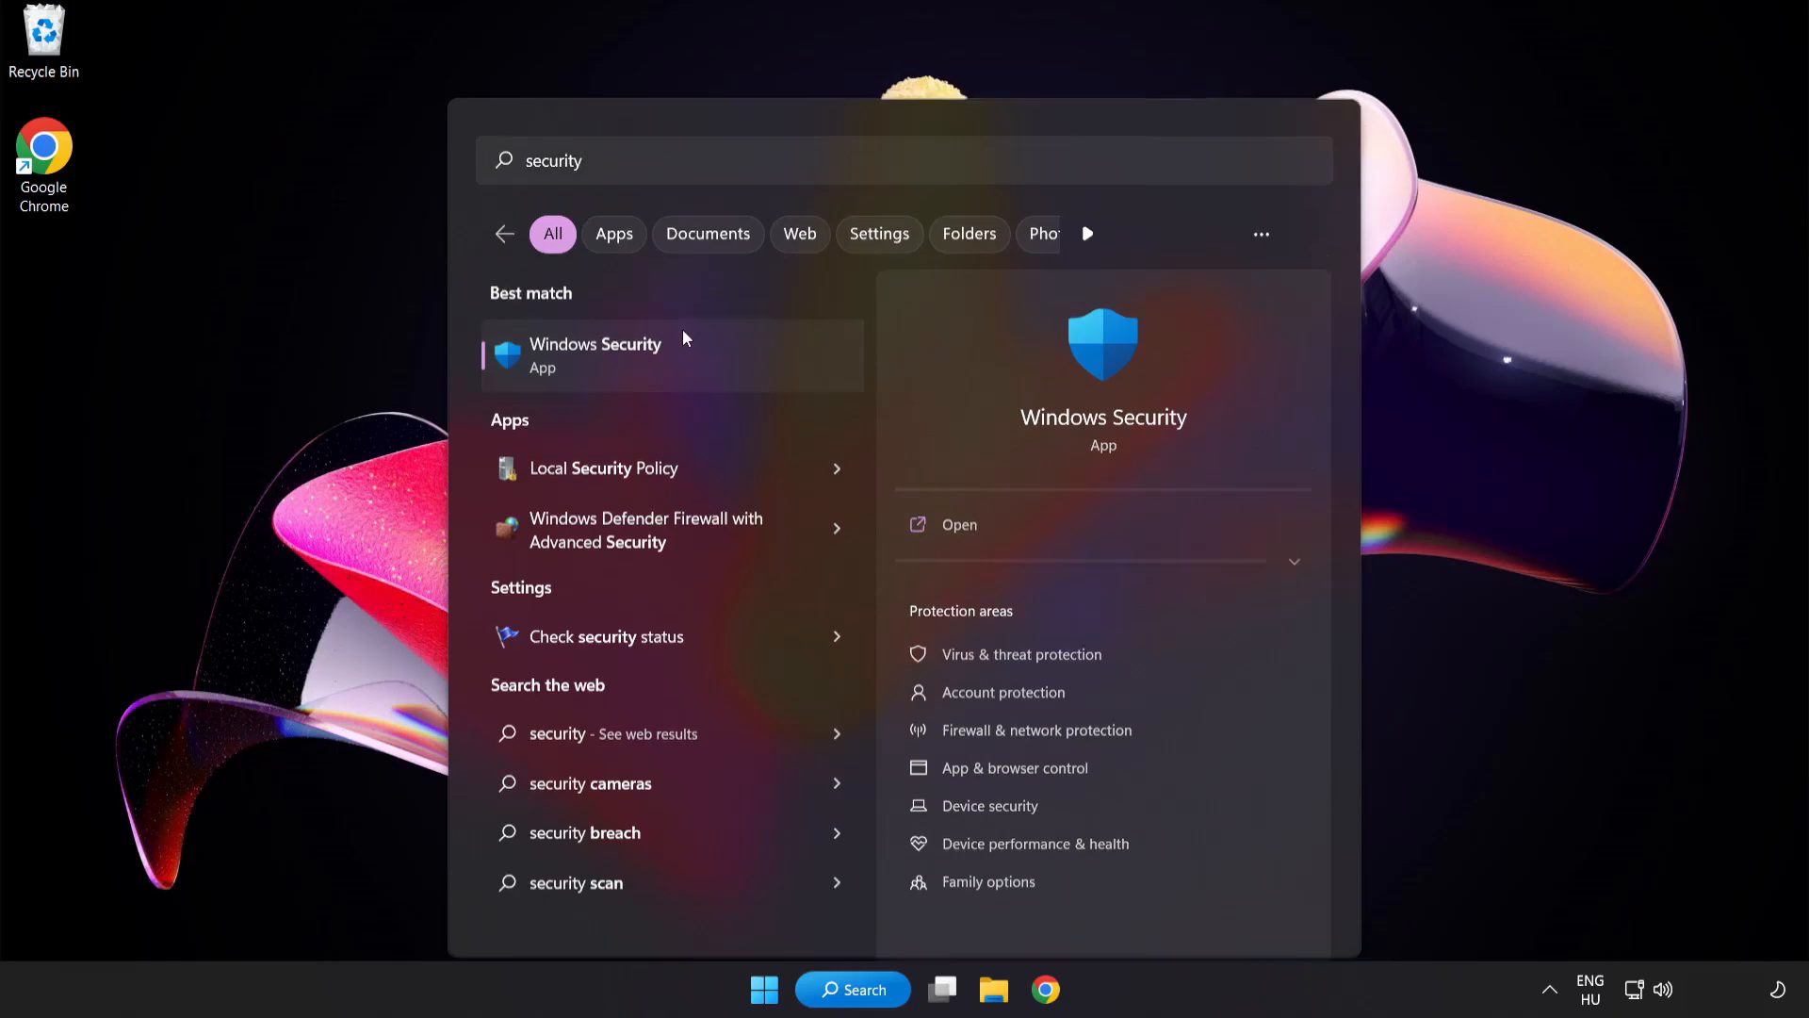
click(595, 356)
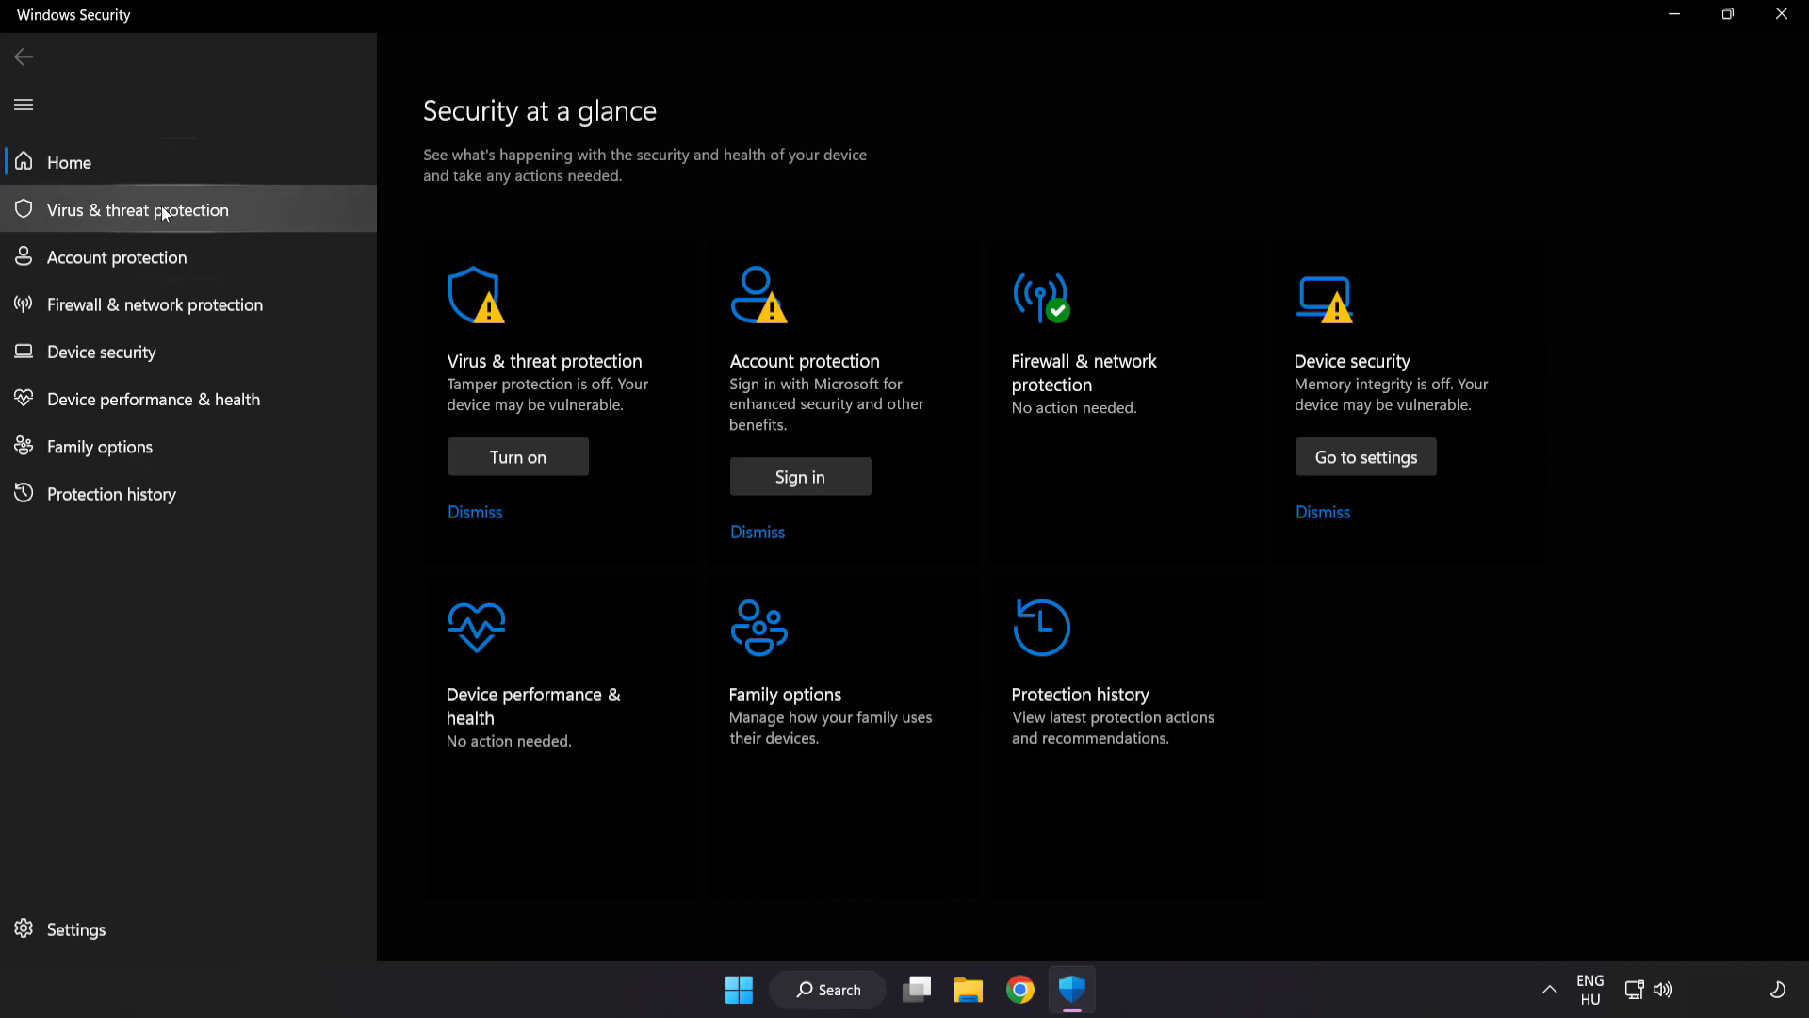
Go to Virus & threat protection settings and open the Exclusions list.
click(137, 211)
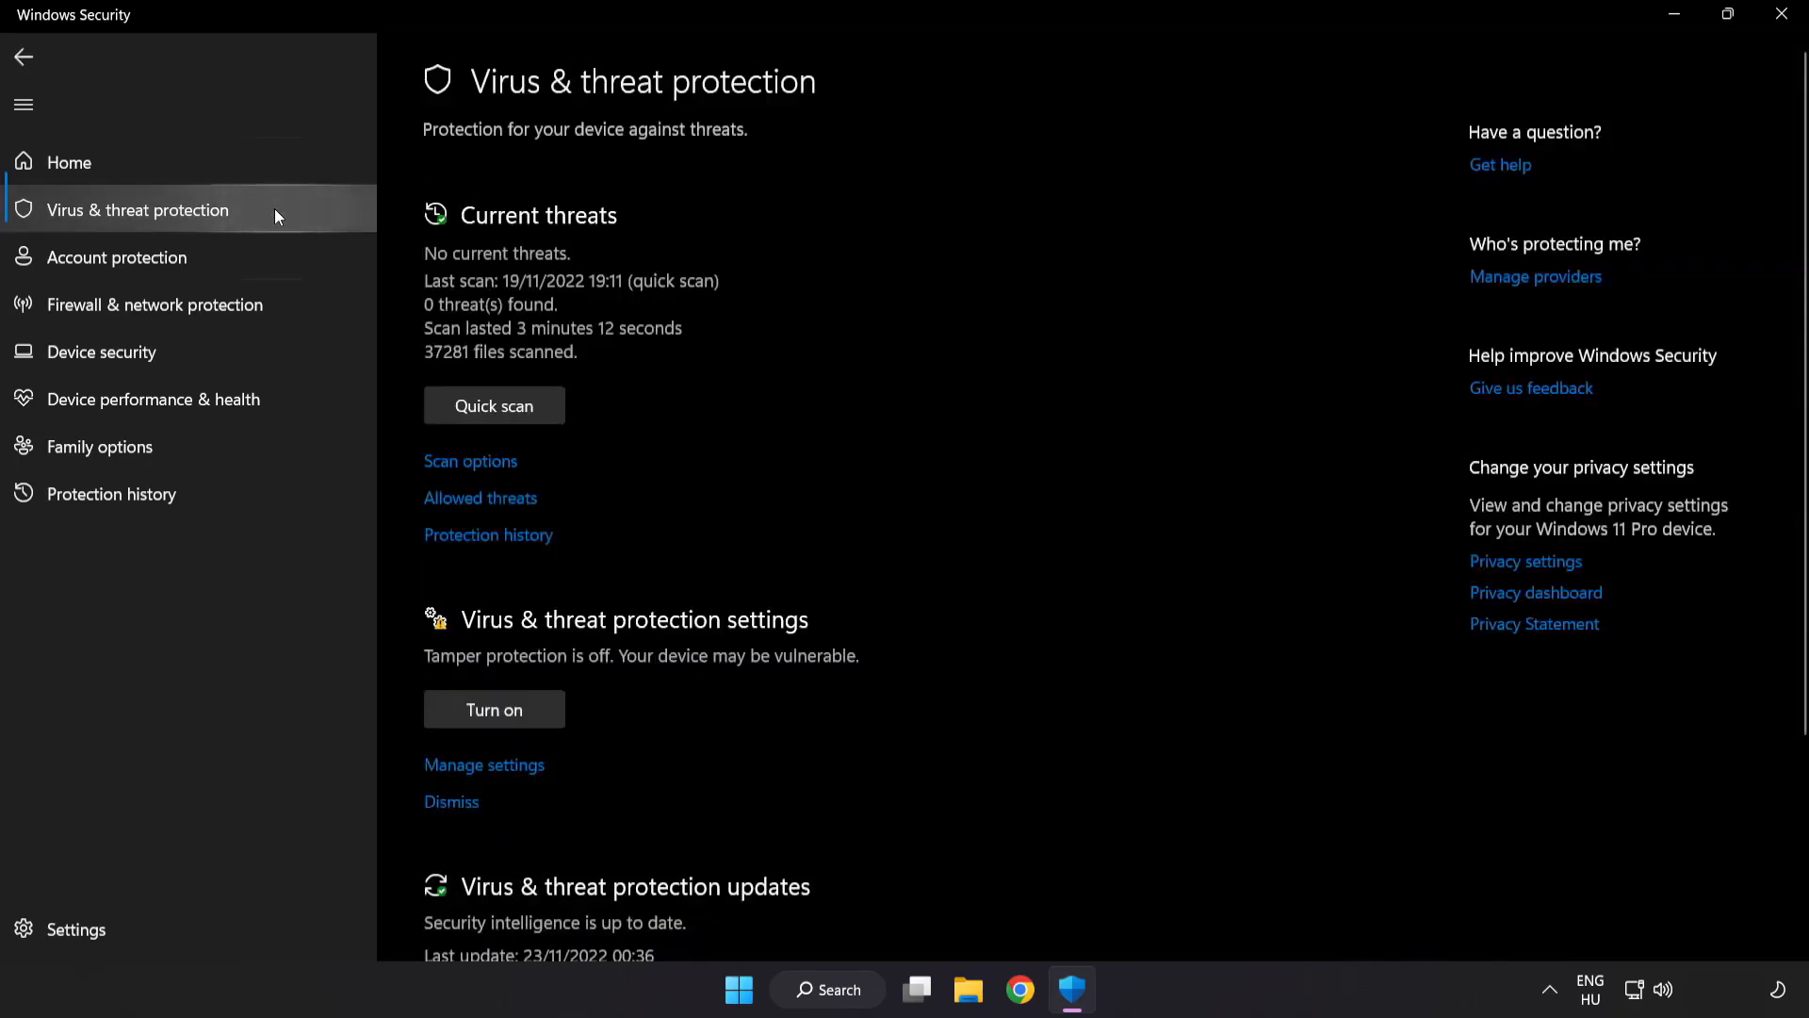
mouse_move(1144, 276)
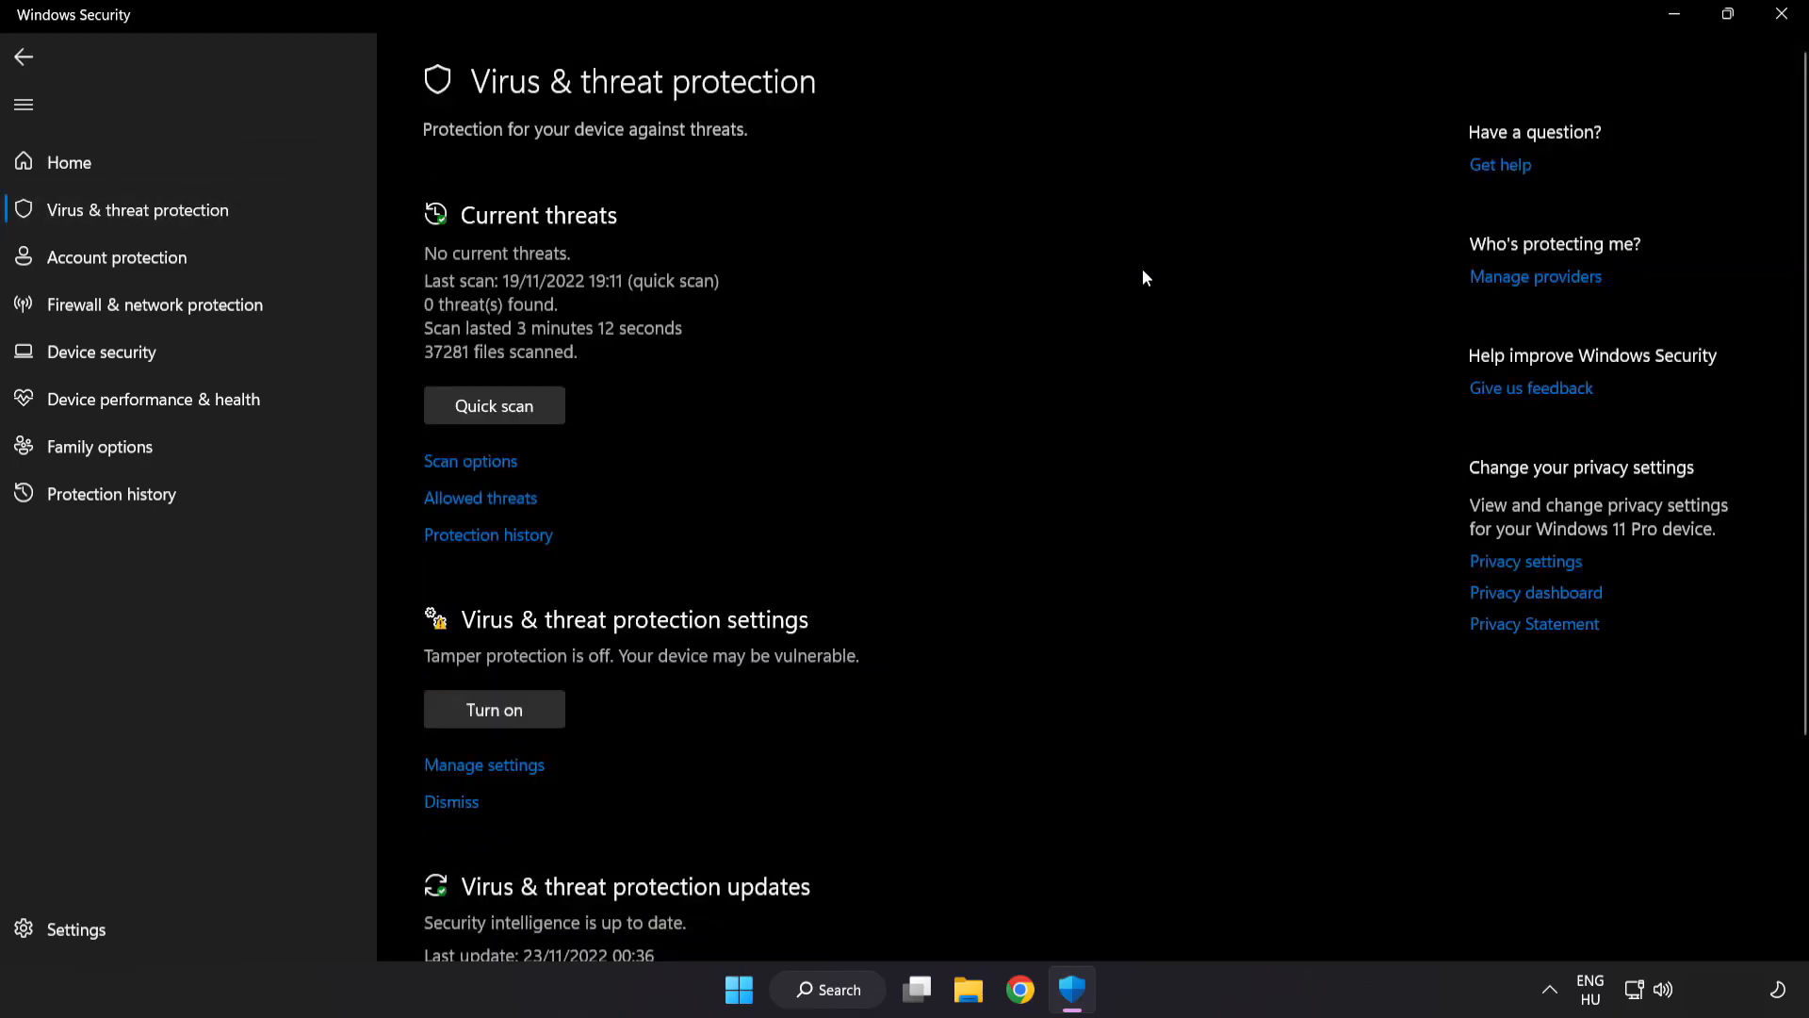
scroll(down, 3)
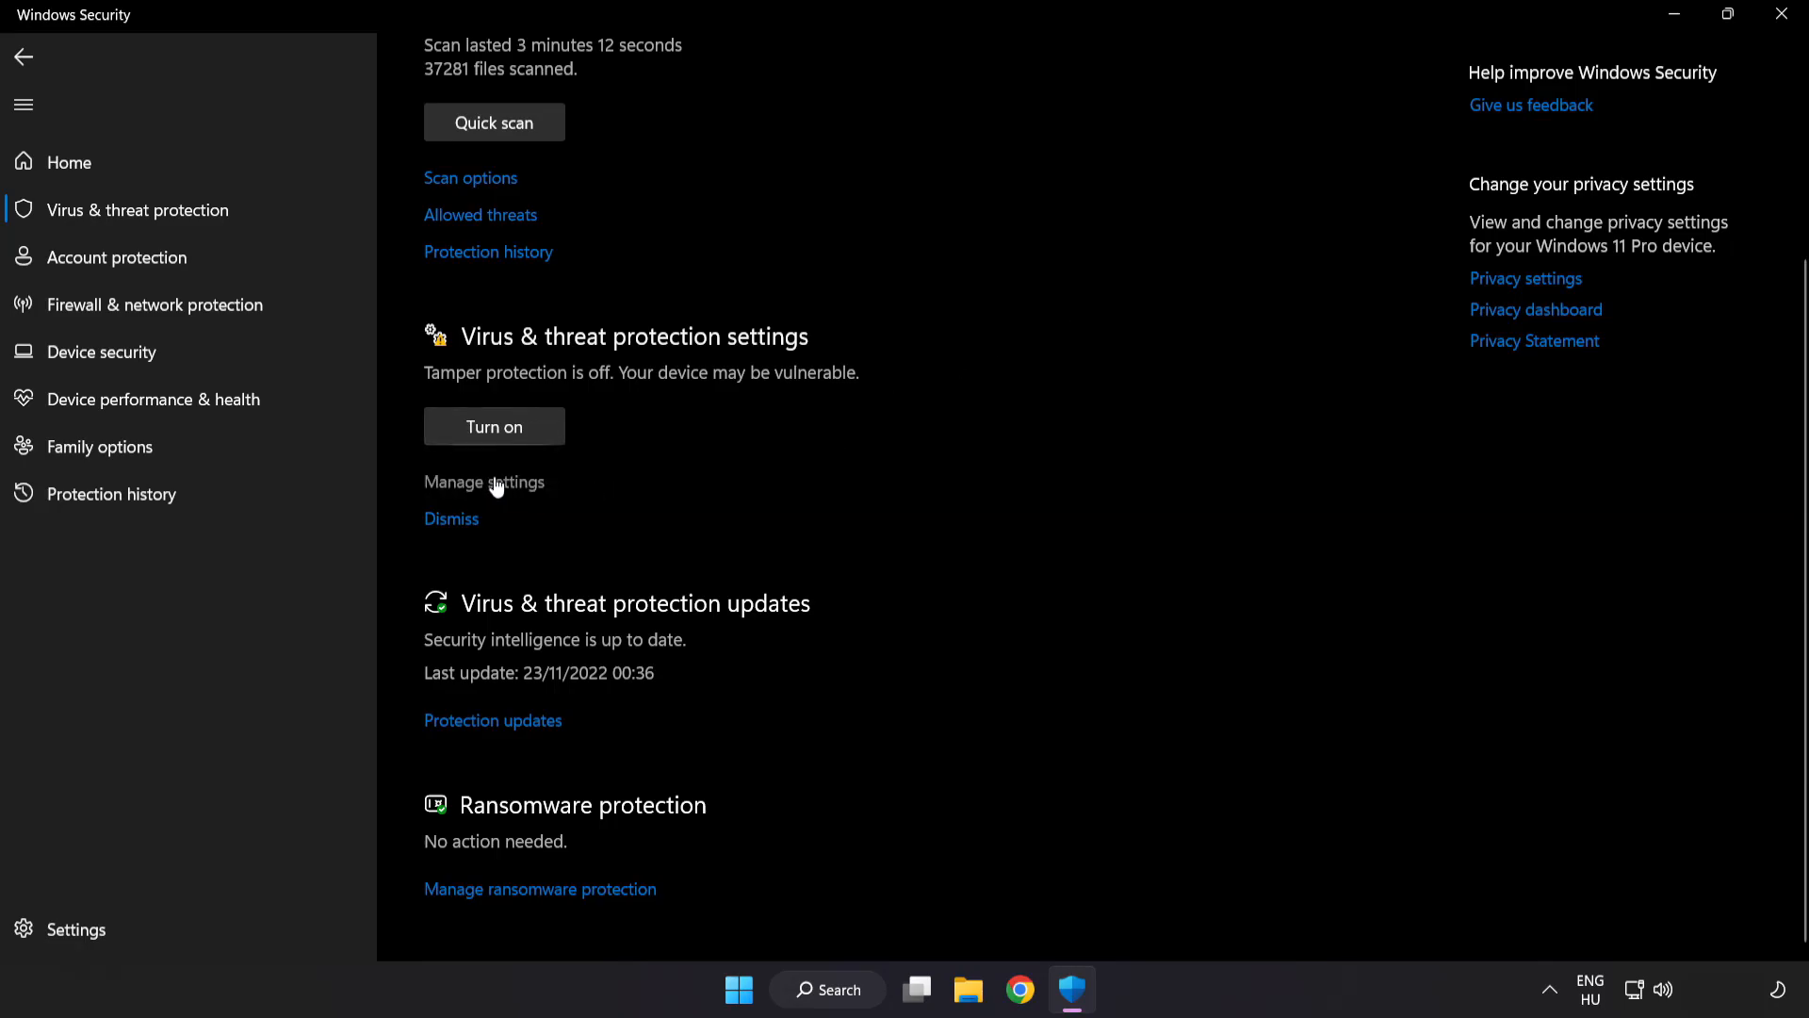
click(484, 483)
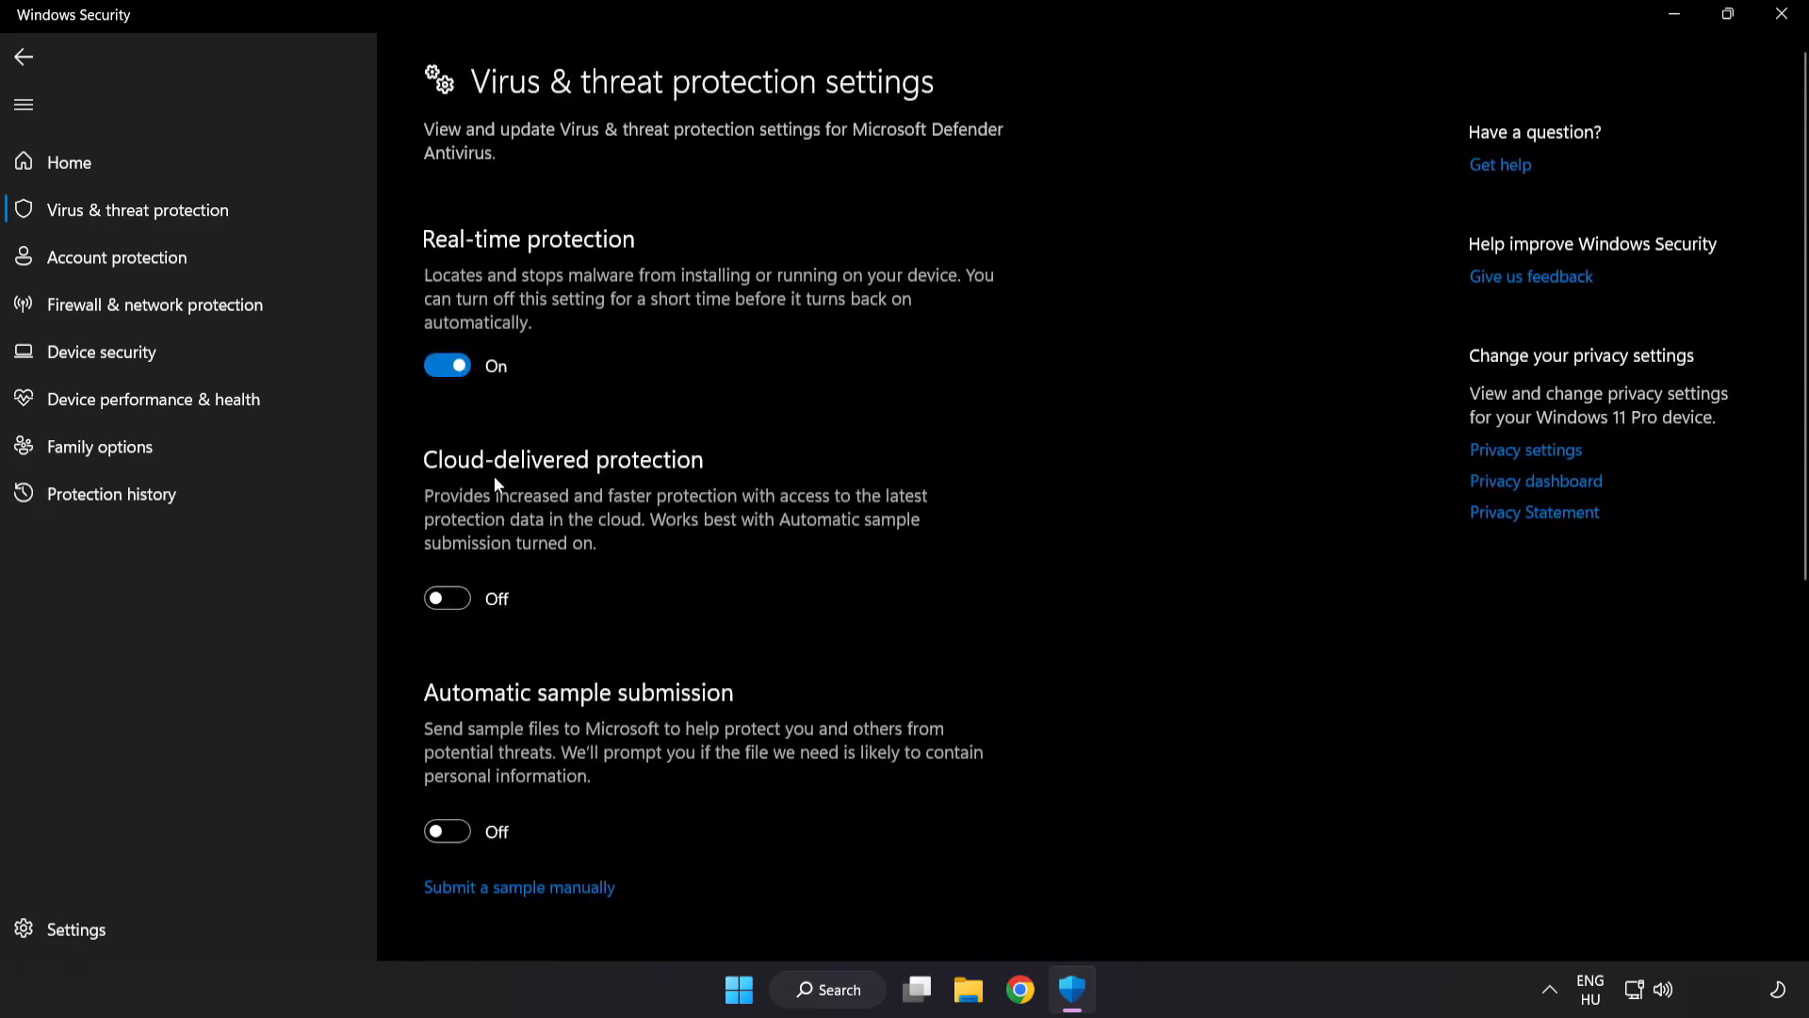
scroll(down, 3)
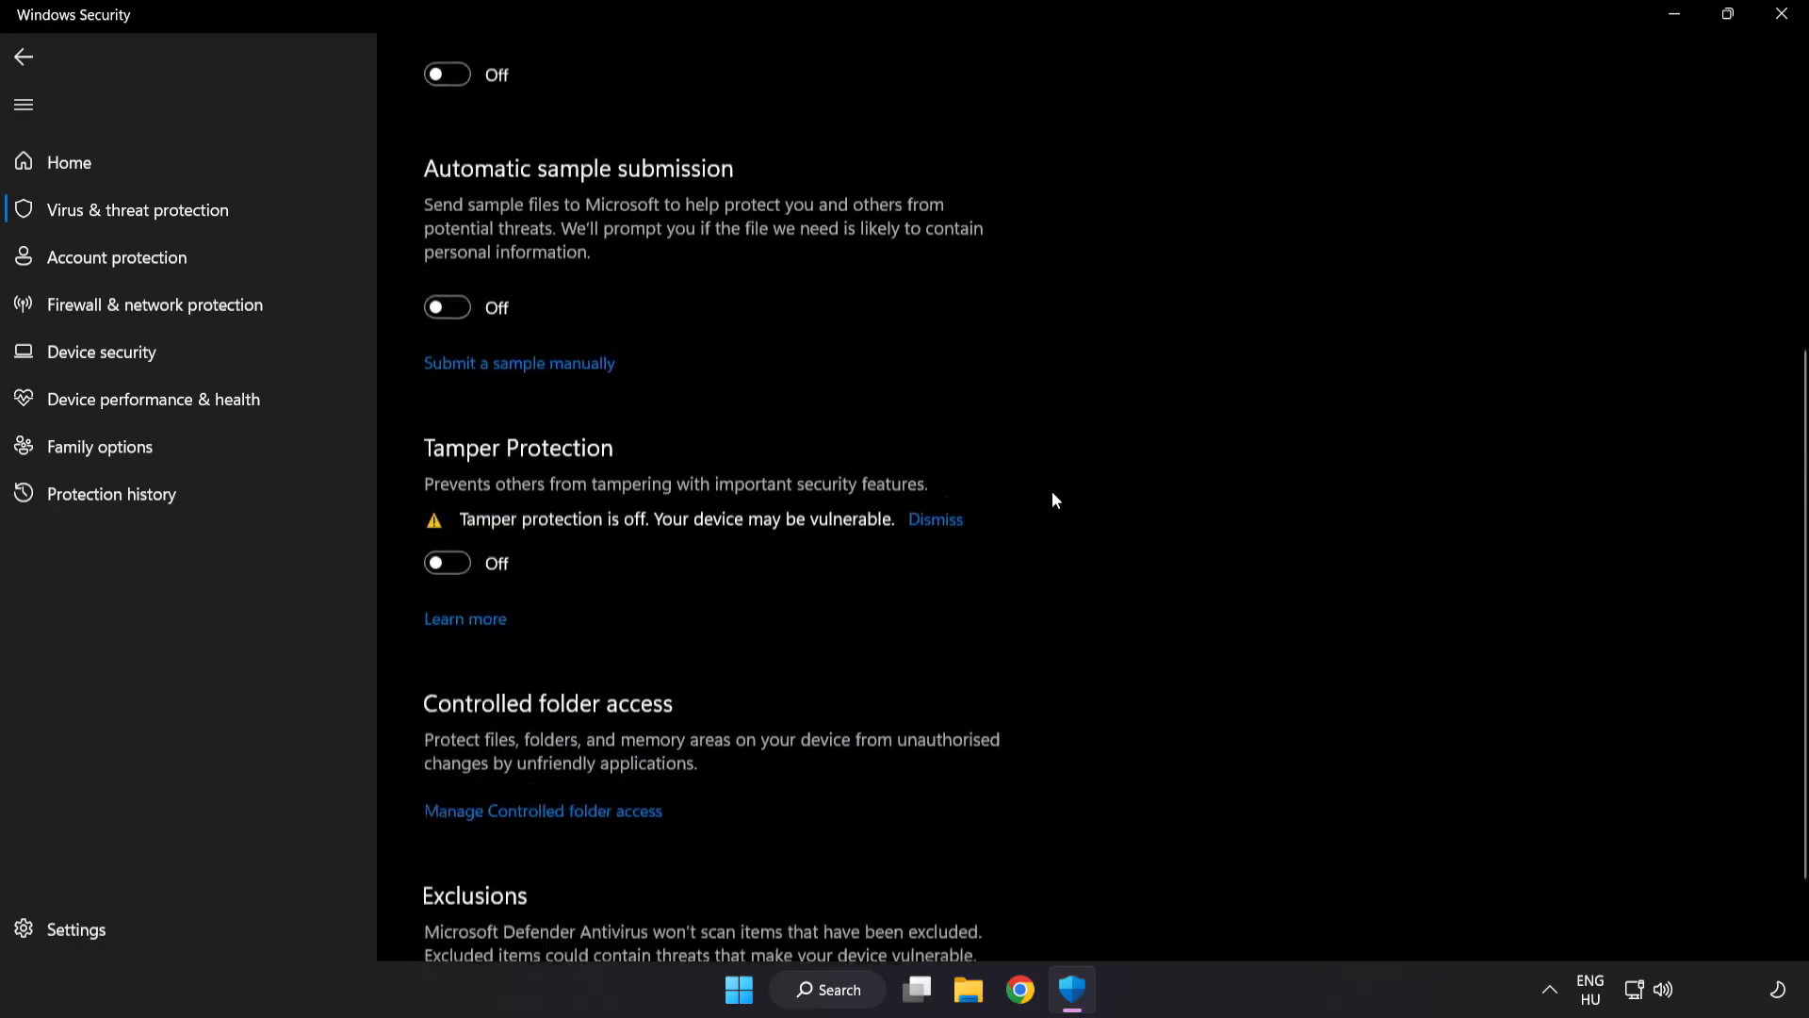
scroll(down, 3)
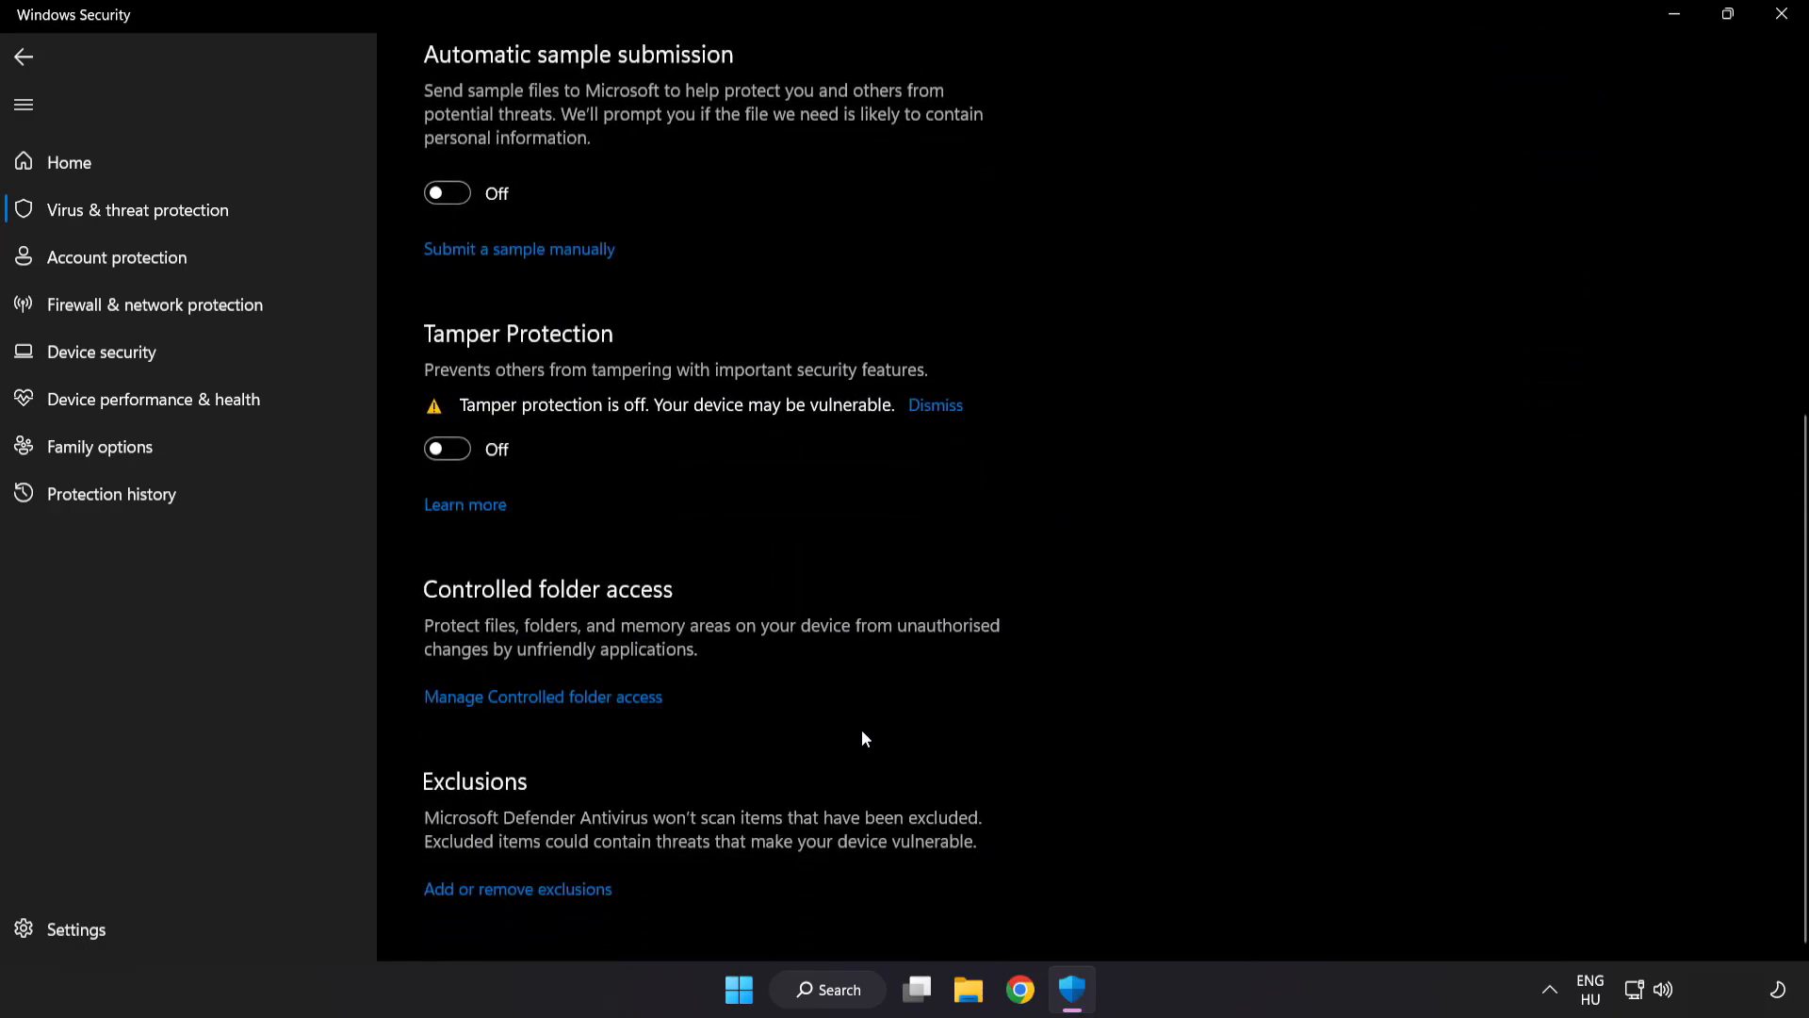
mouse_move(529, 900)
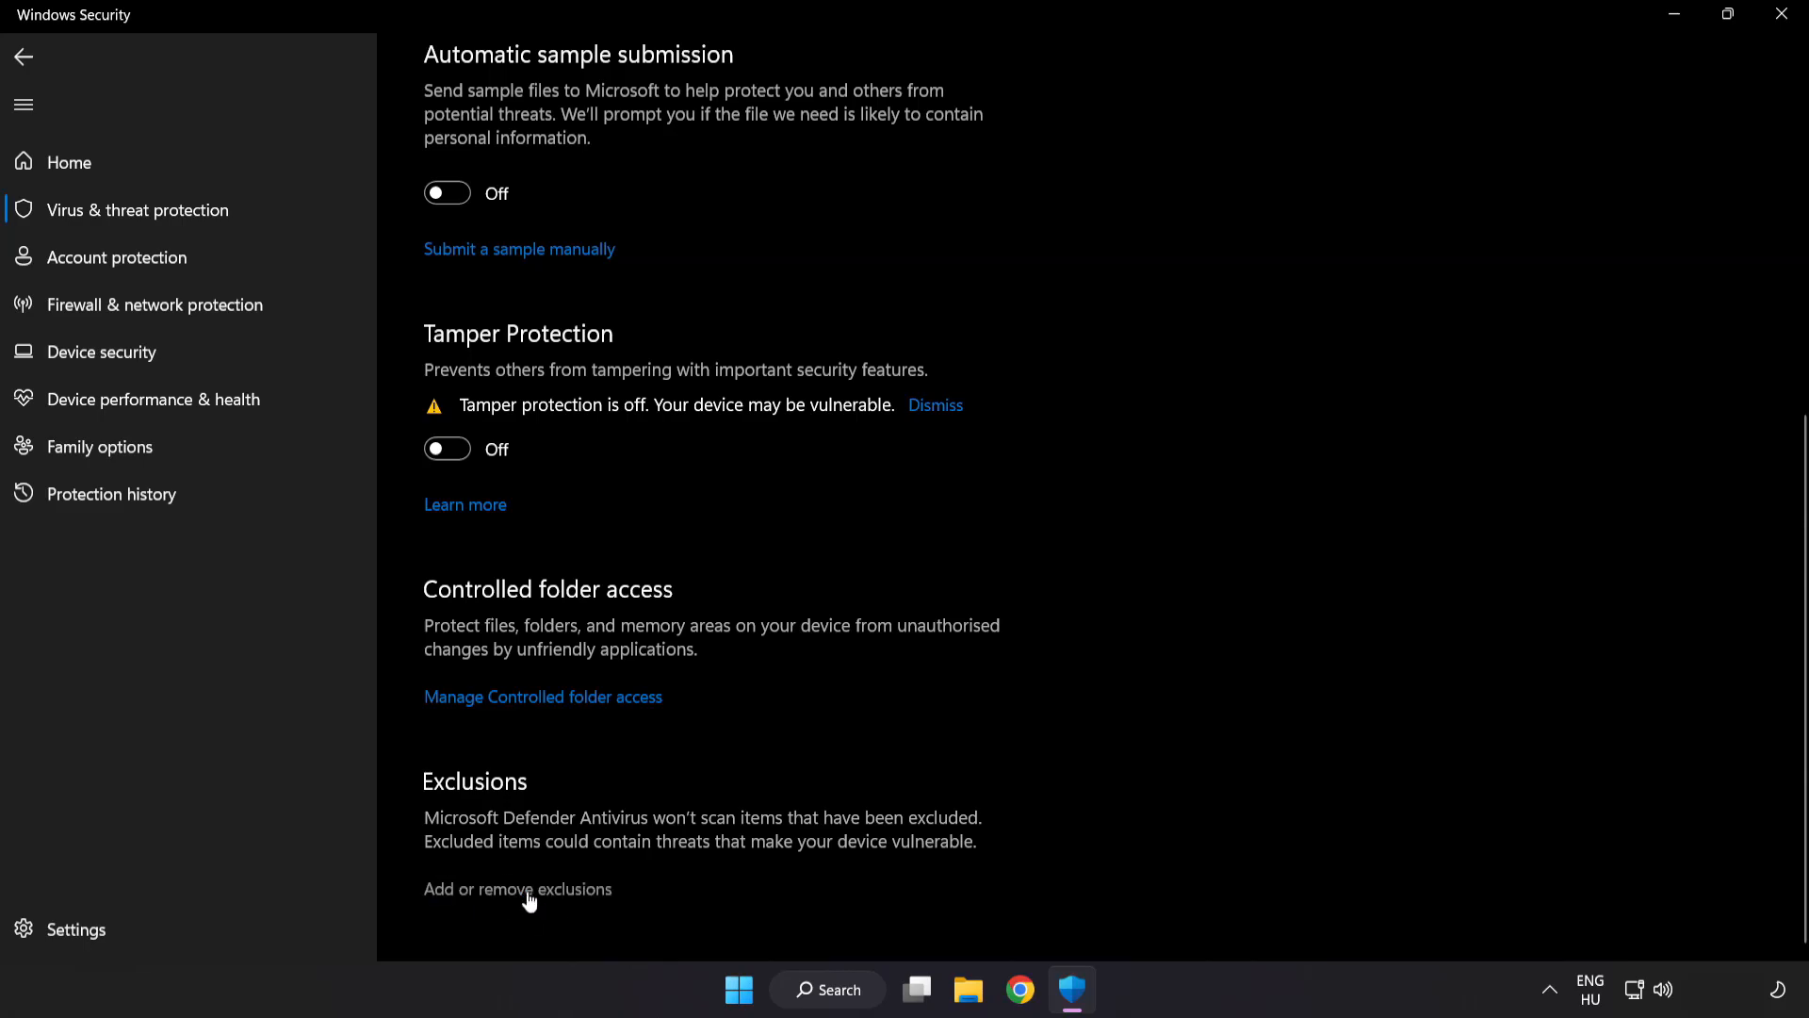
click(517, 889)
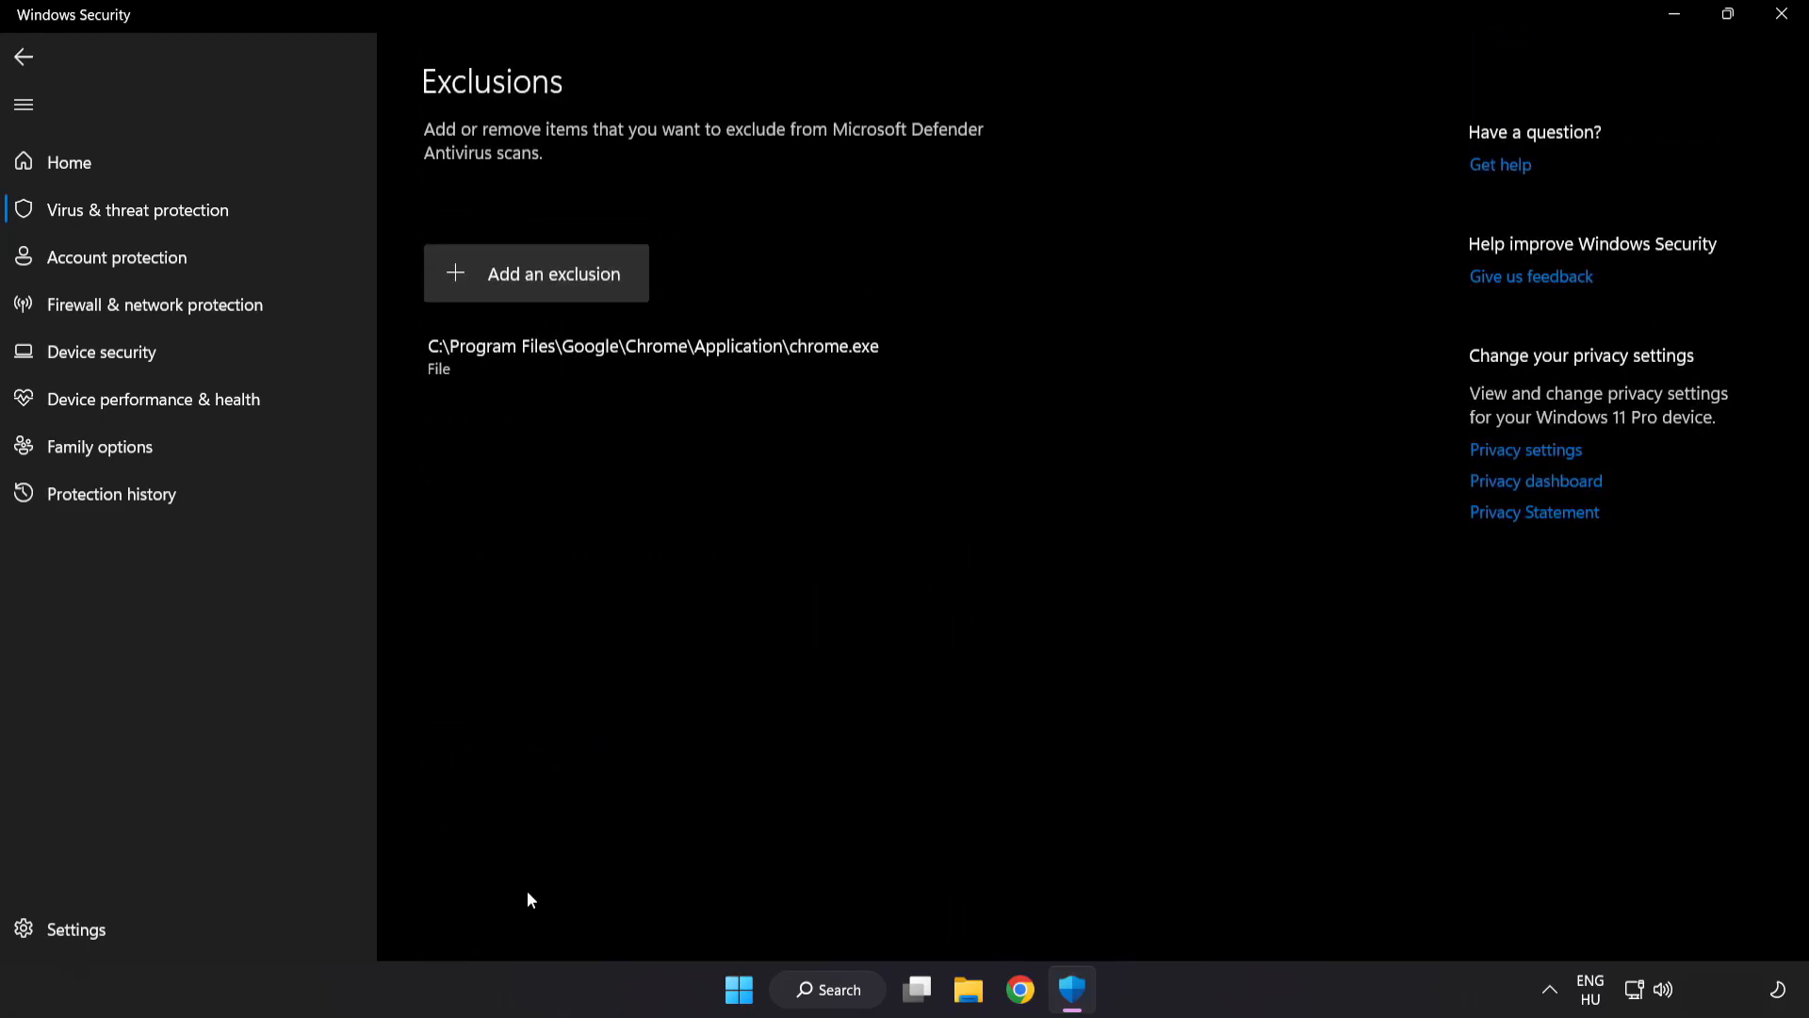
mouse_move(555, 293)
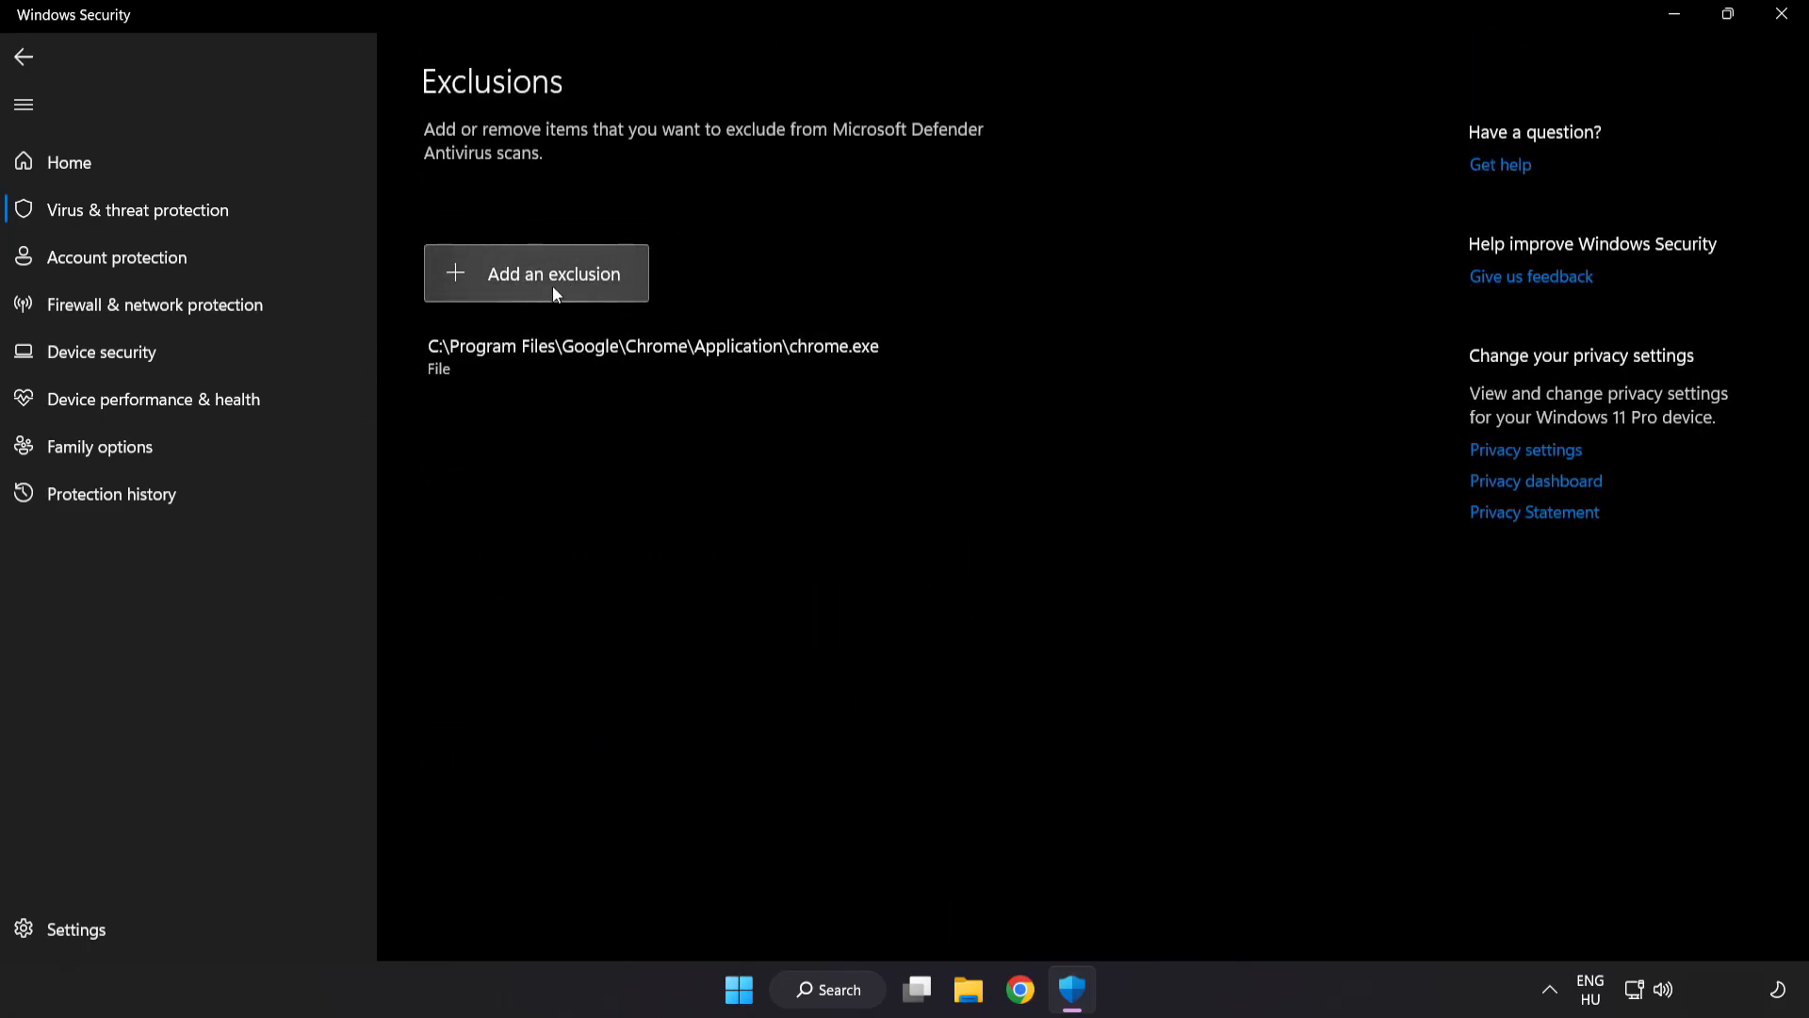
Add the NOT WORKING APP shortcut from C:\Program Files (x86) as a Defender file exclusion, then close Windows Security.
click(536, 273)
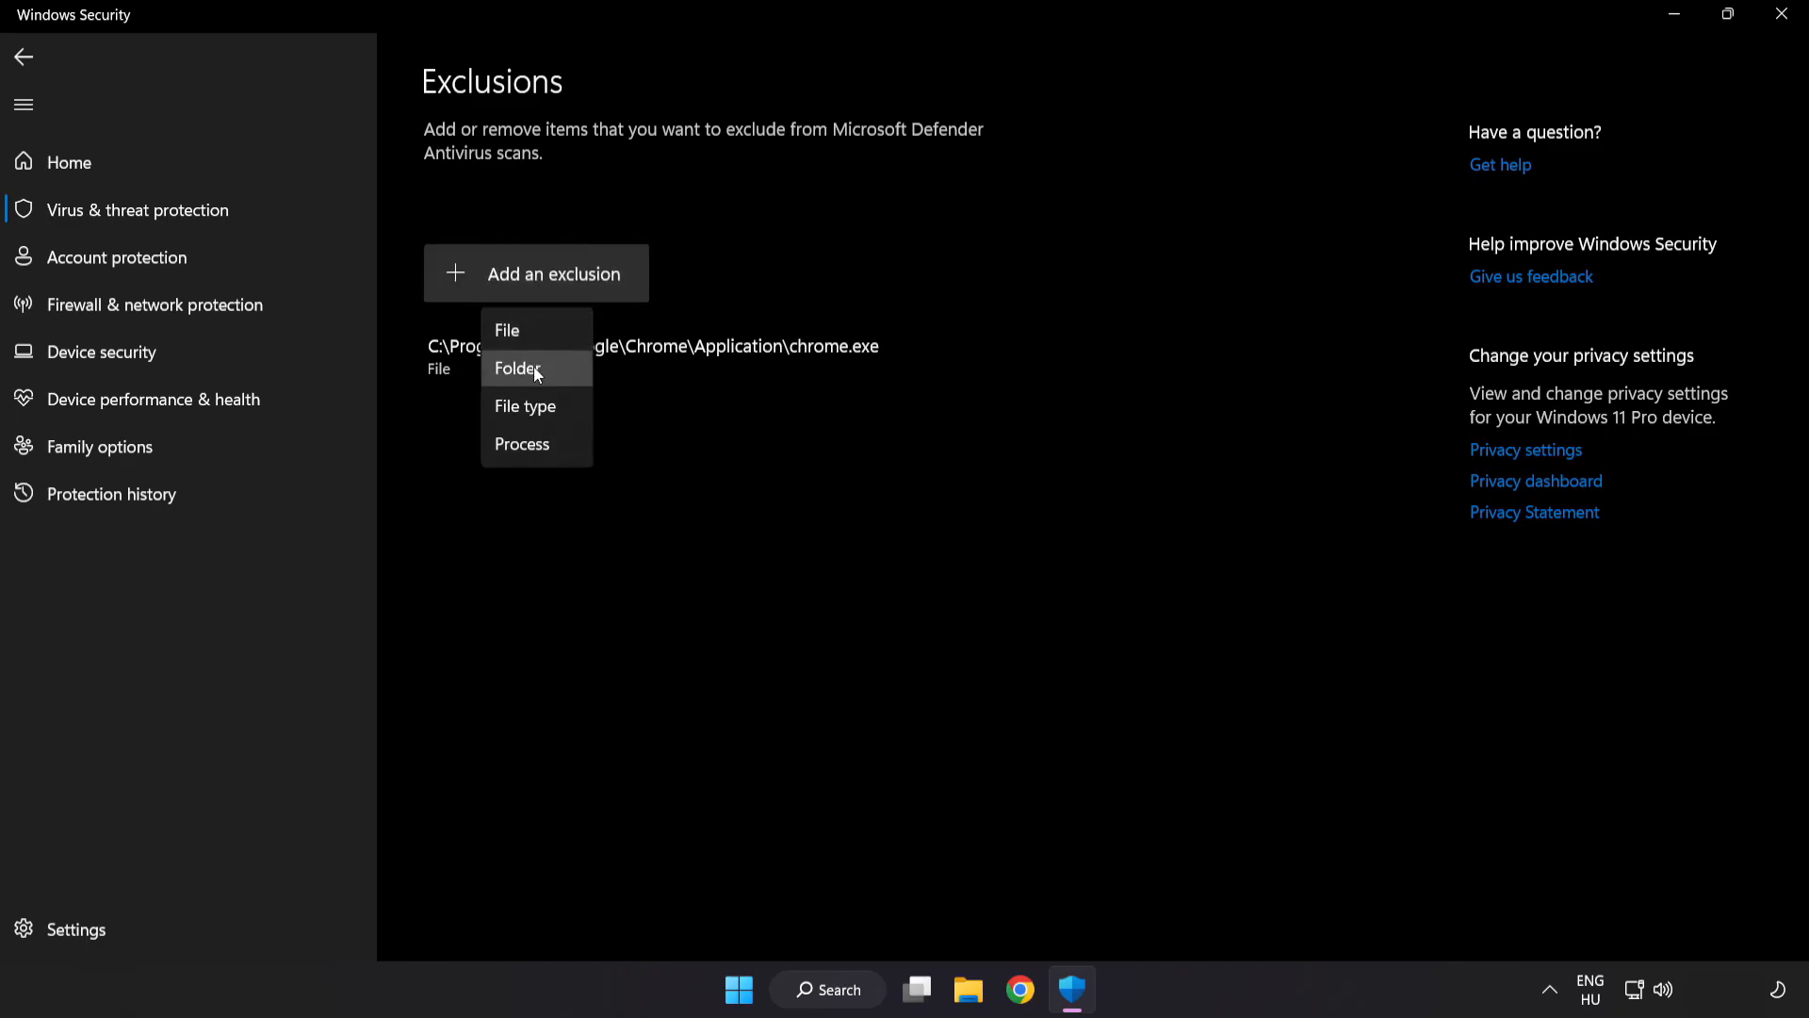
mouse_move(530, 336)
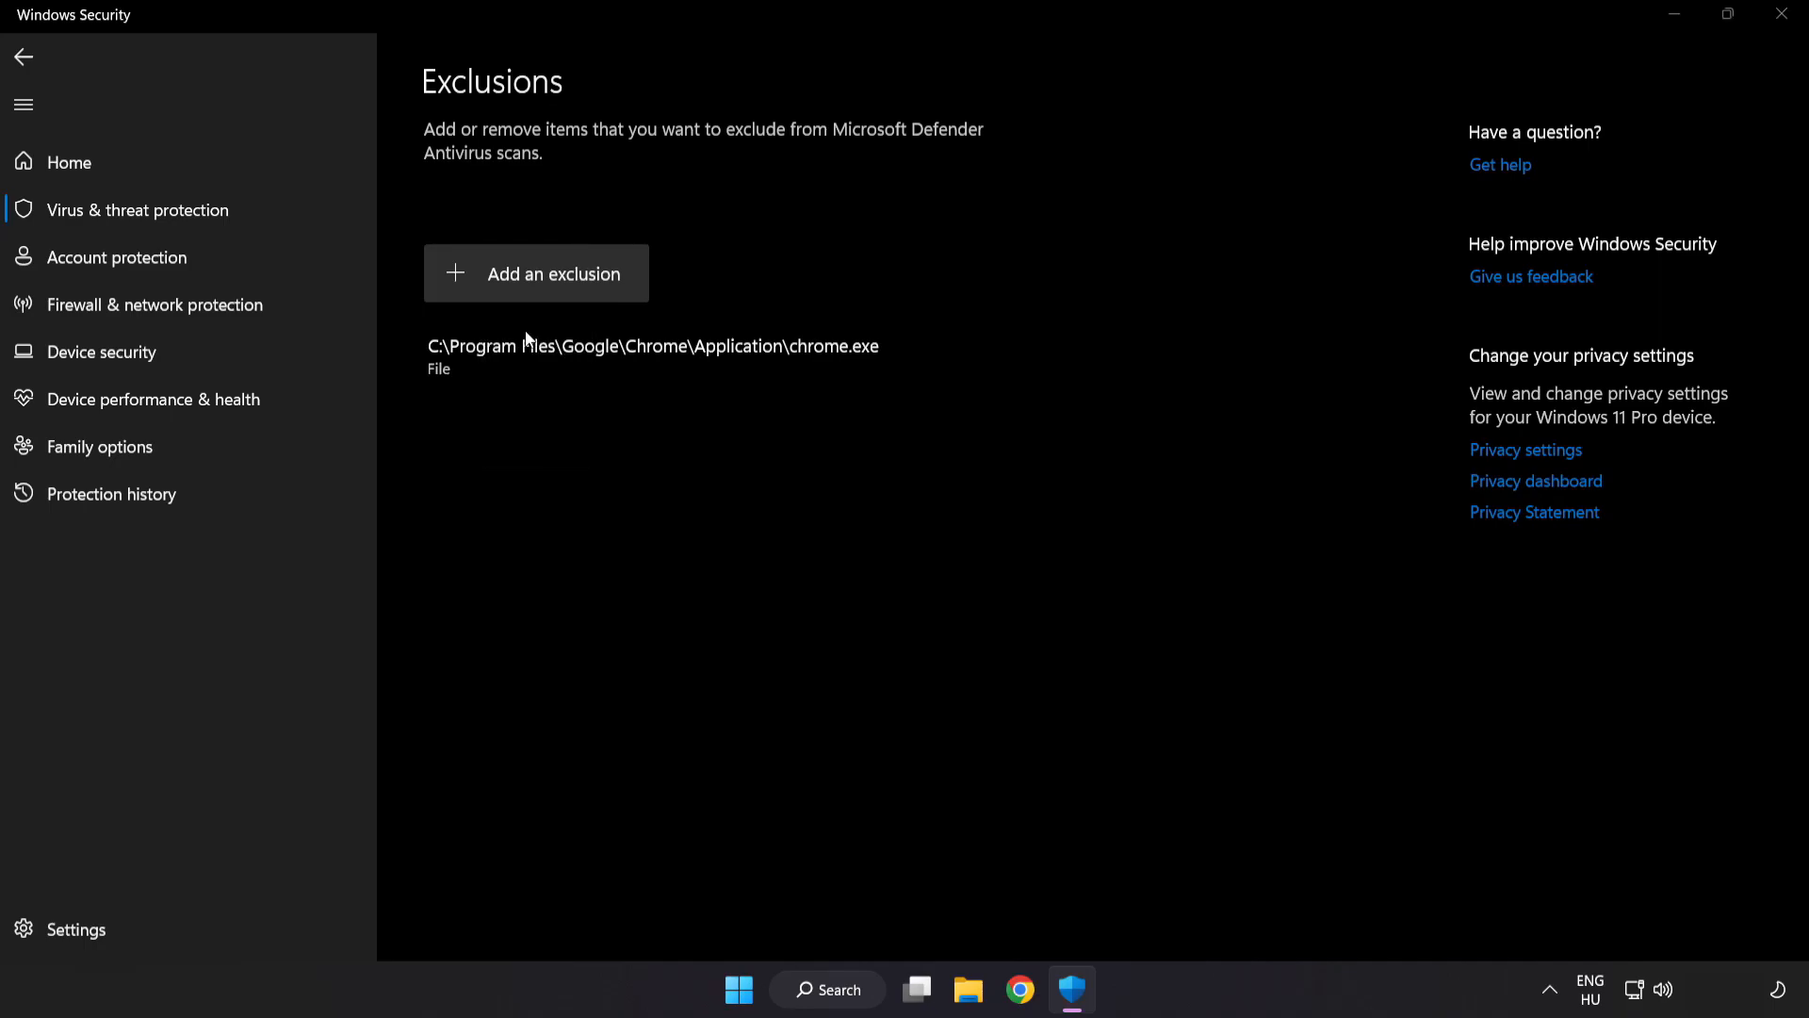
click(536, 273)
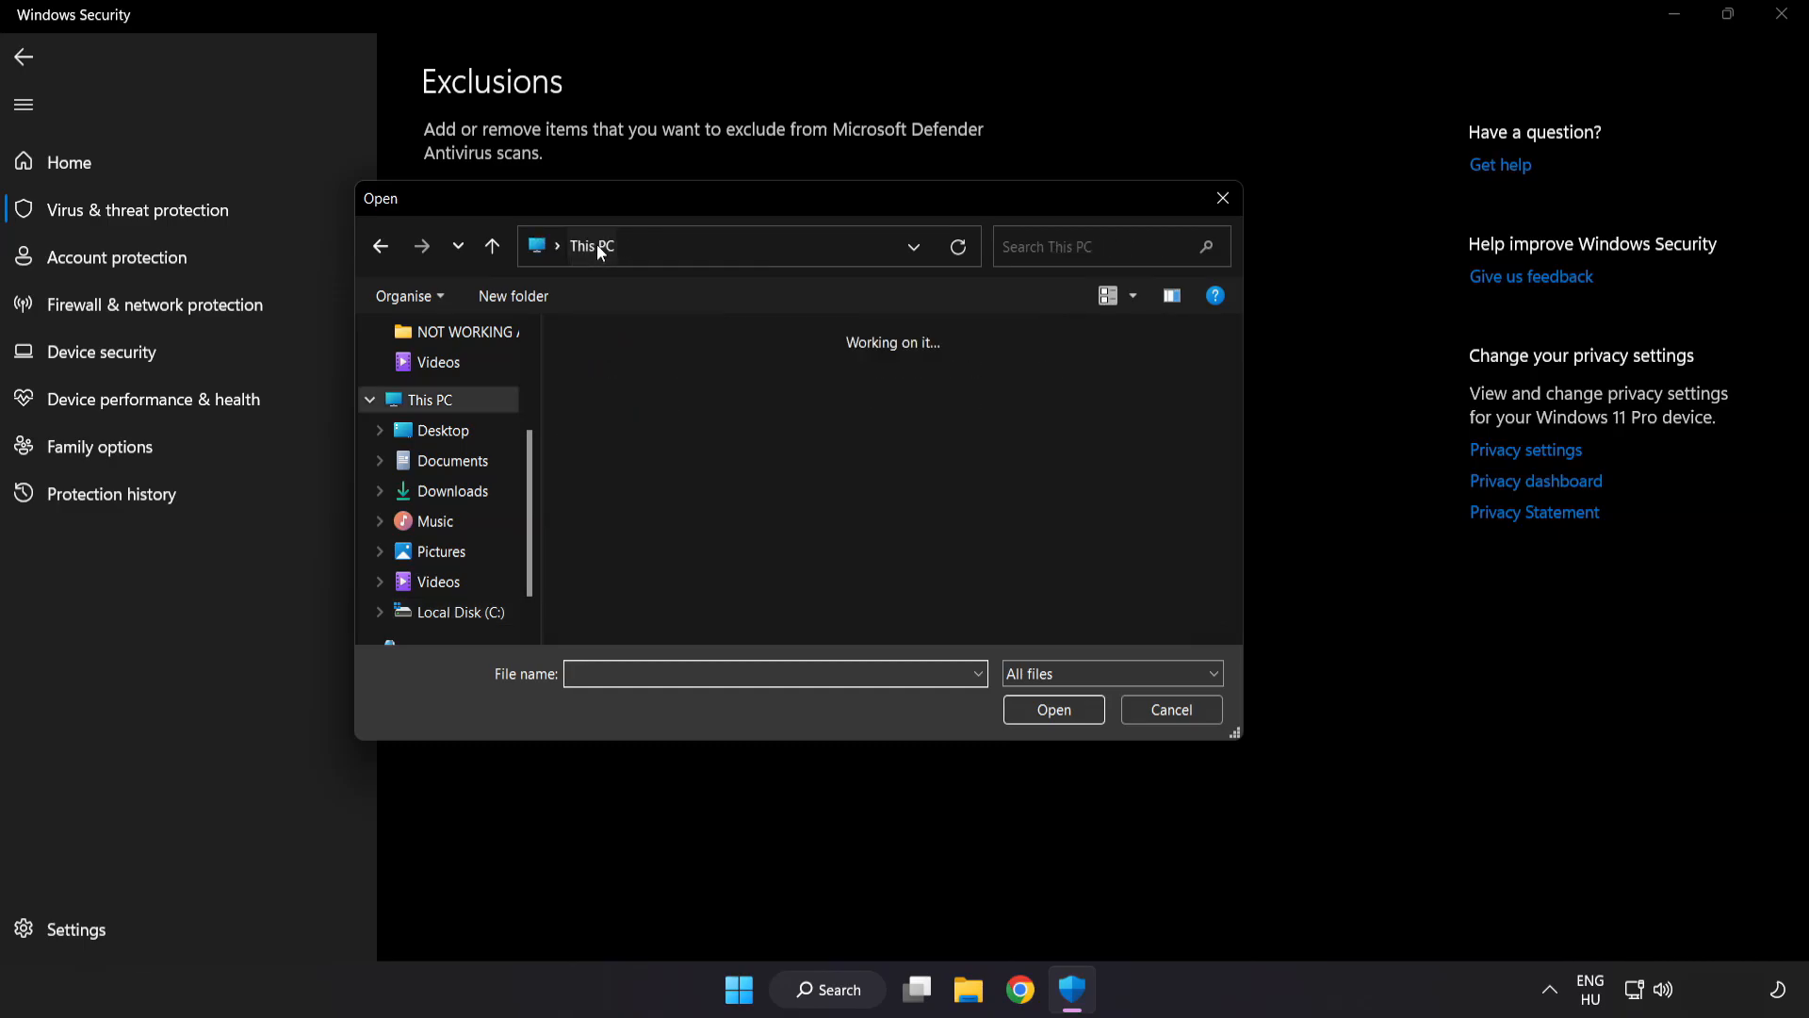
double_click(461, 611)
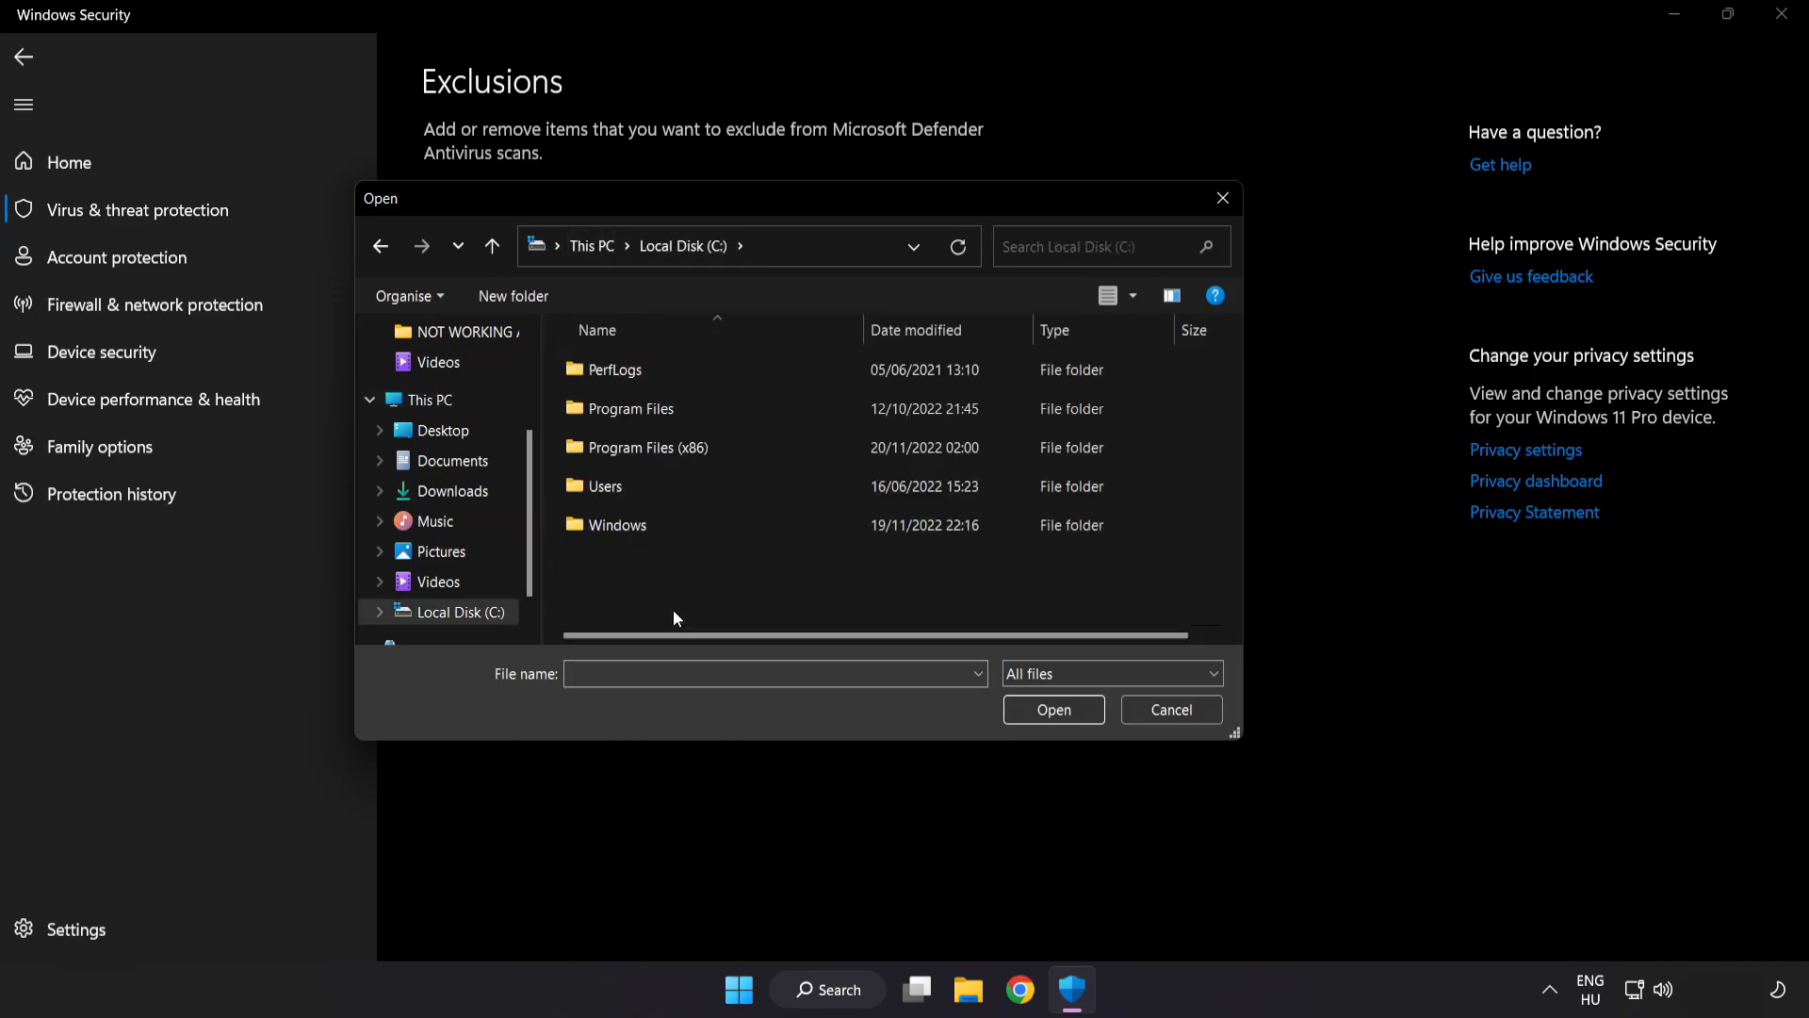
double_click(647, 448)
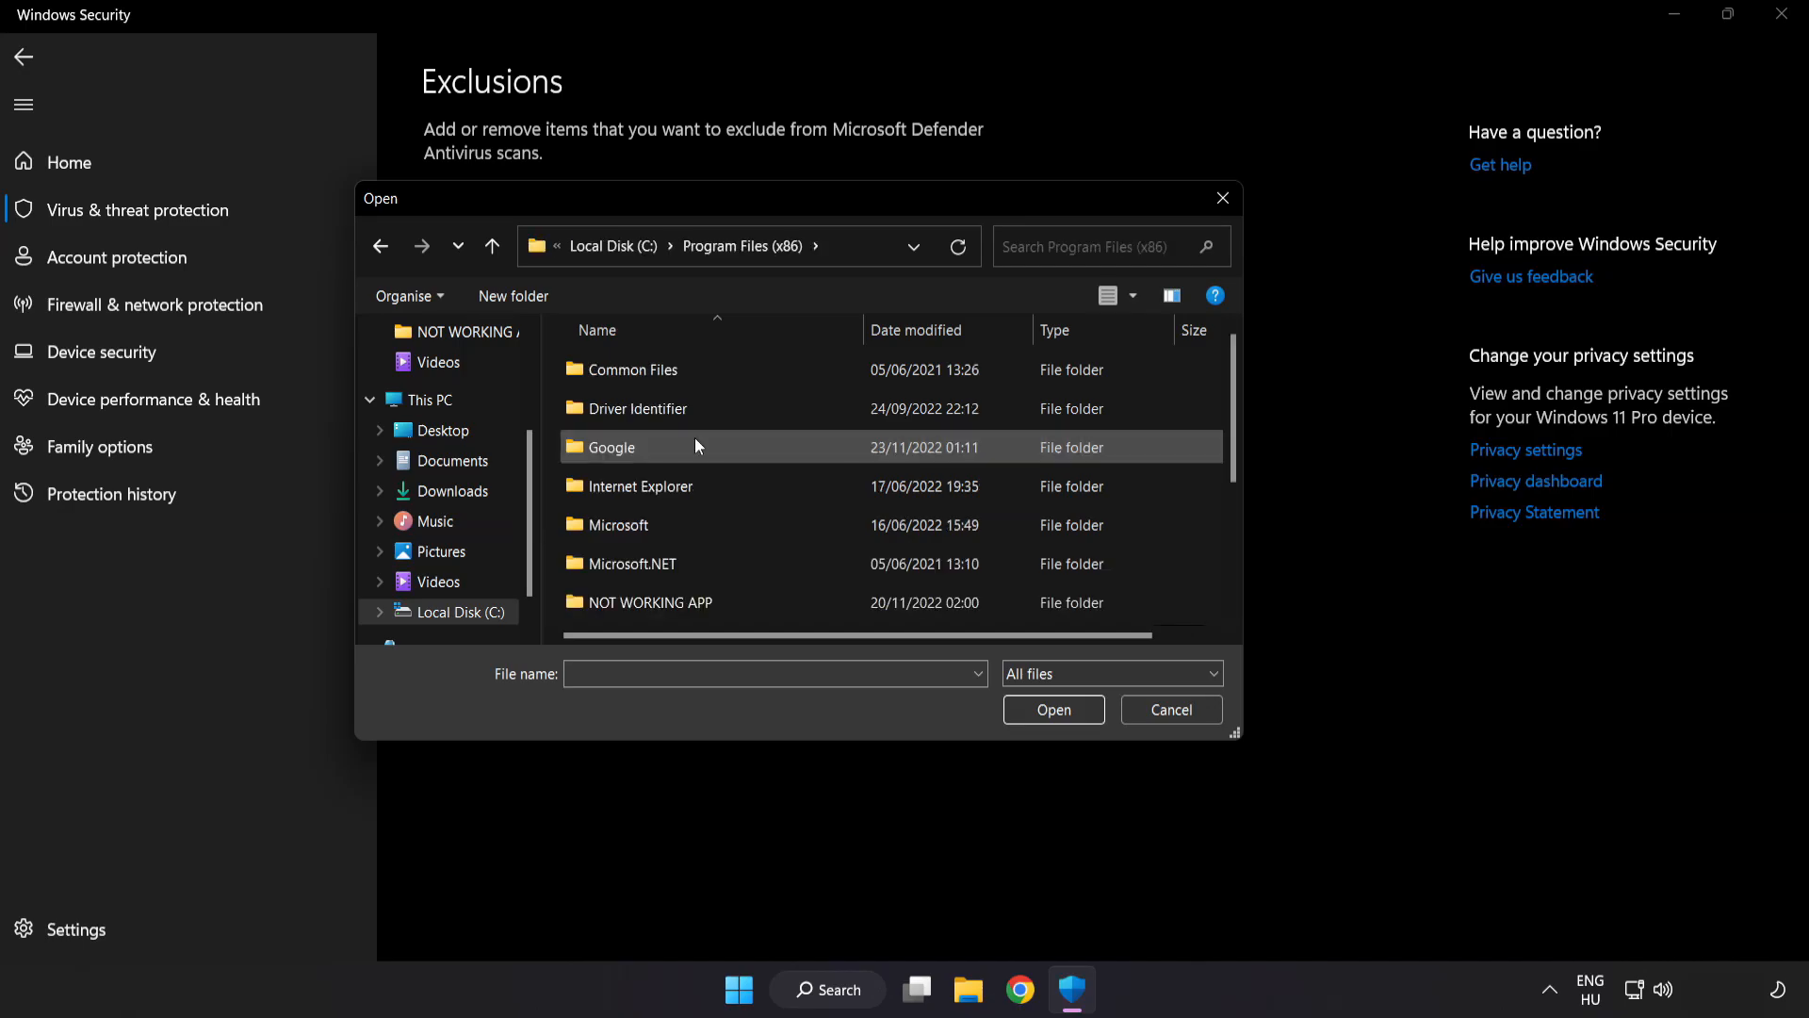
scroll(down, 3)
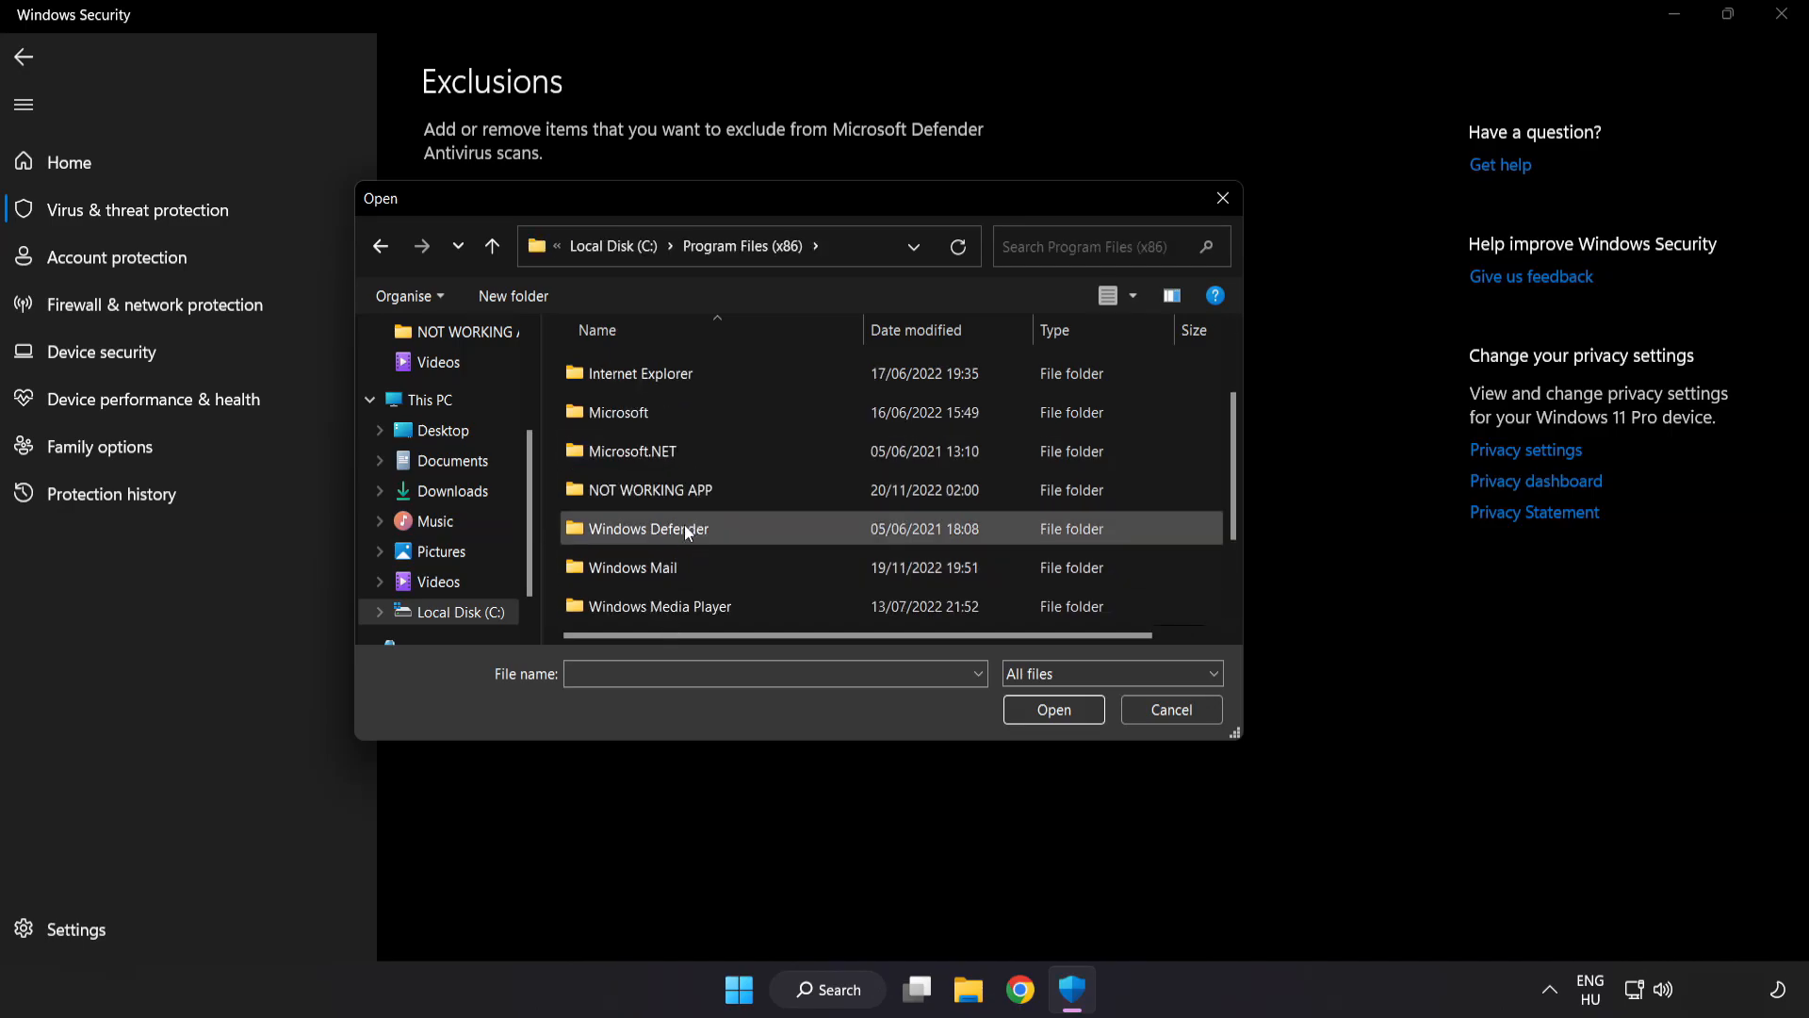
double_click(651, 490)
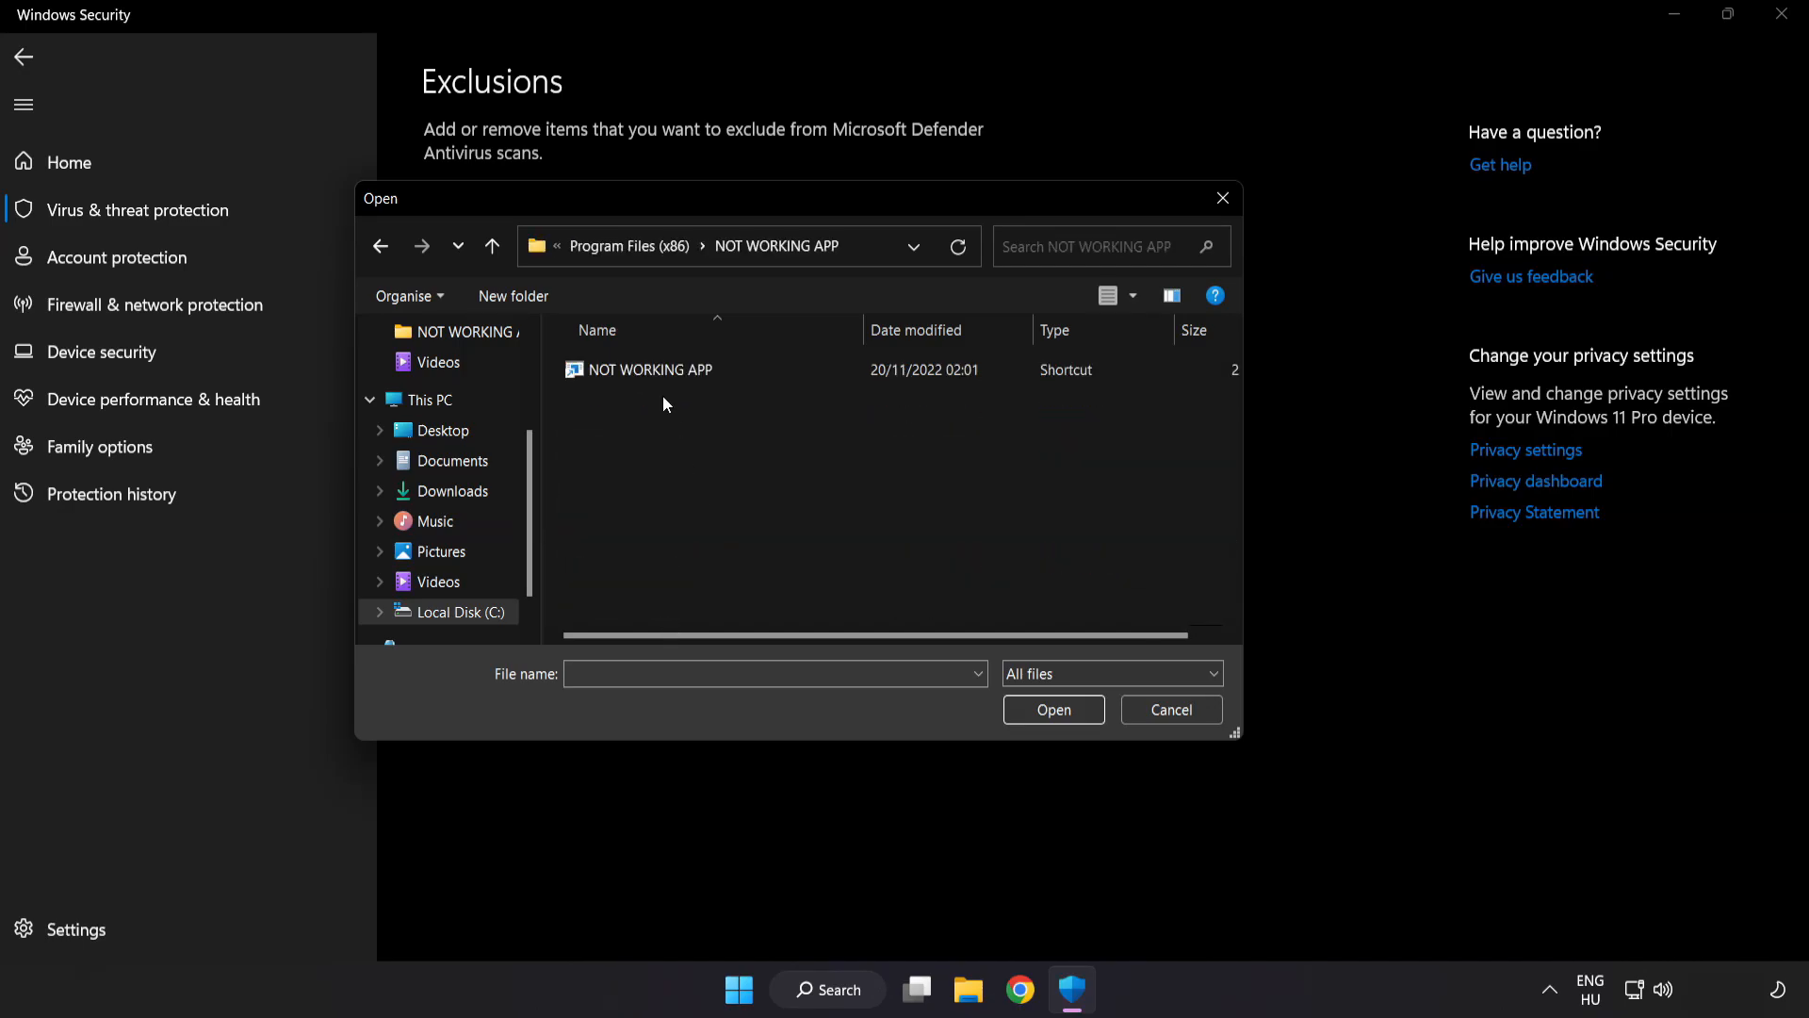
click(649, 370)
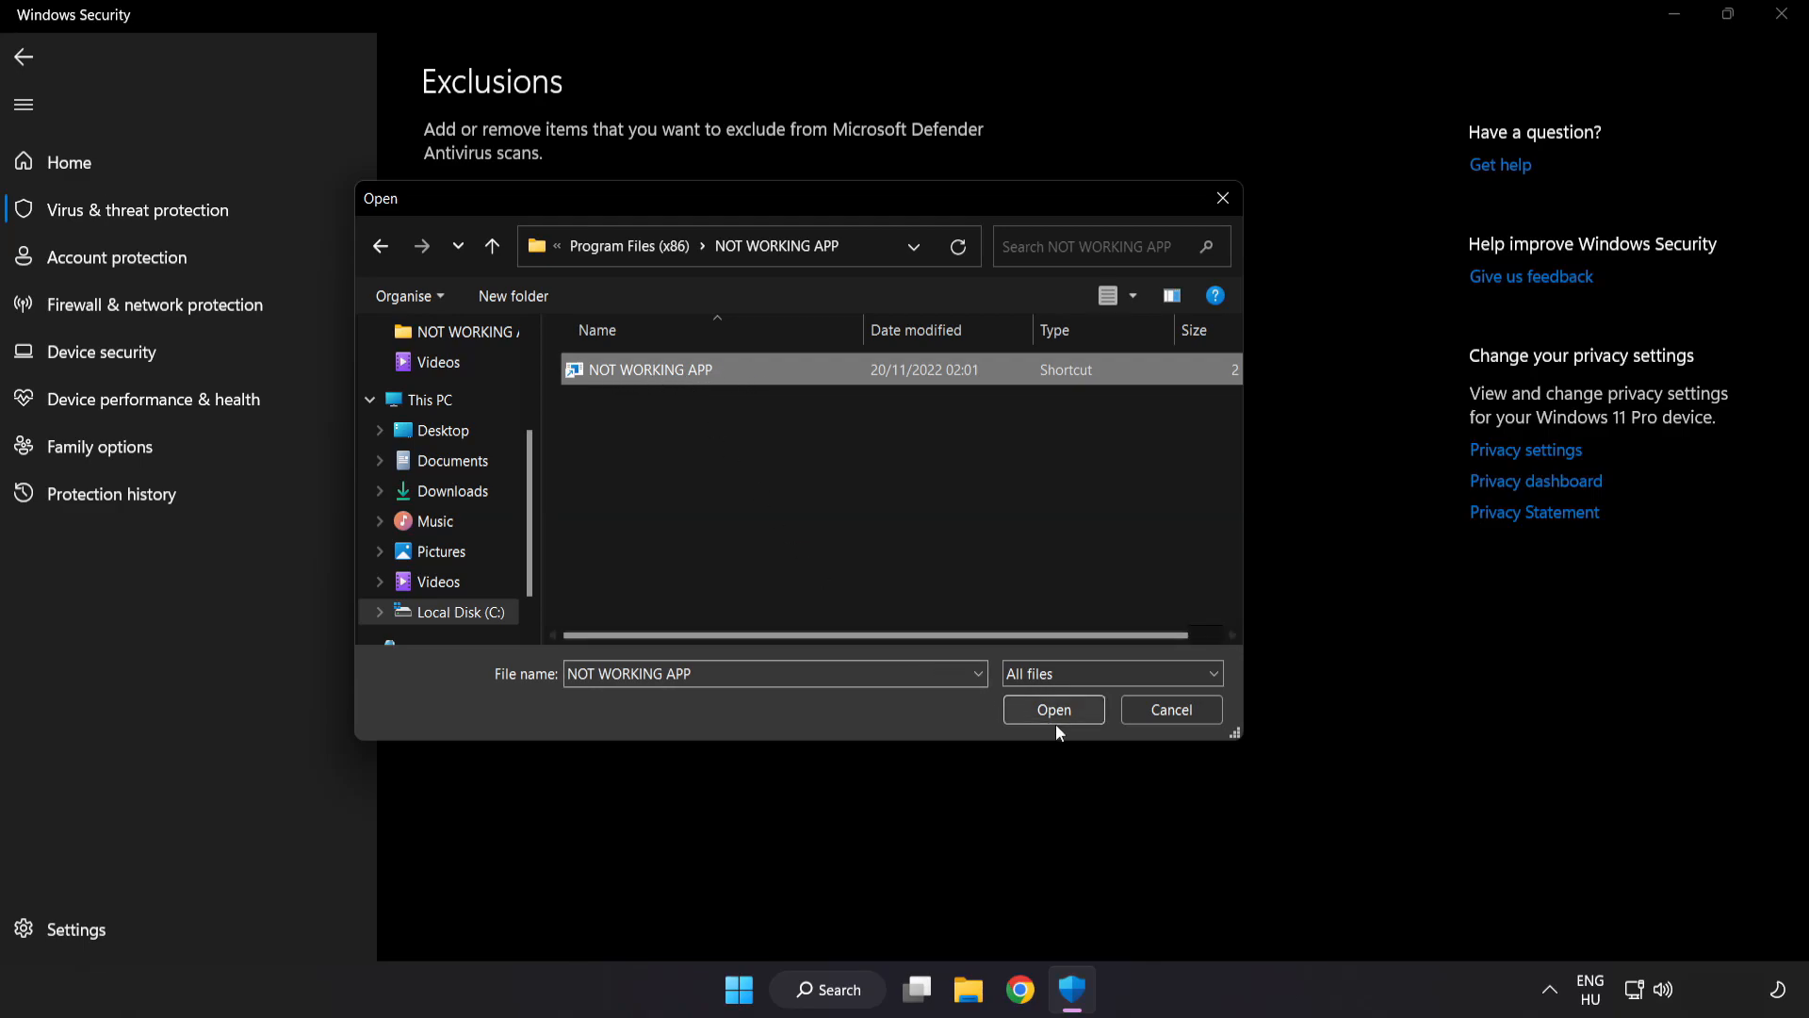
click(1053, 709)
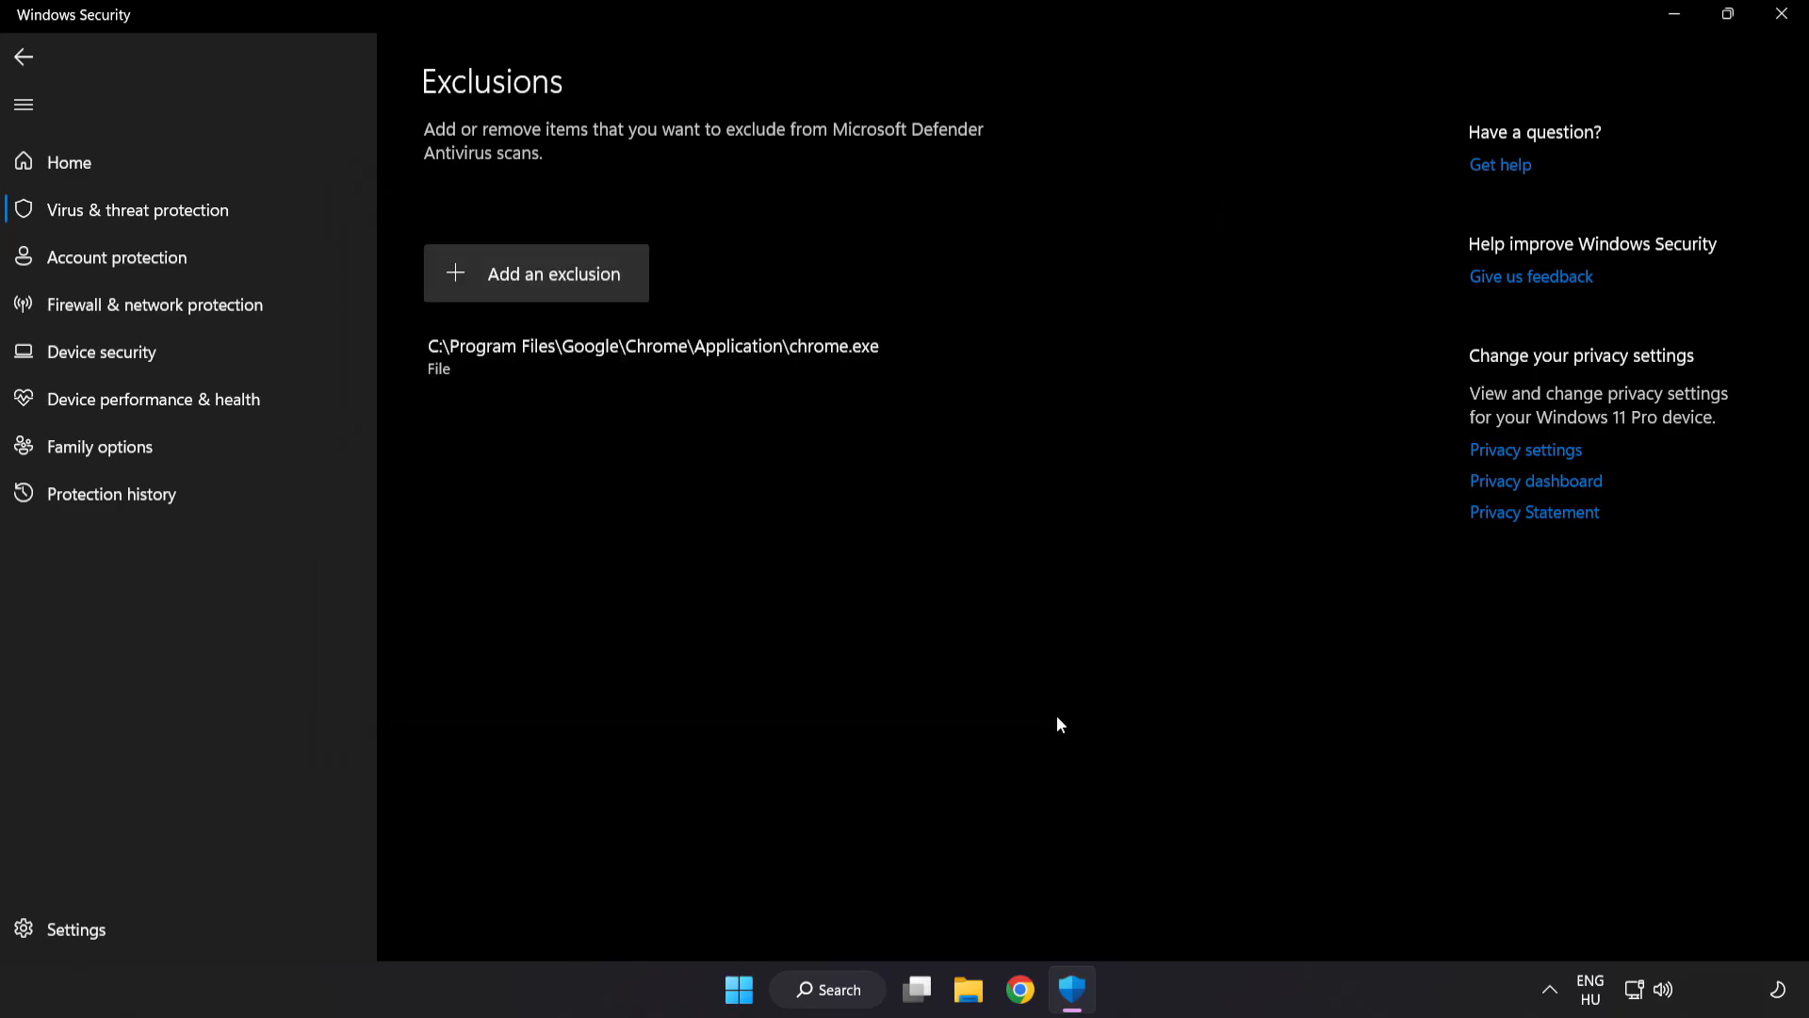
mouse_move(1058, 714)
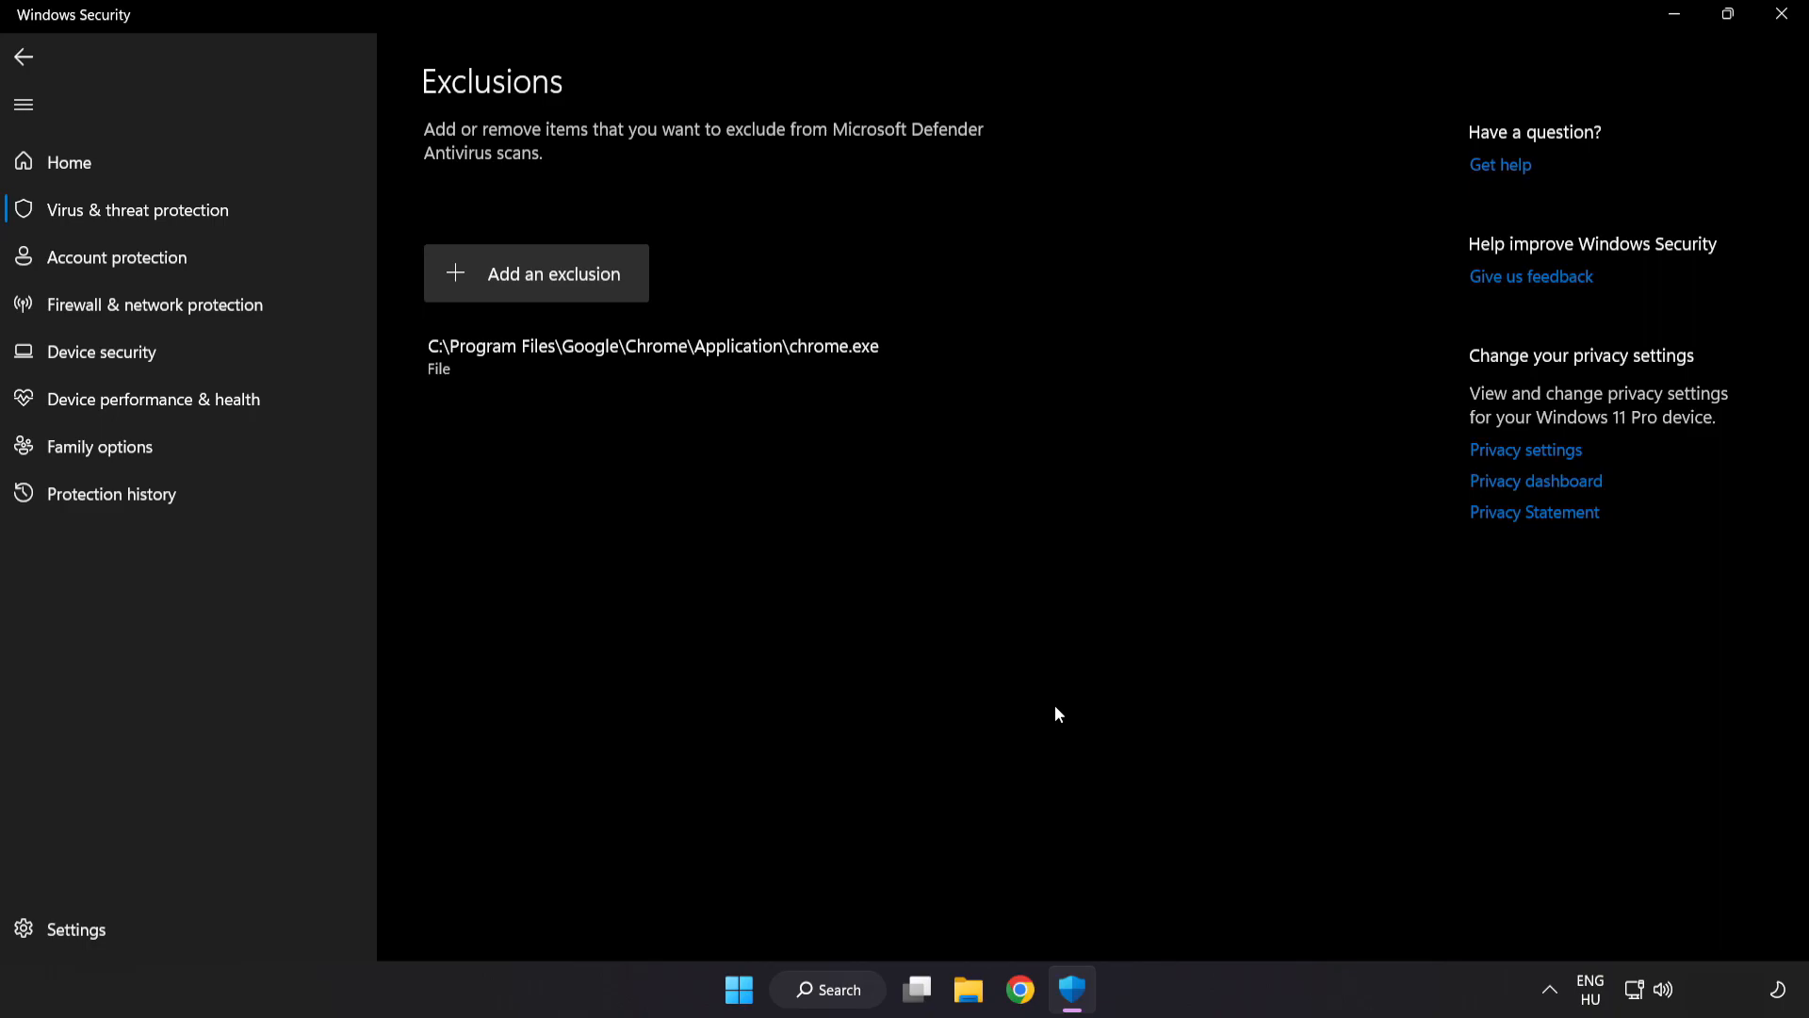
mouse_move(1049, 734)
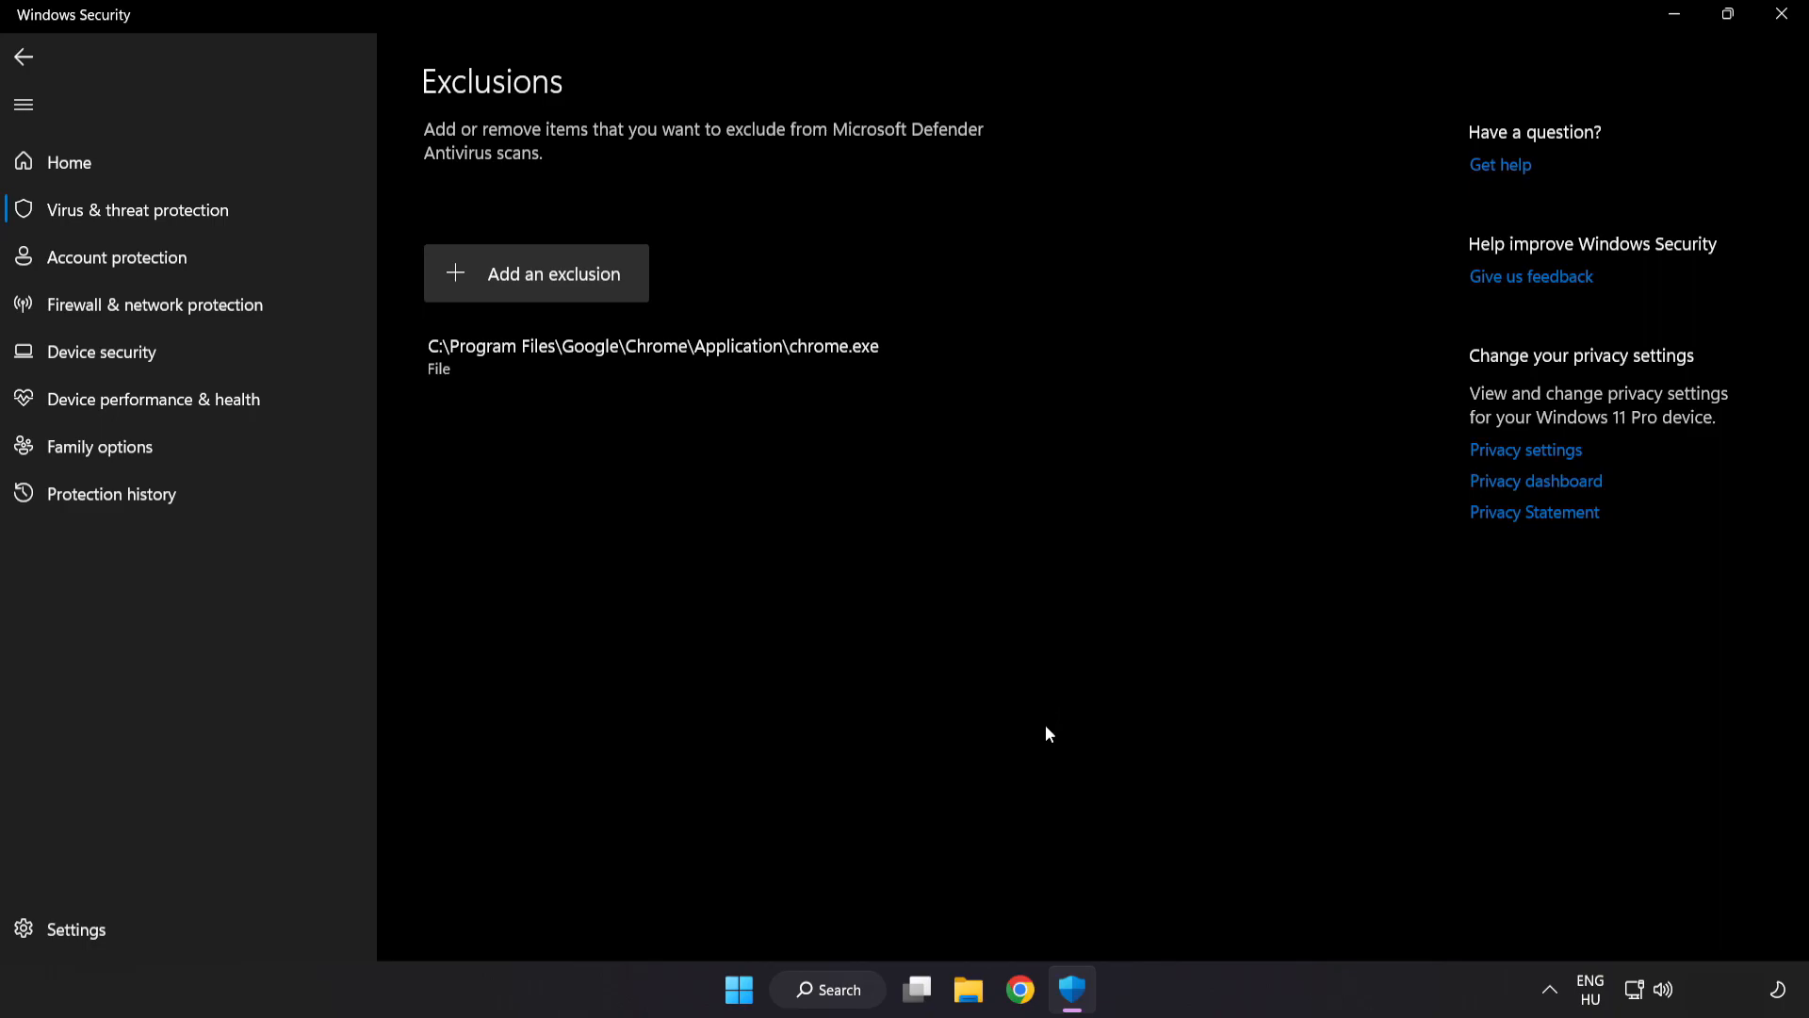
mouse_move(1413, 197)
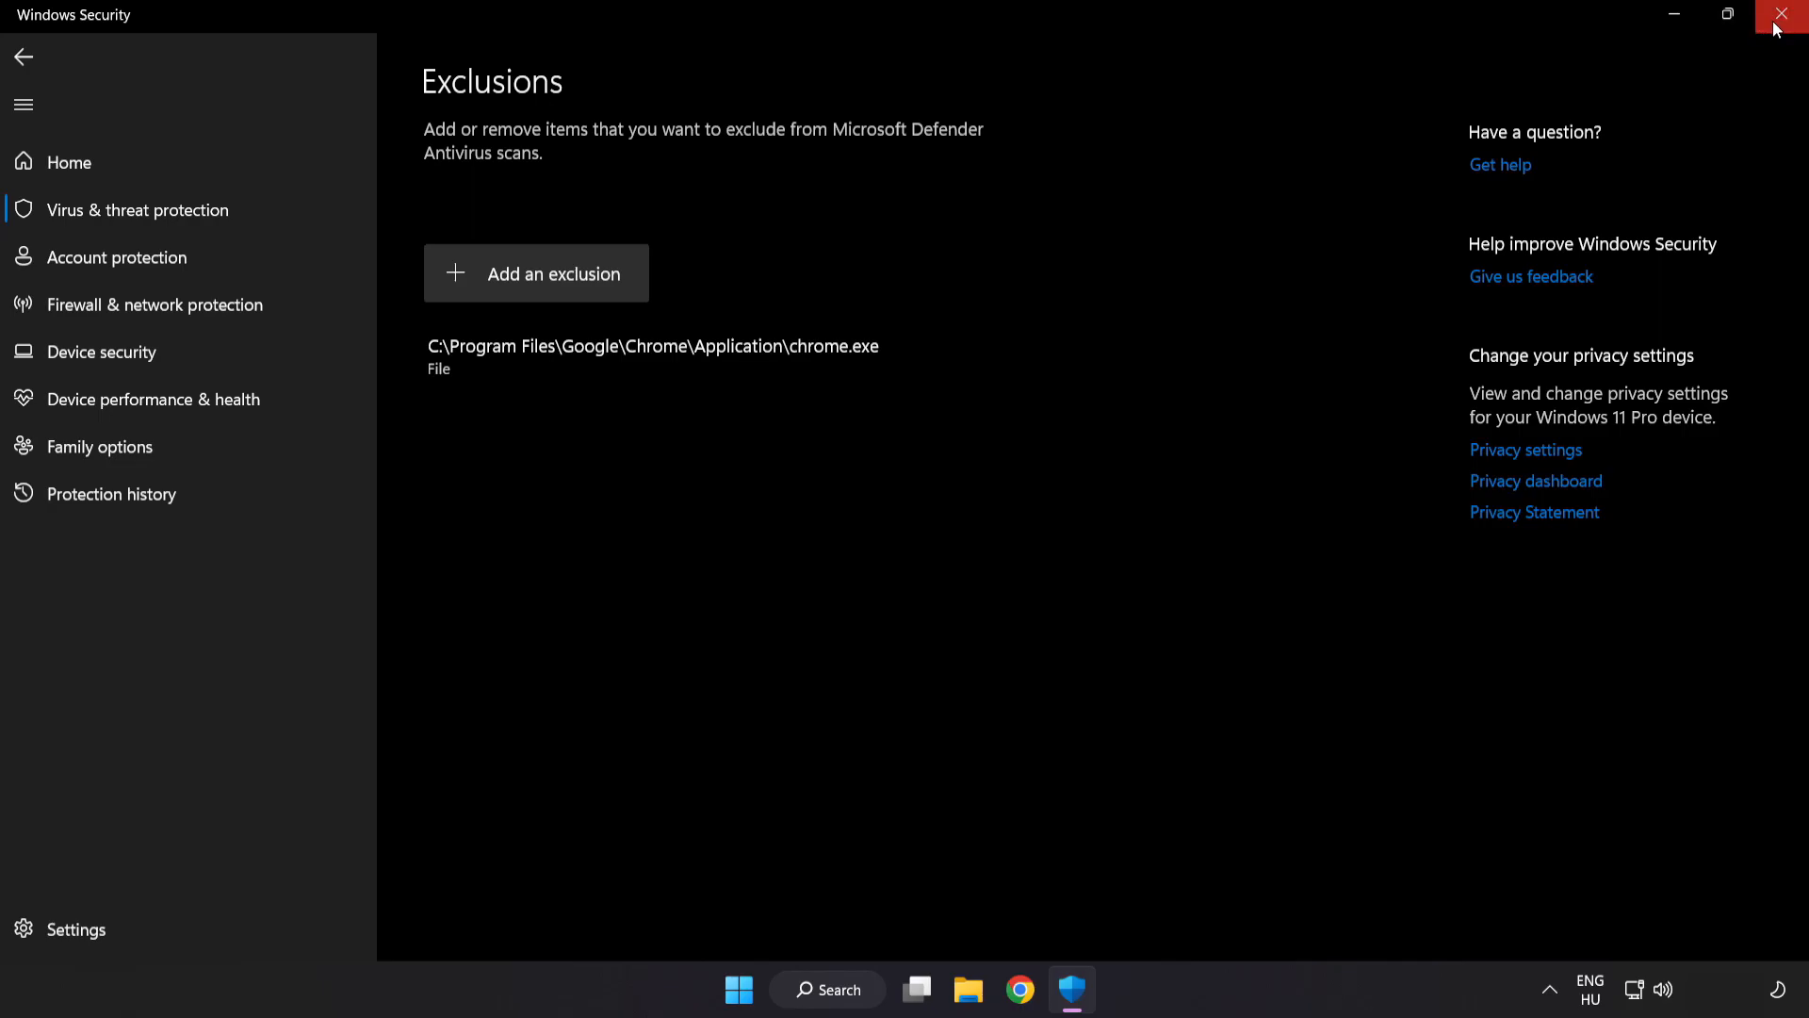
click(1782, 13)
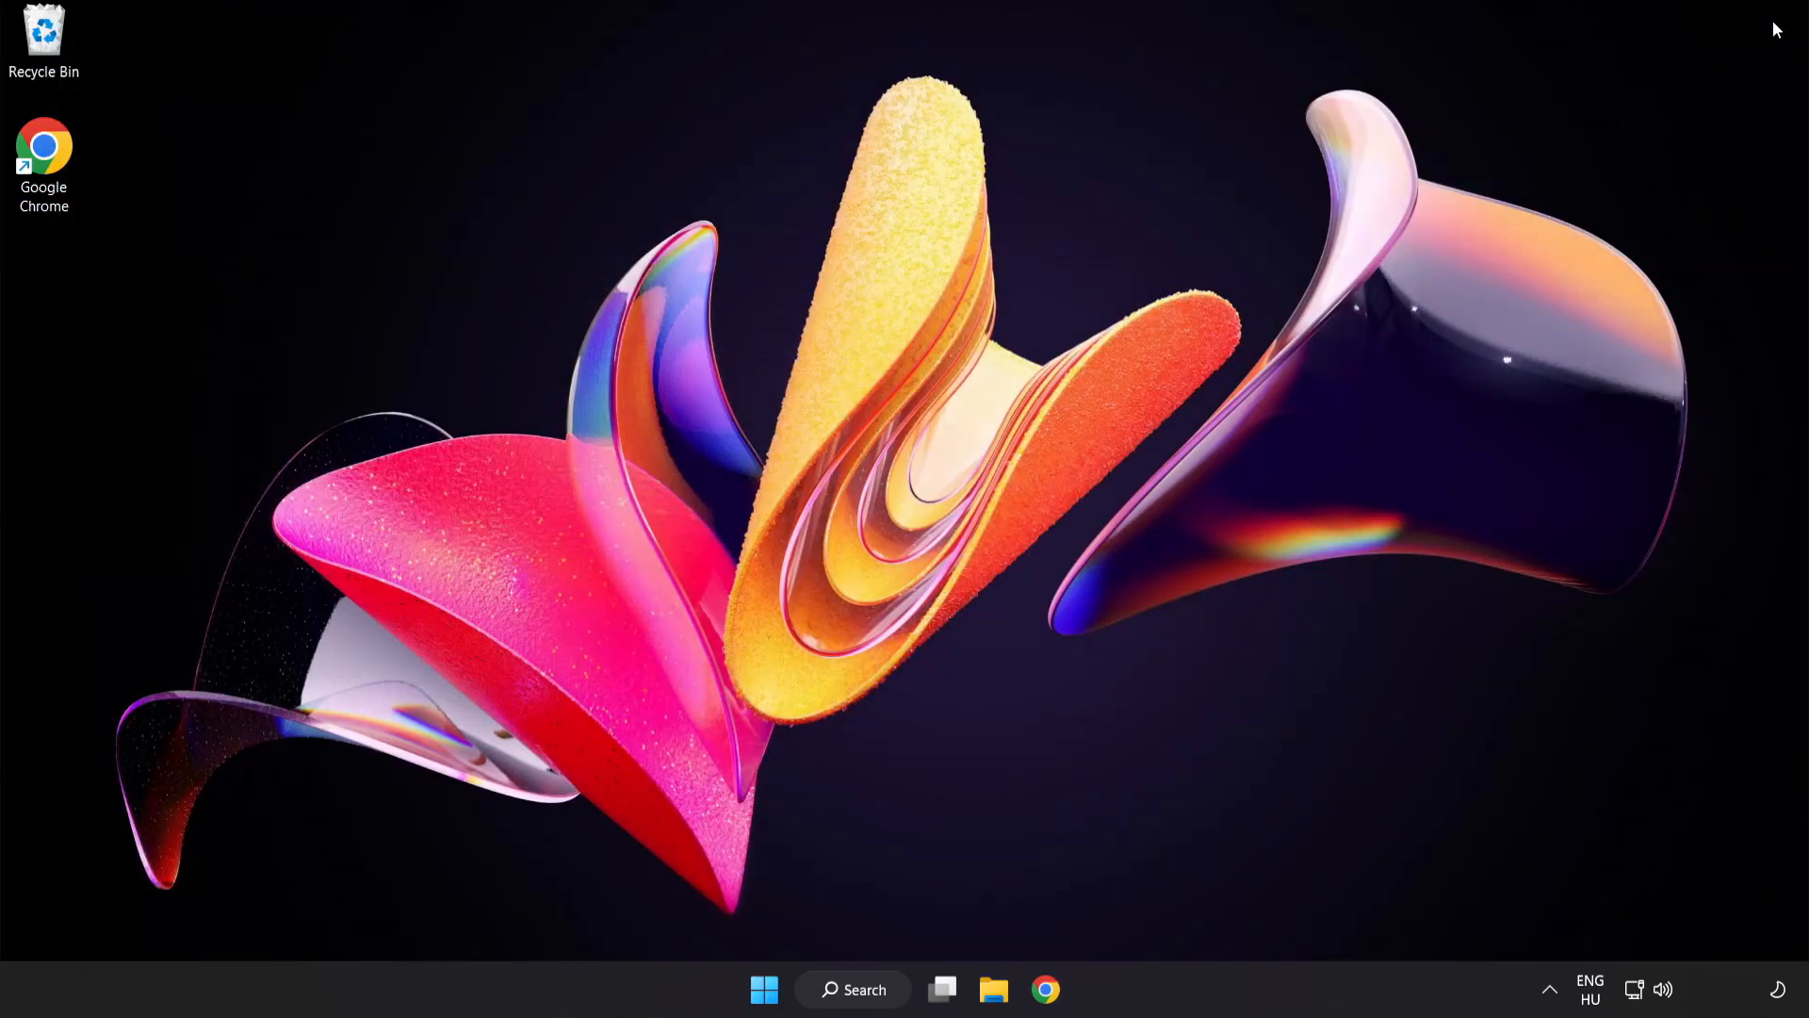
mouse_move(1393, 375)
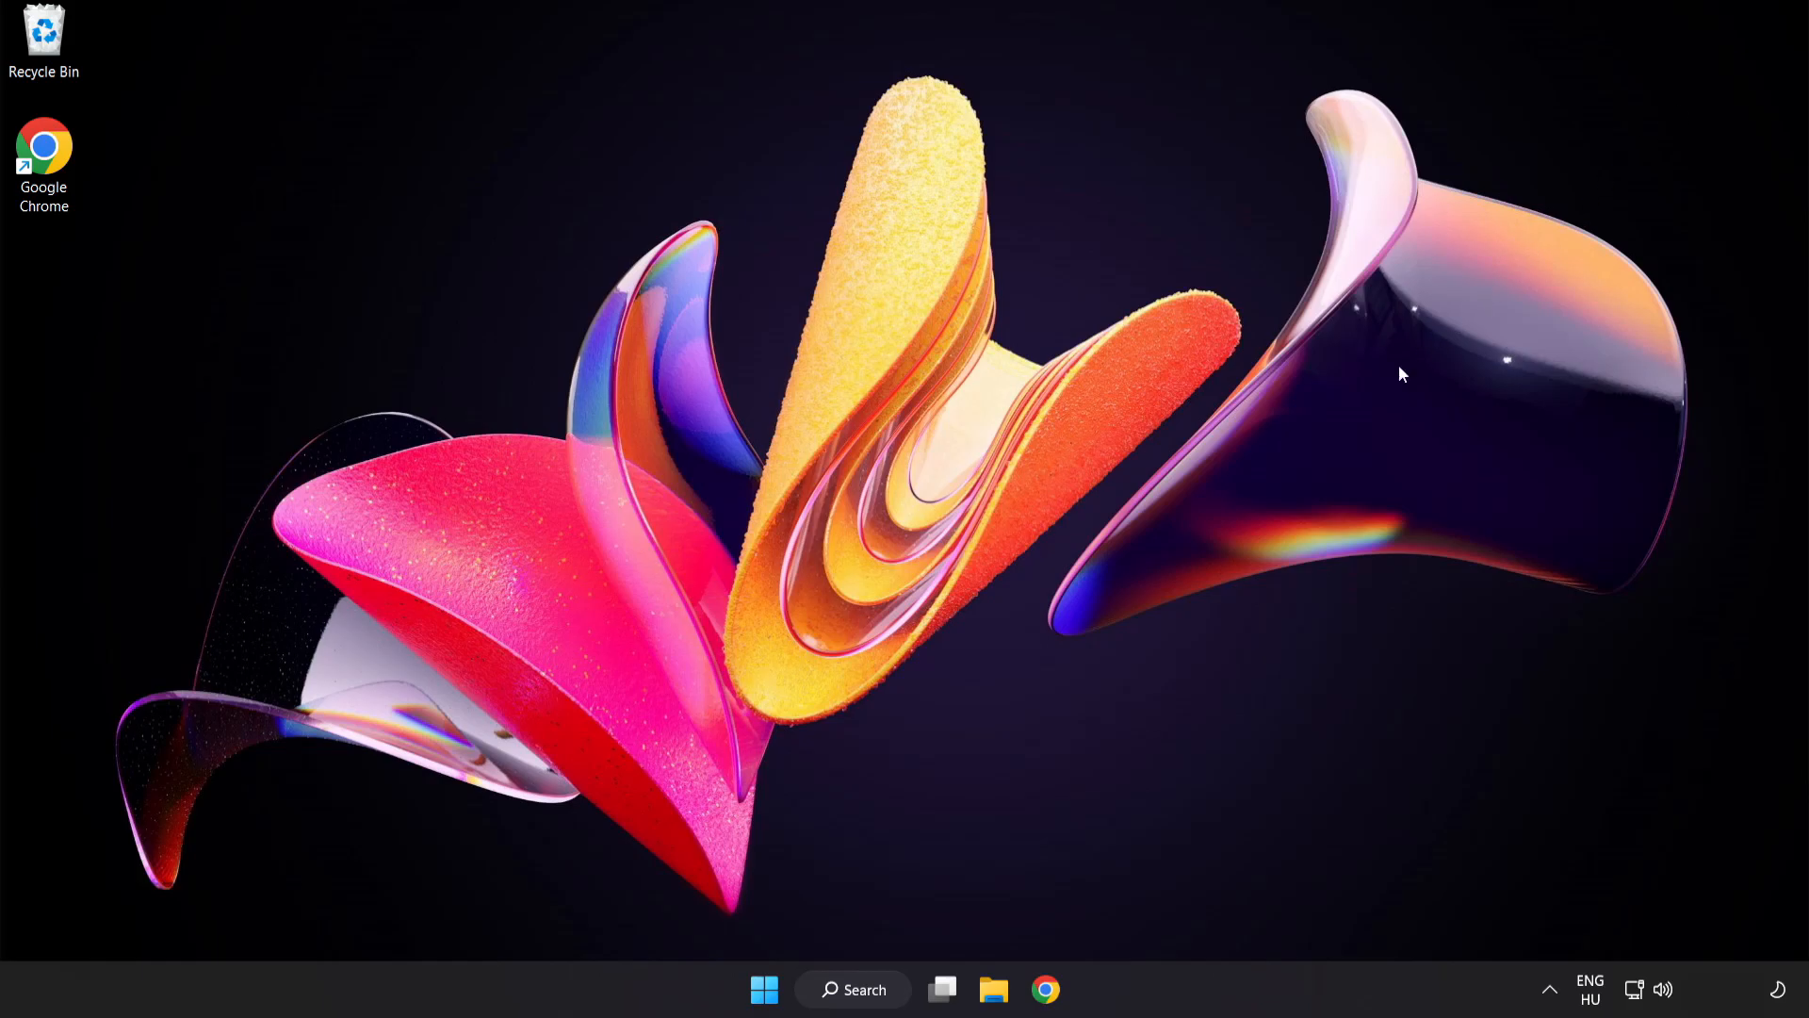
From the Start menu, bring up the Sleep, Shut down and Restart power choices.
click(766, 1016)
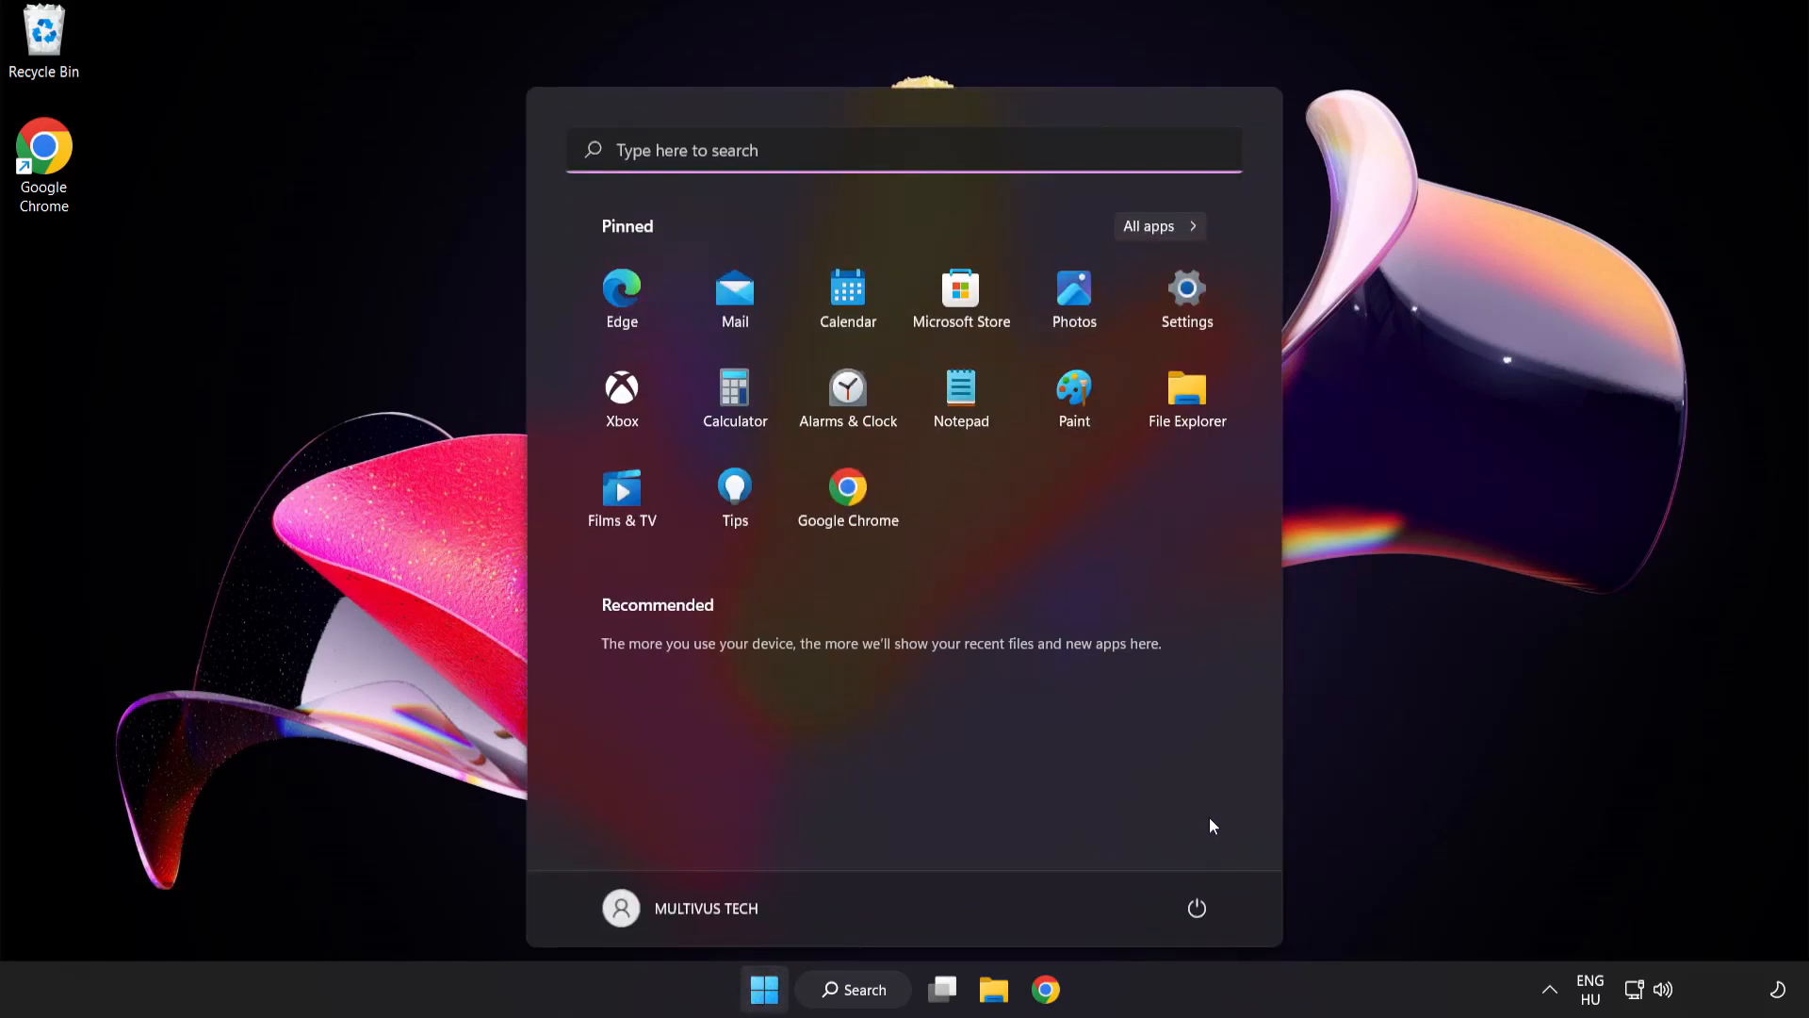
click(1196, 907)
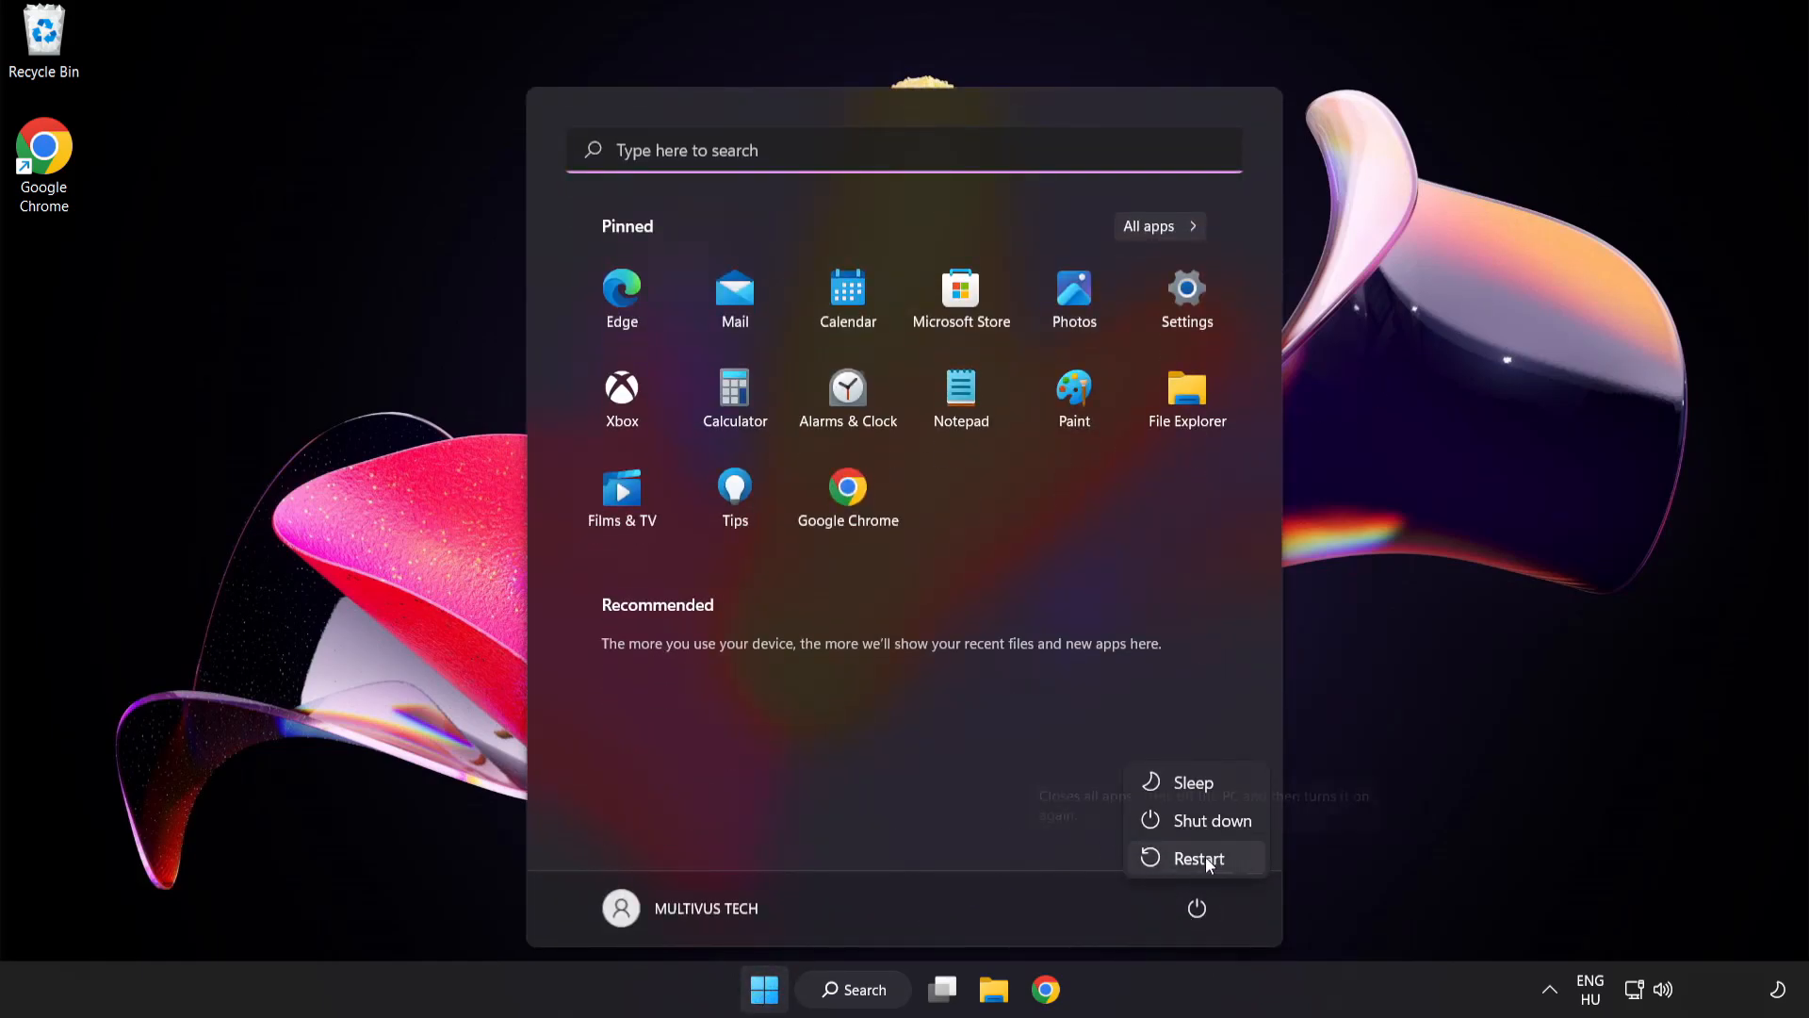